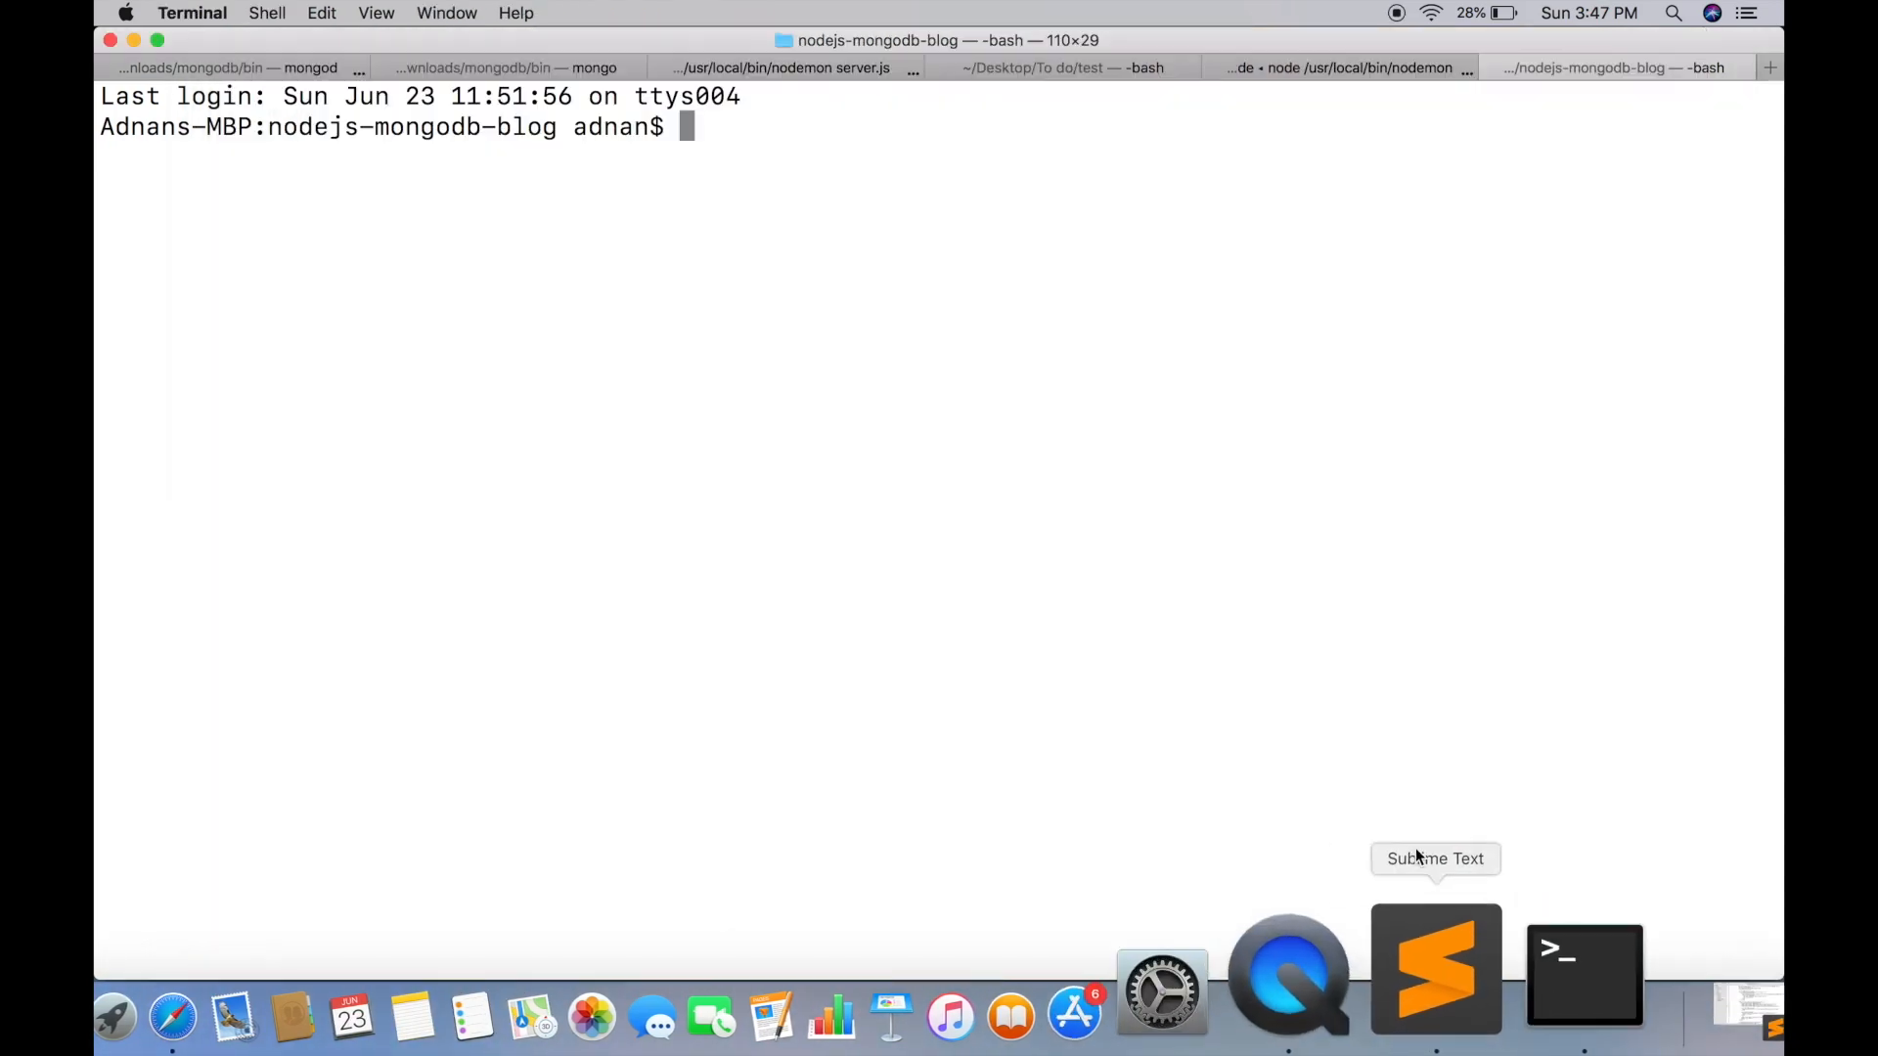
# Run npm install nodemailer in the blog project, then bring the code editor forward
pyautogui.write('npm insta')
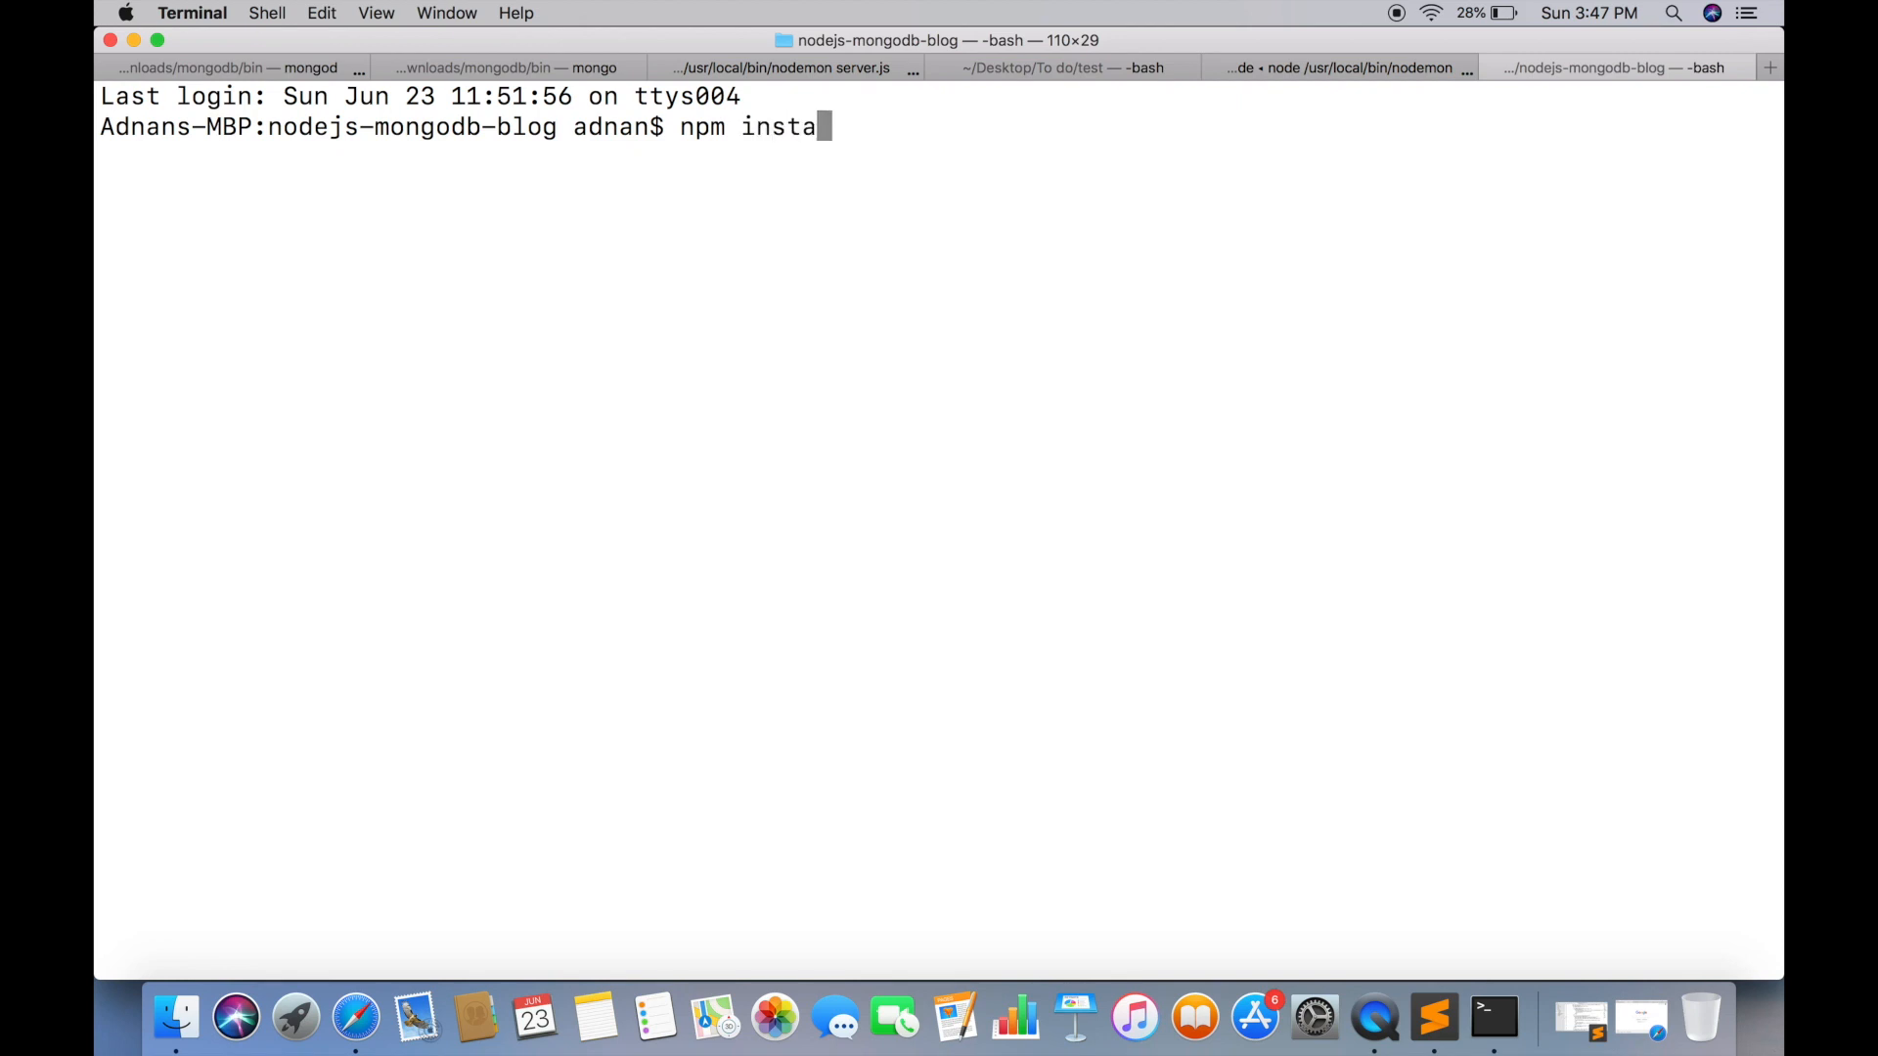
pyautogui.write('ll nodemailer')
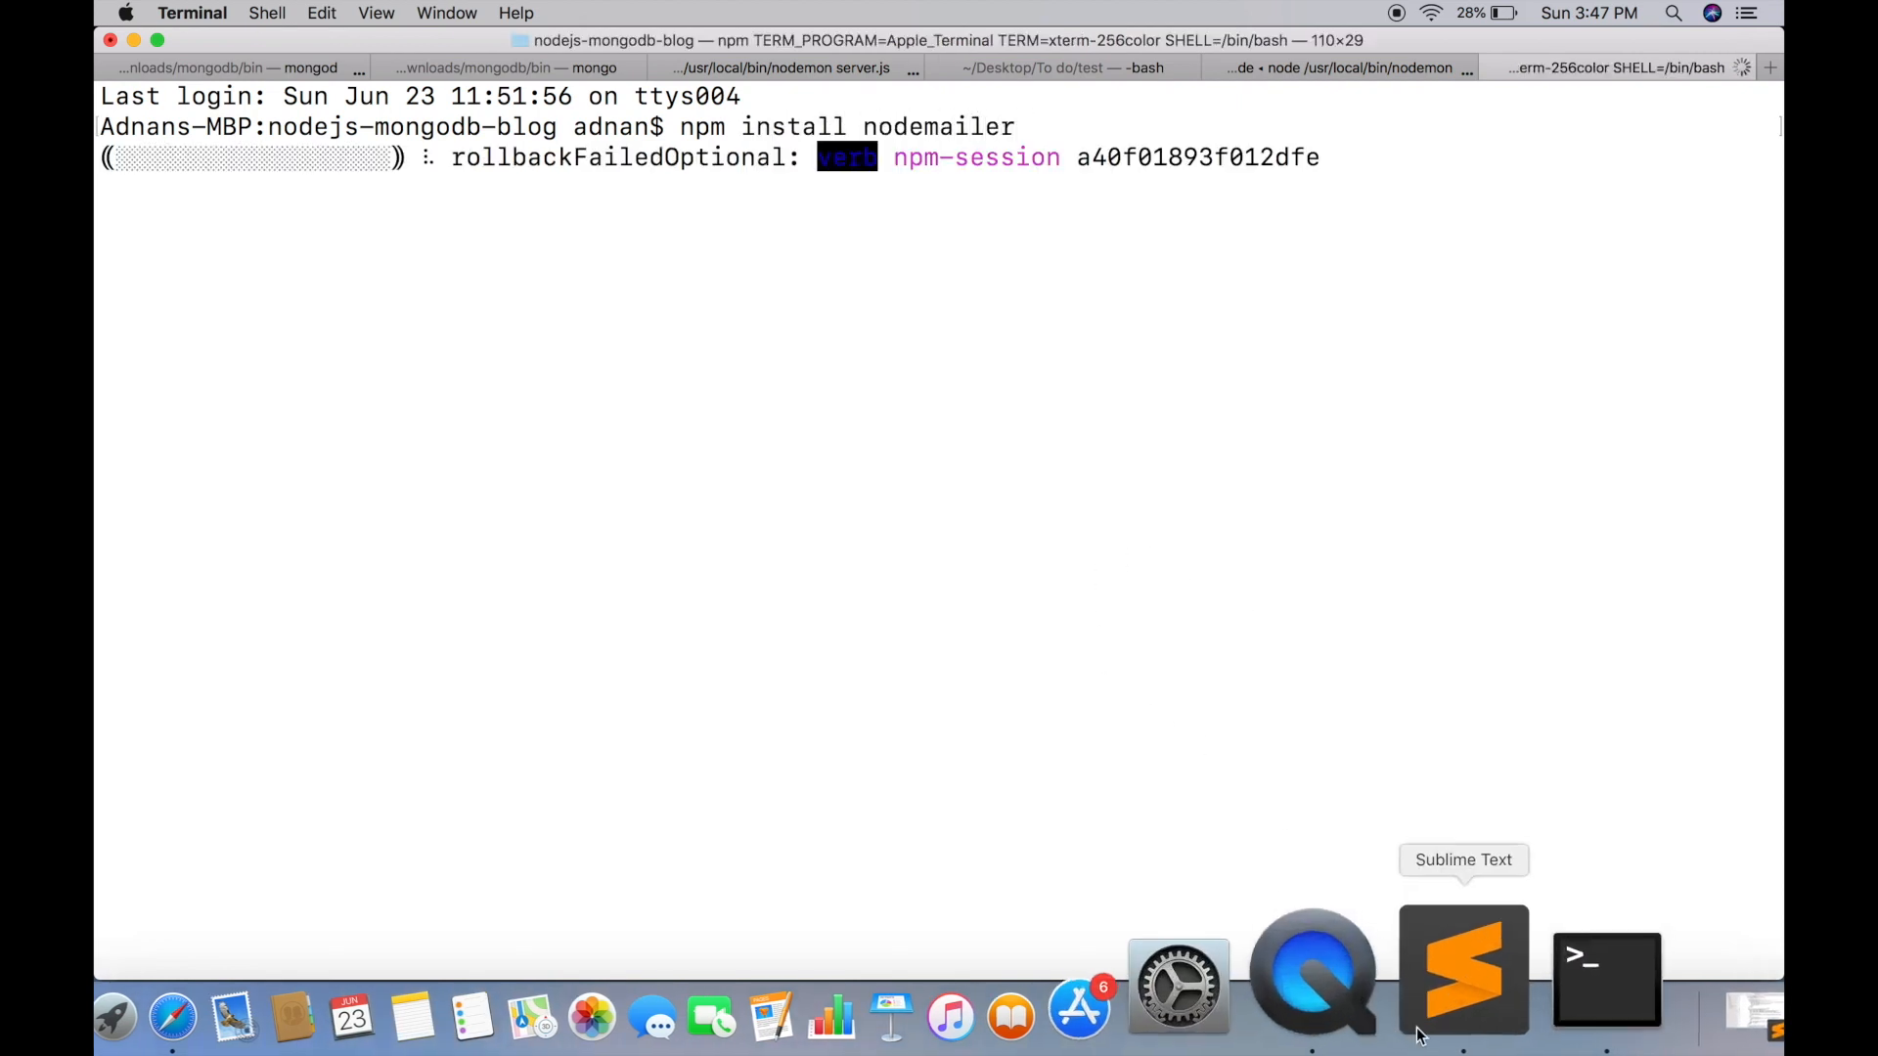
pyautogui.click(1463, 970)
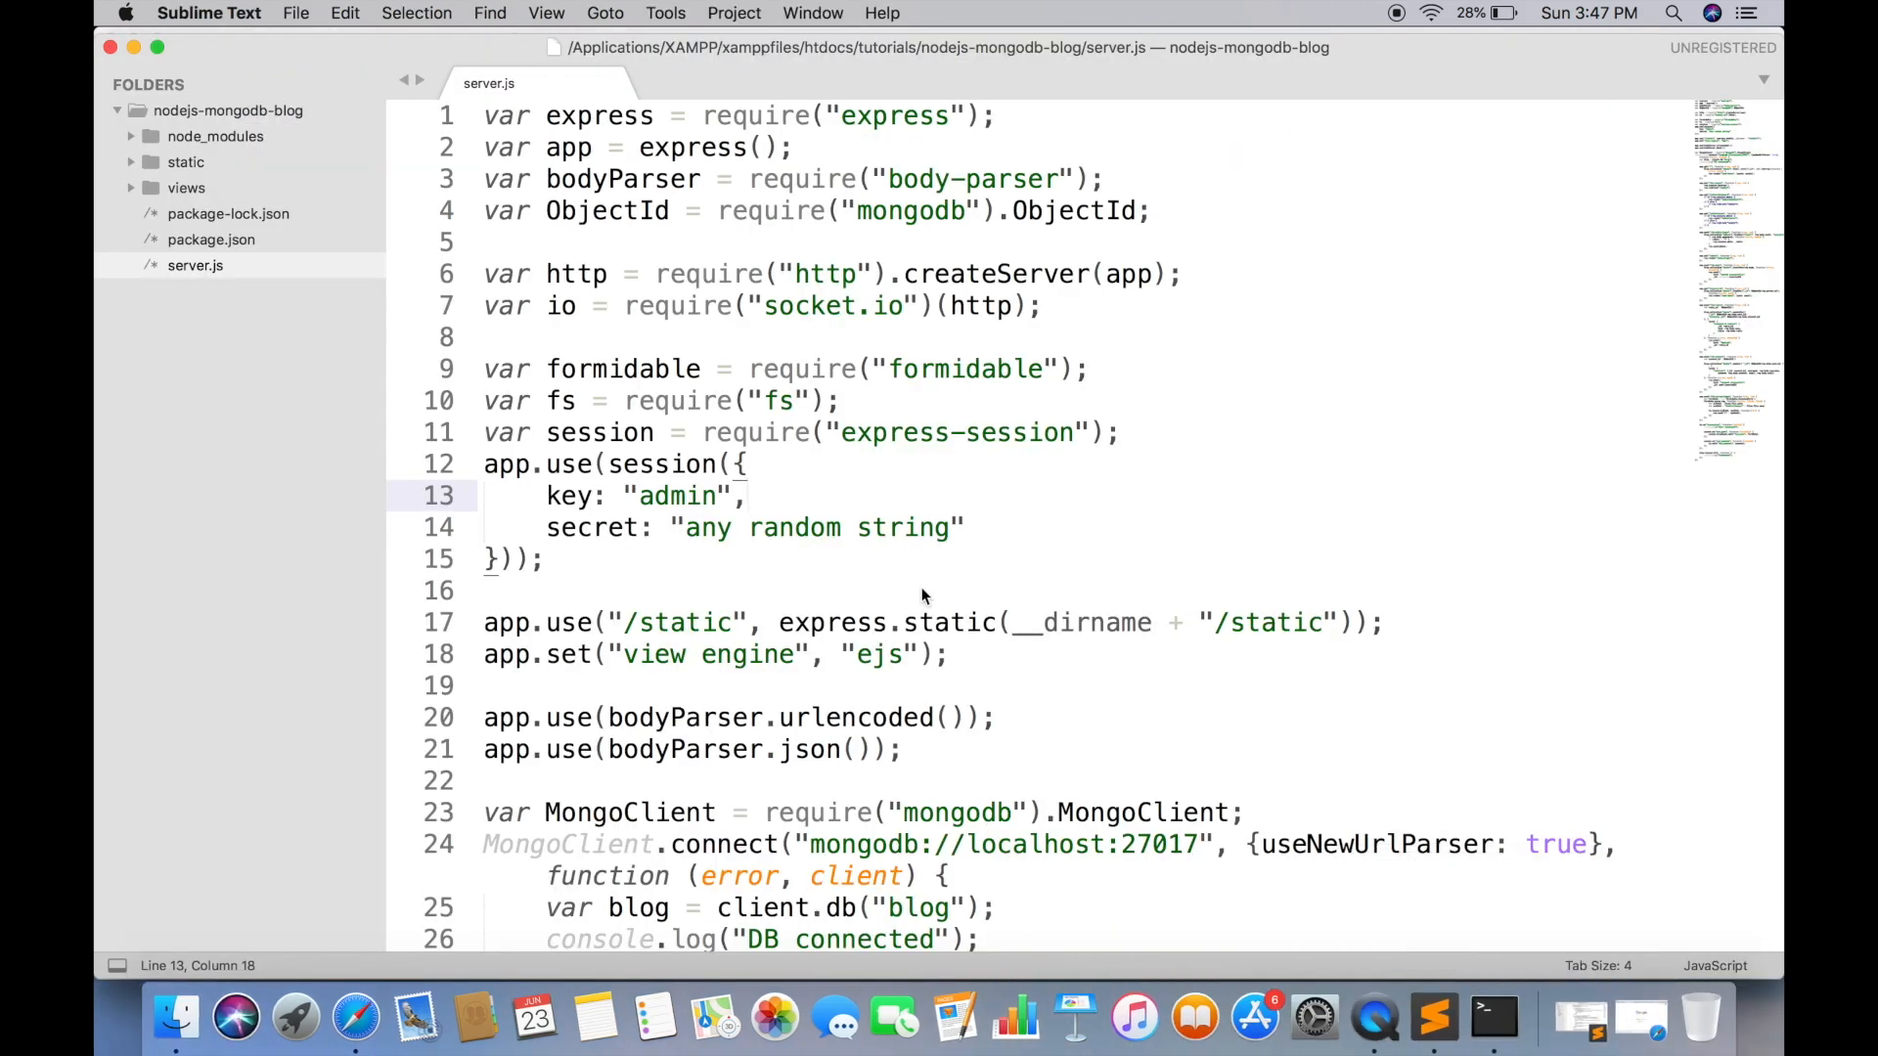
# Add var nodemailer = require("nodemailer"); below the session setup in server.js and save
pyautogui.write('var')
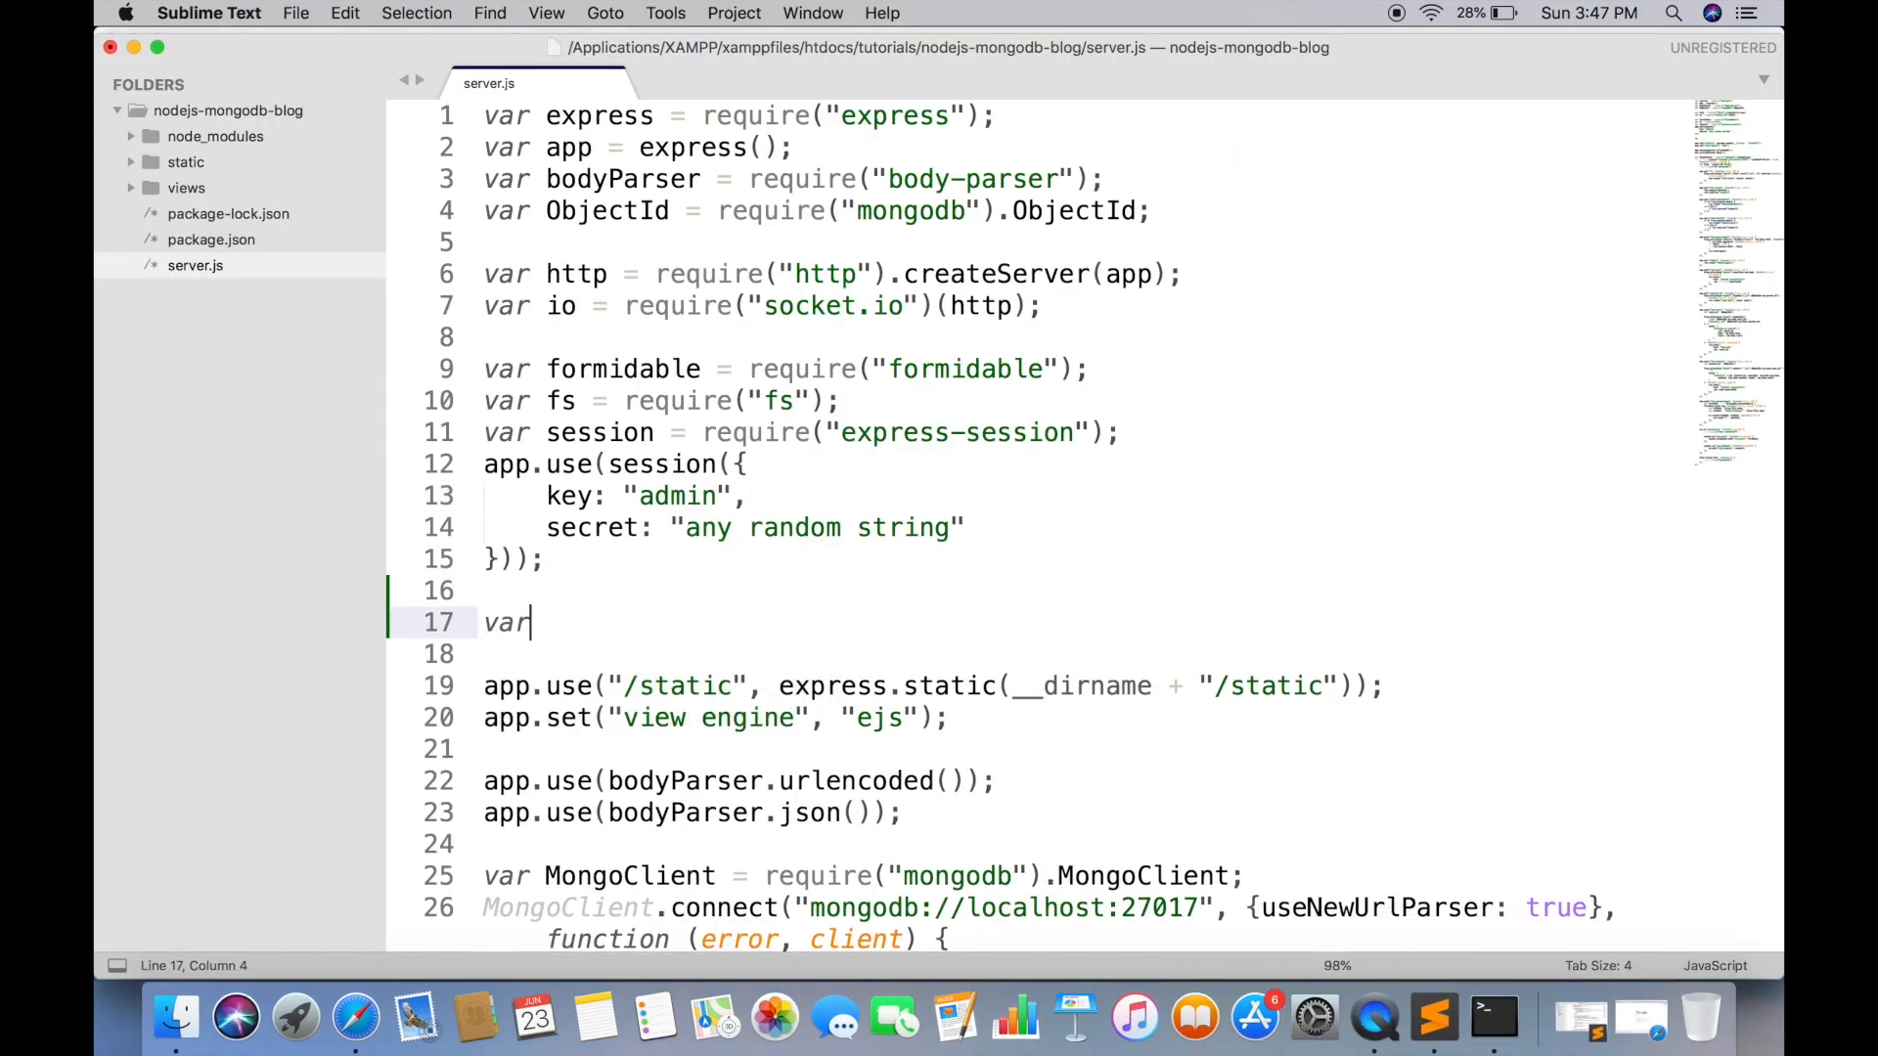
pyautogui.write('nodemailer =')
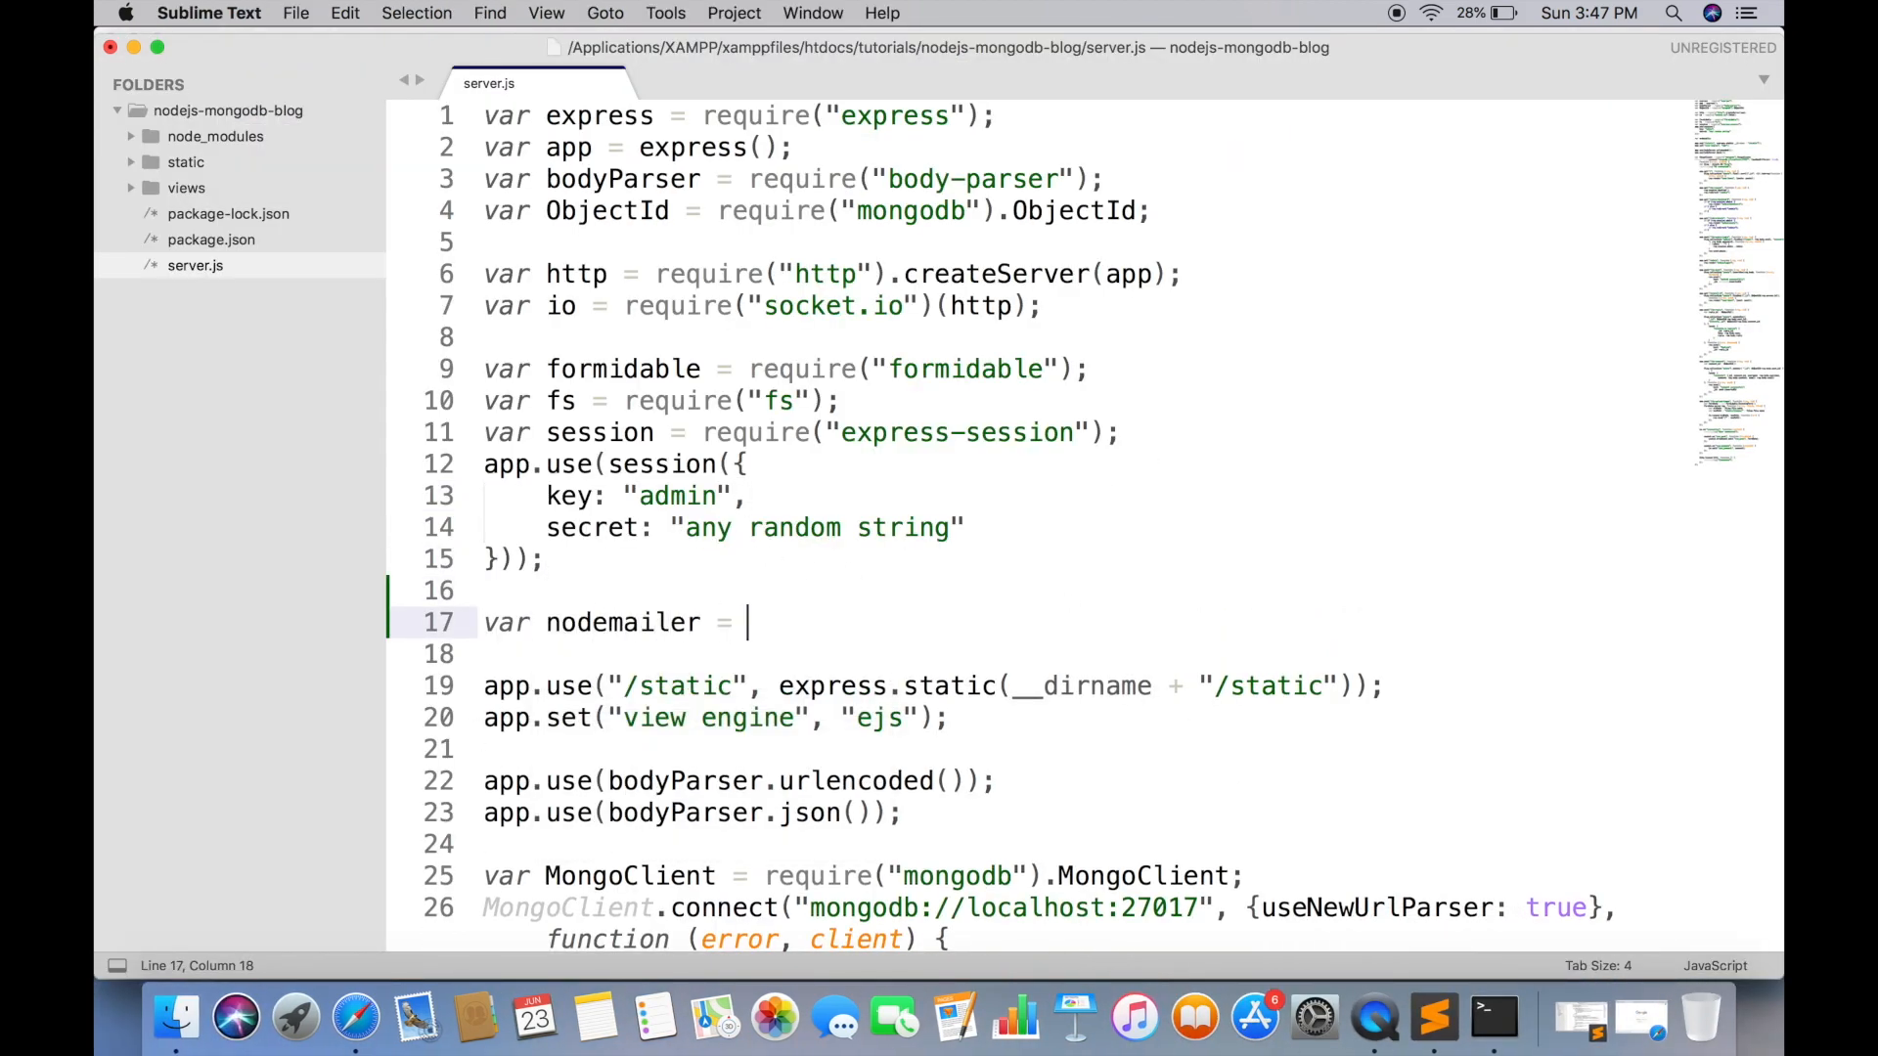
pyautogui.write('require();')
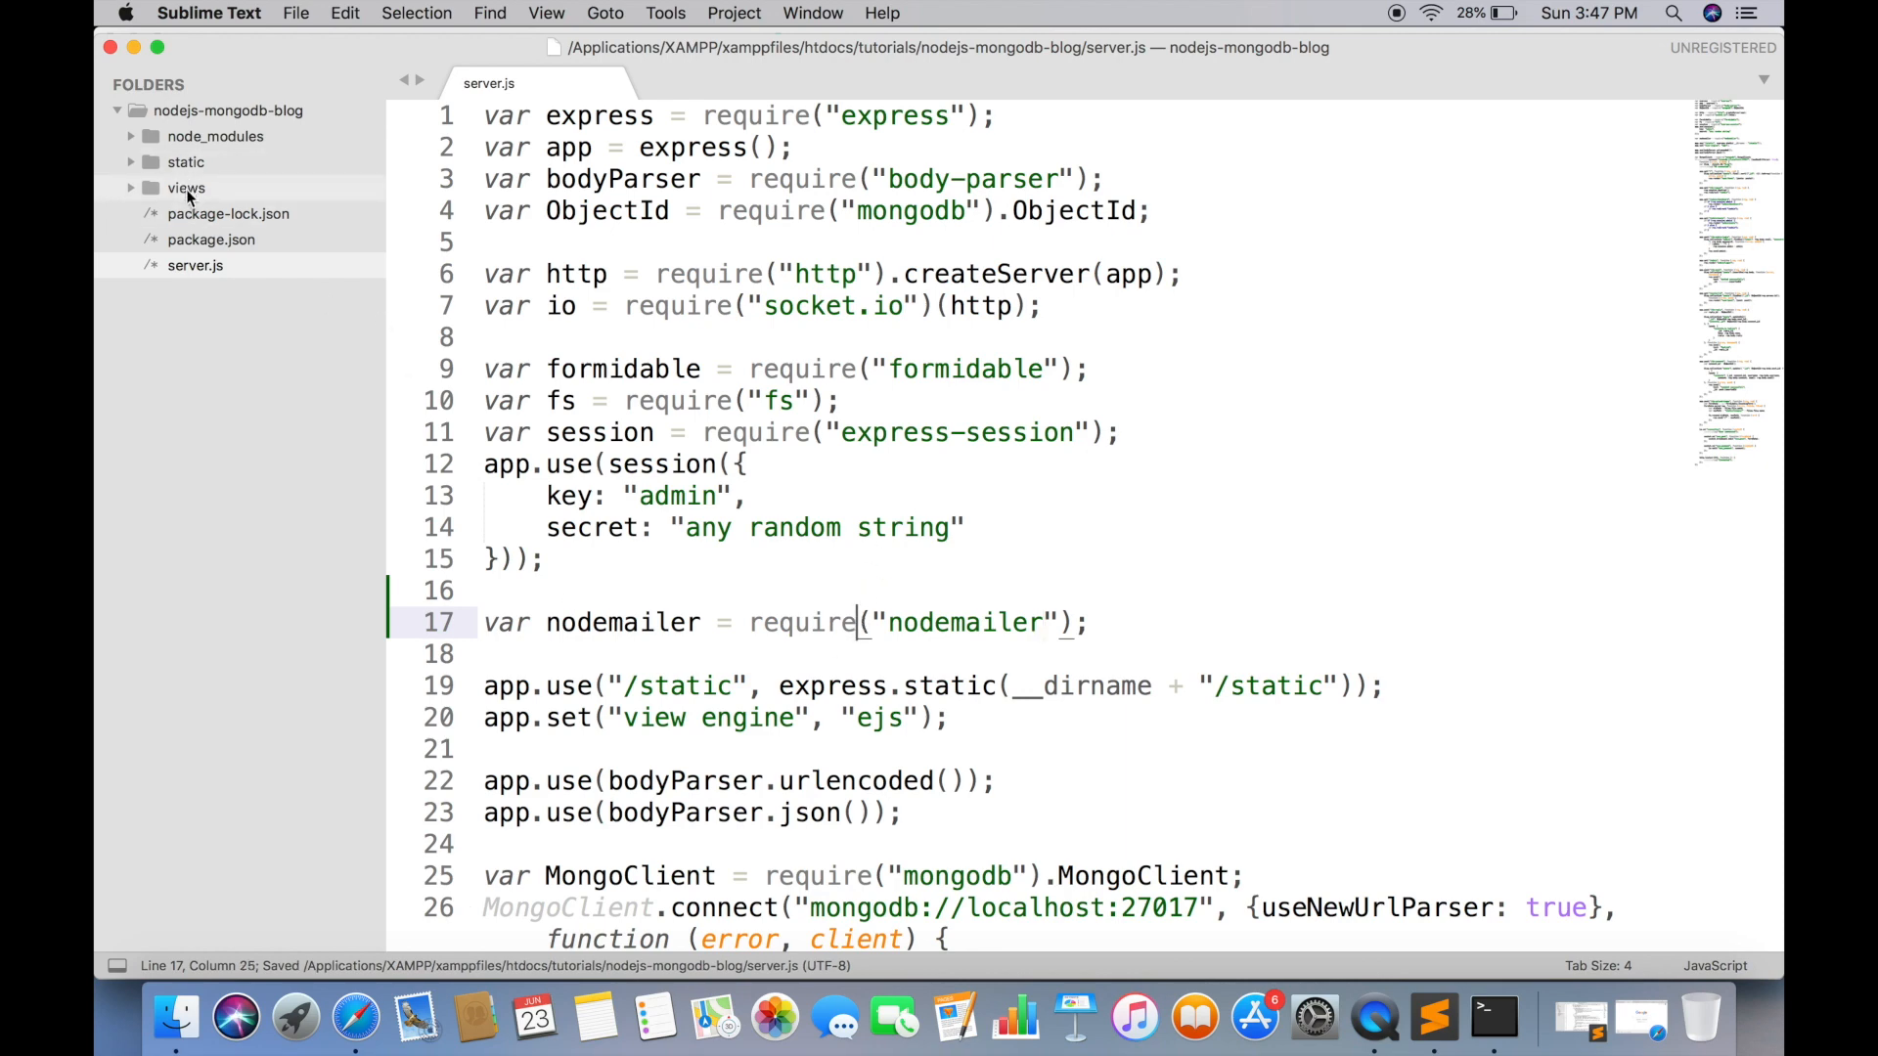
# Open post.ejs from the views folder and scroll down to the reply form
pyautogui.click(185, 188)
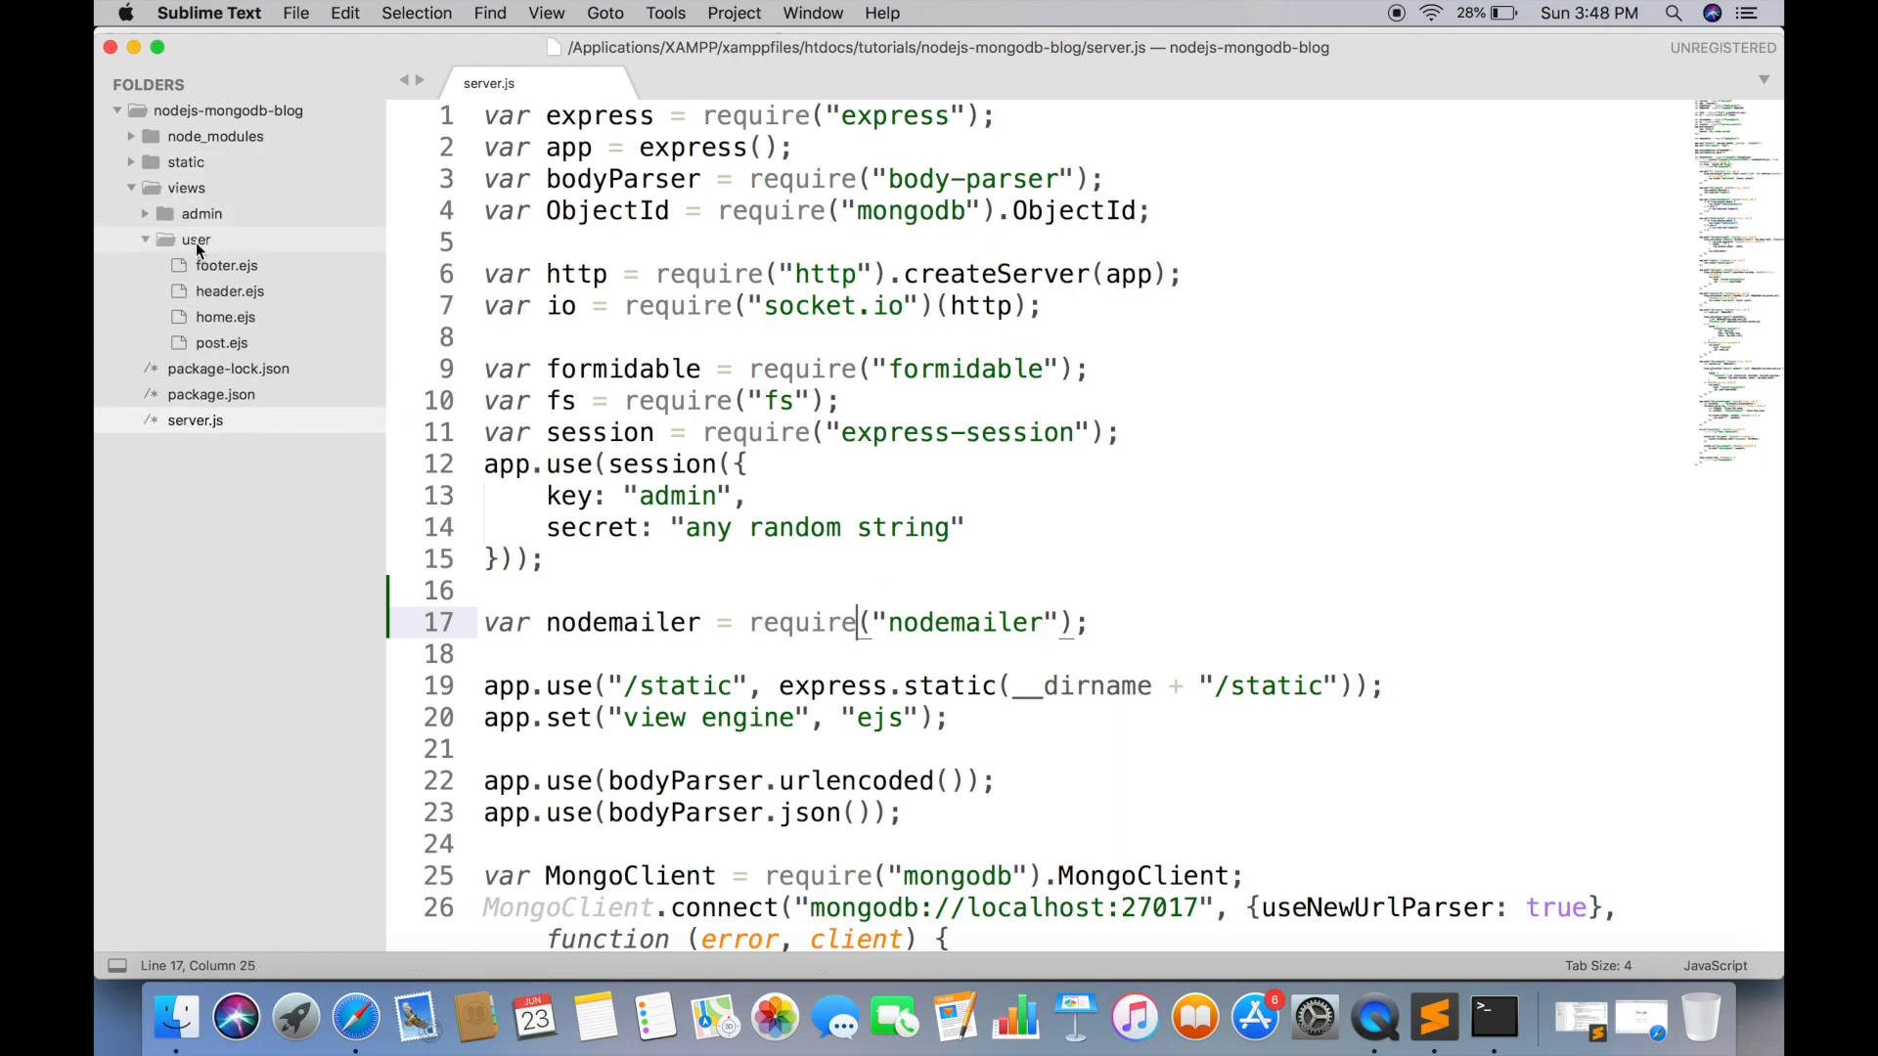
pyautogui.click(221, 342)
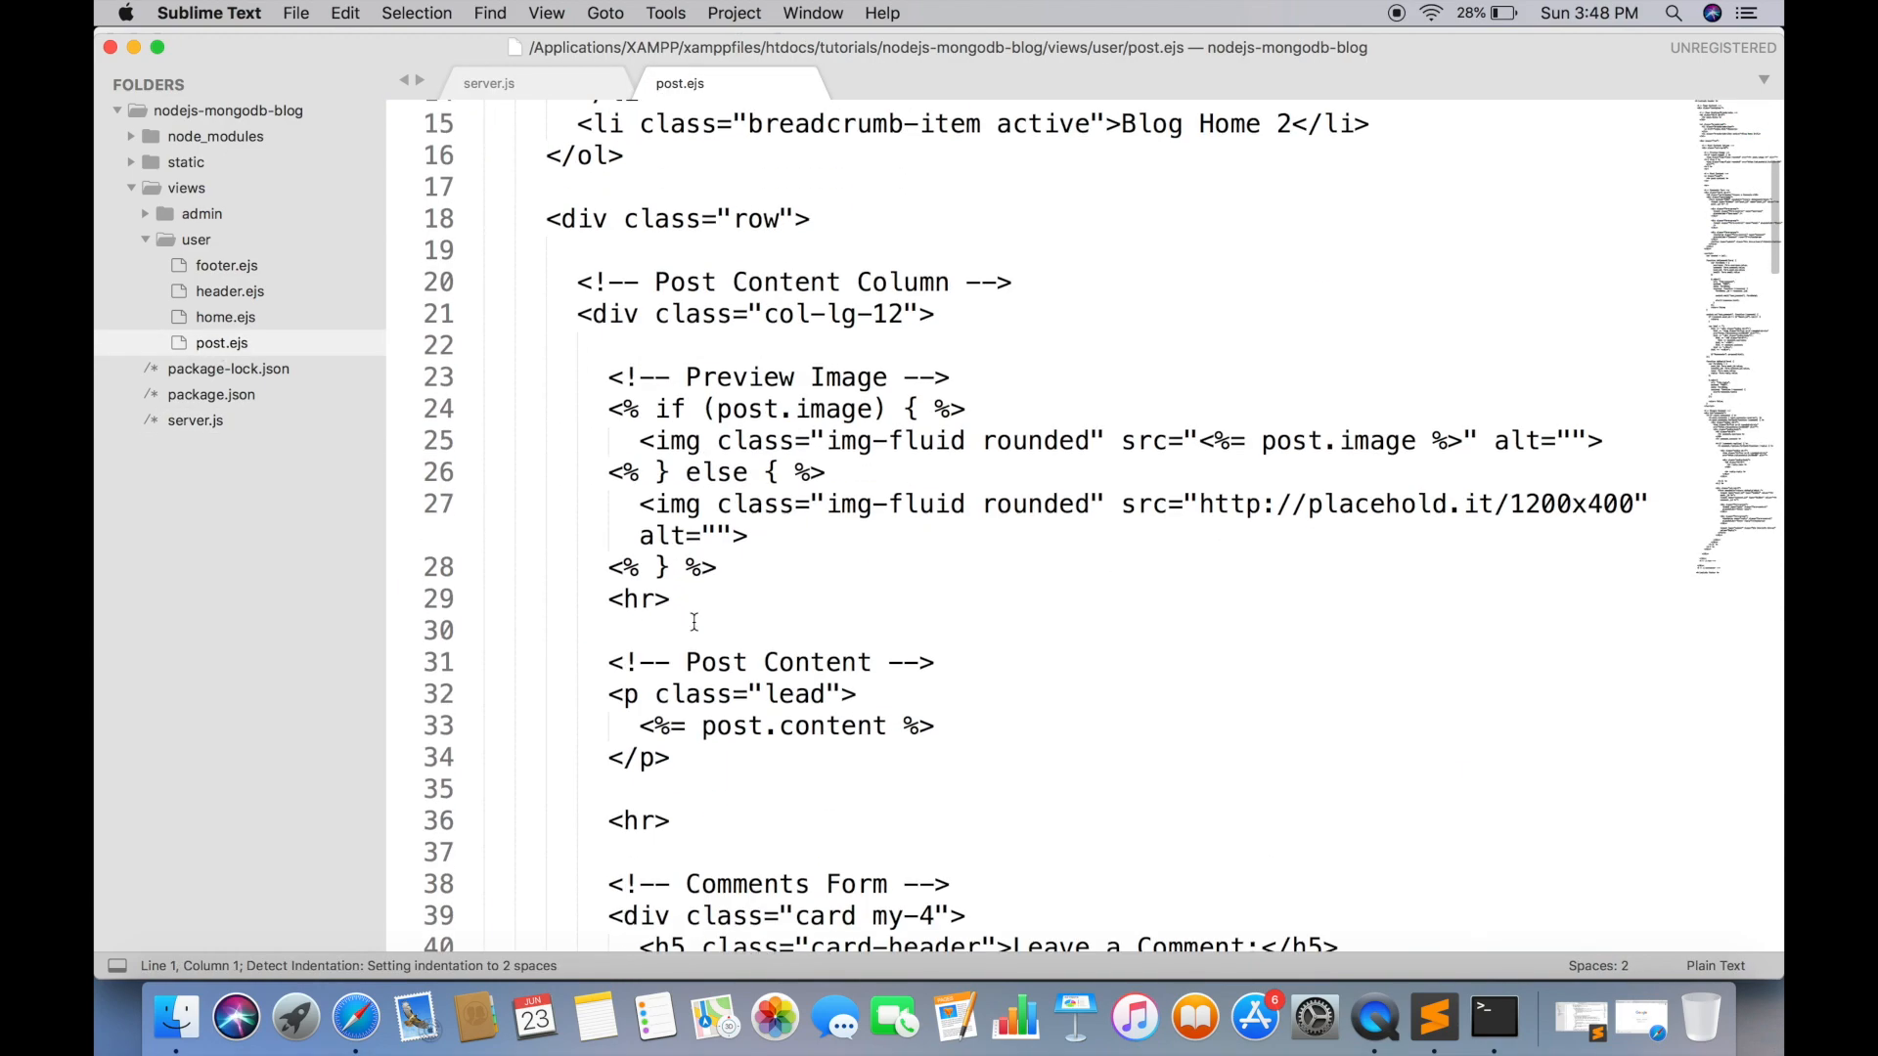
pyautogui.scroll(-3)
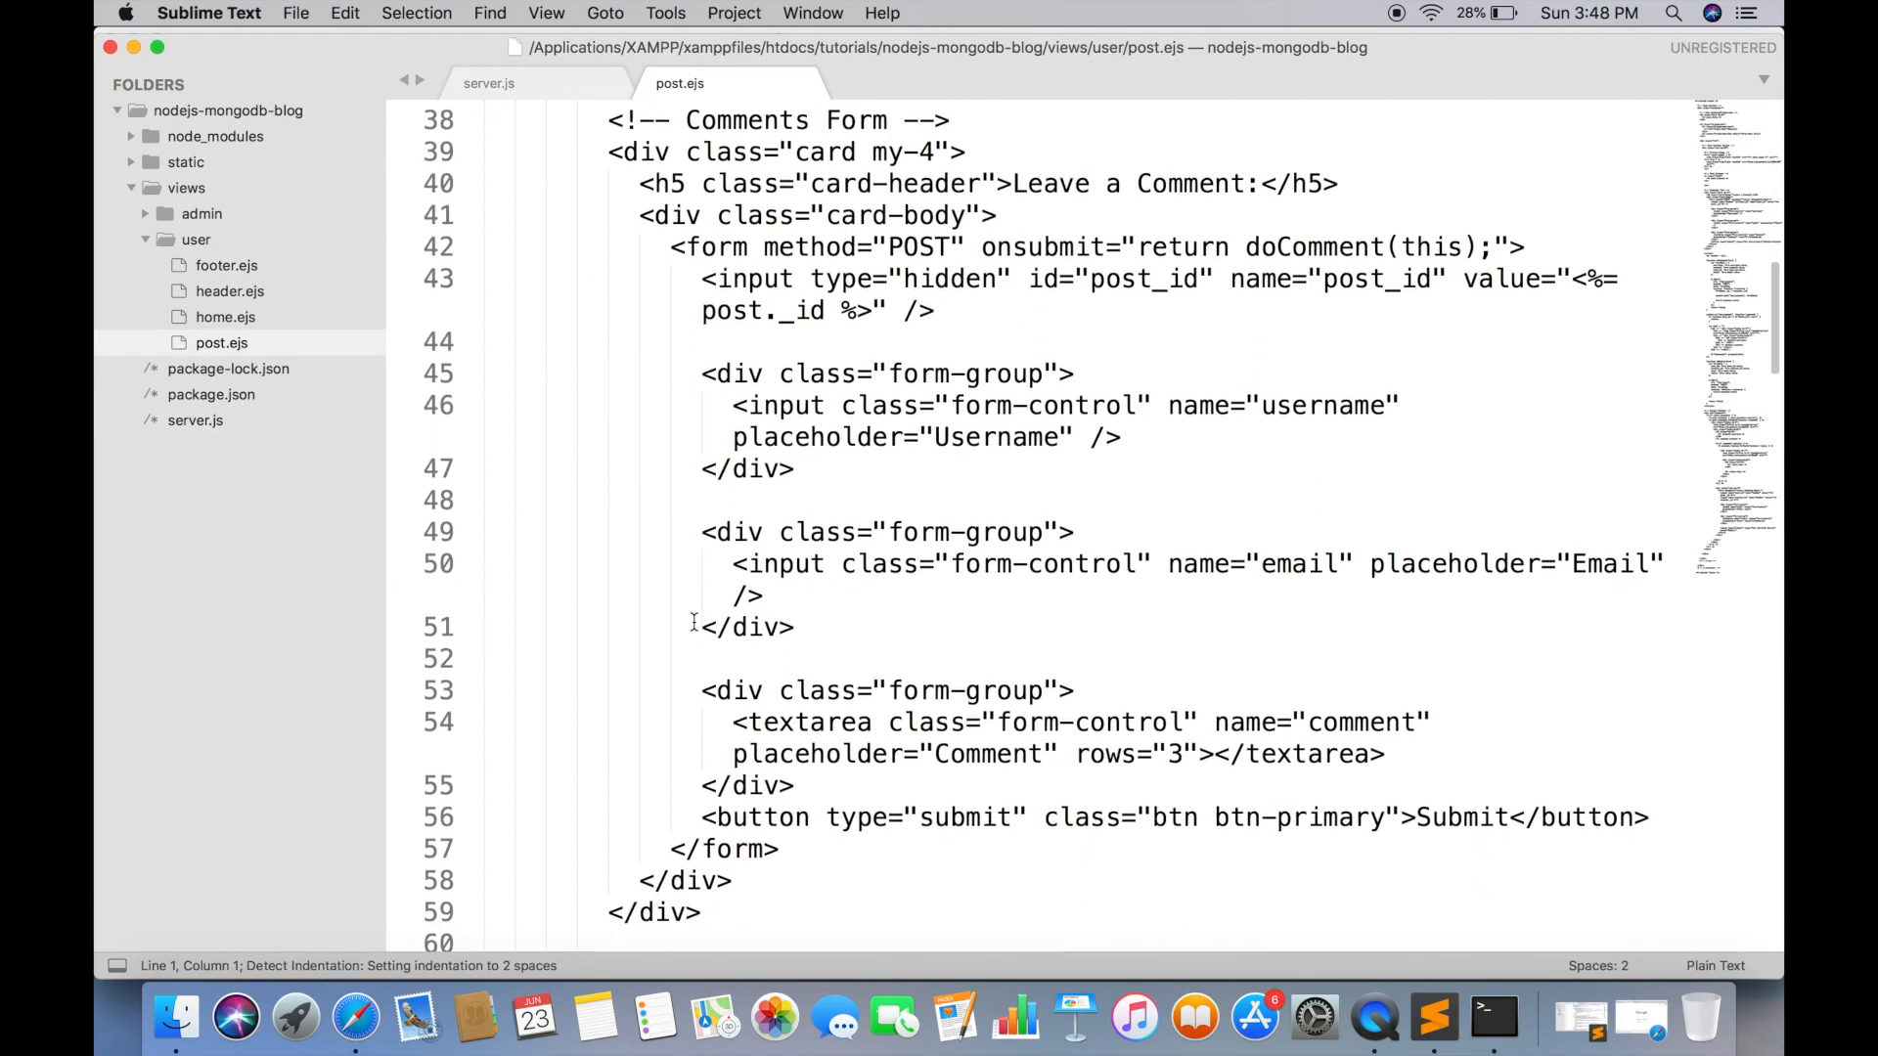
pyautogui.scroll(-3)
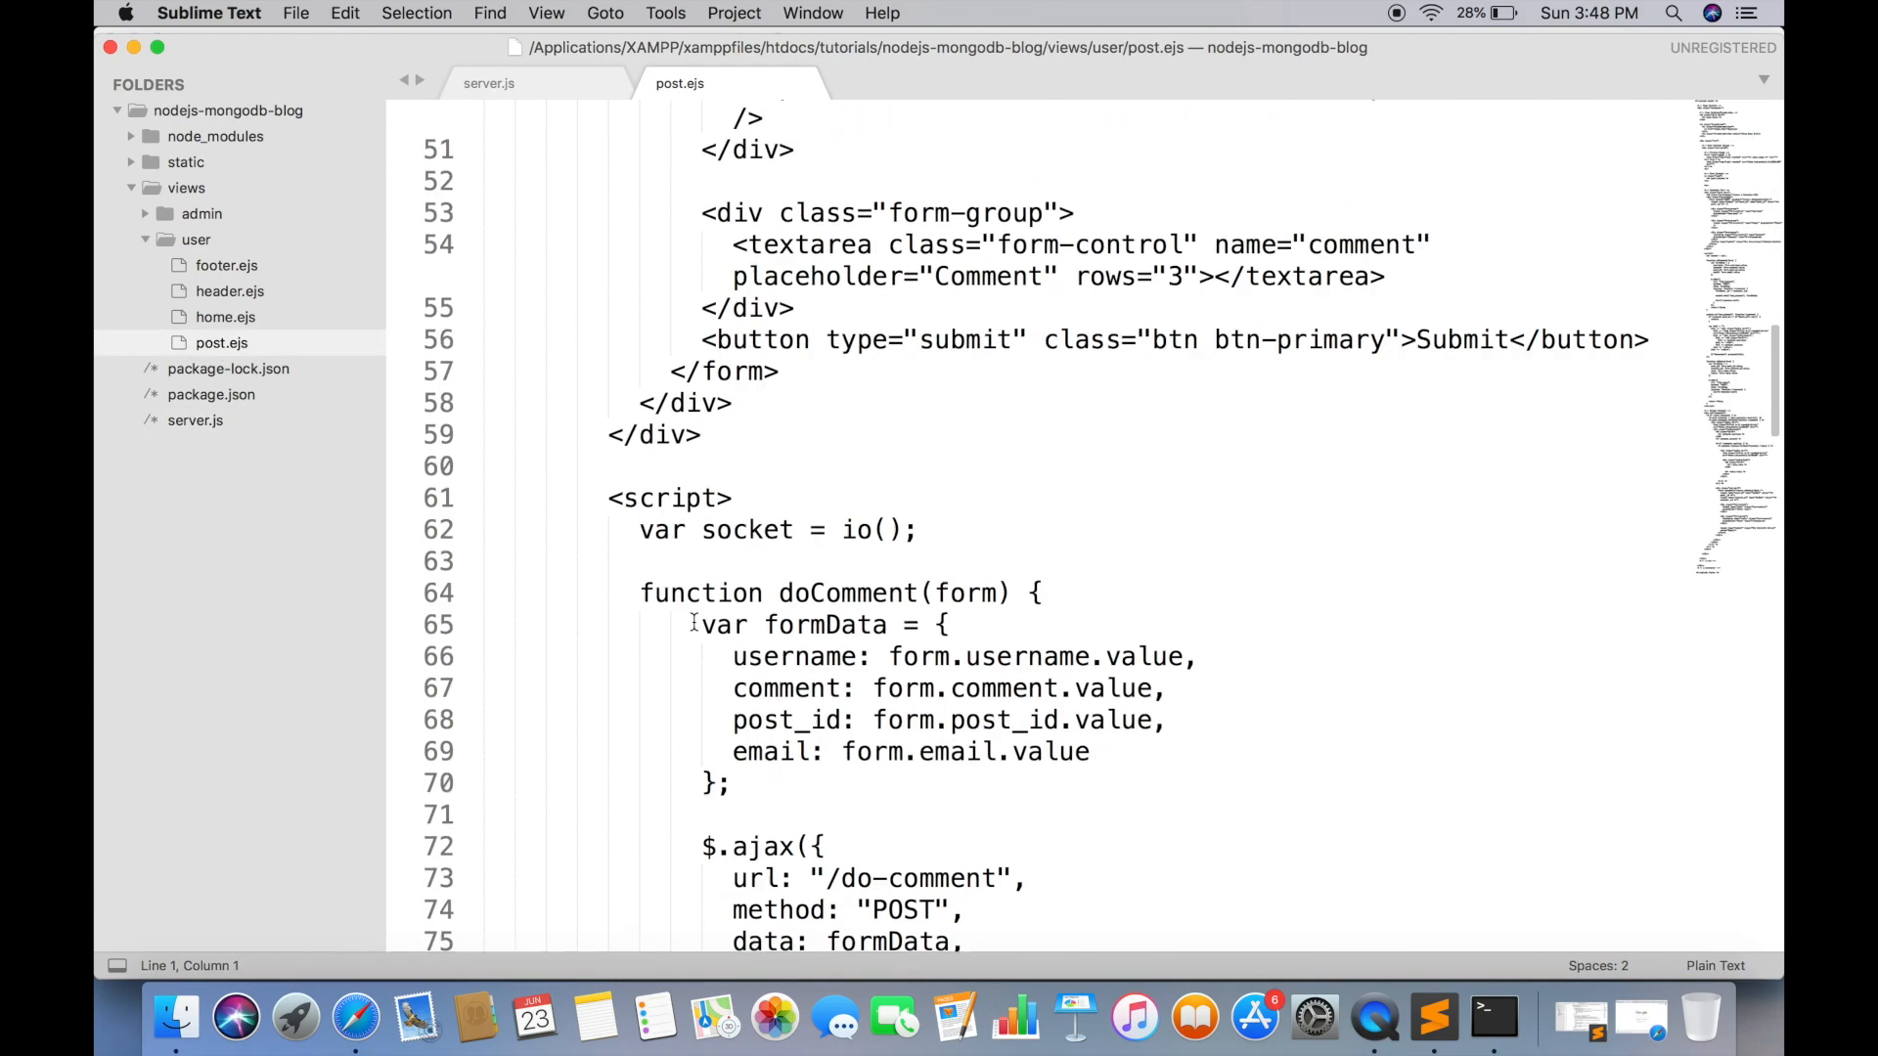
pyautogui.scroll(-3)
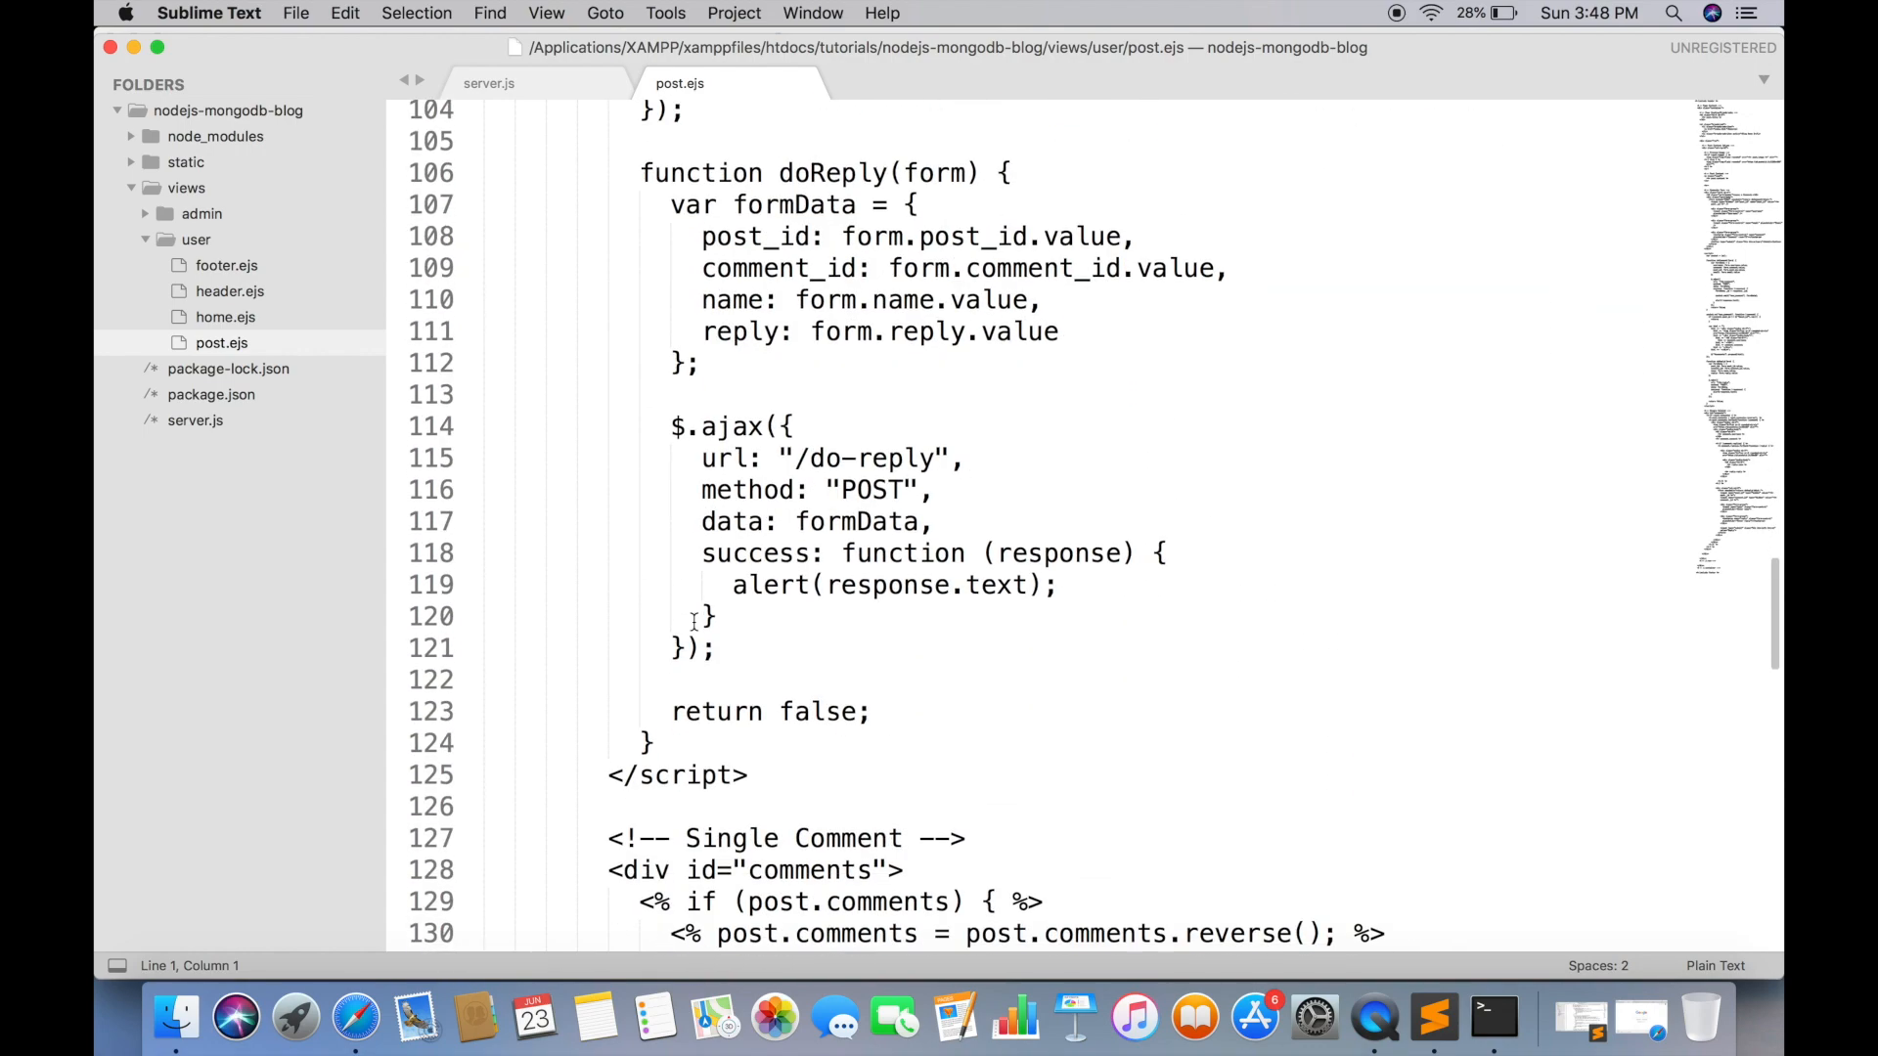
pyautogui.scroll(-3)
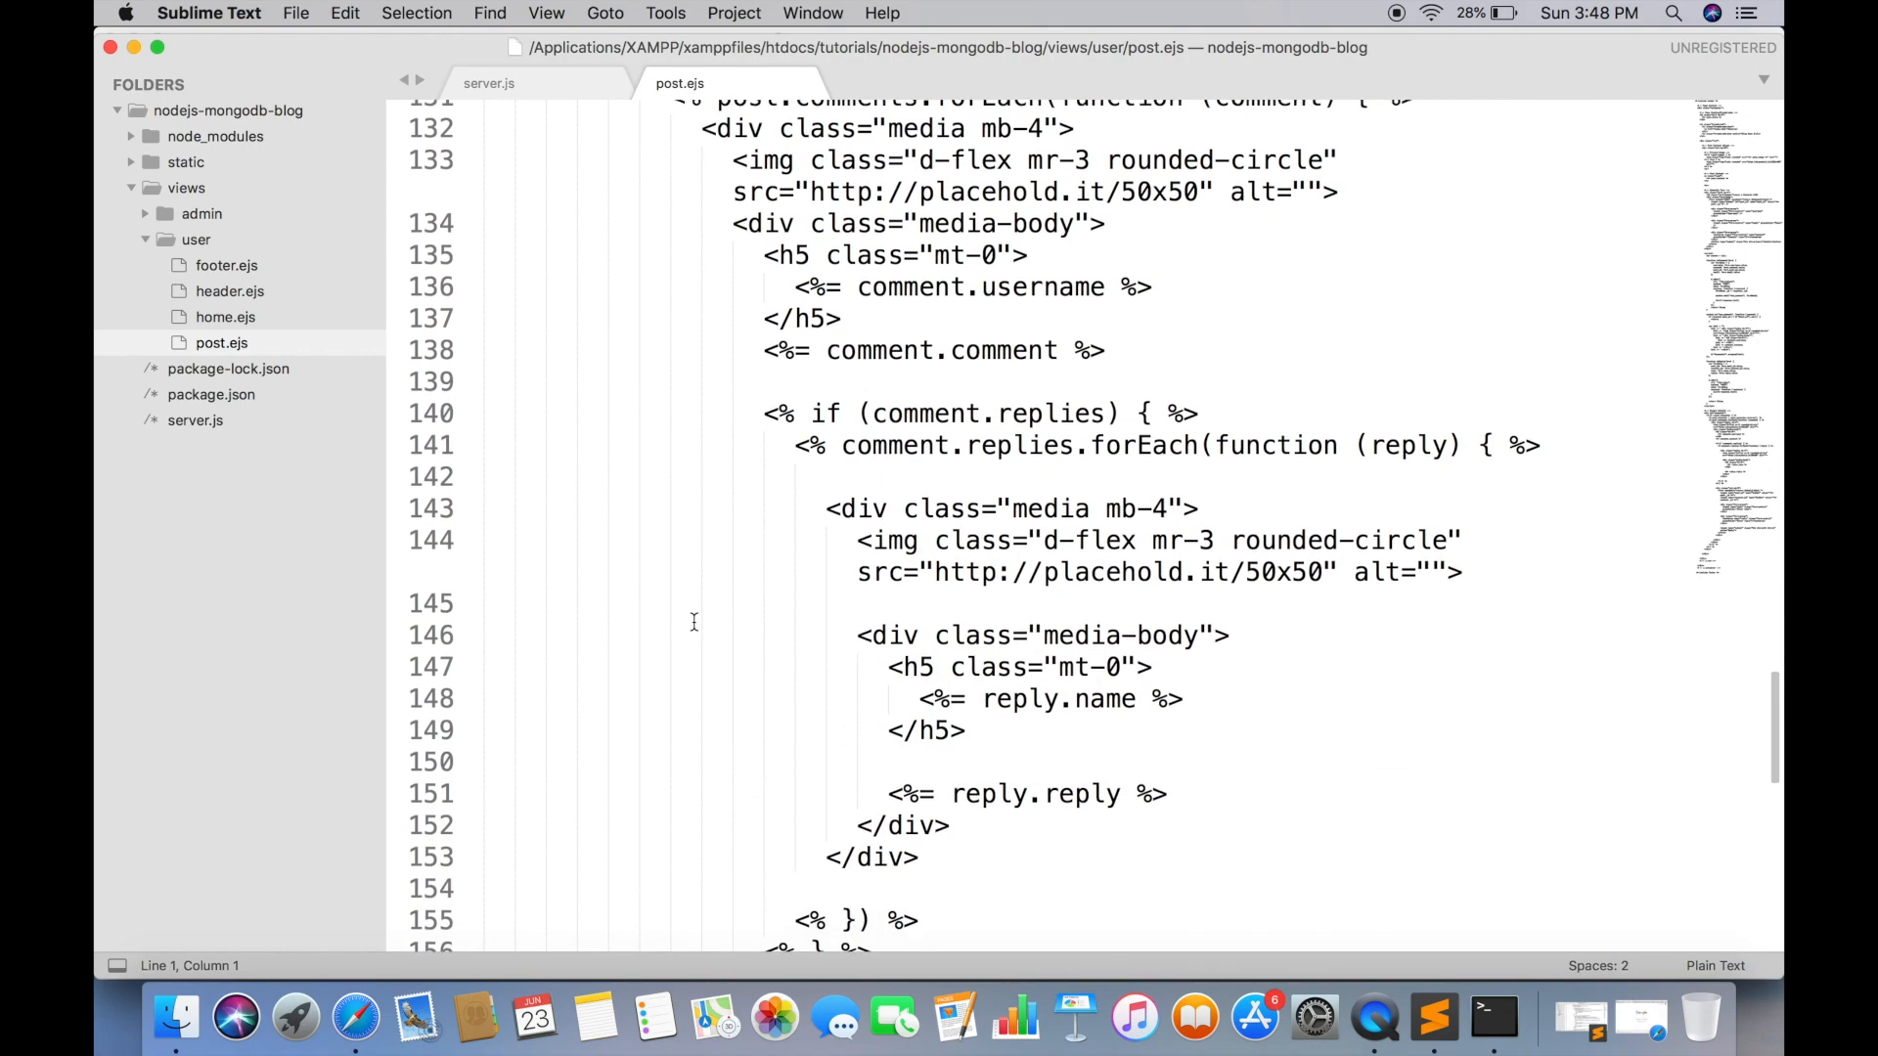
pyautogui.scroll(-3)
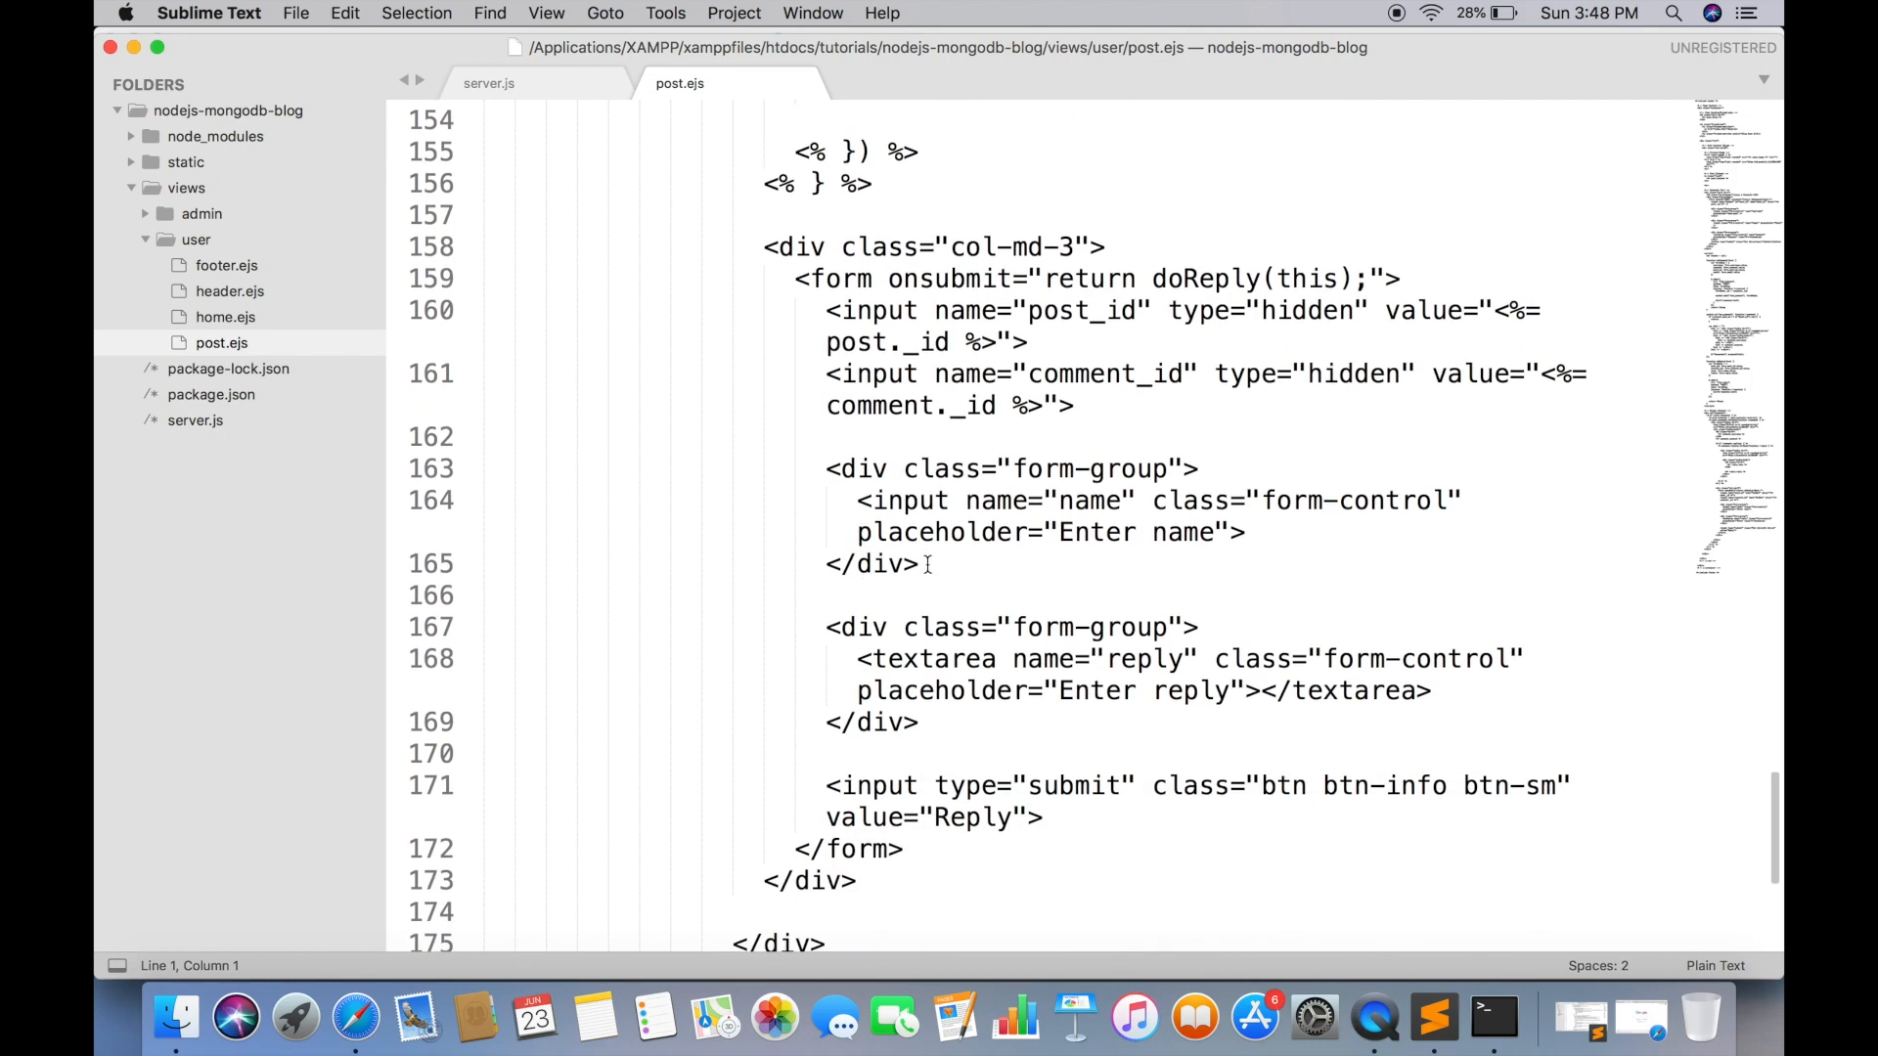
# Duplicate the hidden comment_id input as comment_email carrying comment.email, and save
pyautogui.click(828, 373)
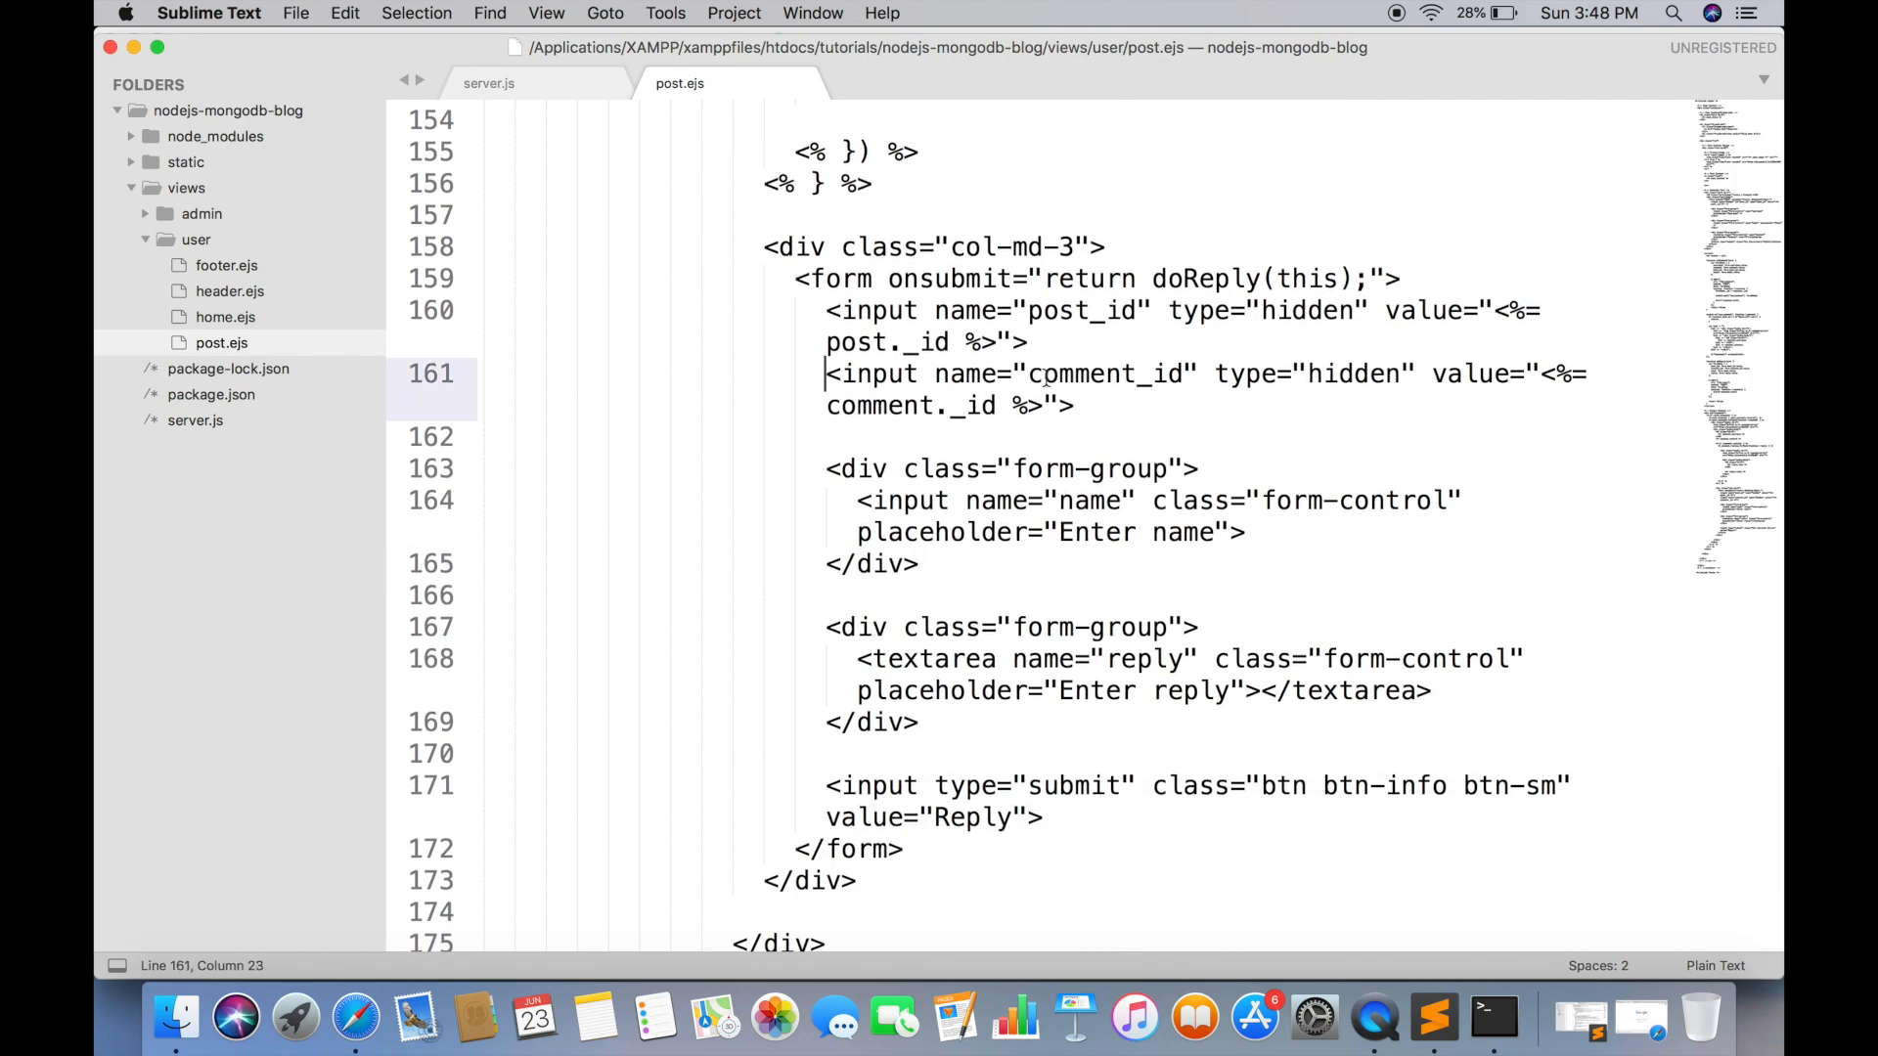
pyautogui.press('cmd+v')
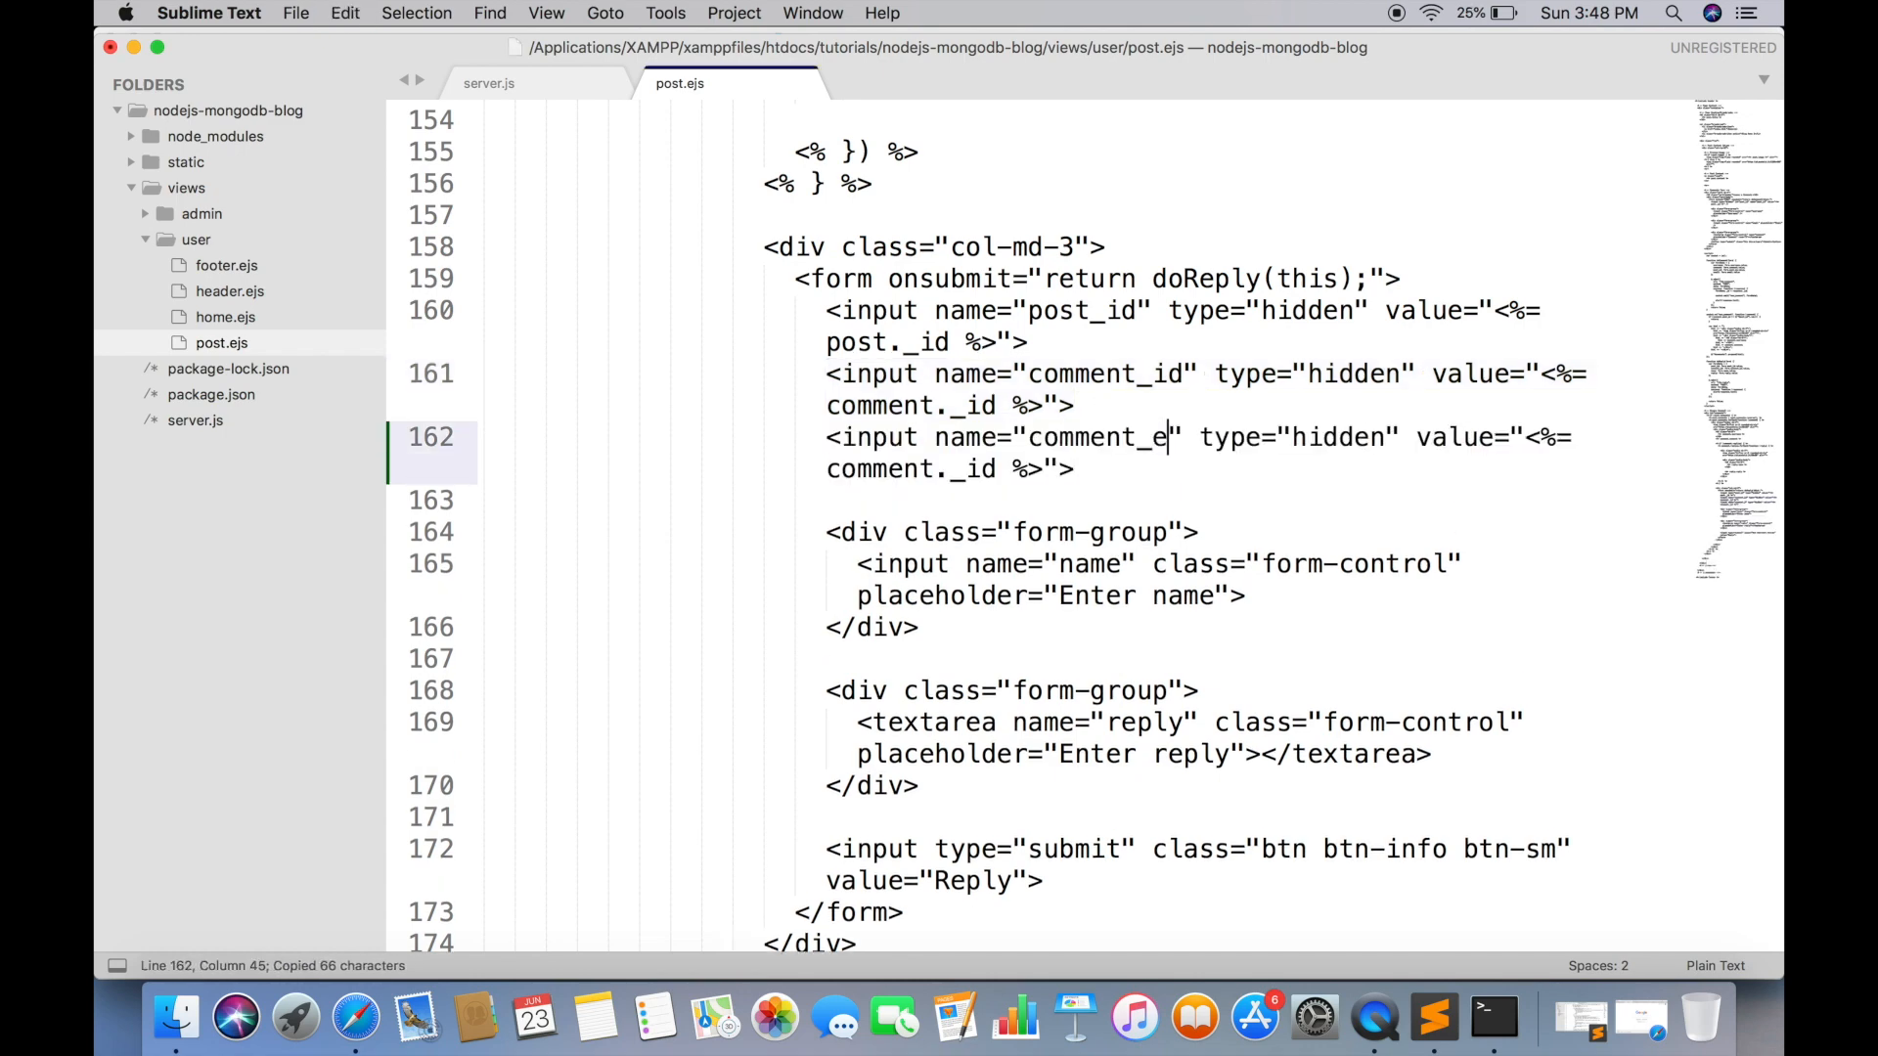
pyautogui.write('mail')
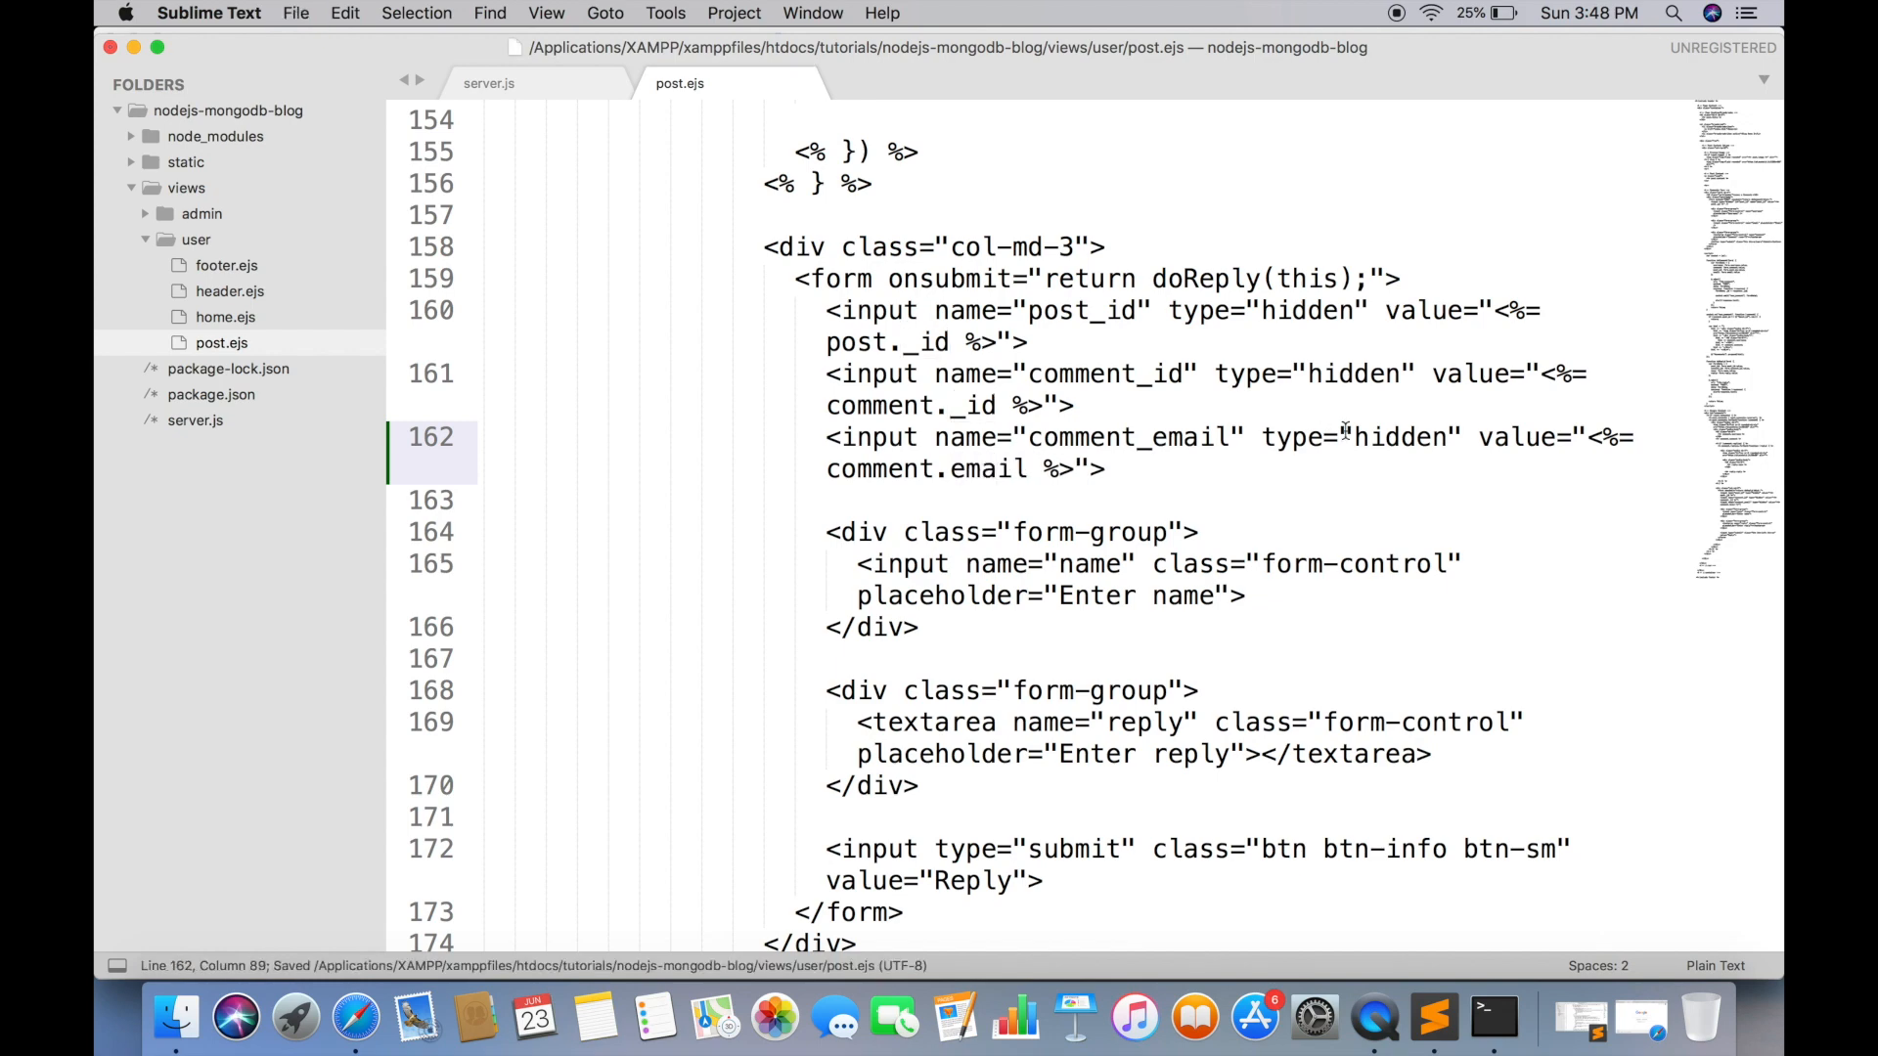
pyautogui.press('cmd+tab')
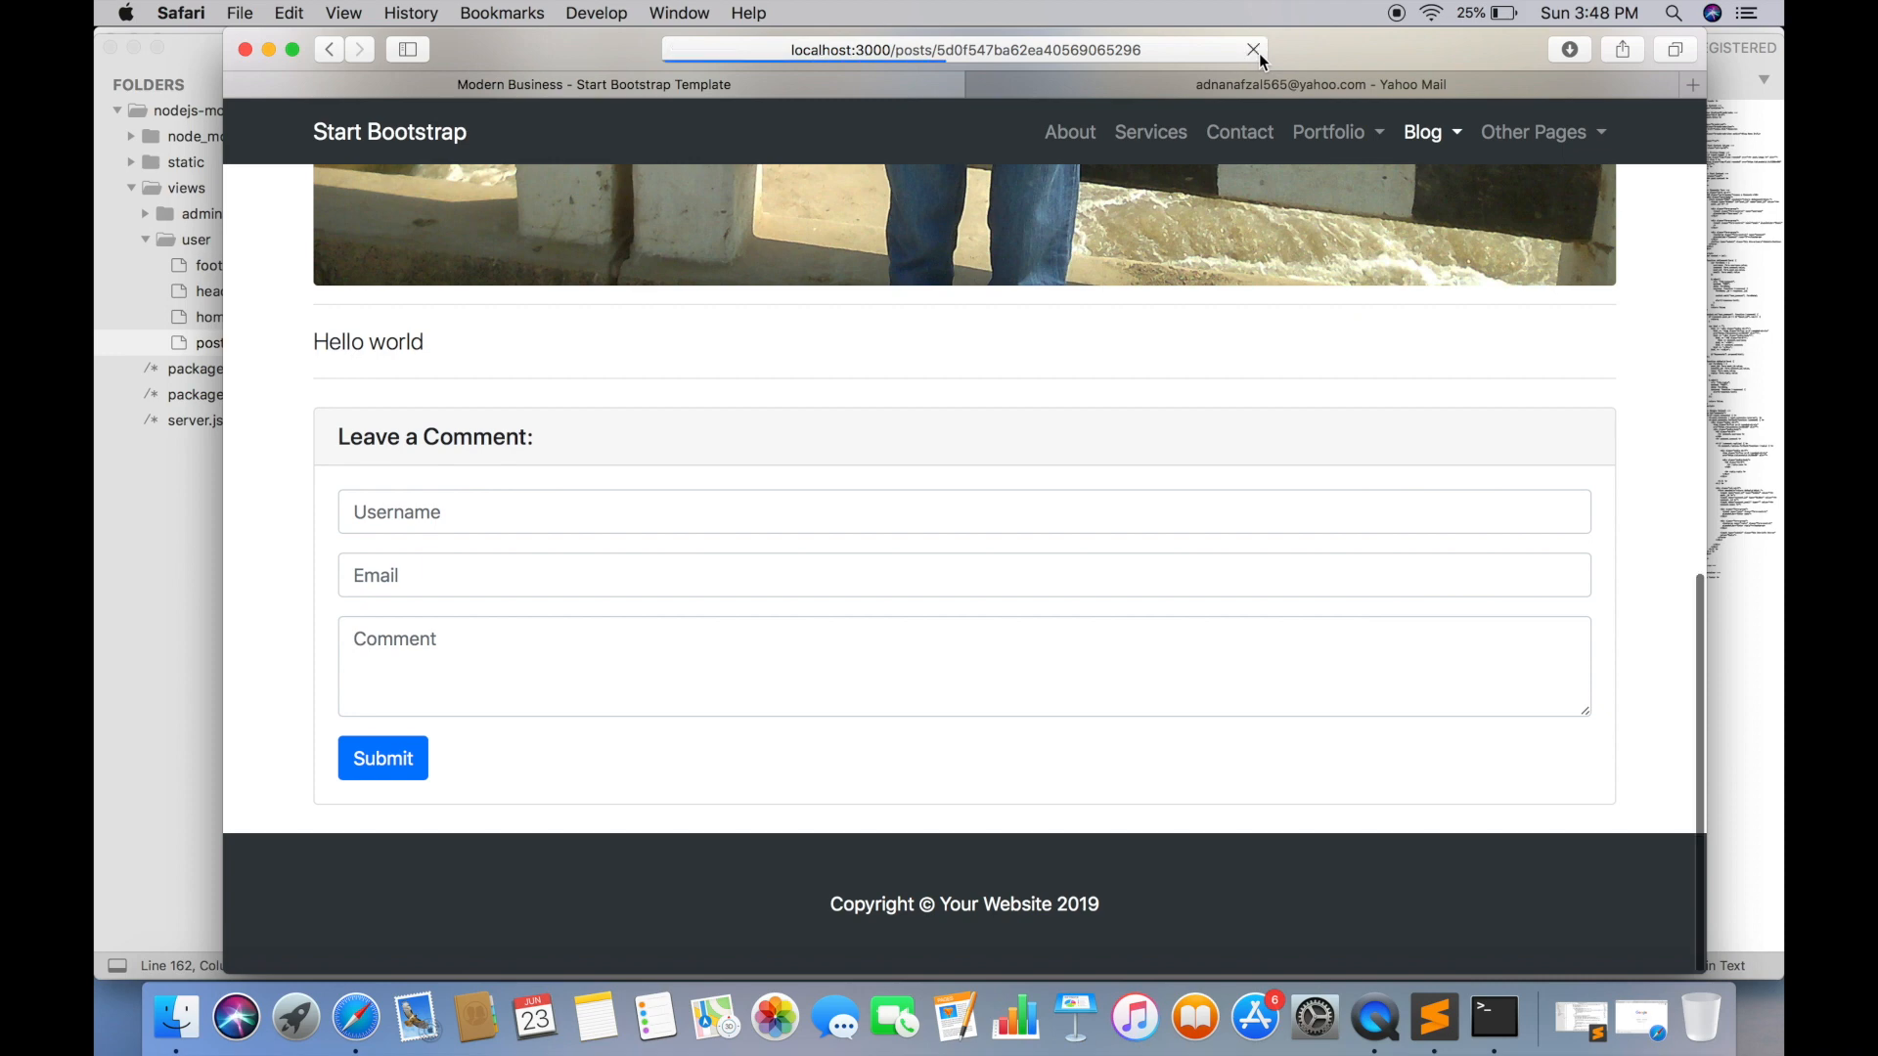
pyautogui.write('A')
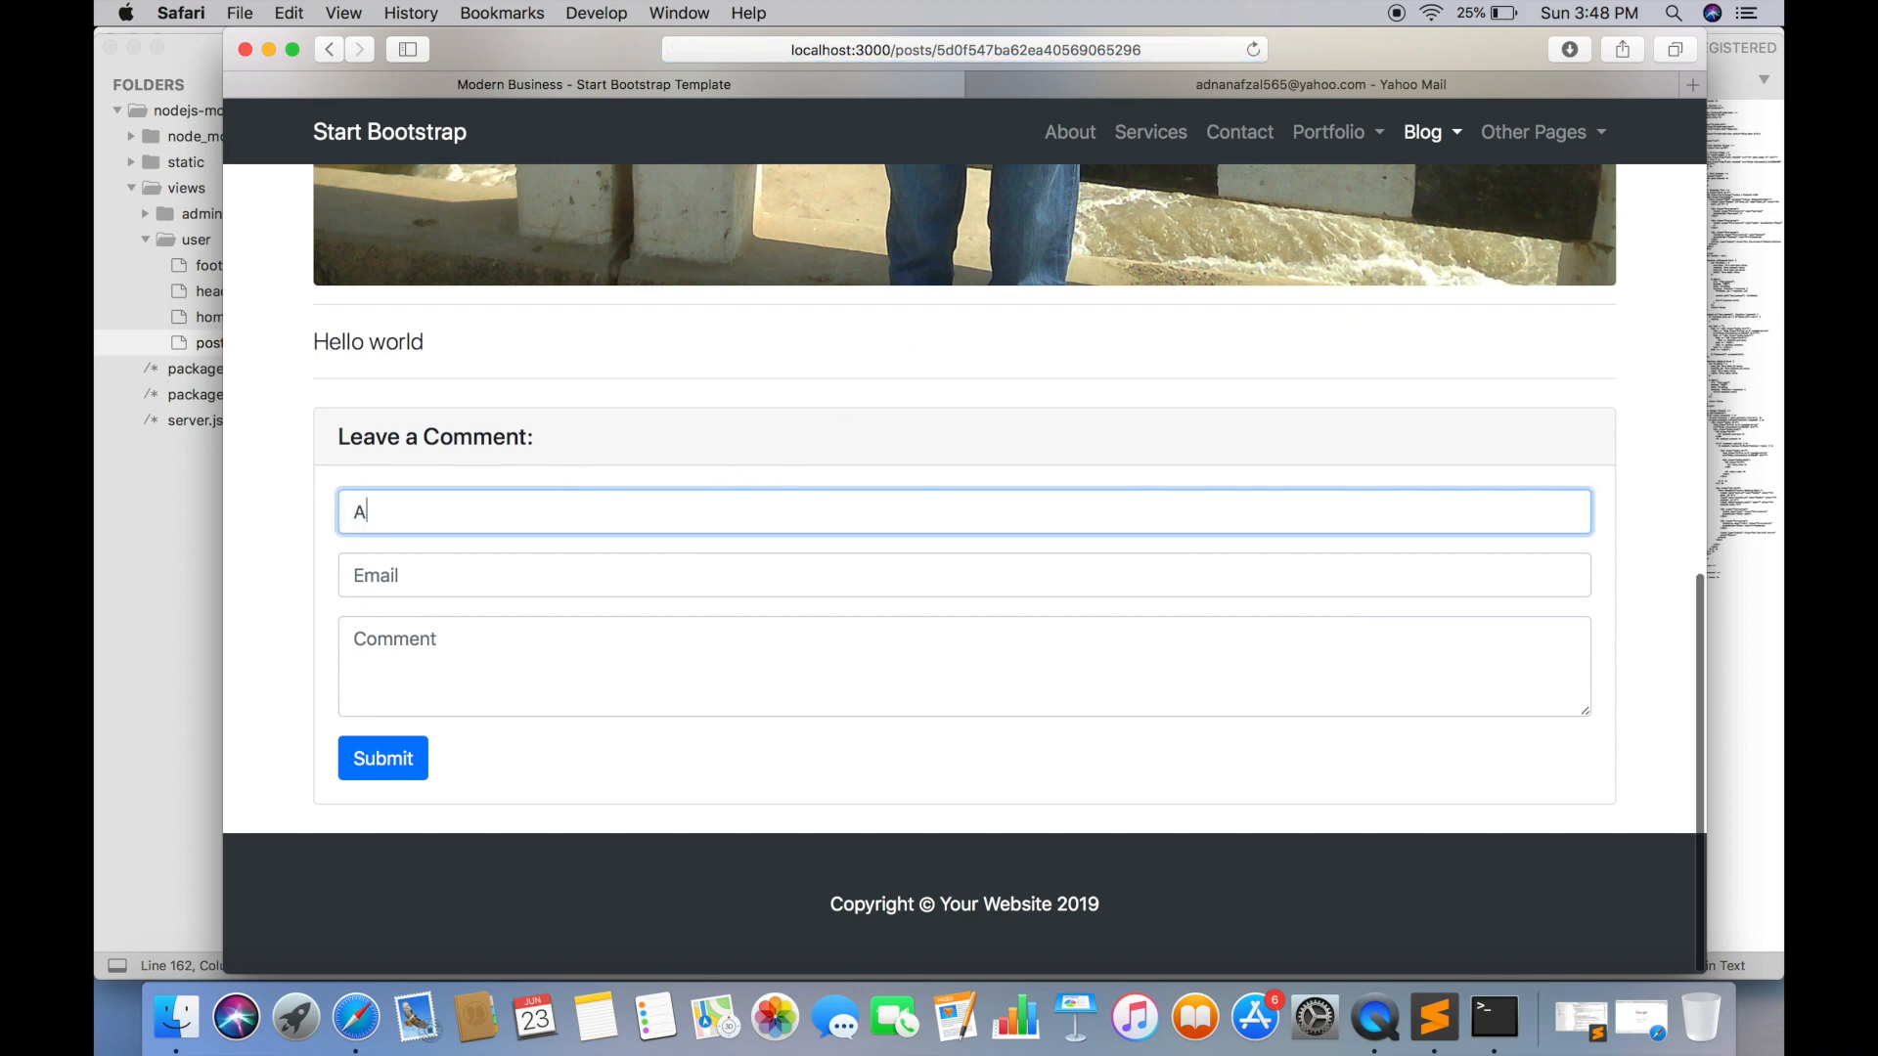
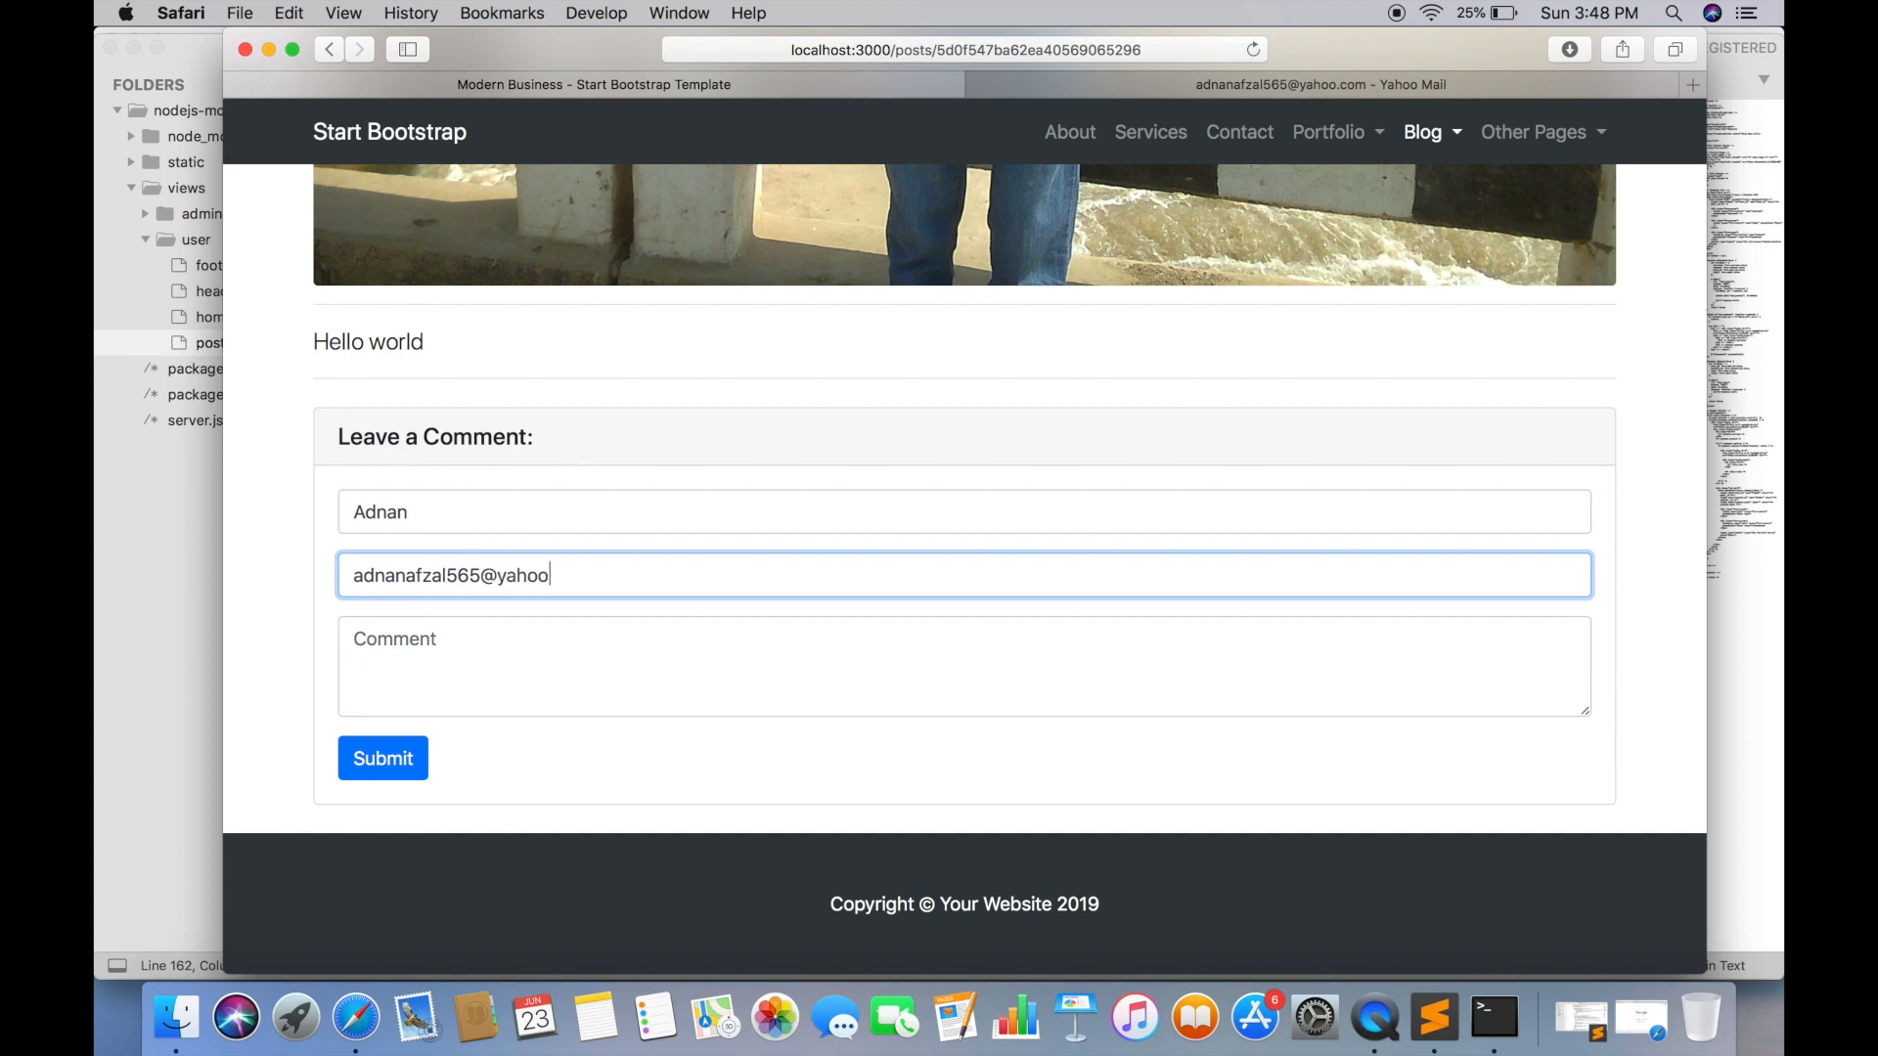
pyautogui.write('Hell')
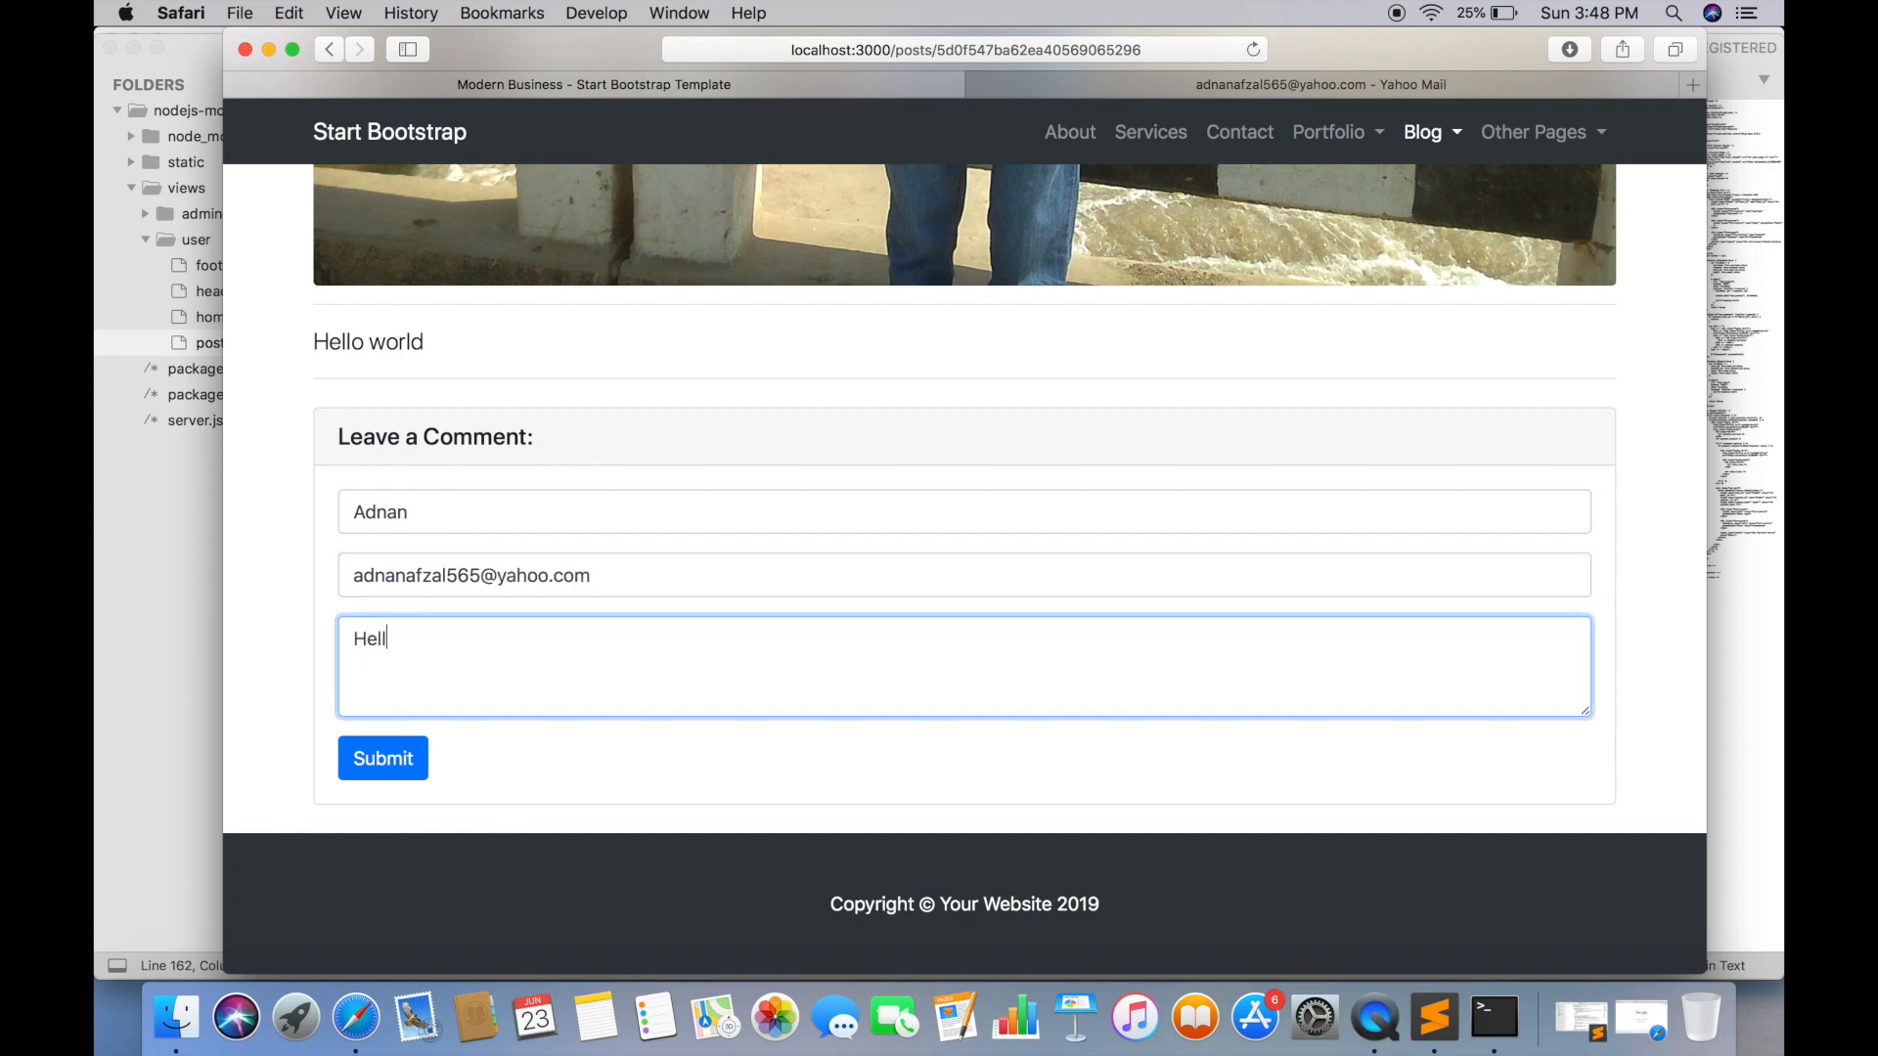
pyautogui.write('Nice')
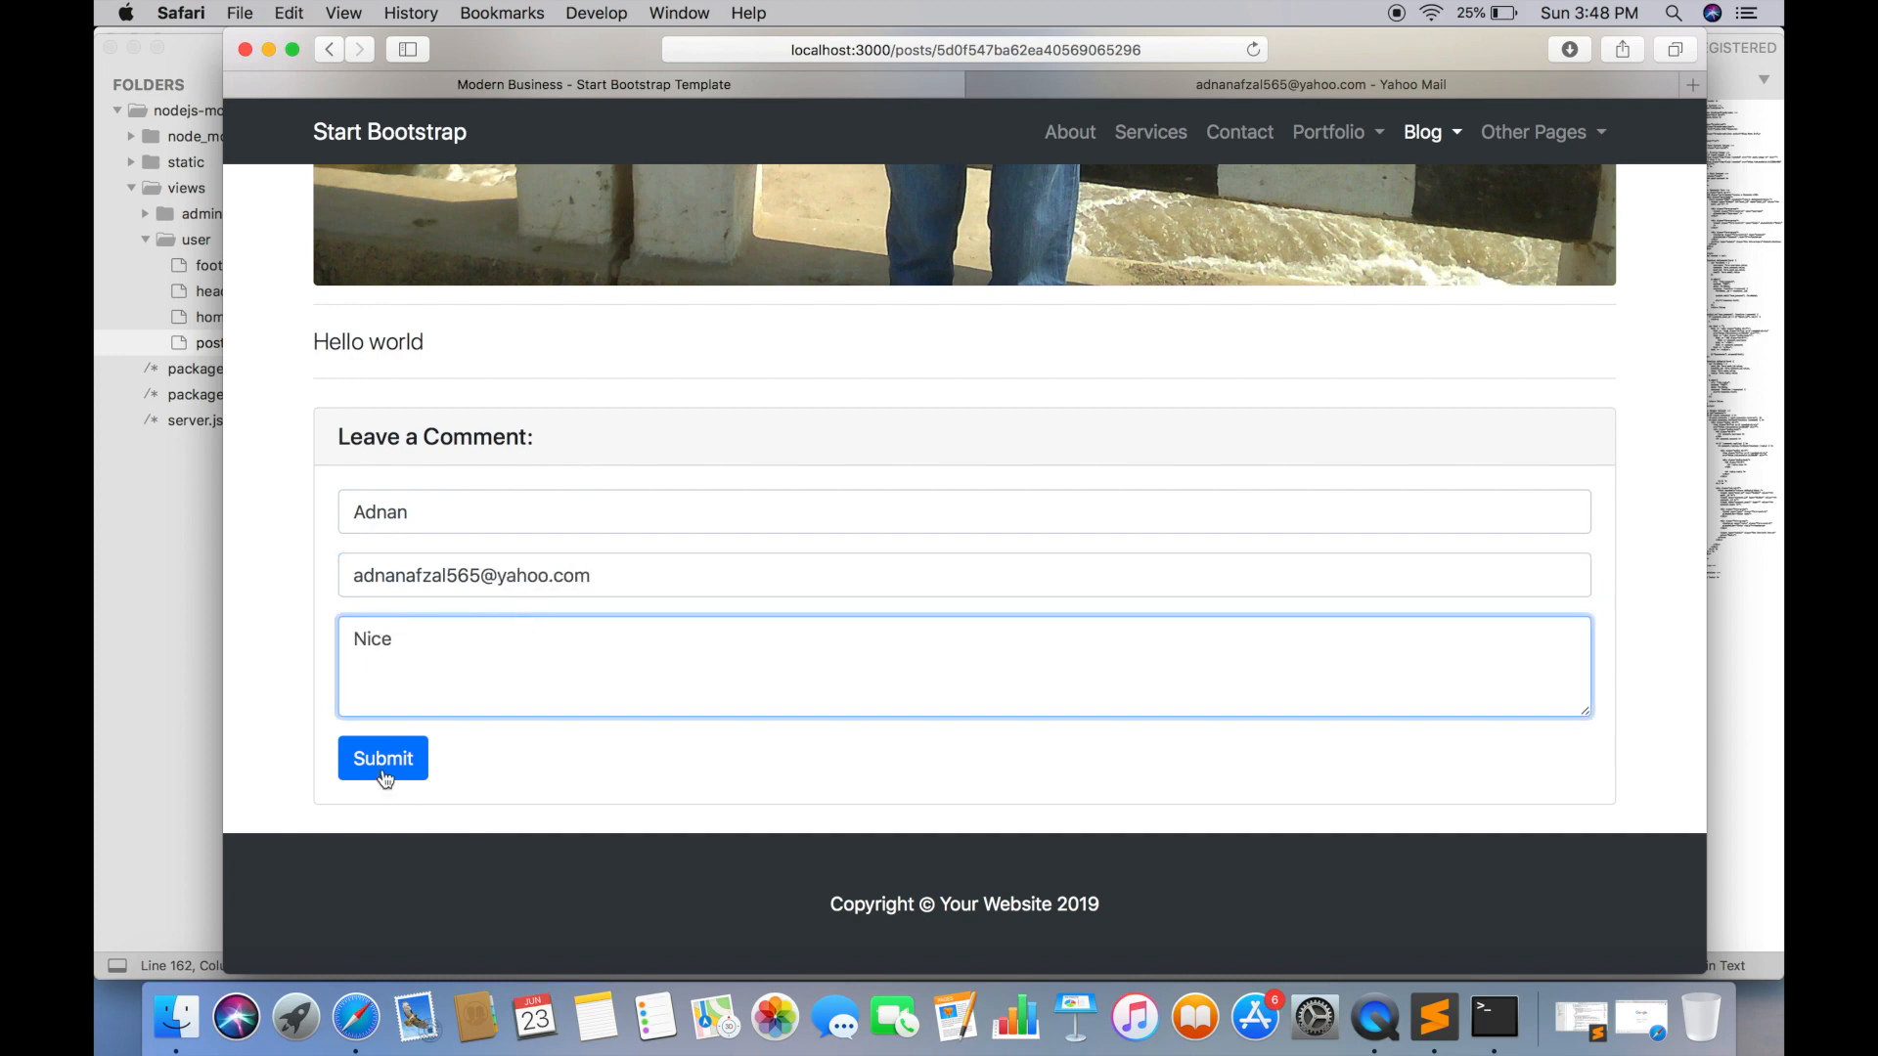
pyautogui.click(381, 759)
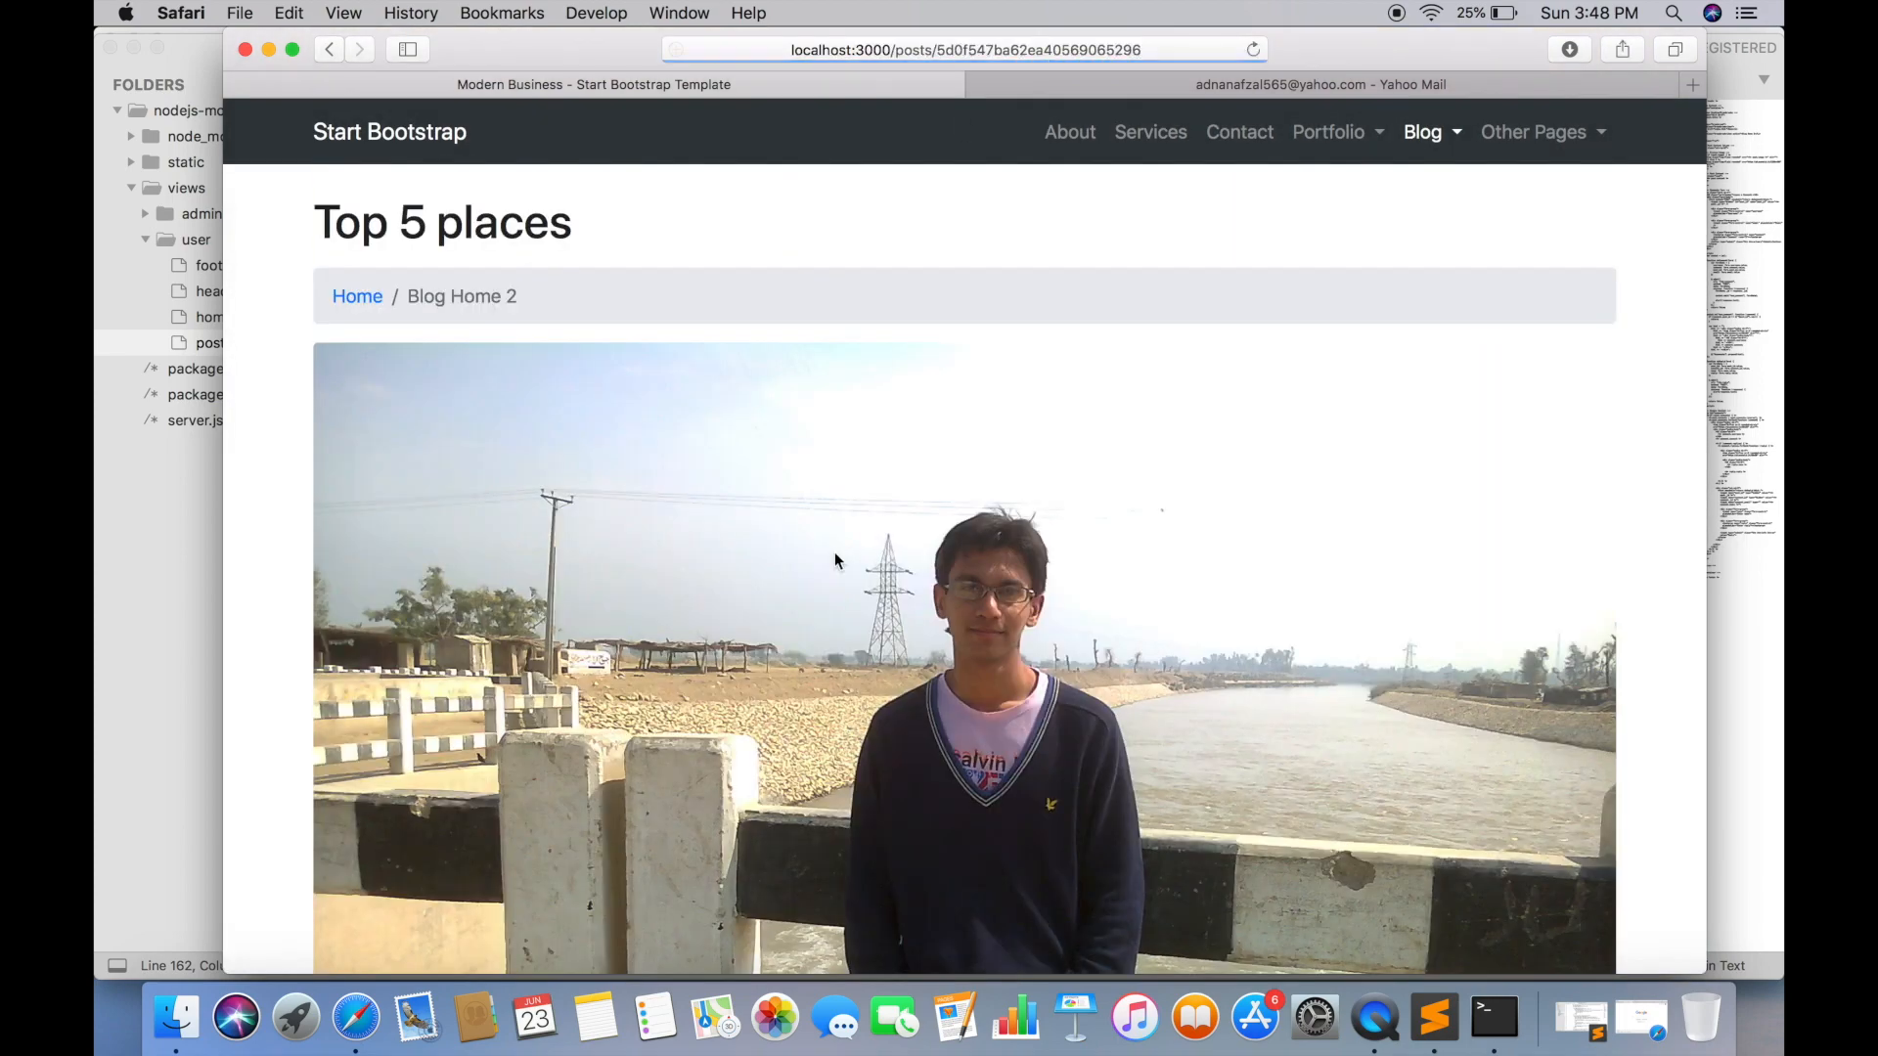
pyautogui.scroll(-3)
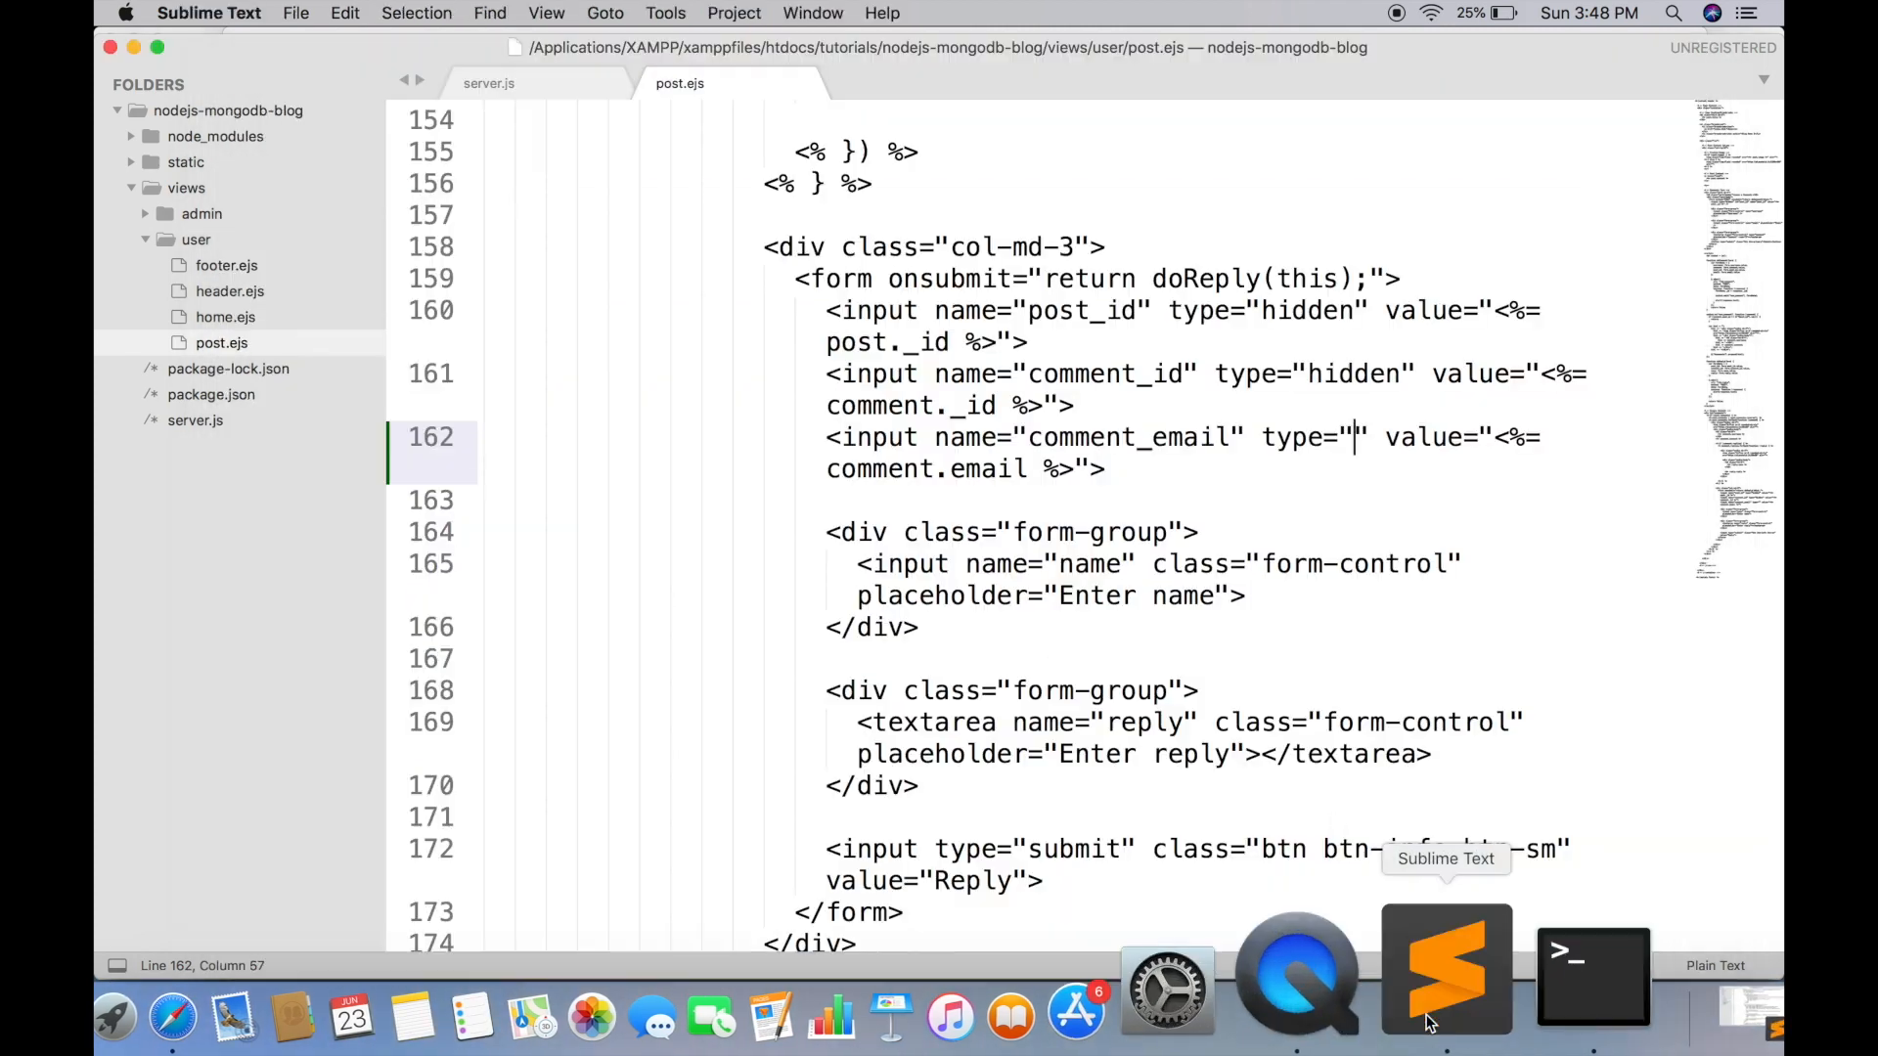
# Make the comment_email input hidden again and add comment_email: form.comment_email.value to doReply's formData, saved
pyautogui.write('hidden')
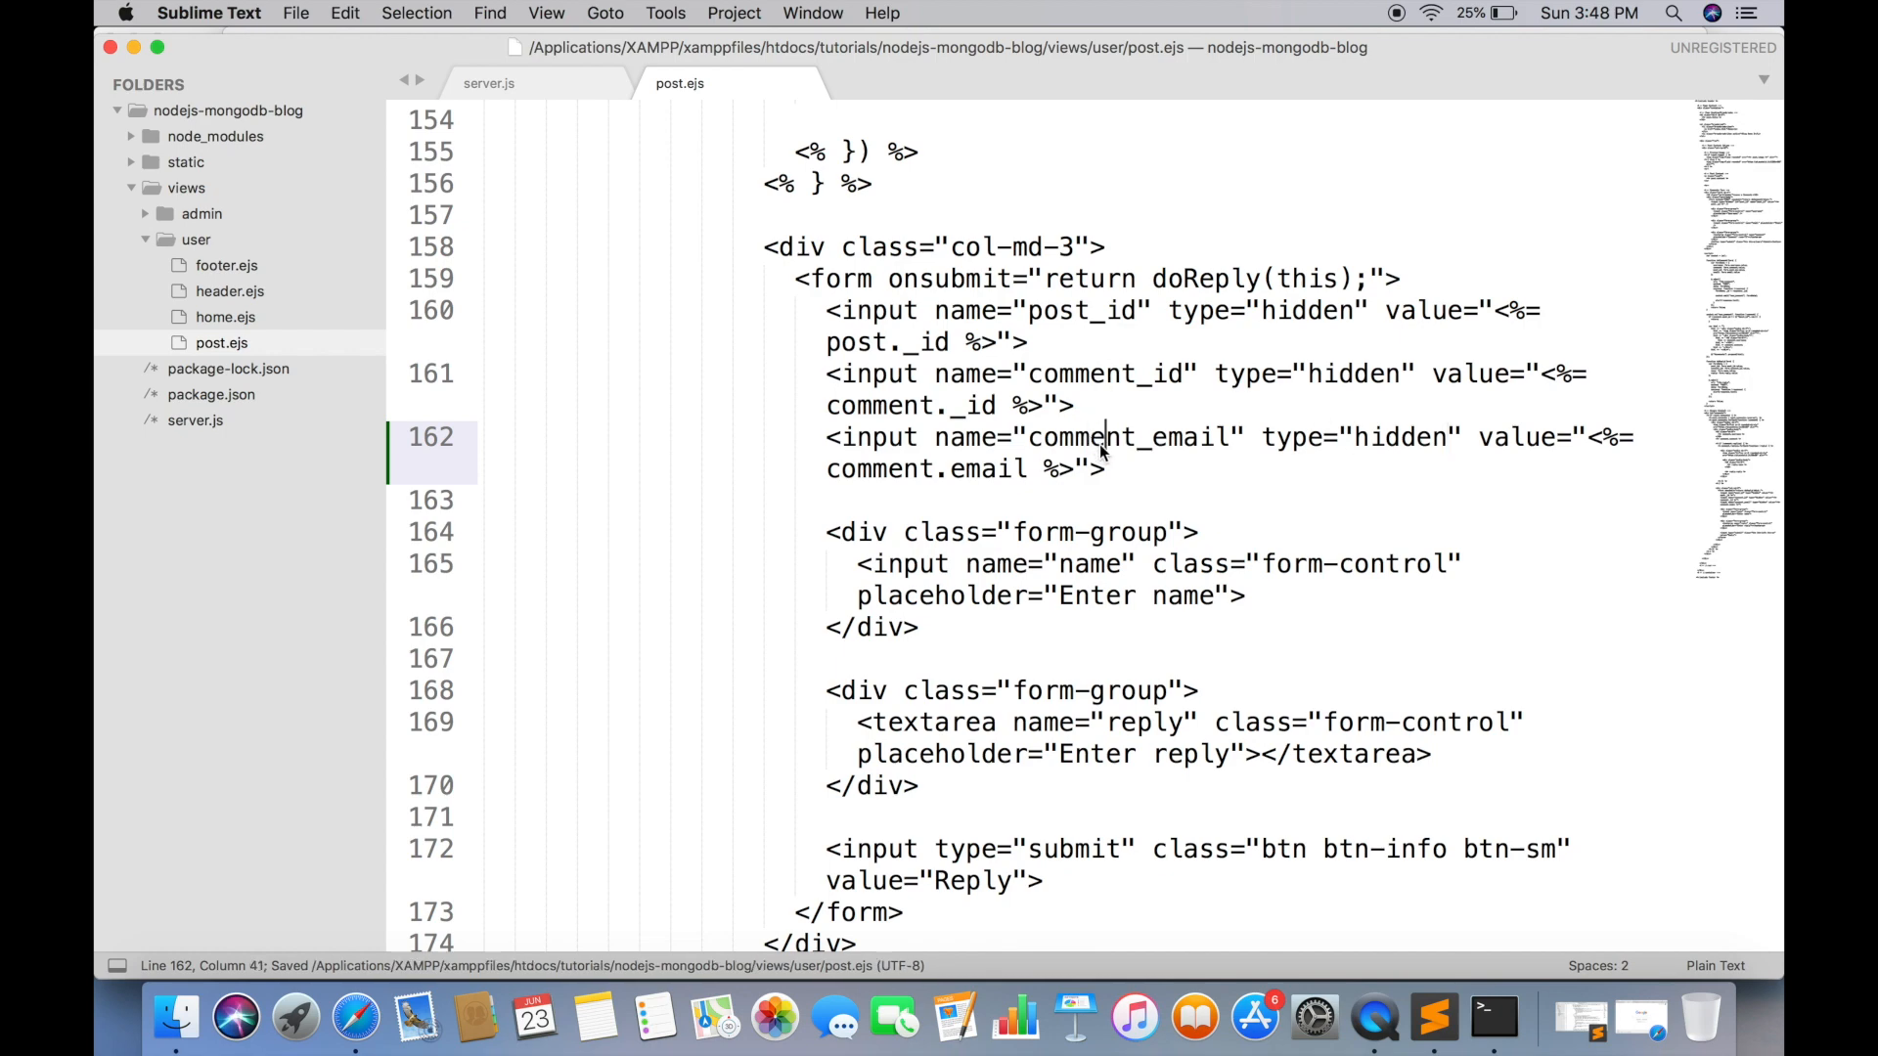
pyautogui.doubleClick(1108, 436)
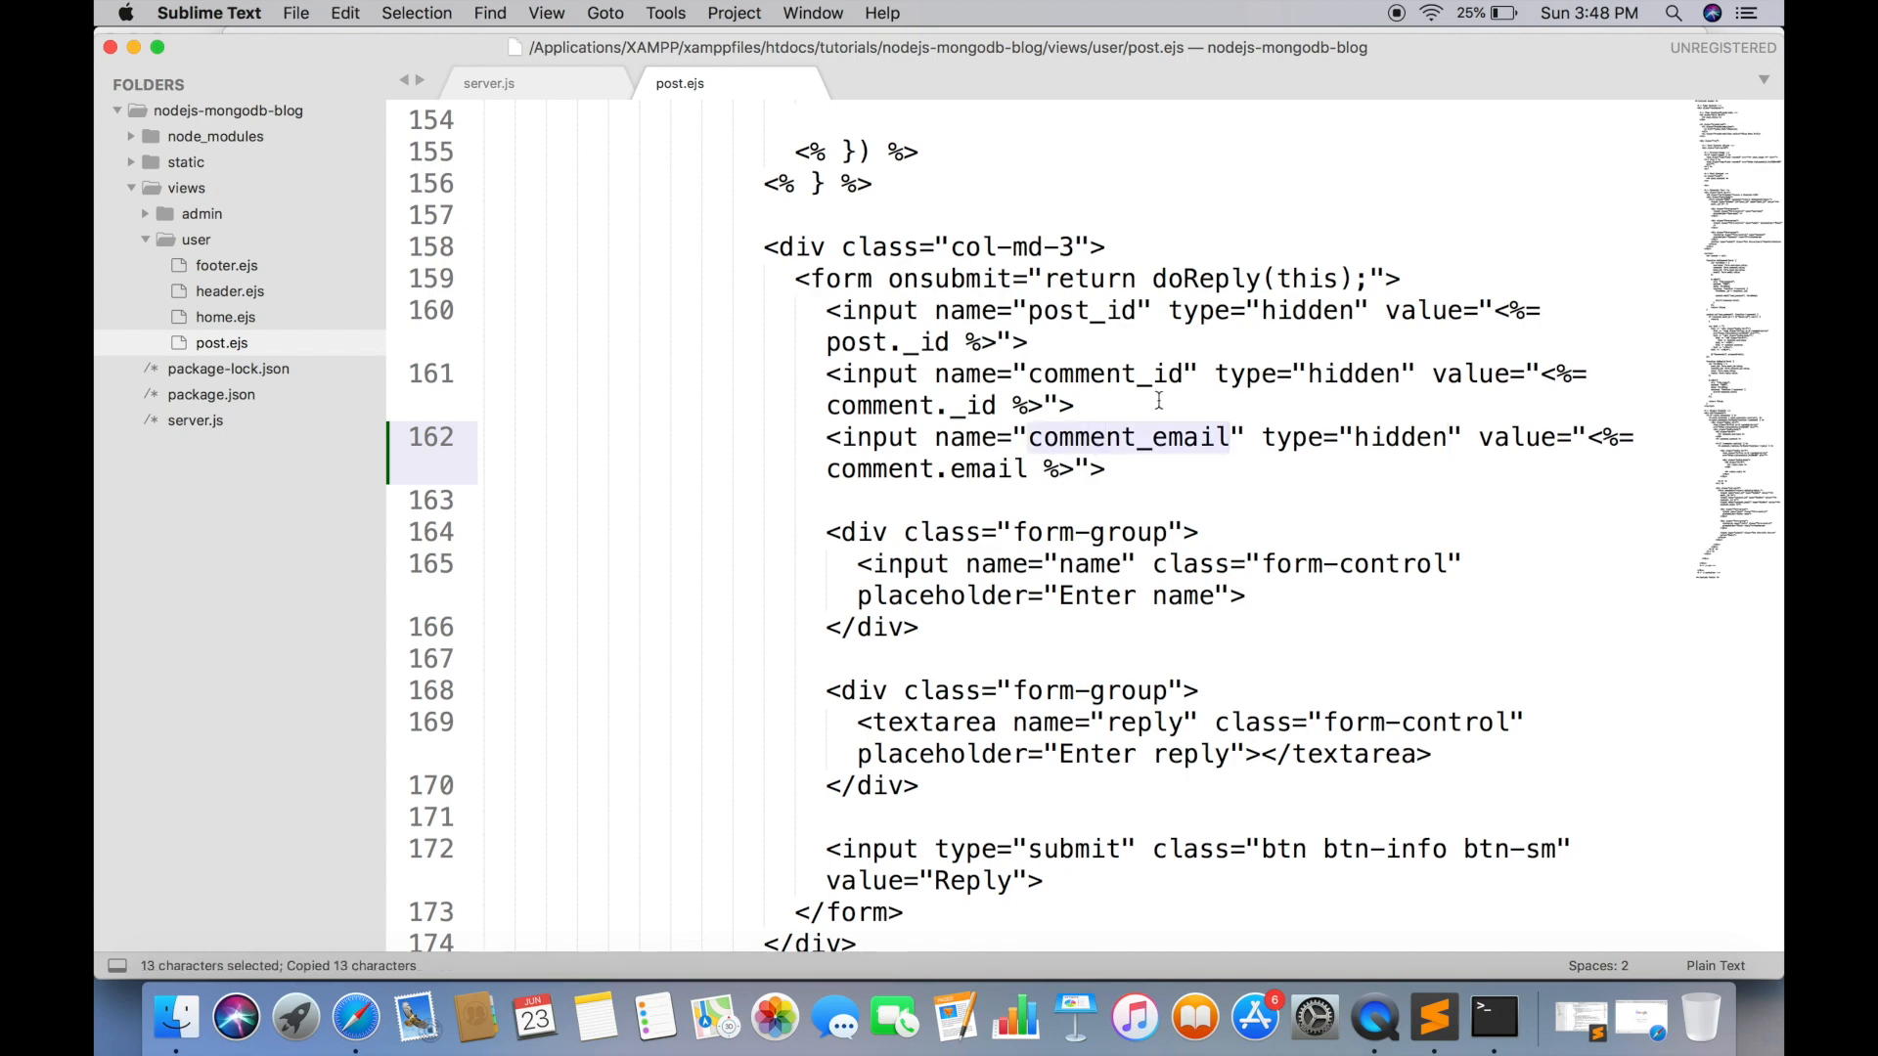
pyautogui.write('doRepl')
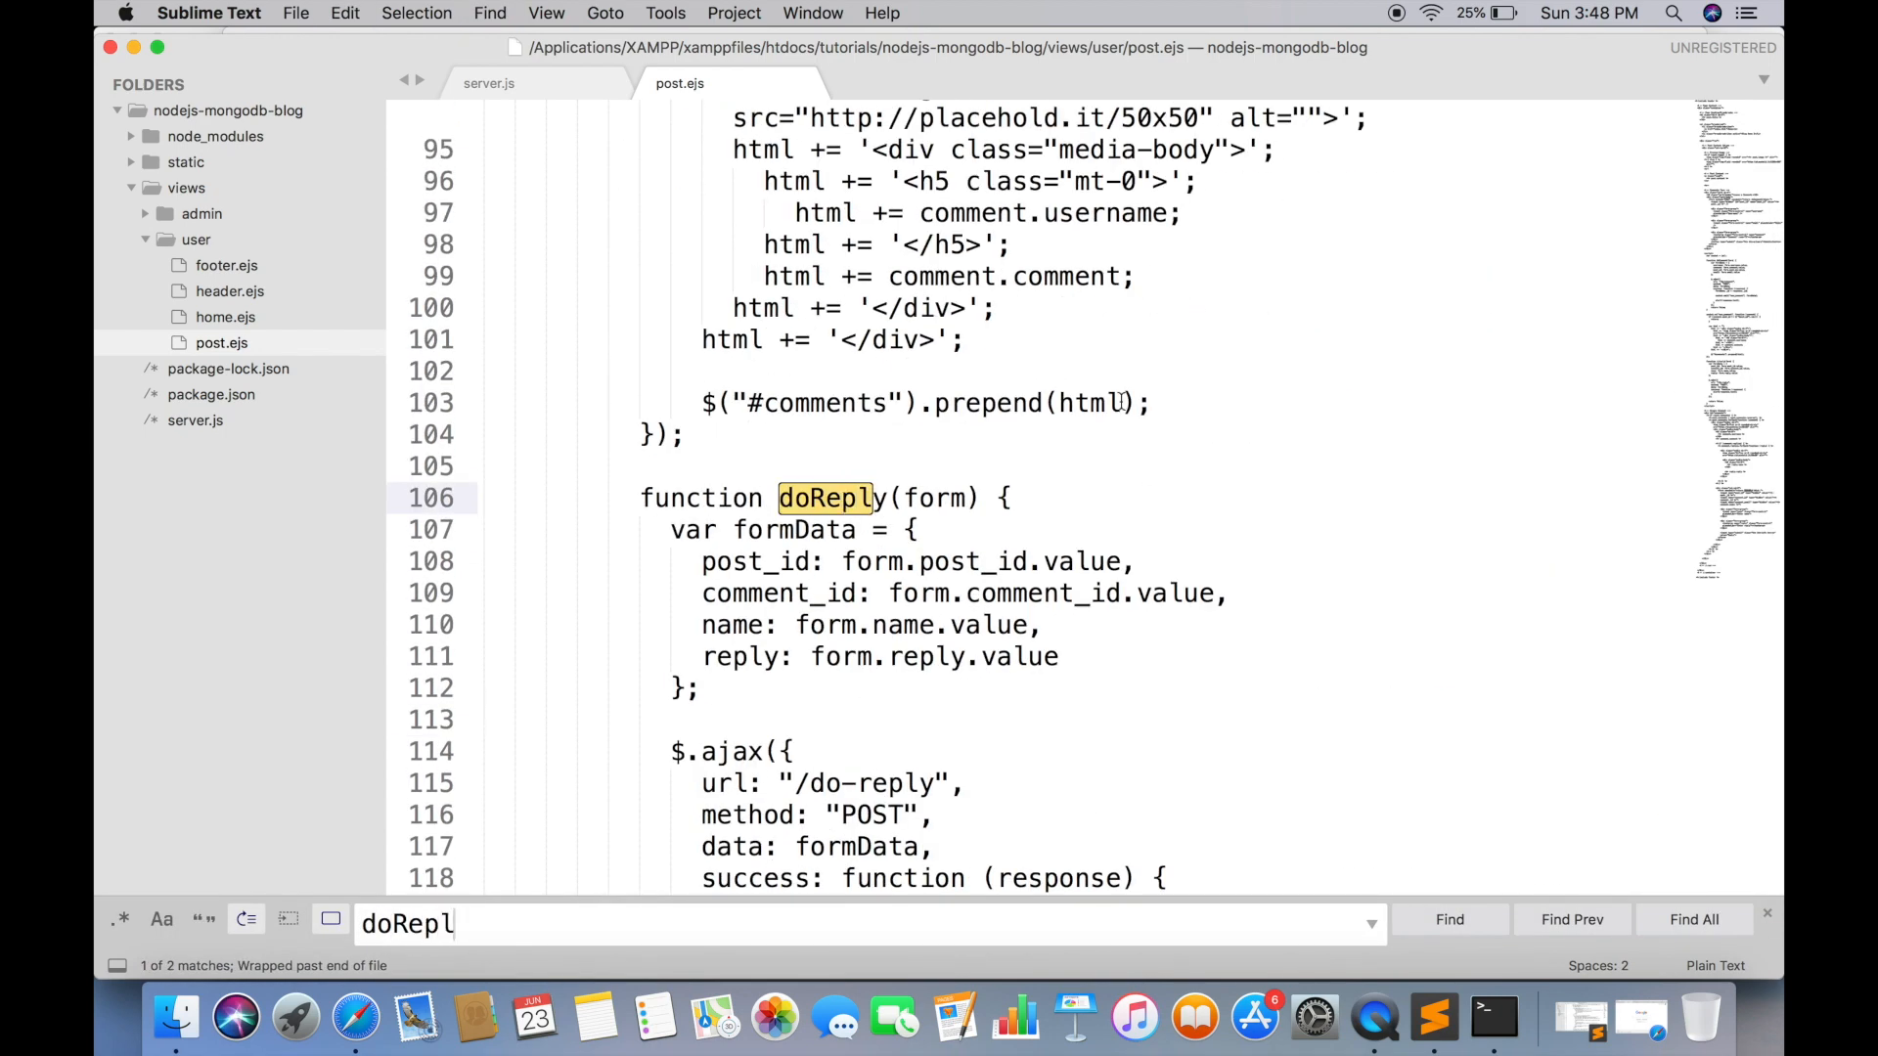
pyautogui.write('comment_email')
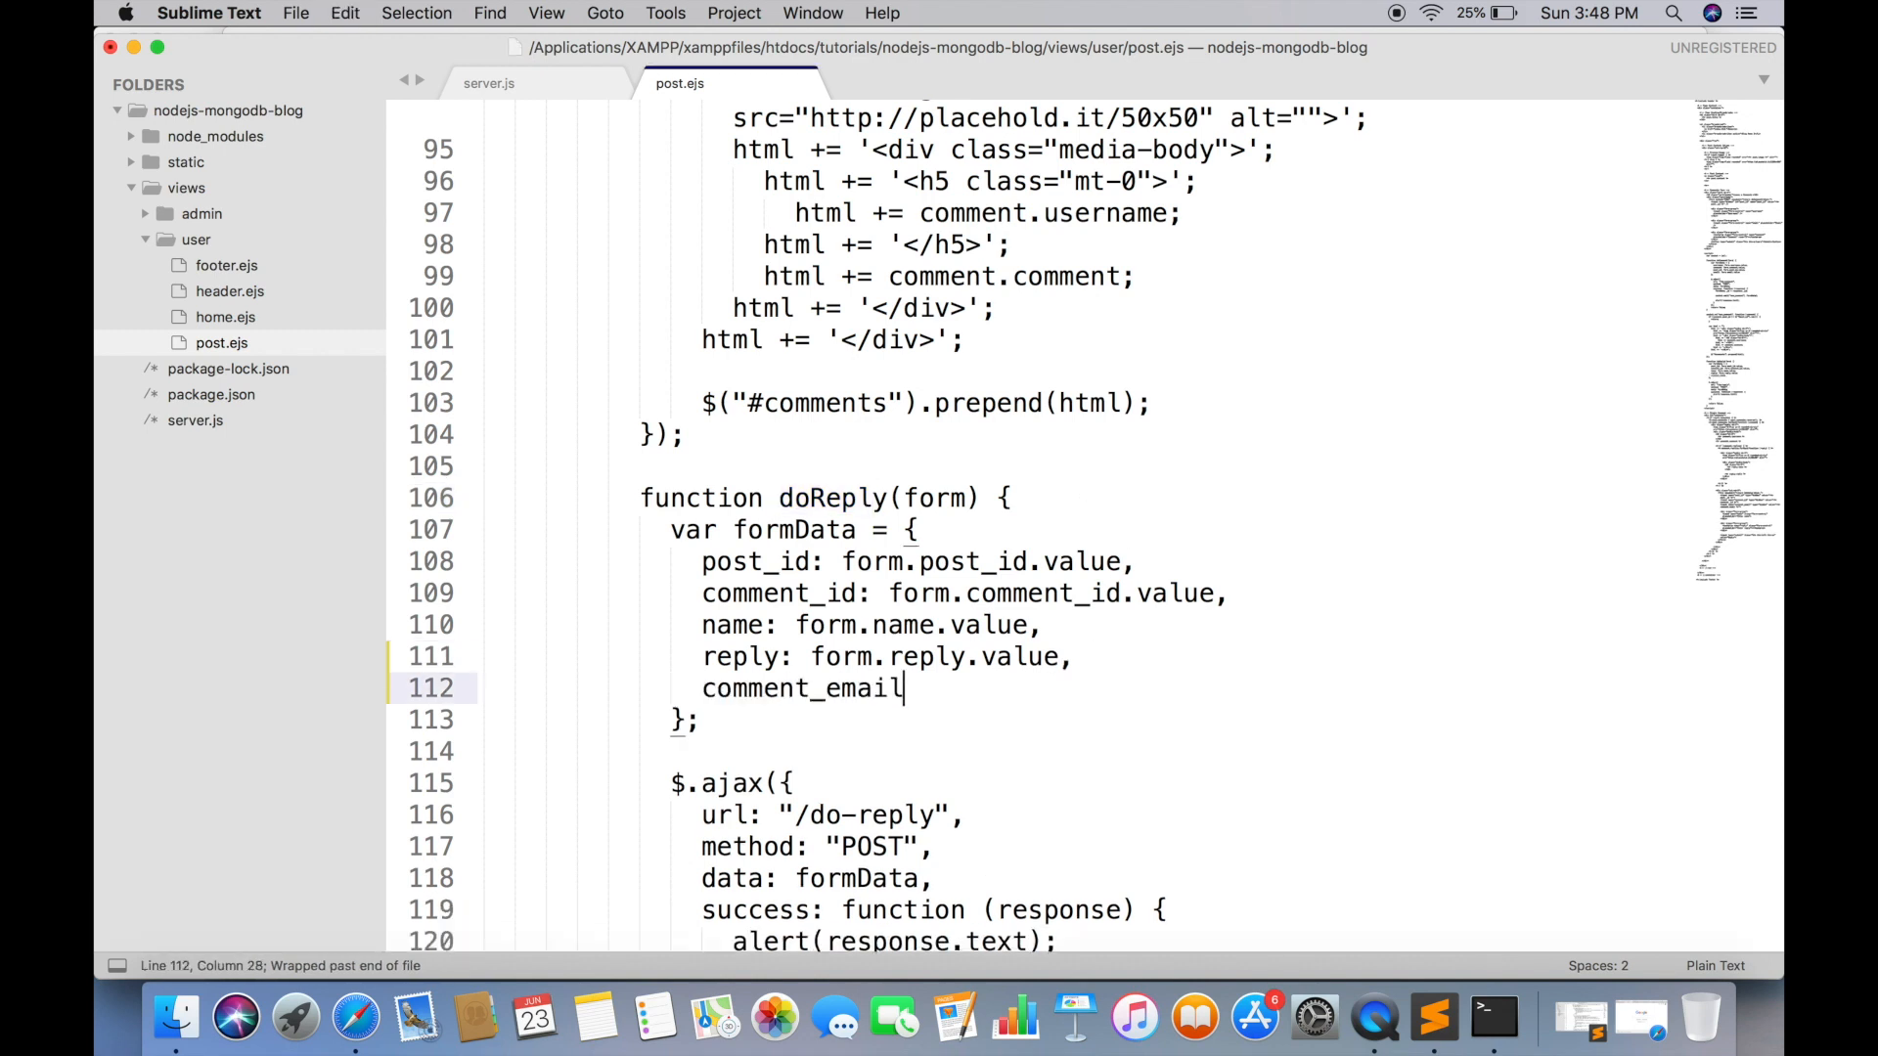
pyautogui.write(': form.comment_email.v')
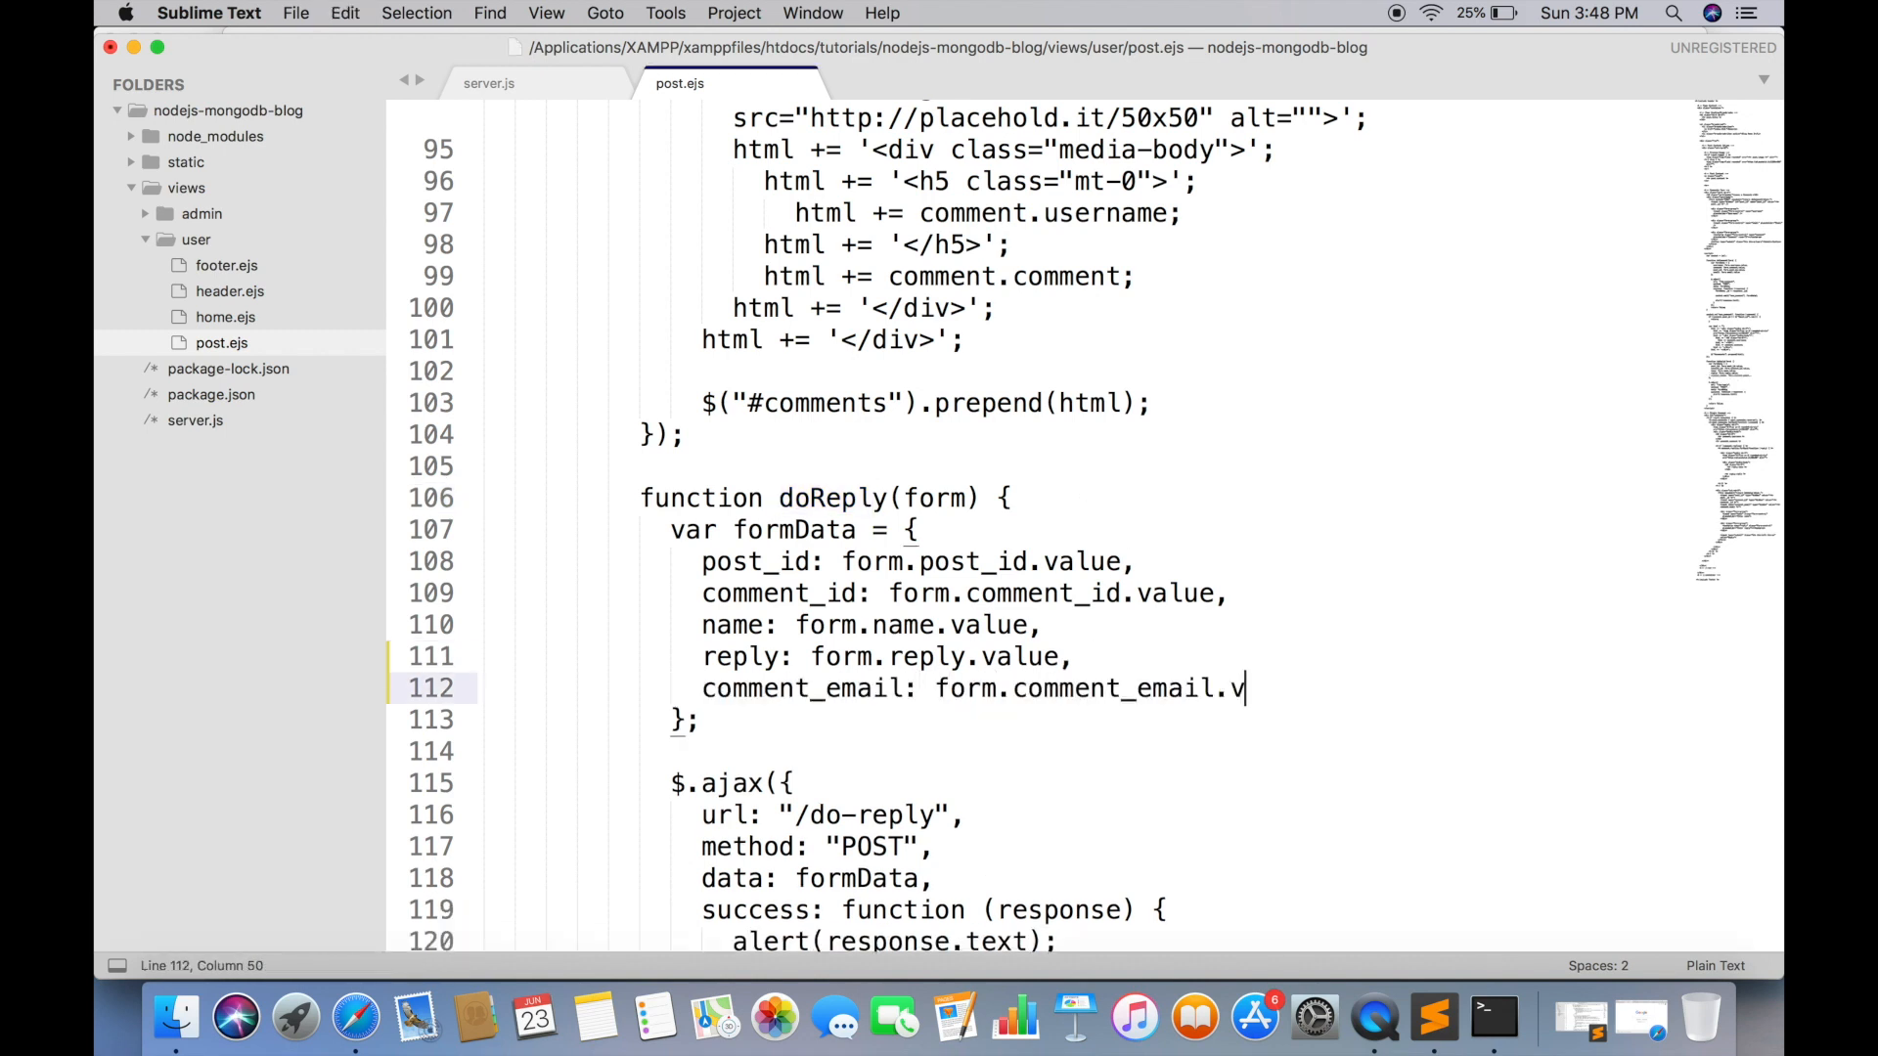
pyautogui.write('alue')
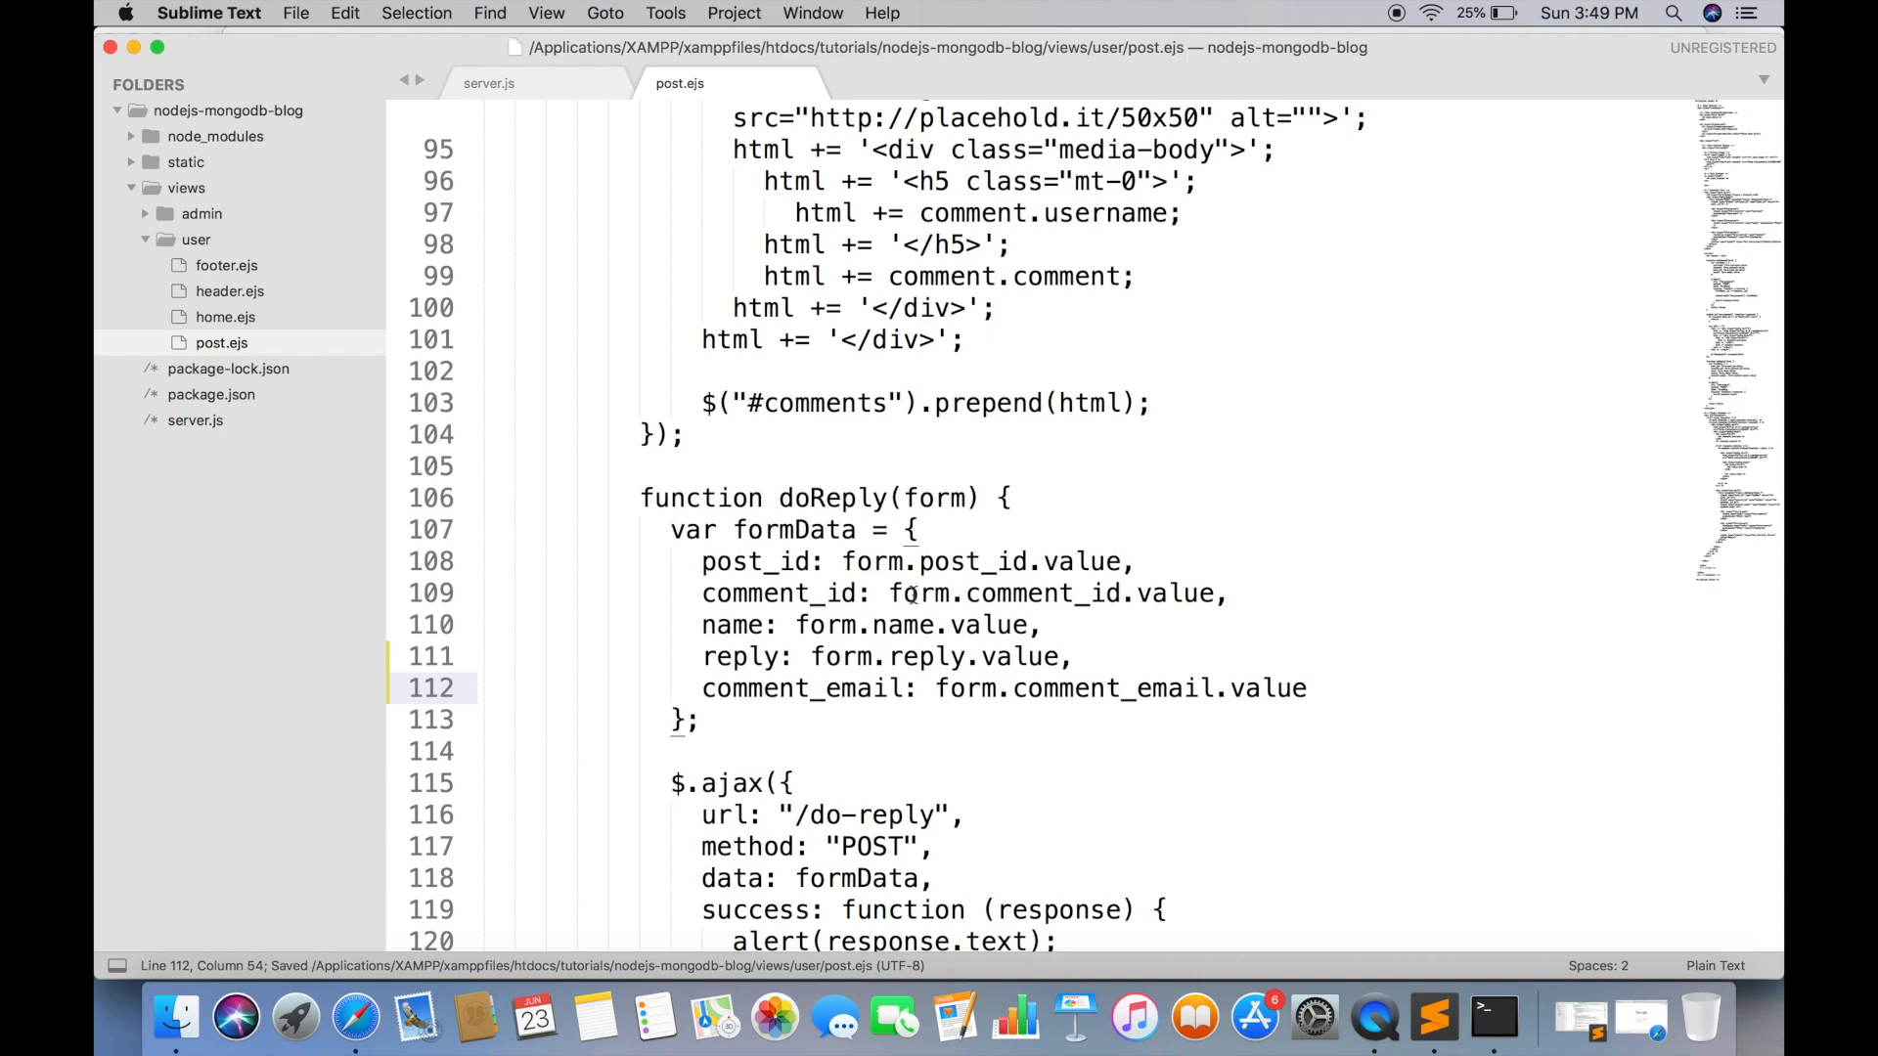
# In server.js, locate the /do-reply route and open blank lines inside its update callback
pyautogui.click(489, 82)
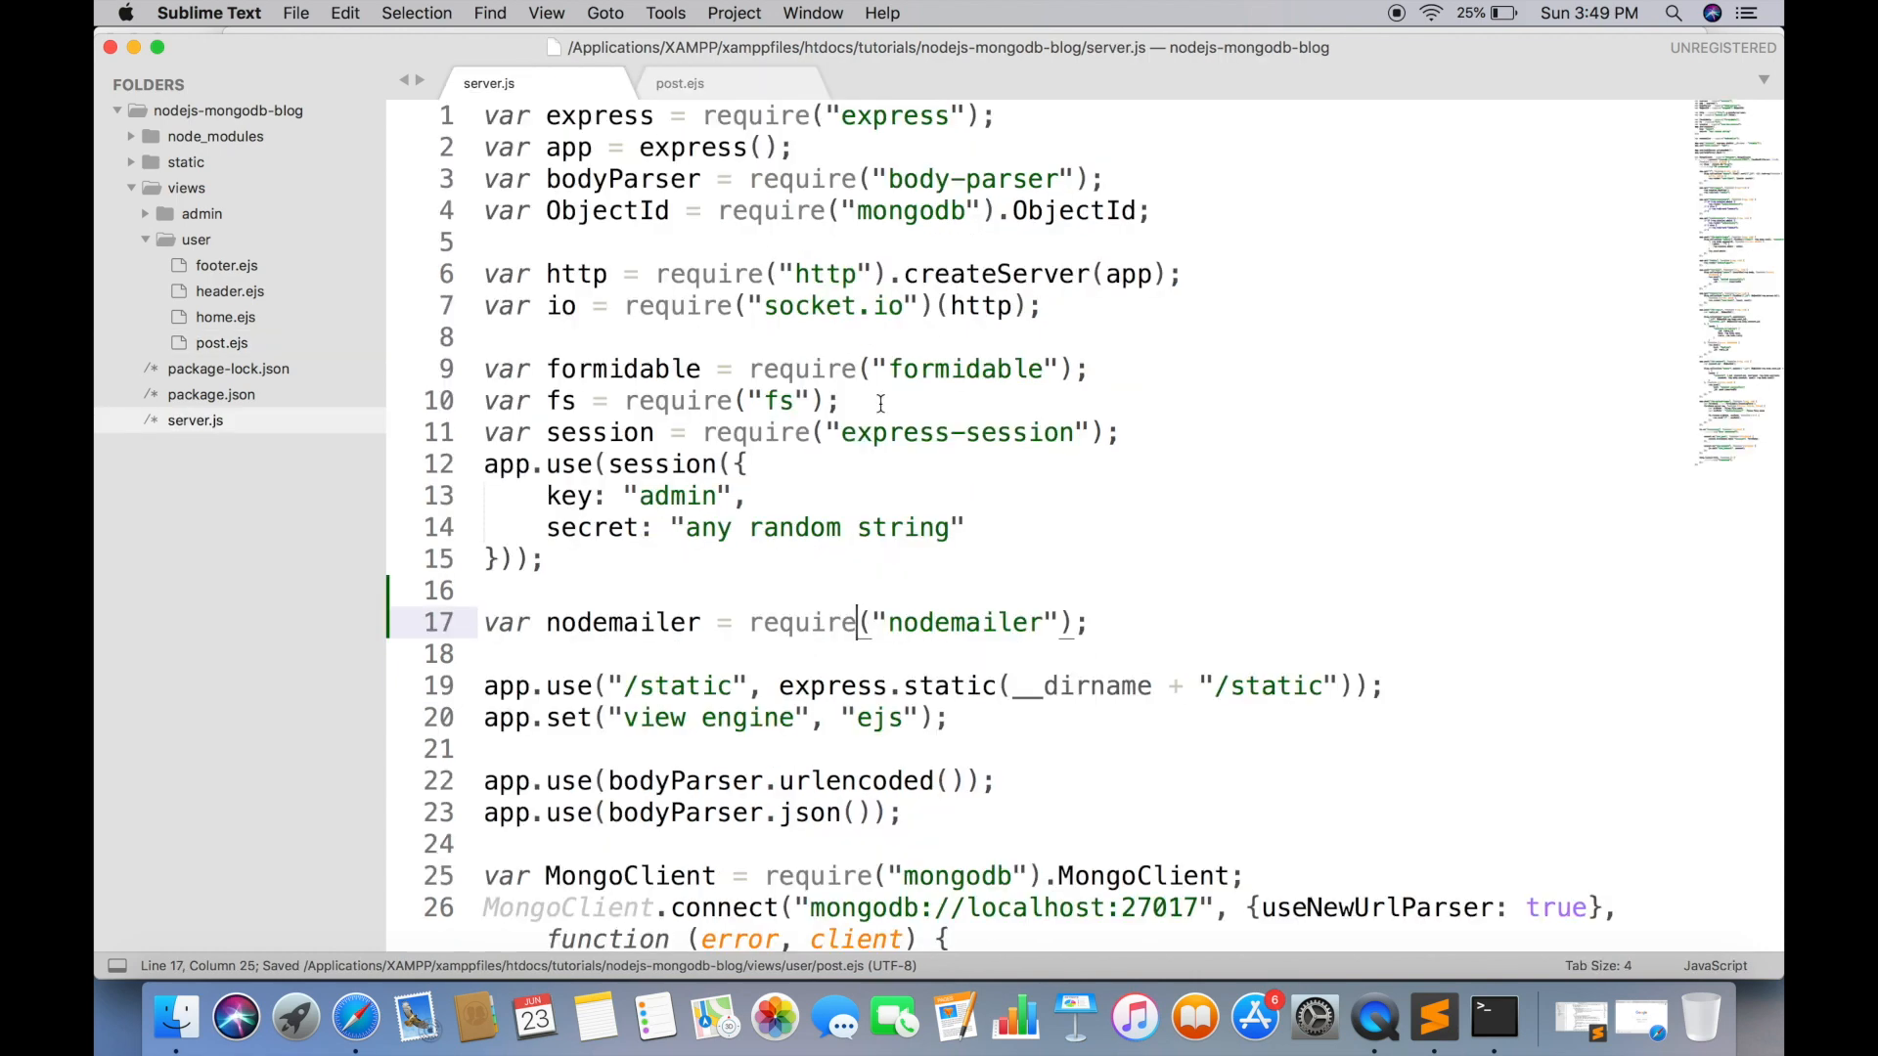
pyautogui.write('do-reply", function (req, res) {')
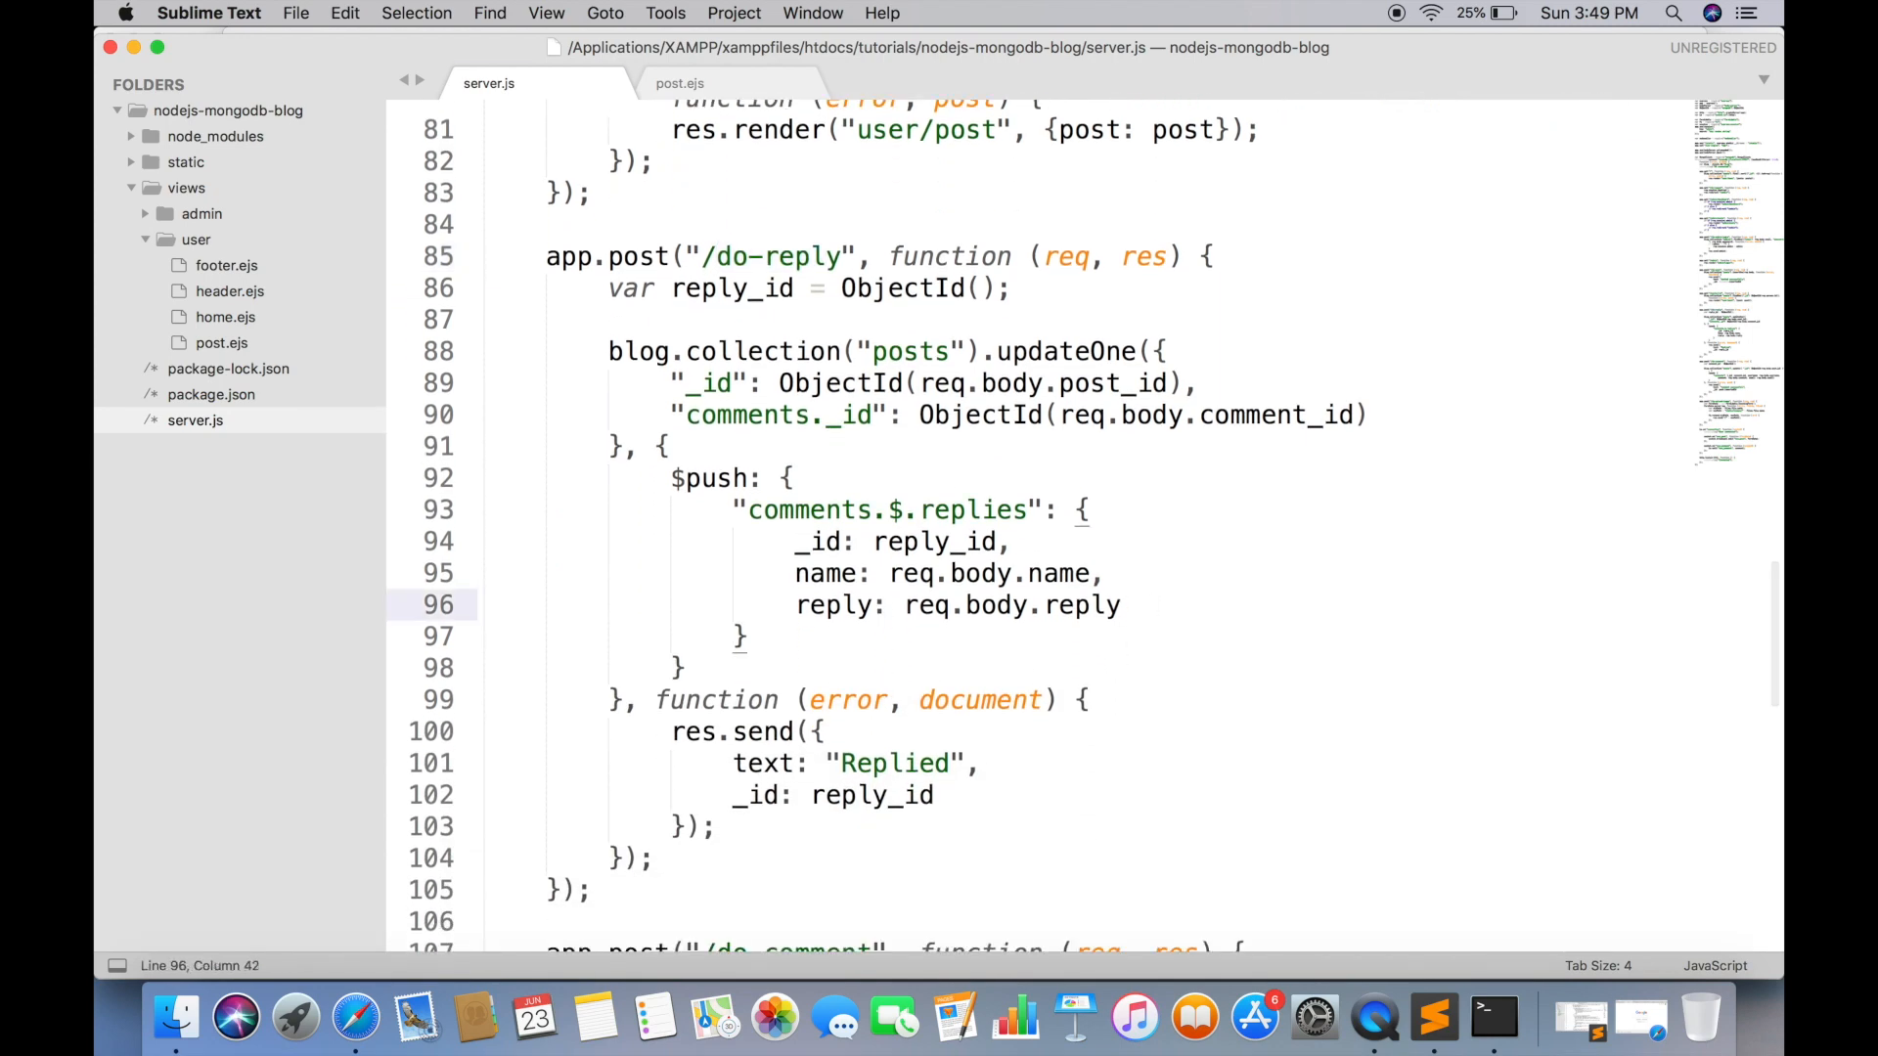
pyautogui.write(',')
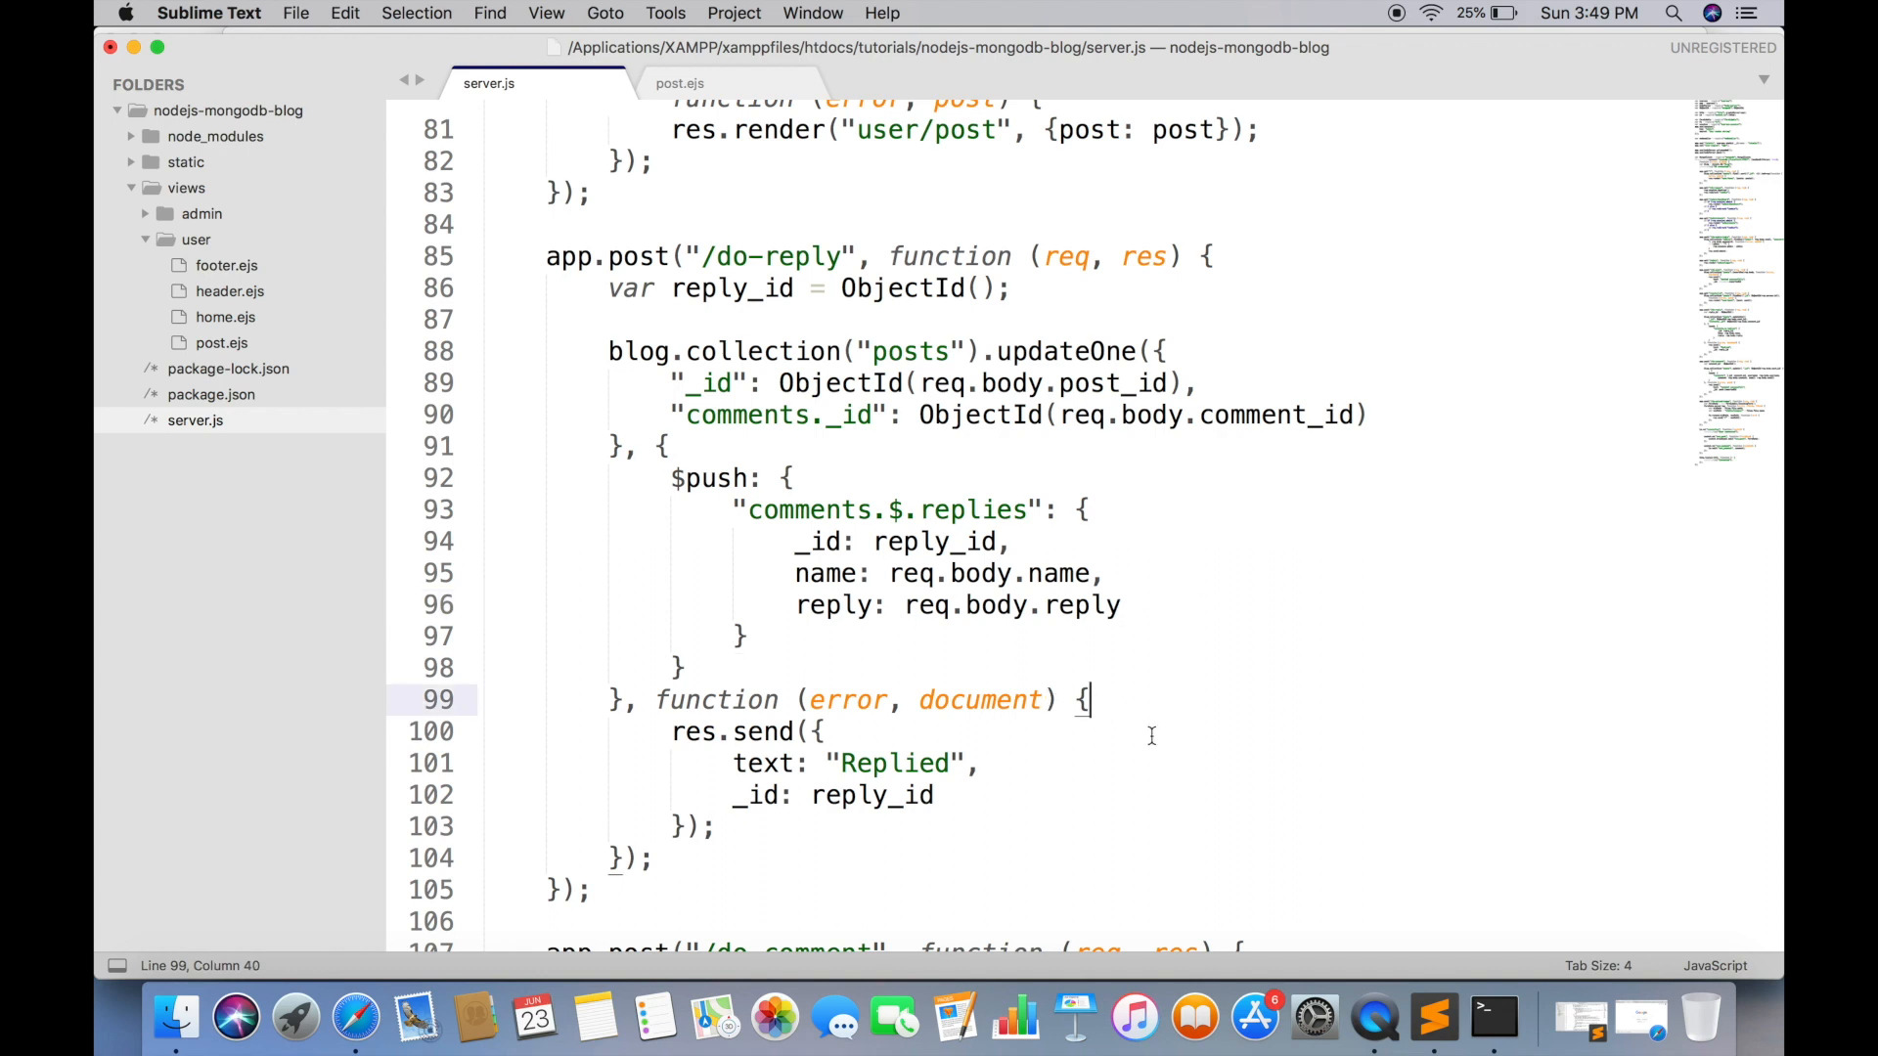
pyautogui.press('enter')
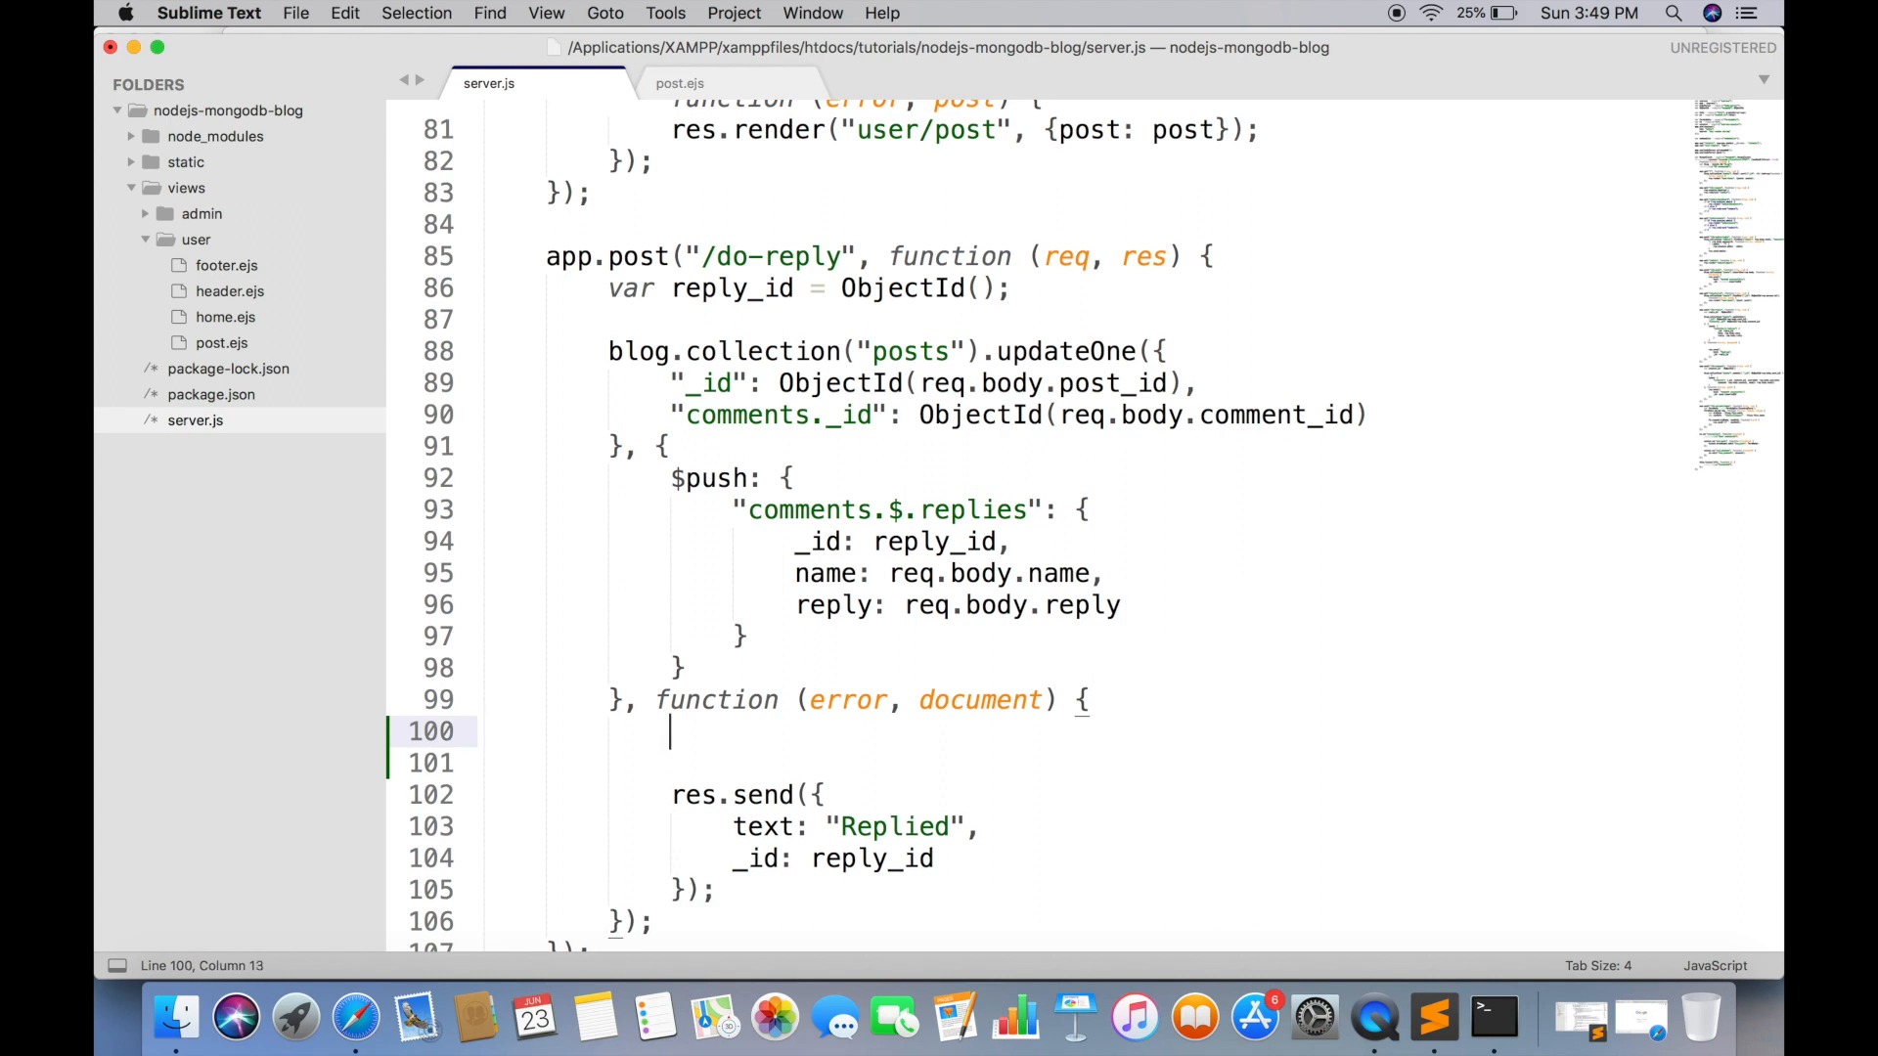
# Create var transporter = nodemailer.createTransport with service gmail and empty auth user and pass
pyautogui.write('var')
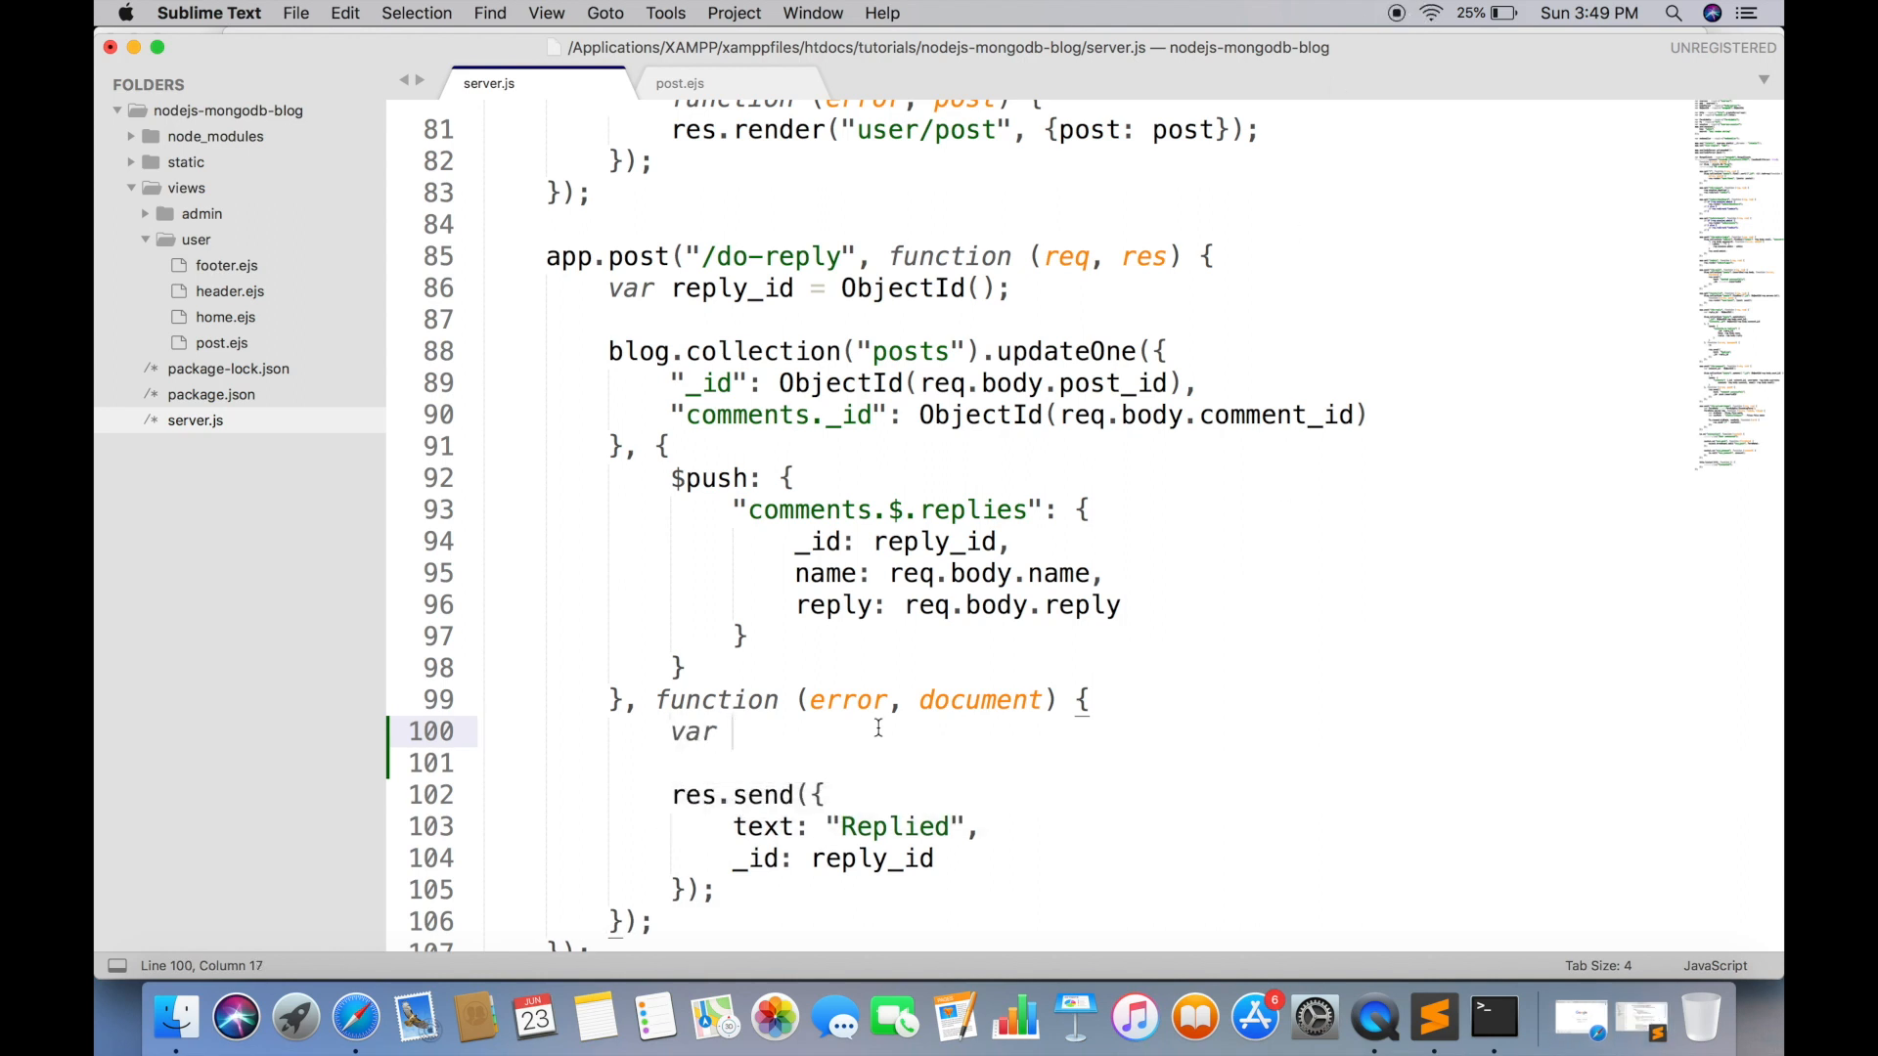
pyautogui.write('transporter')
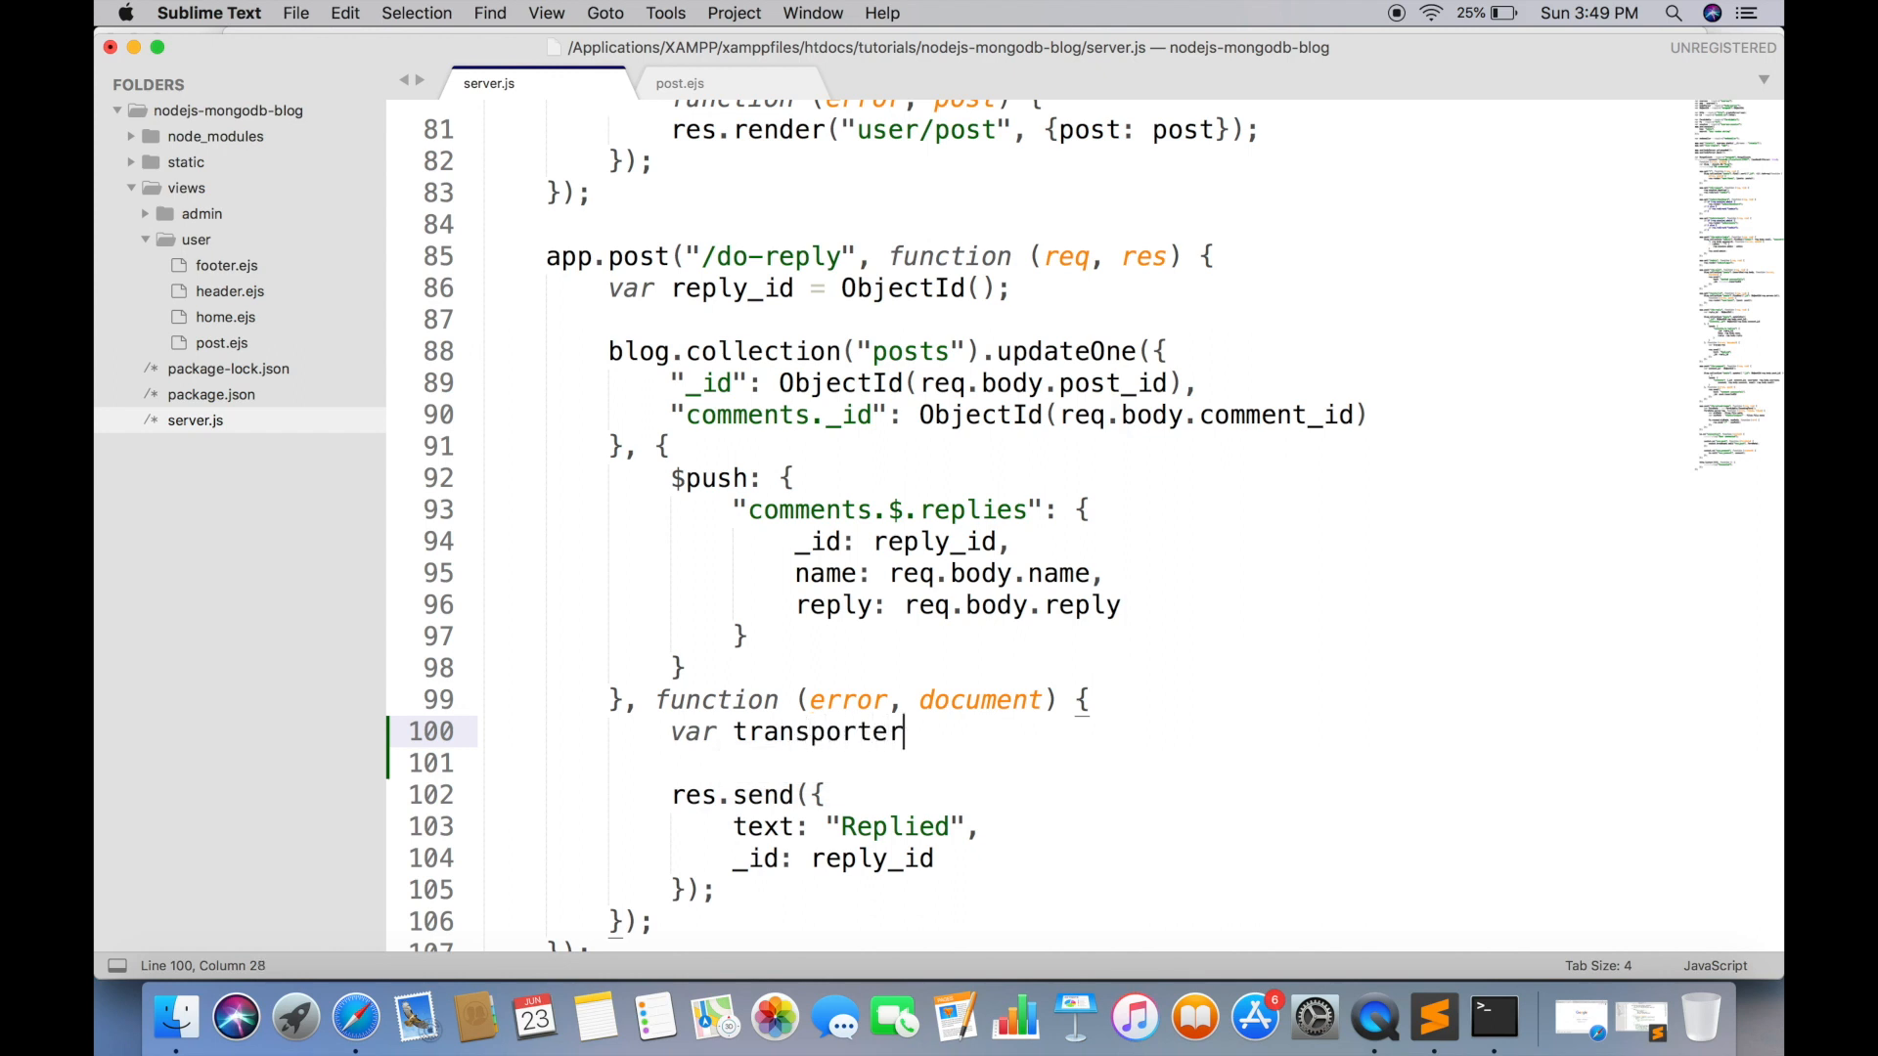
pyautogui.write('= nodemailer.')
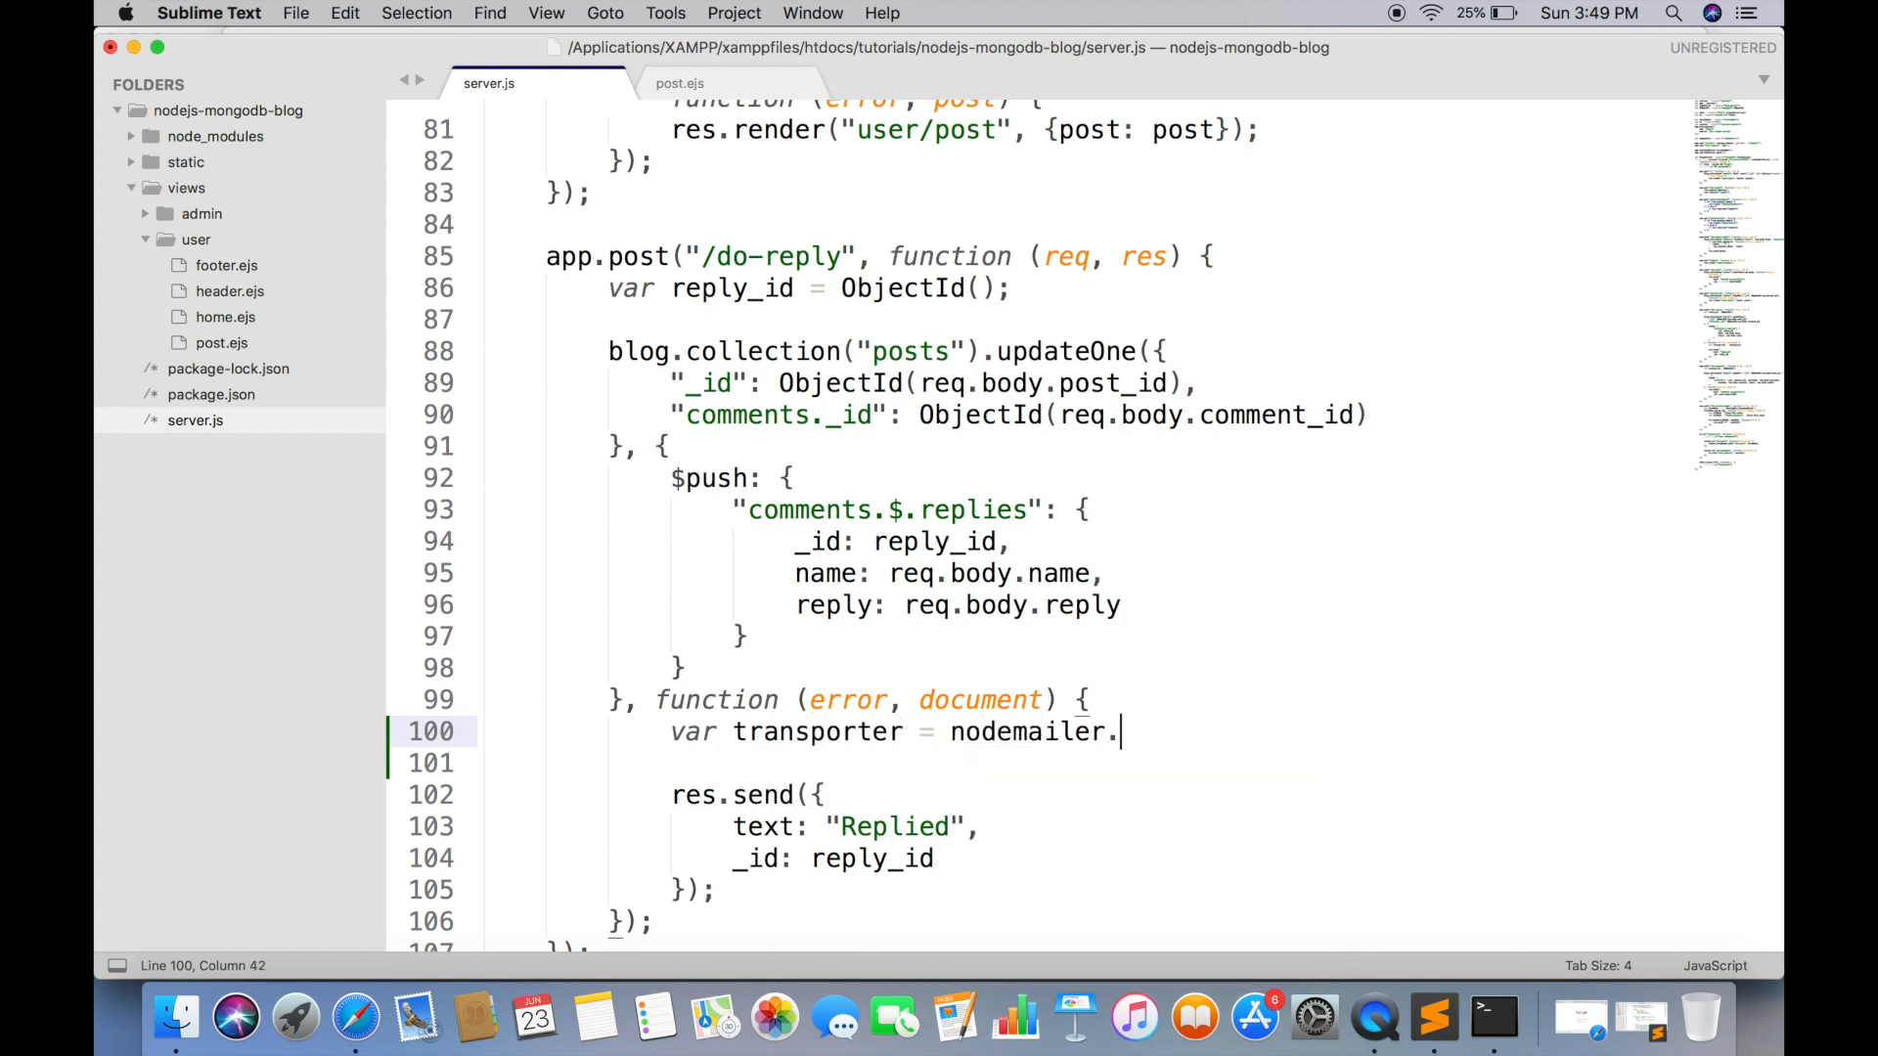
pyautogui.write('createTra')
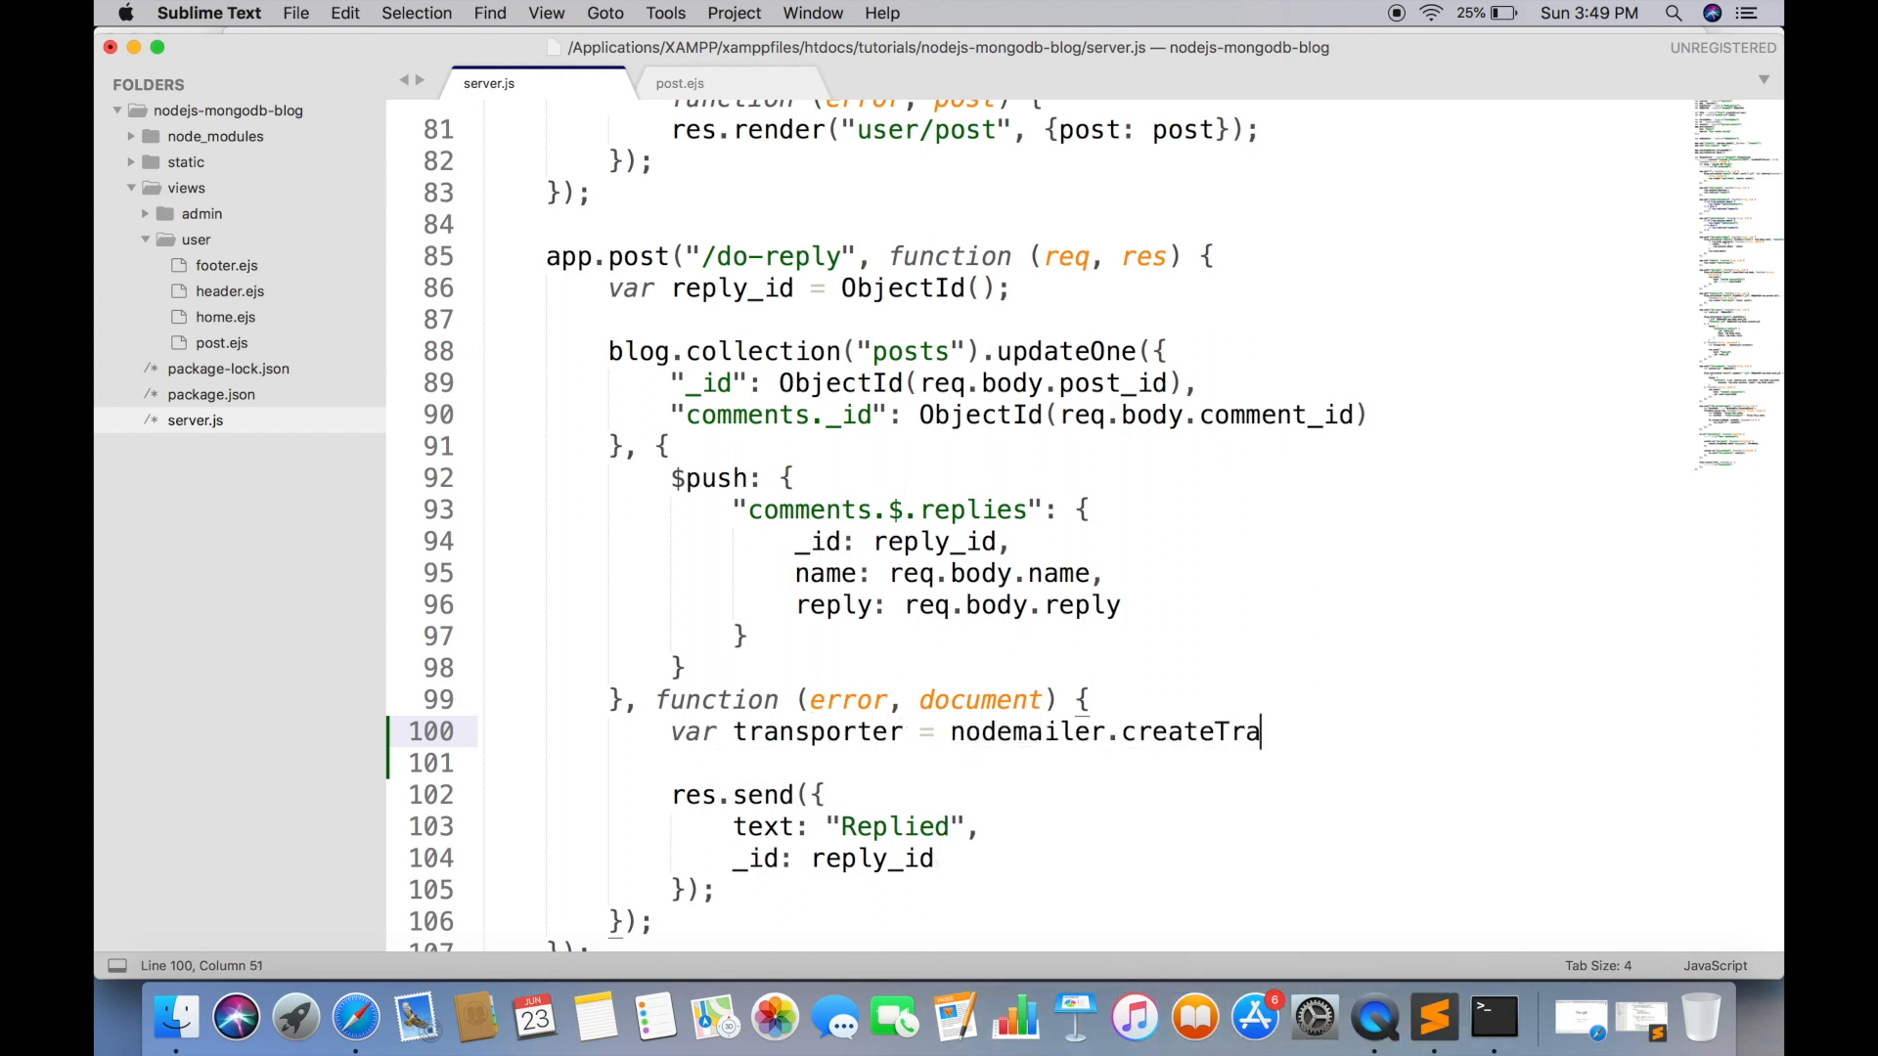
pyautogui.write('nsport()')
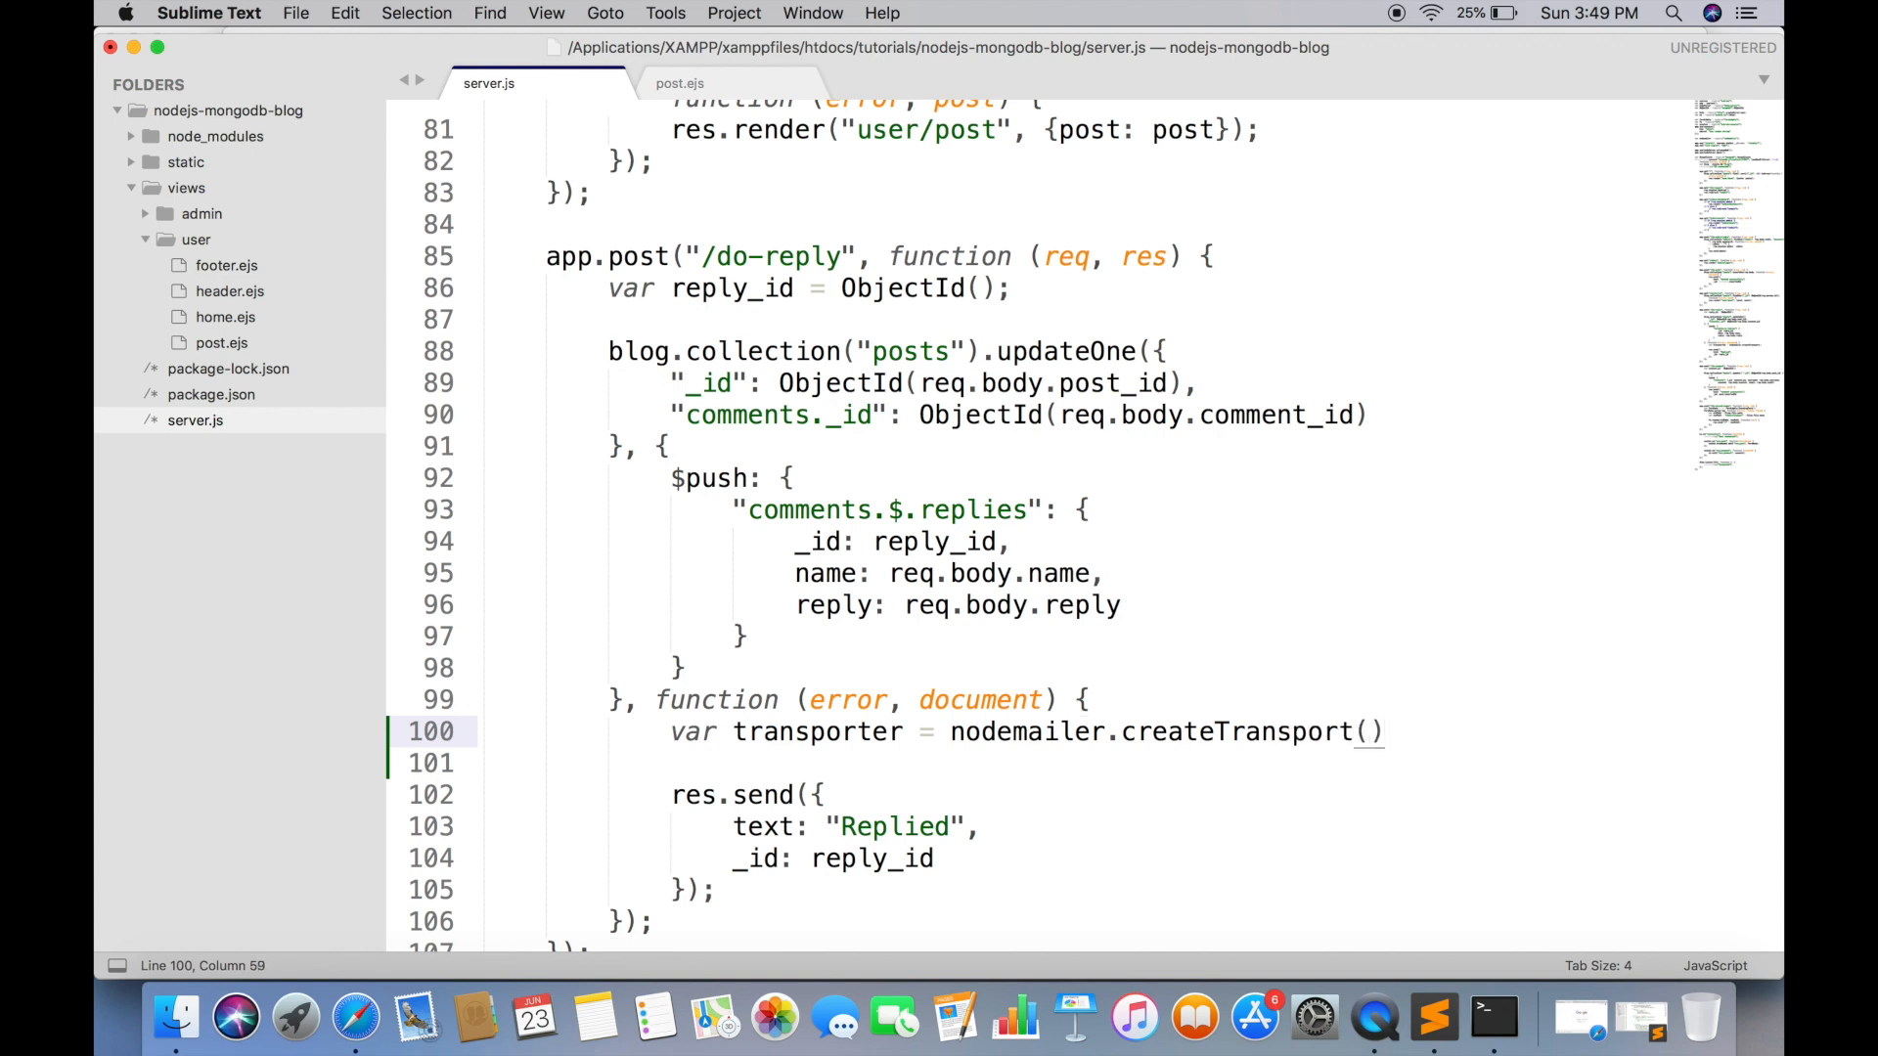
pyautogui.write('{')
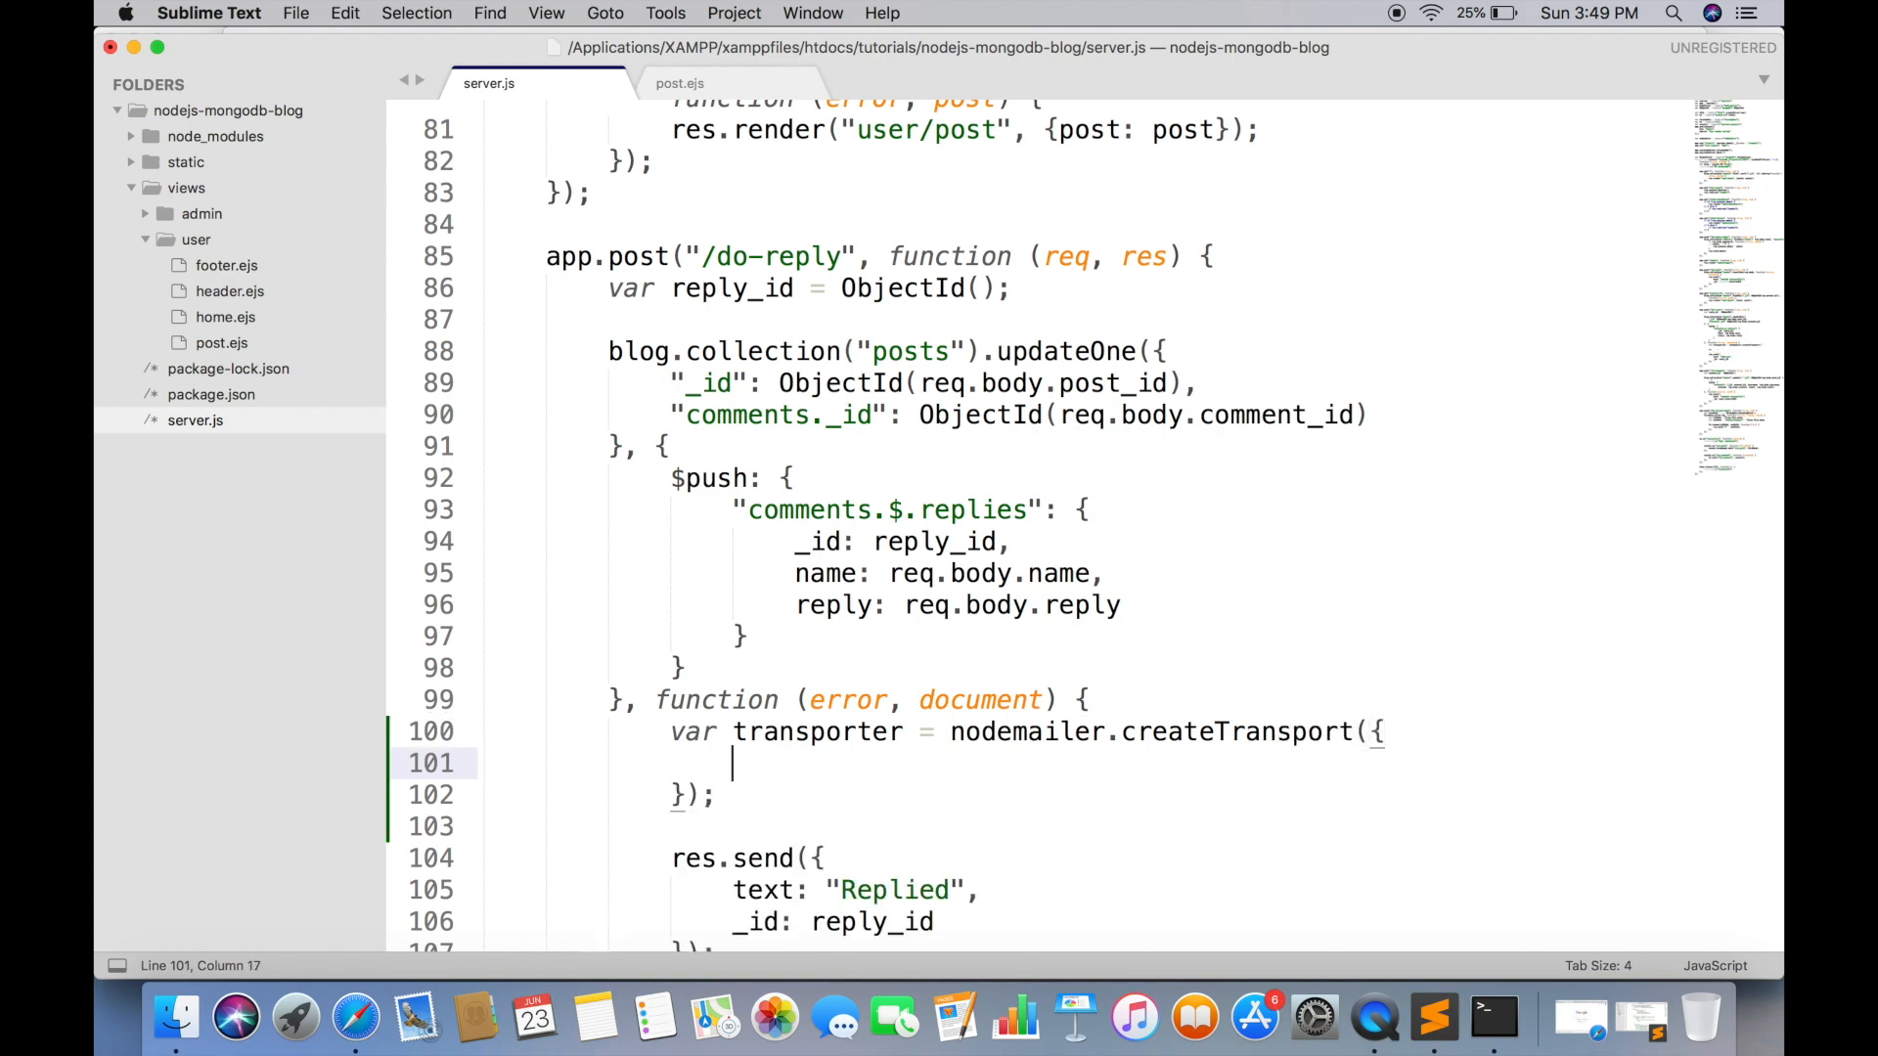
pyautogui.write('"service": "gmail",')
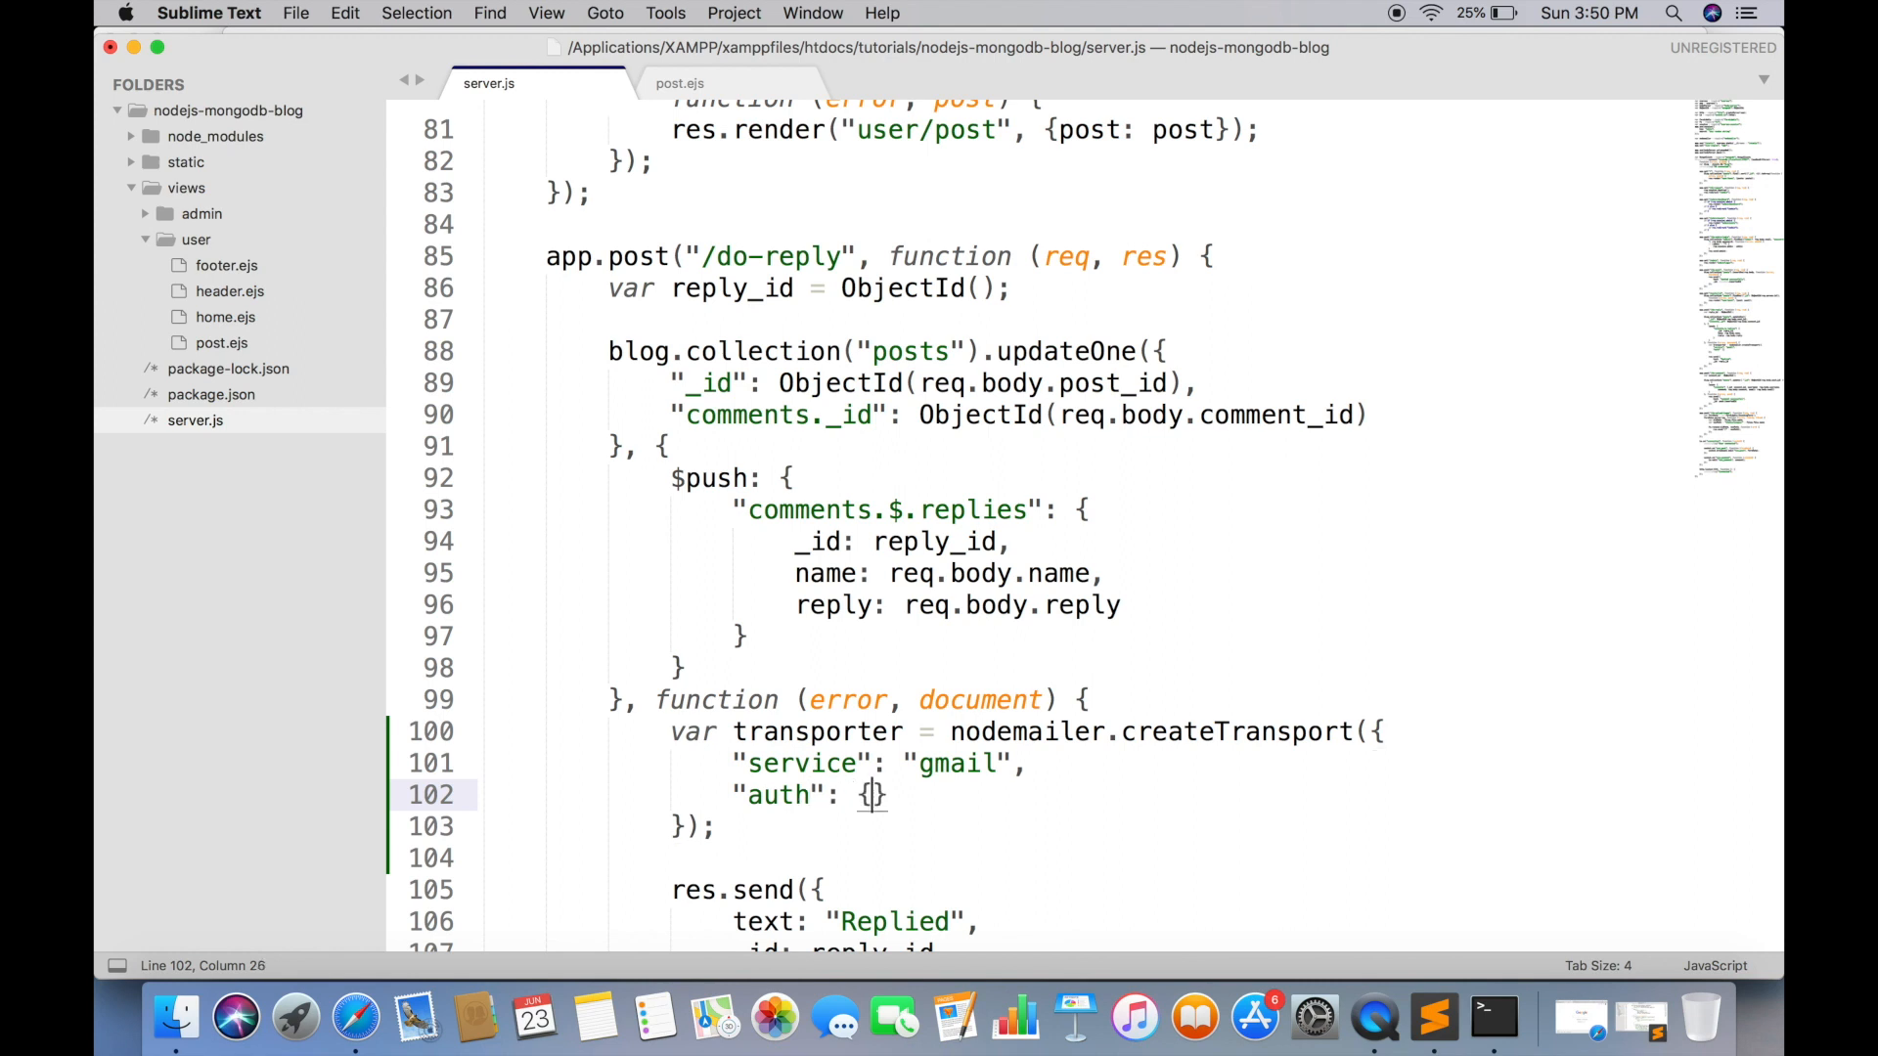
pyautogui.write('"user"')
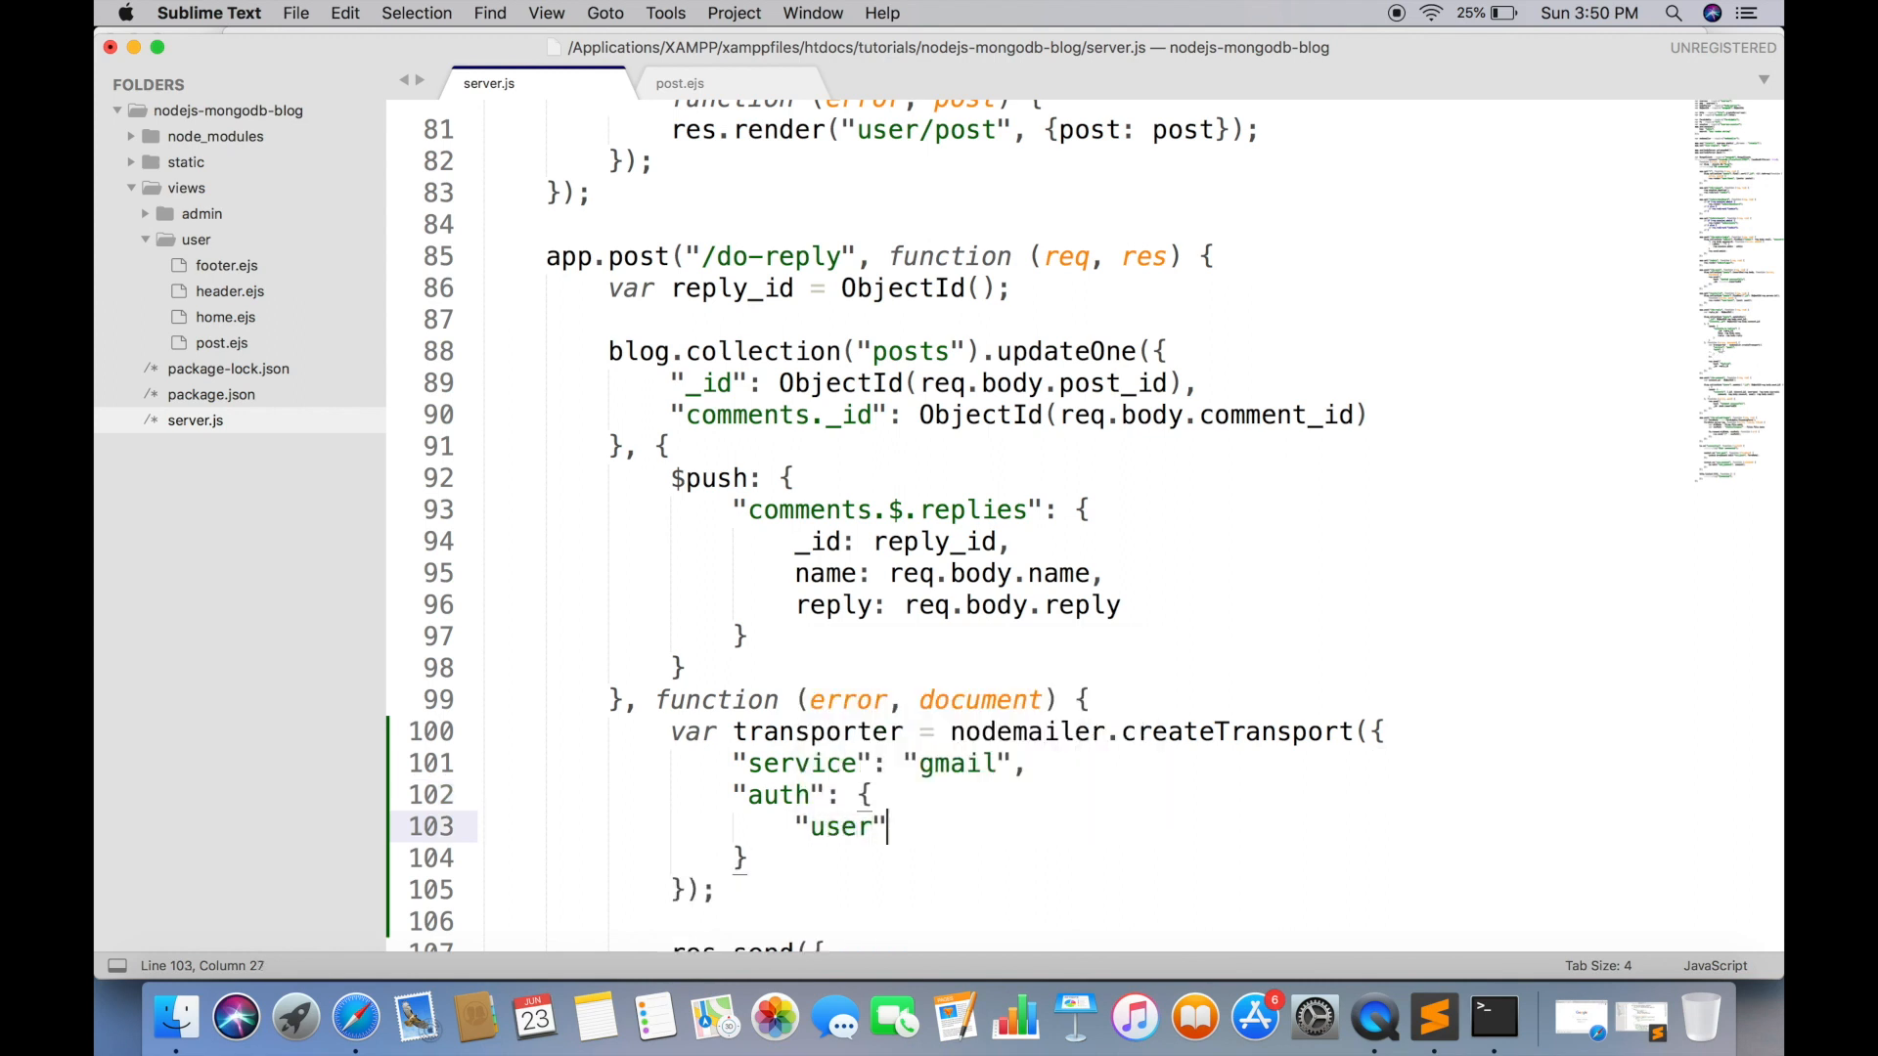
pyautogui.write(': "",')
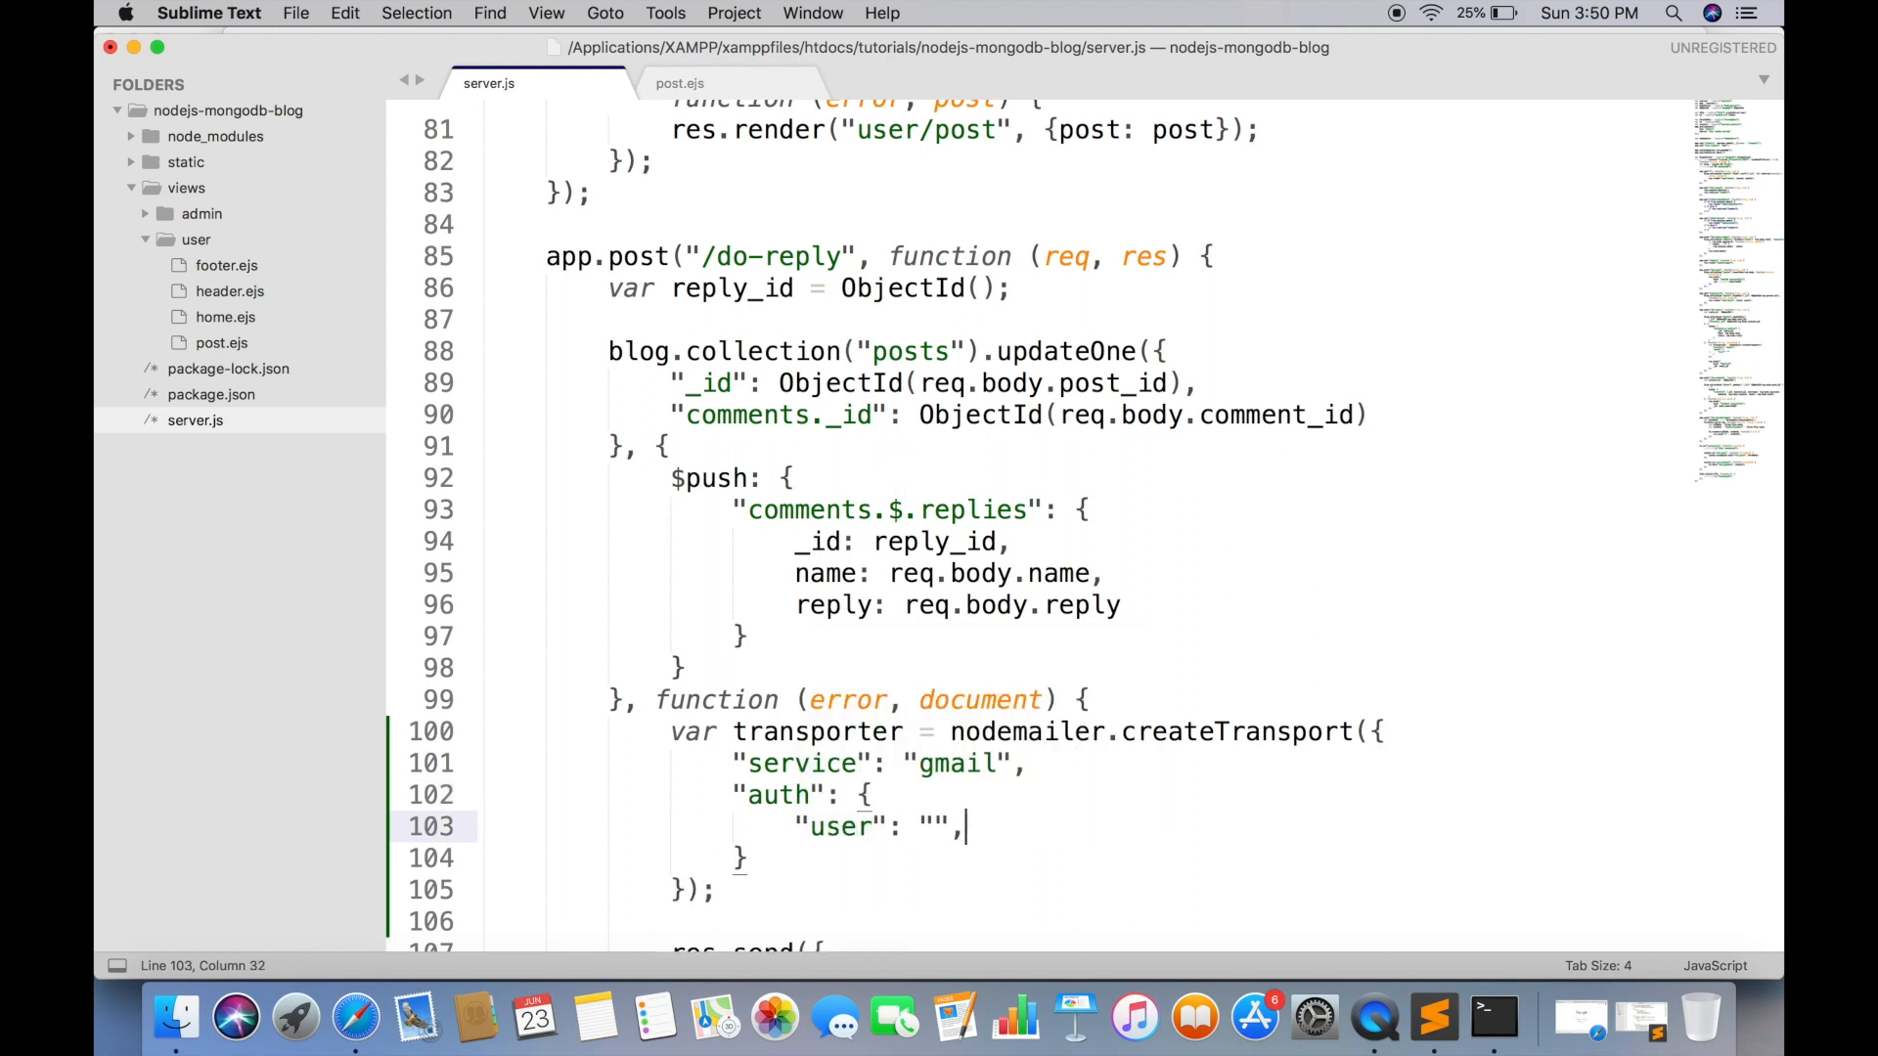
pyautogui.write('"pass": ""')
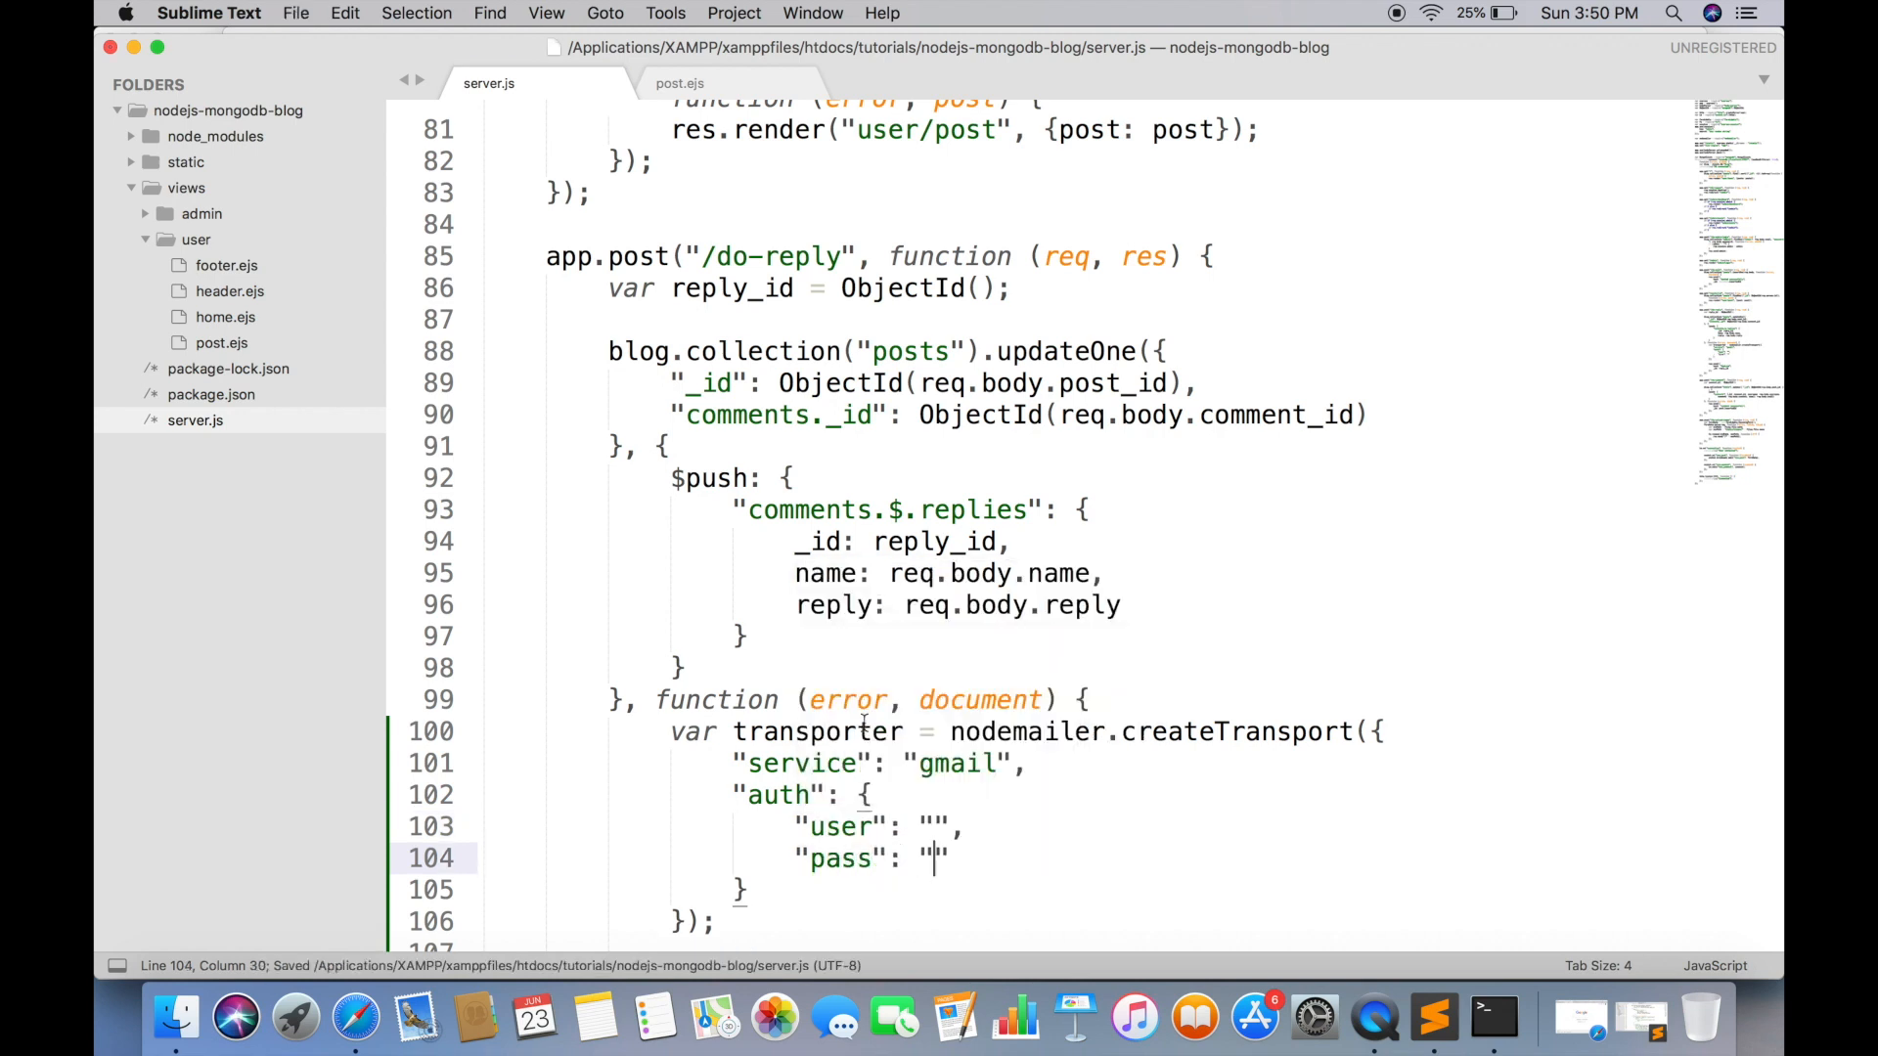
pyautogui.scroll(-3)
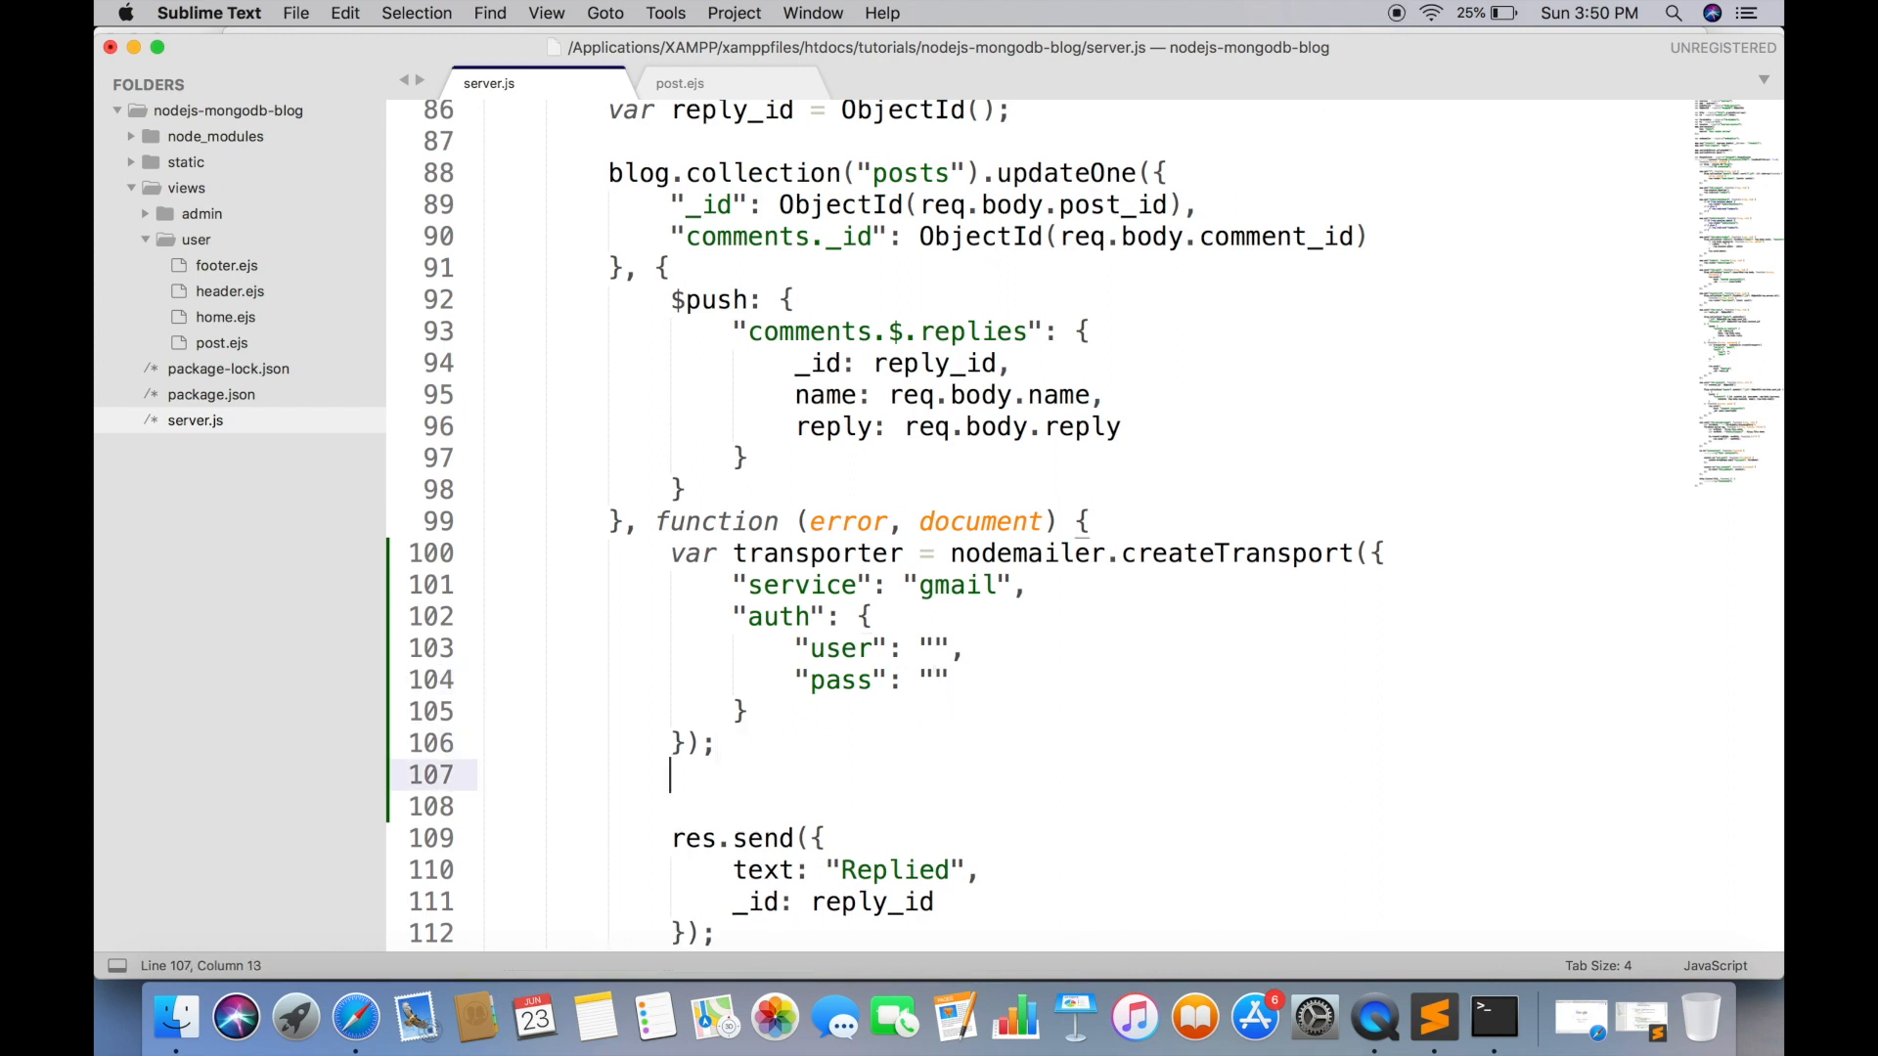
pyautogui.write('var mailOp')
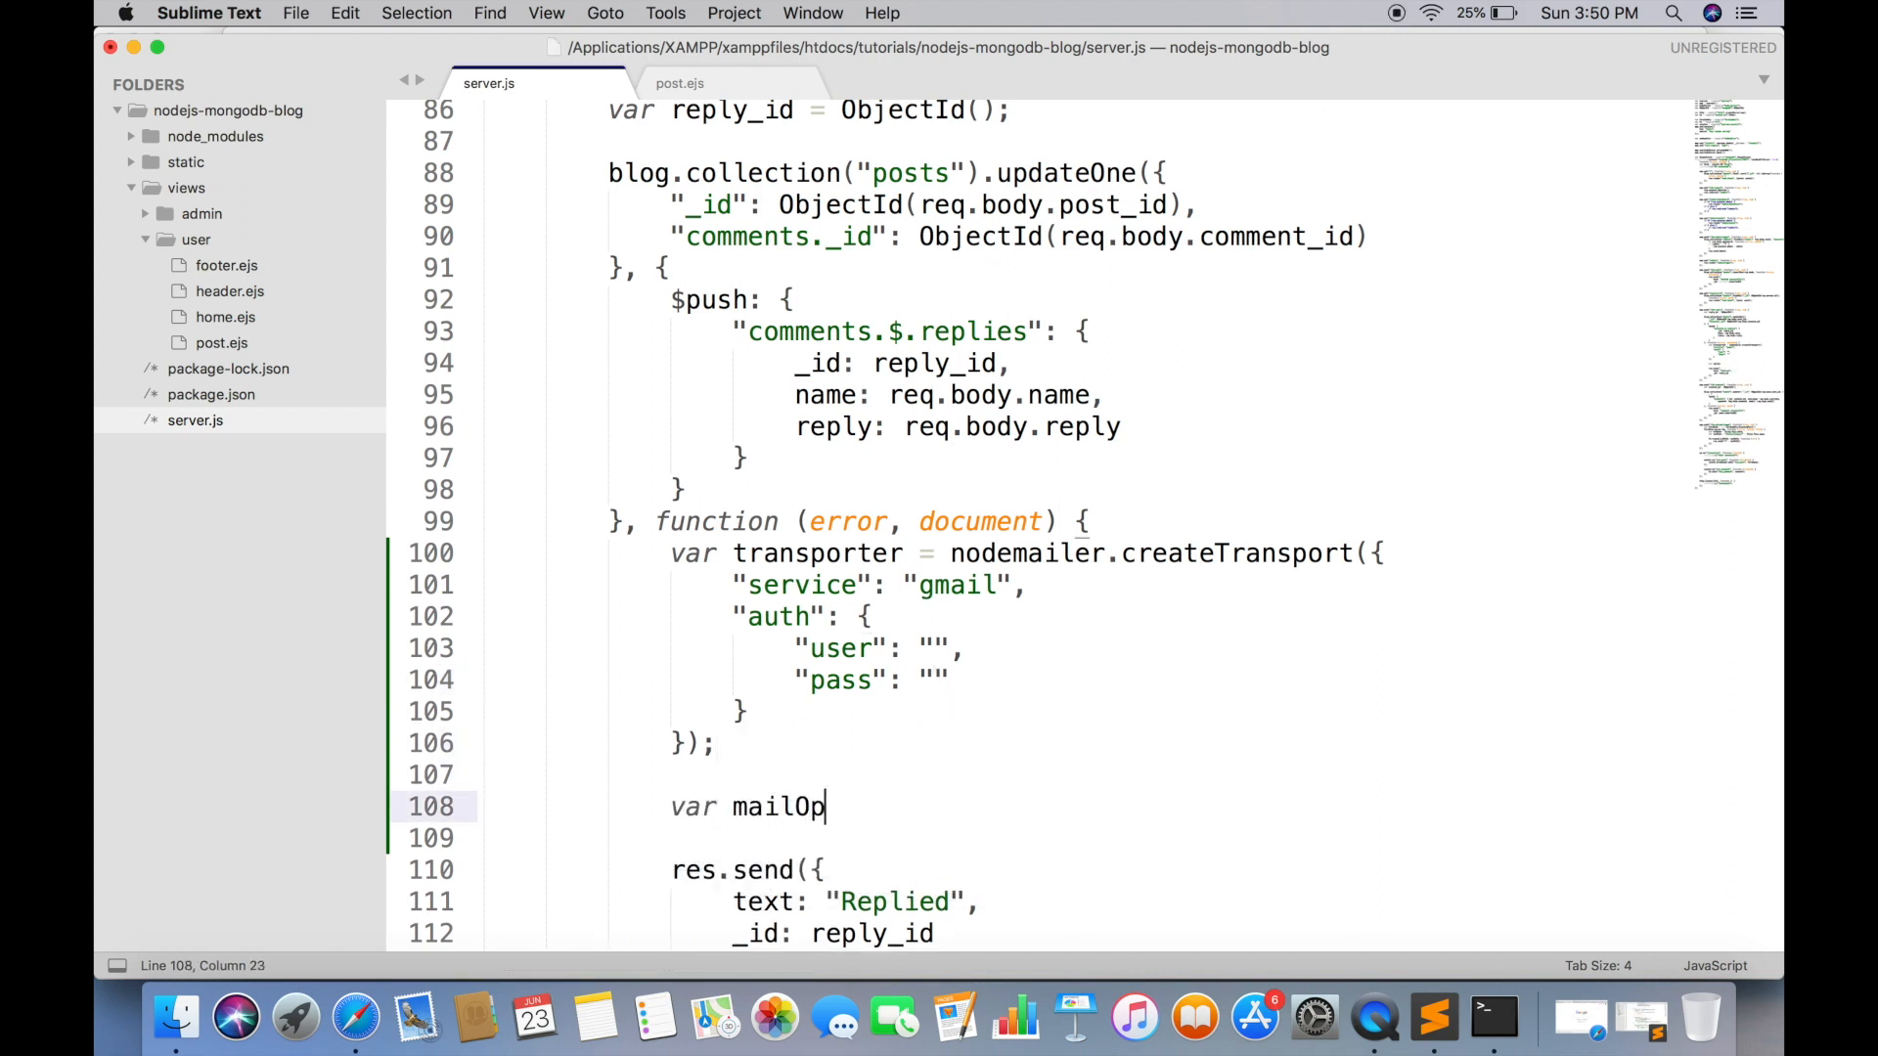
# Define mailOptions with from "My Blog" and to req.body.comment_email, checking the field name in post.ejs
pyautogui.write('tions = {};')
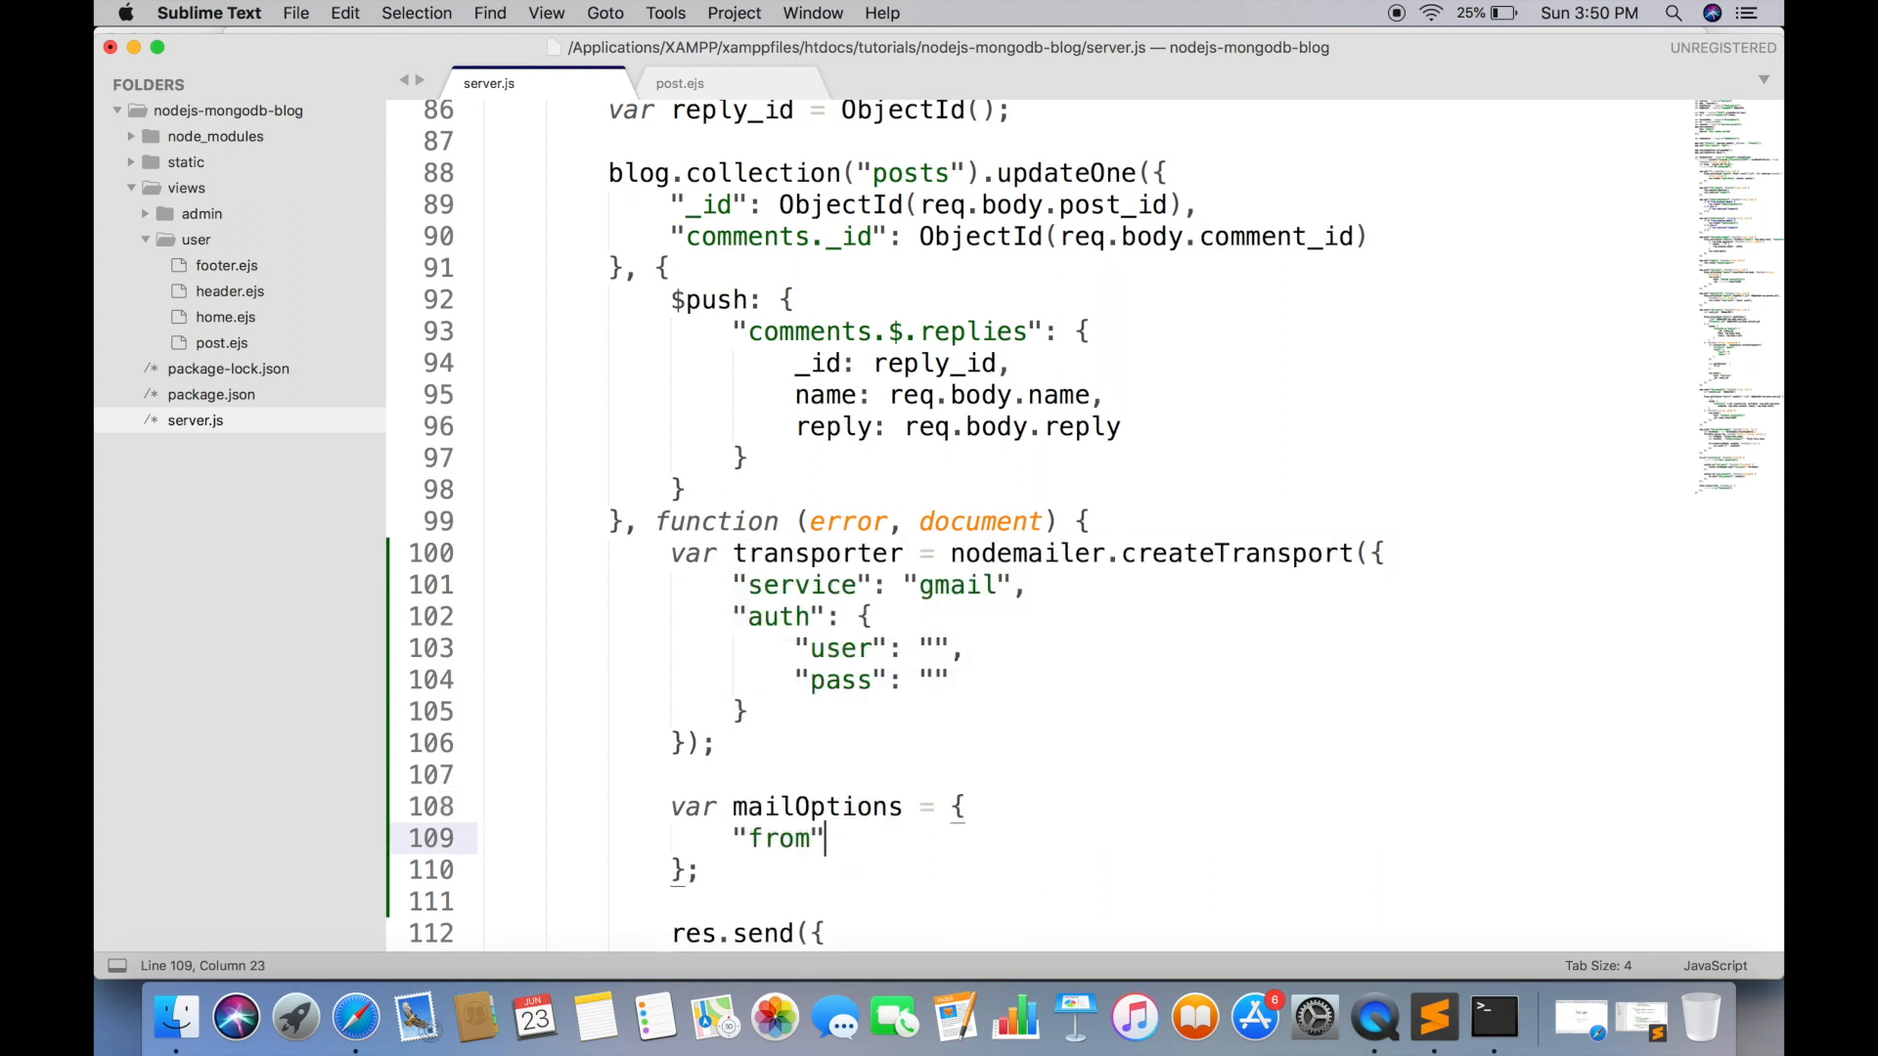
pyautogui.write(': ""')
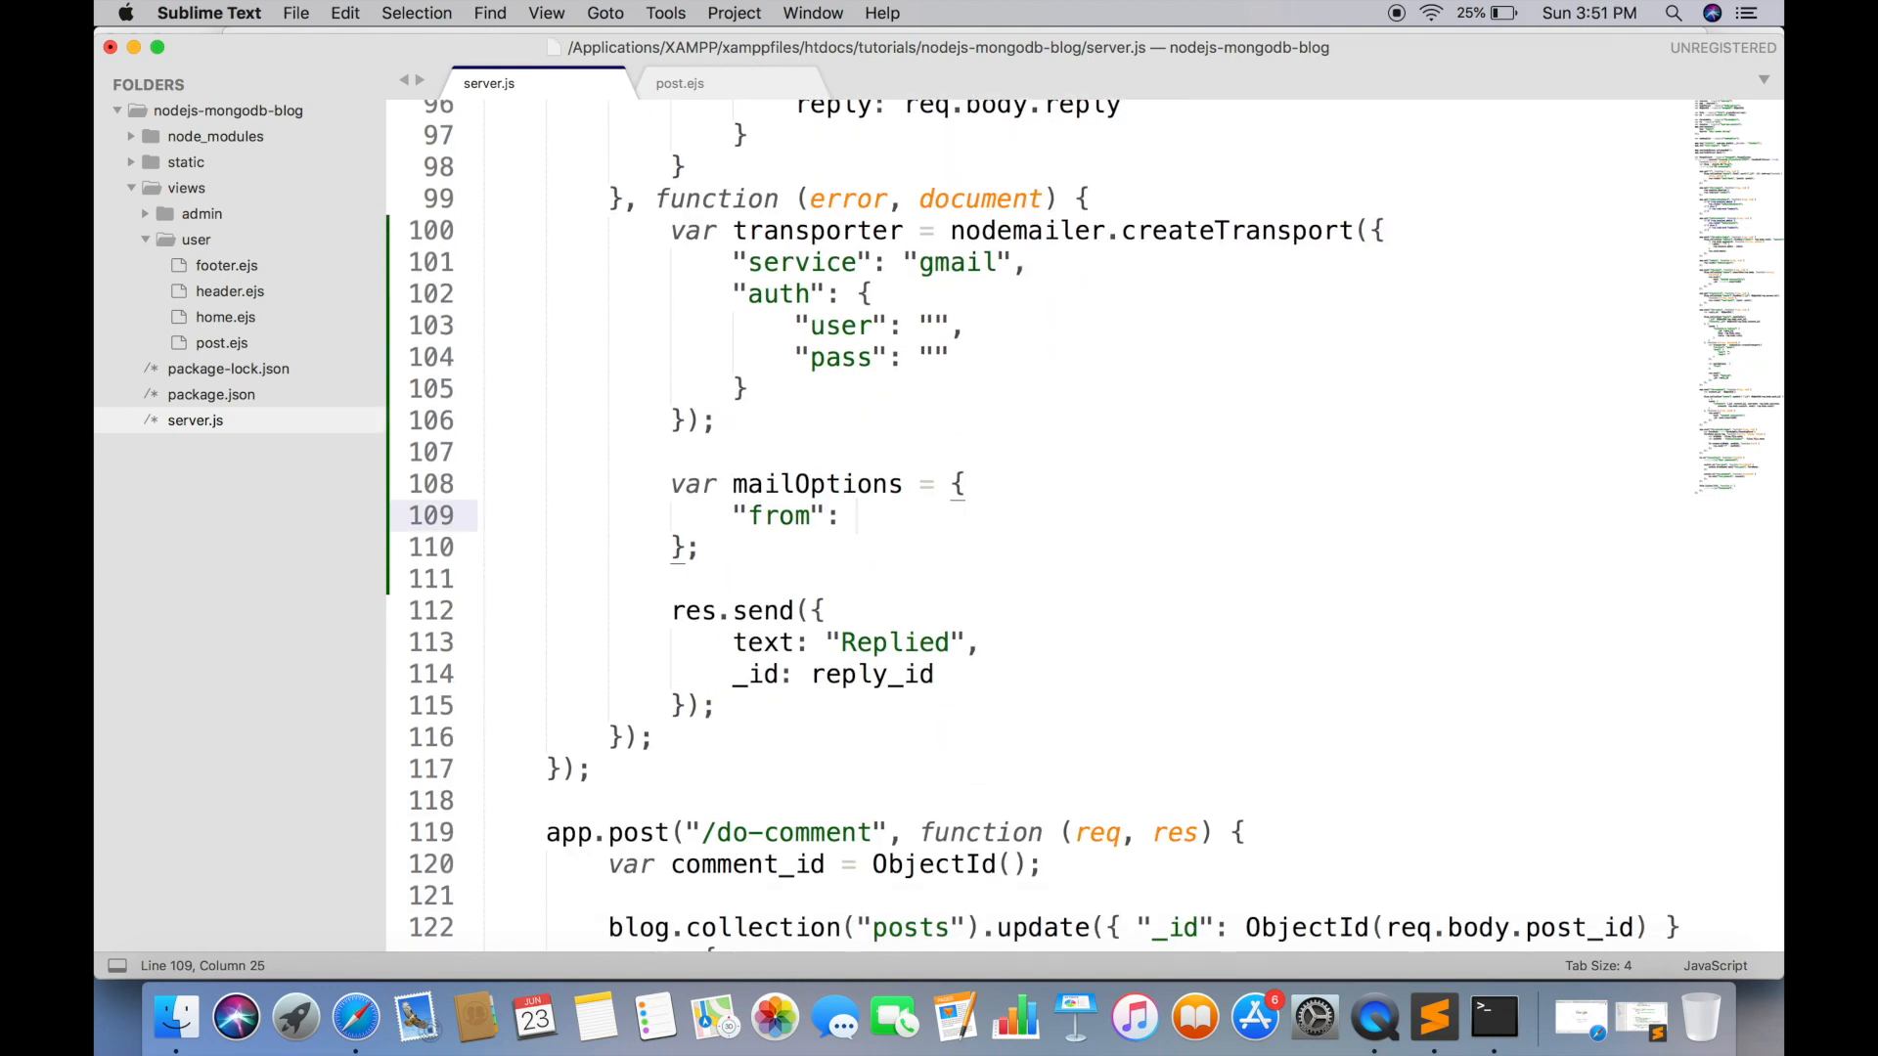
pyautogui.write('My Blog",')
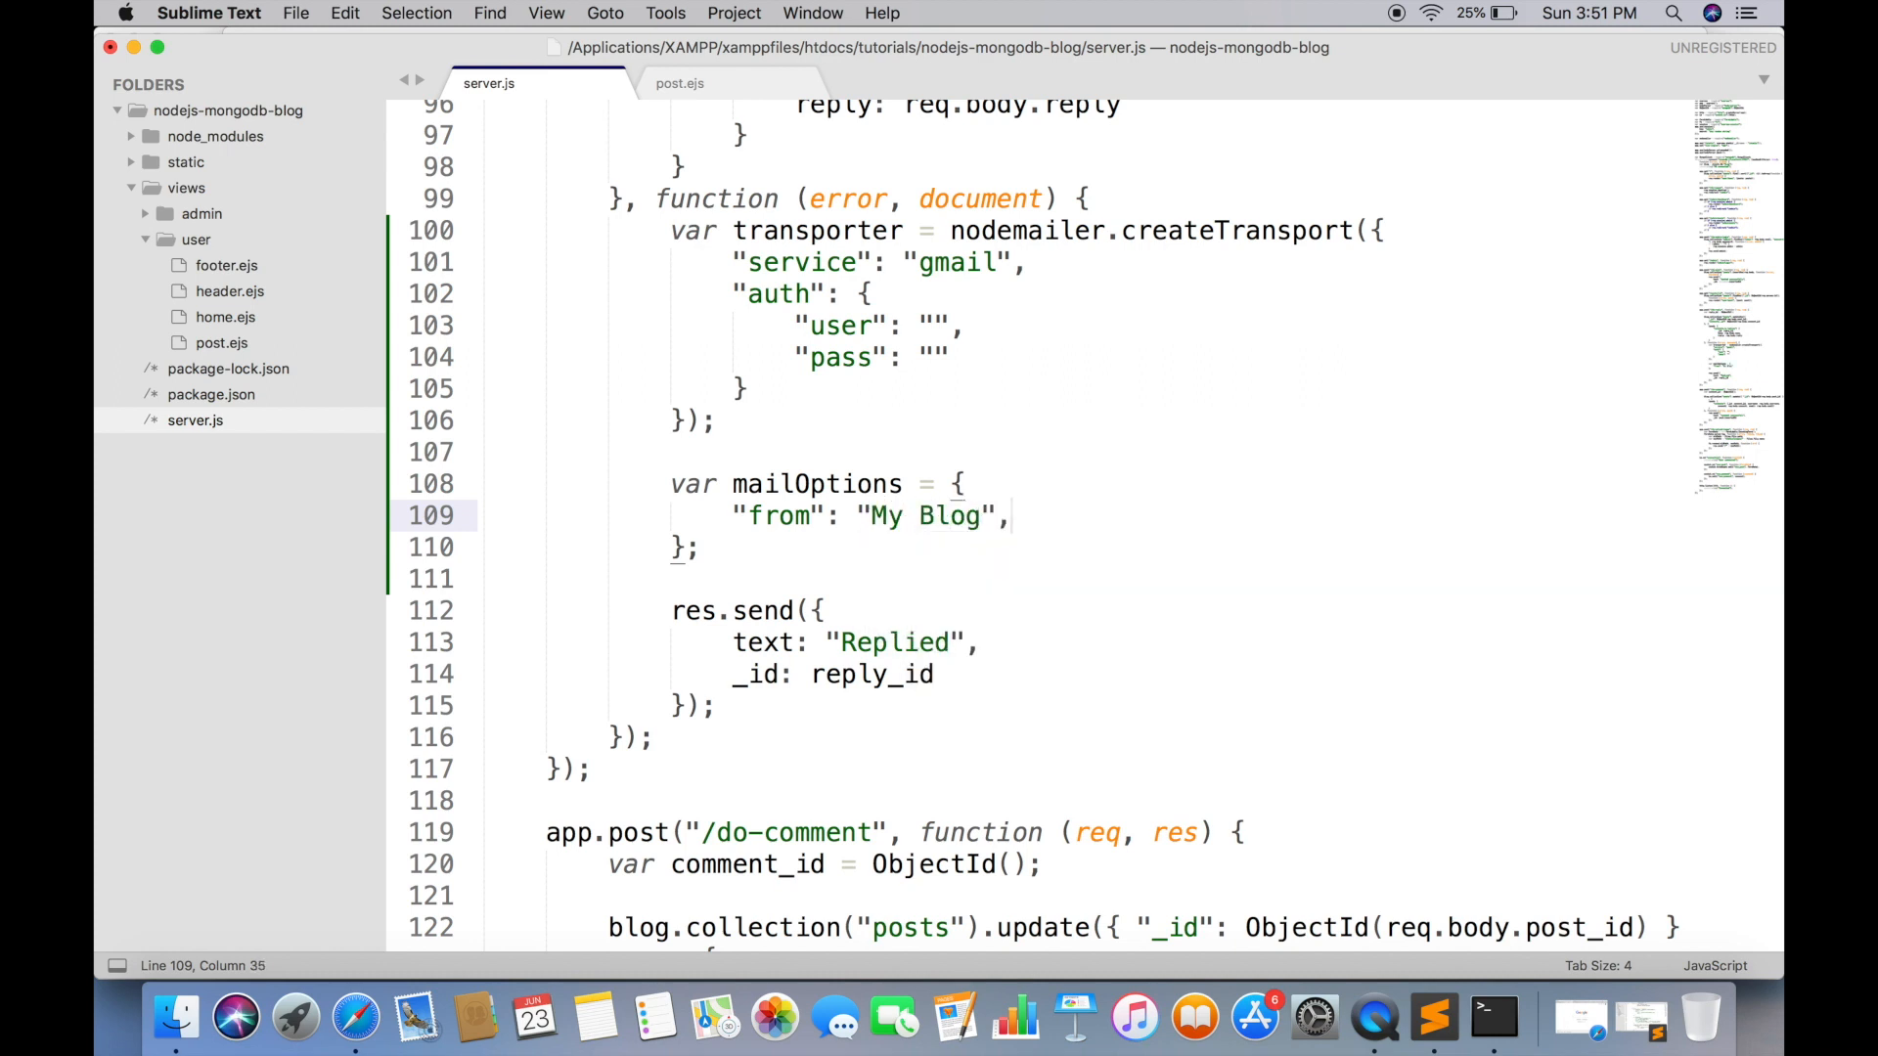
pyautogui.write('"to":')
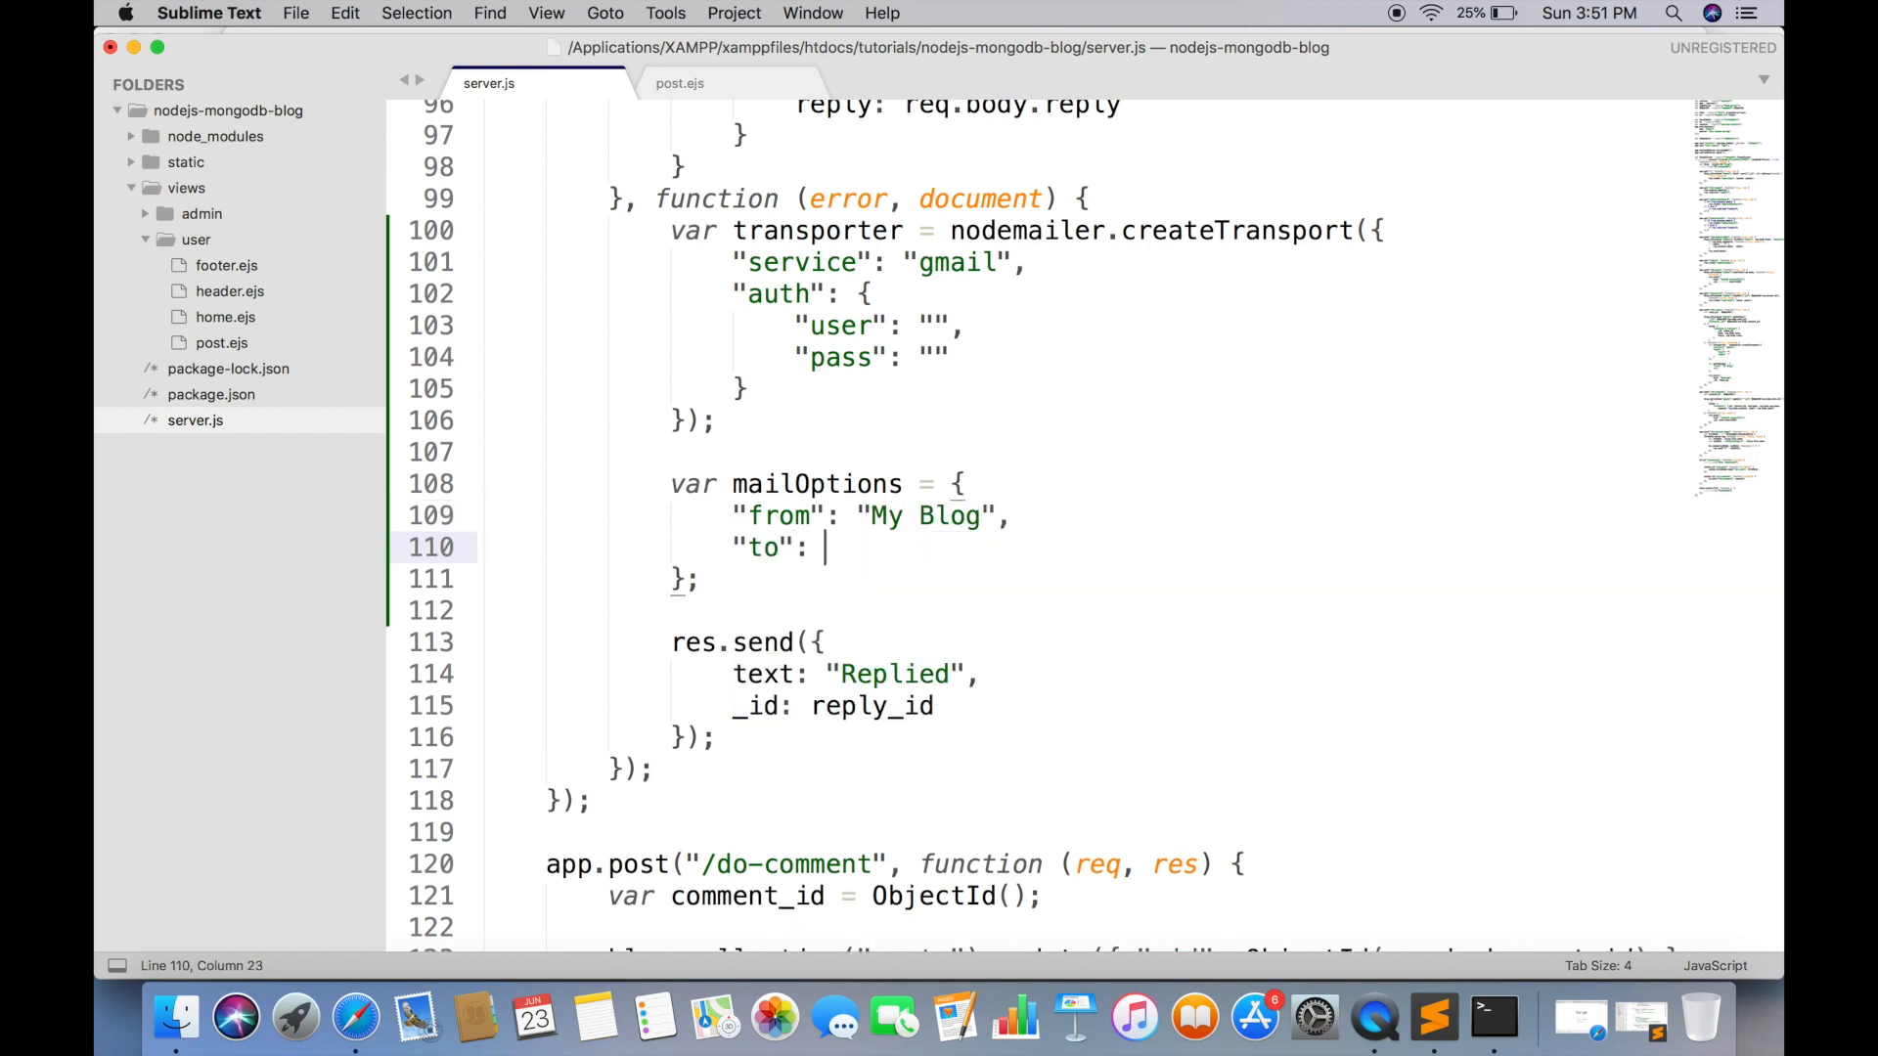
pyautogui.write('req.body.c')
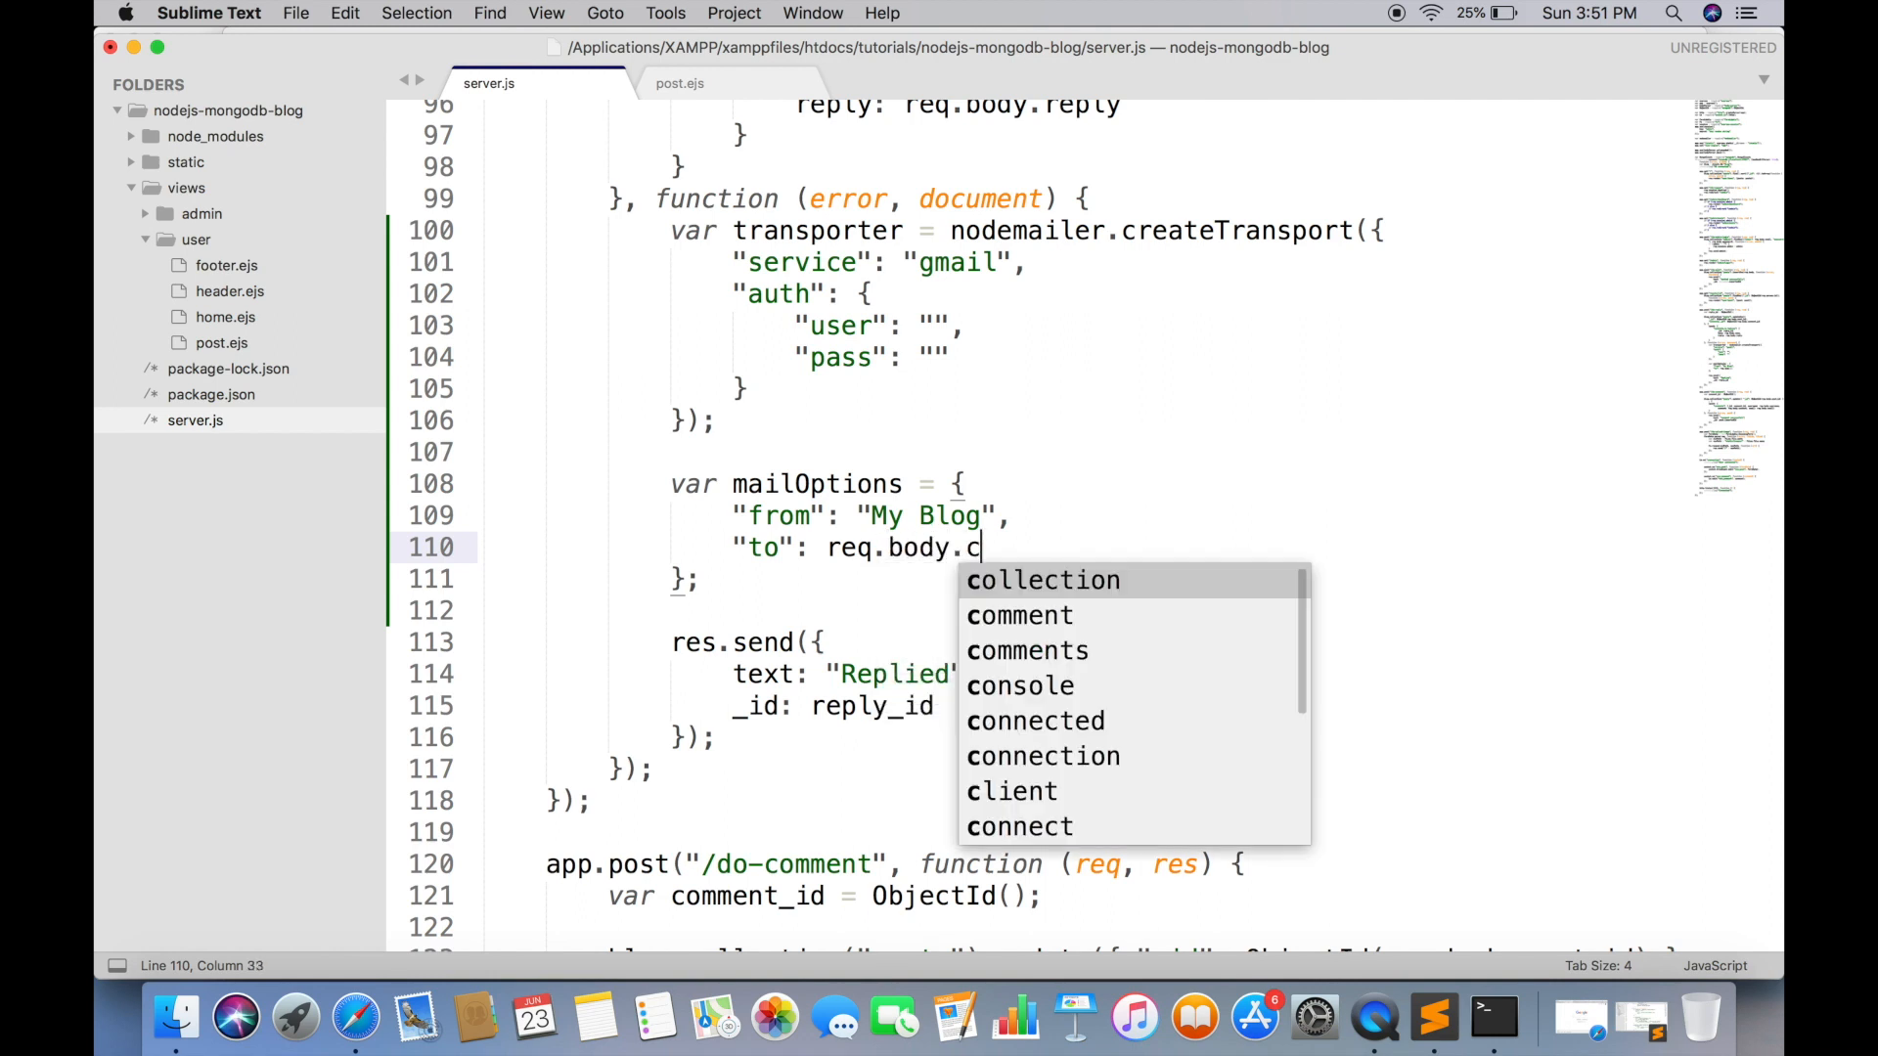
pyautogui.write('om')
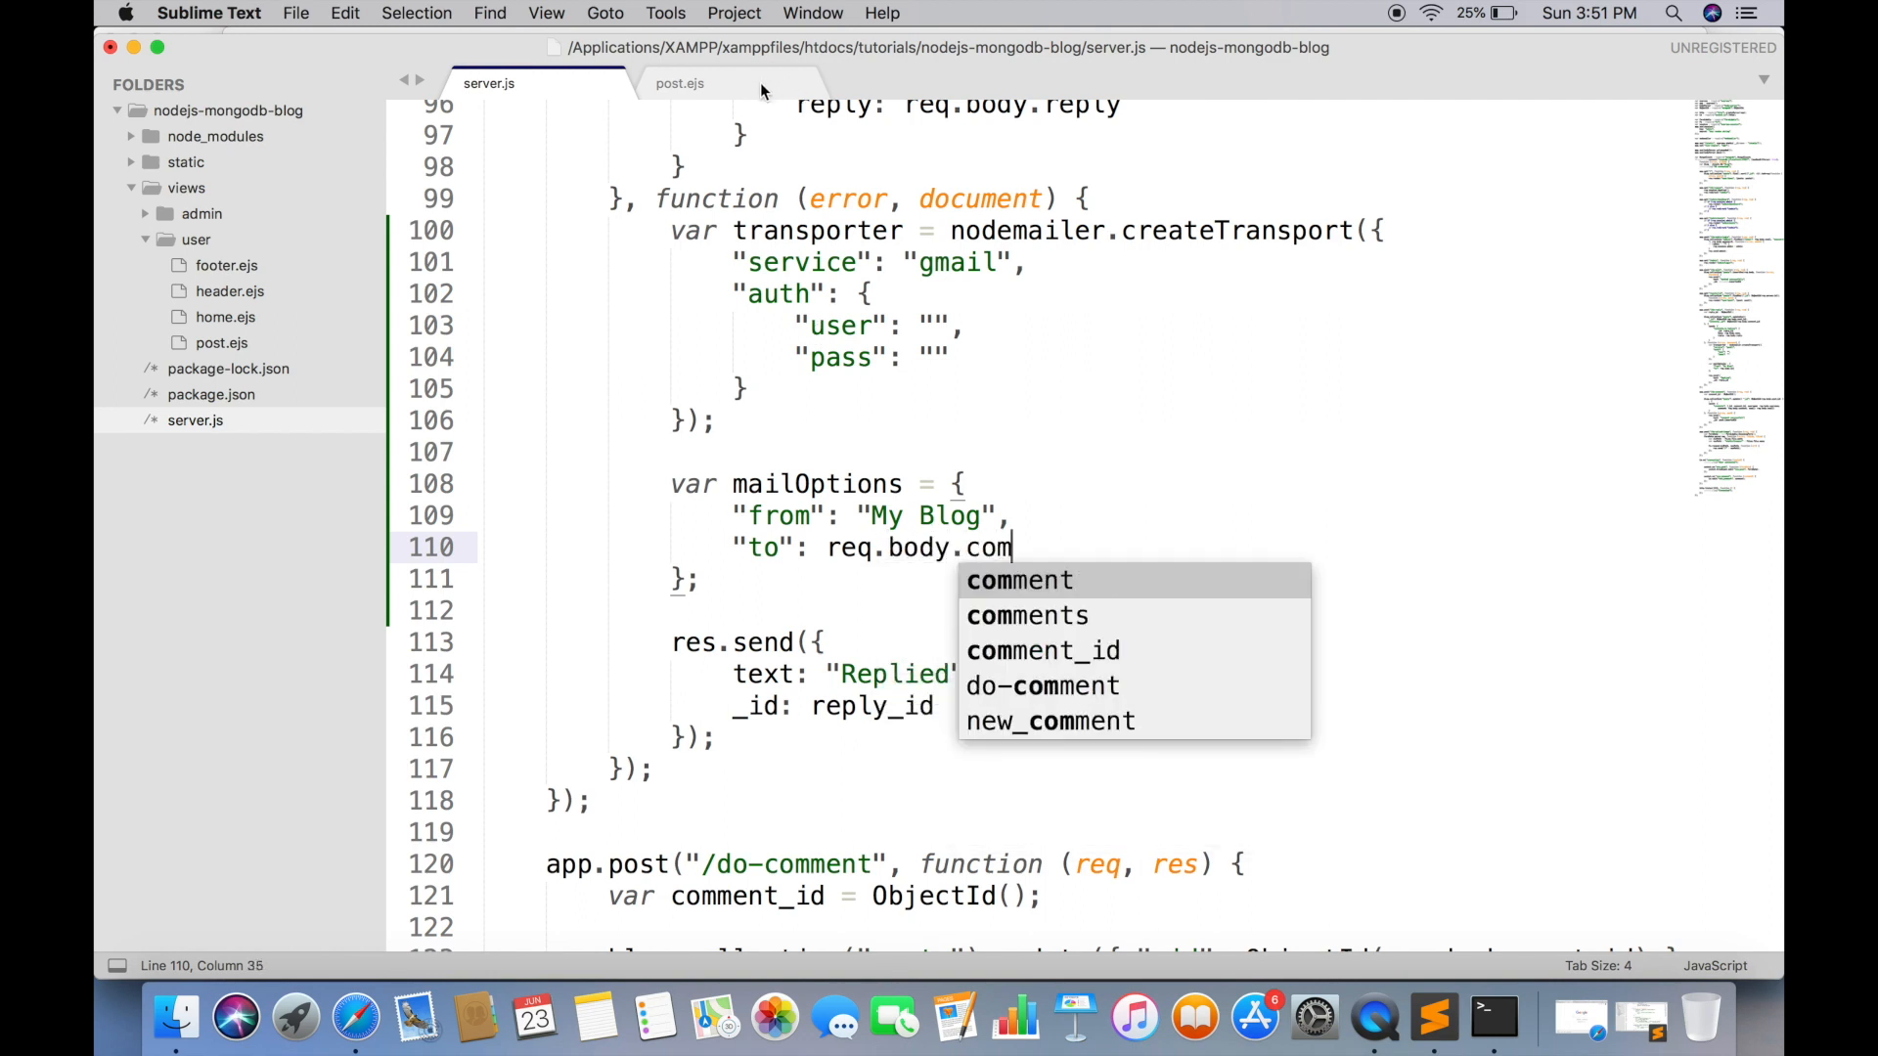
pyautogui.click(679, 82)
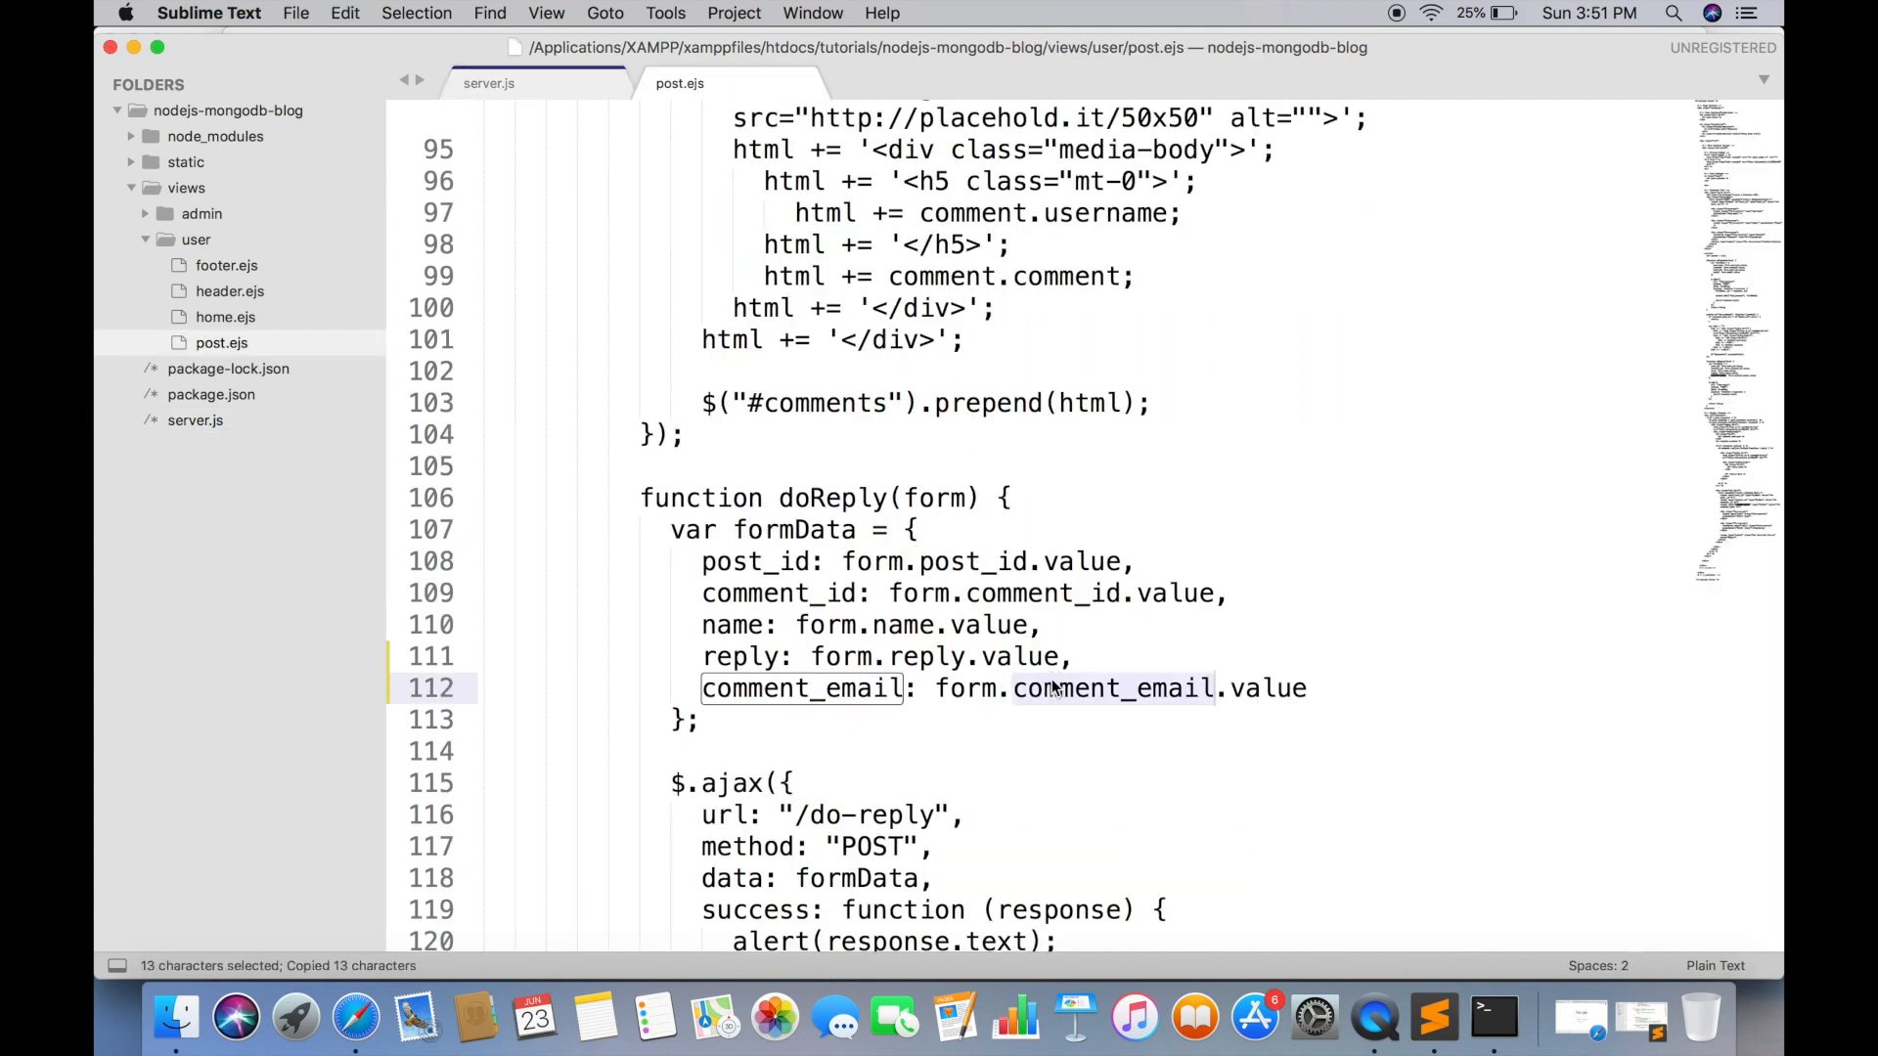
pyautogui.click(489, 82)
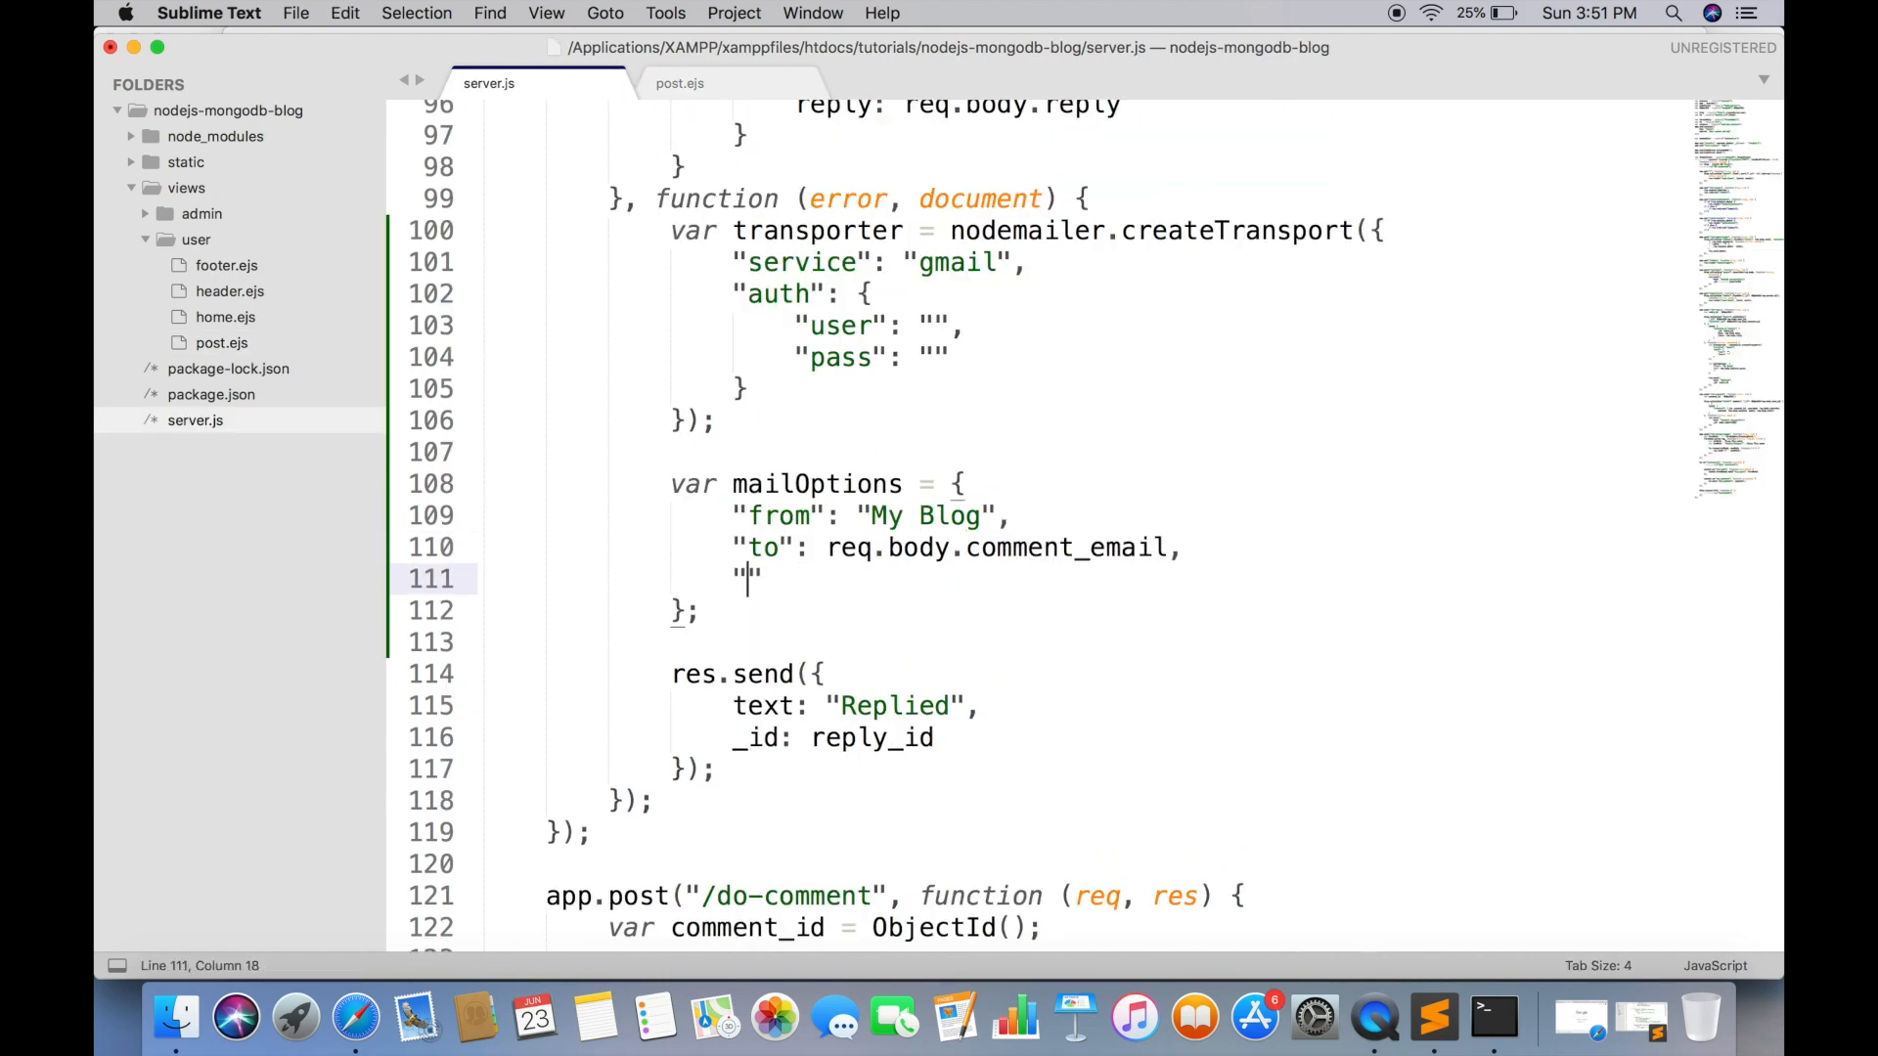
# Add subject "New reply" and a text field saying the user has replied on your comment
pyautogui.write('sub')
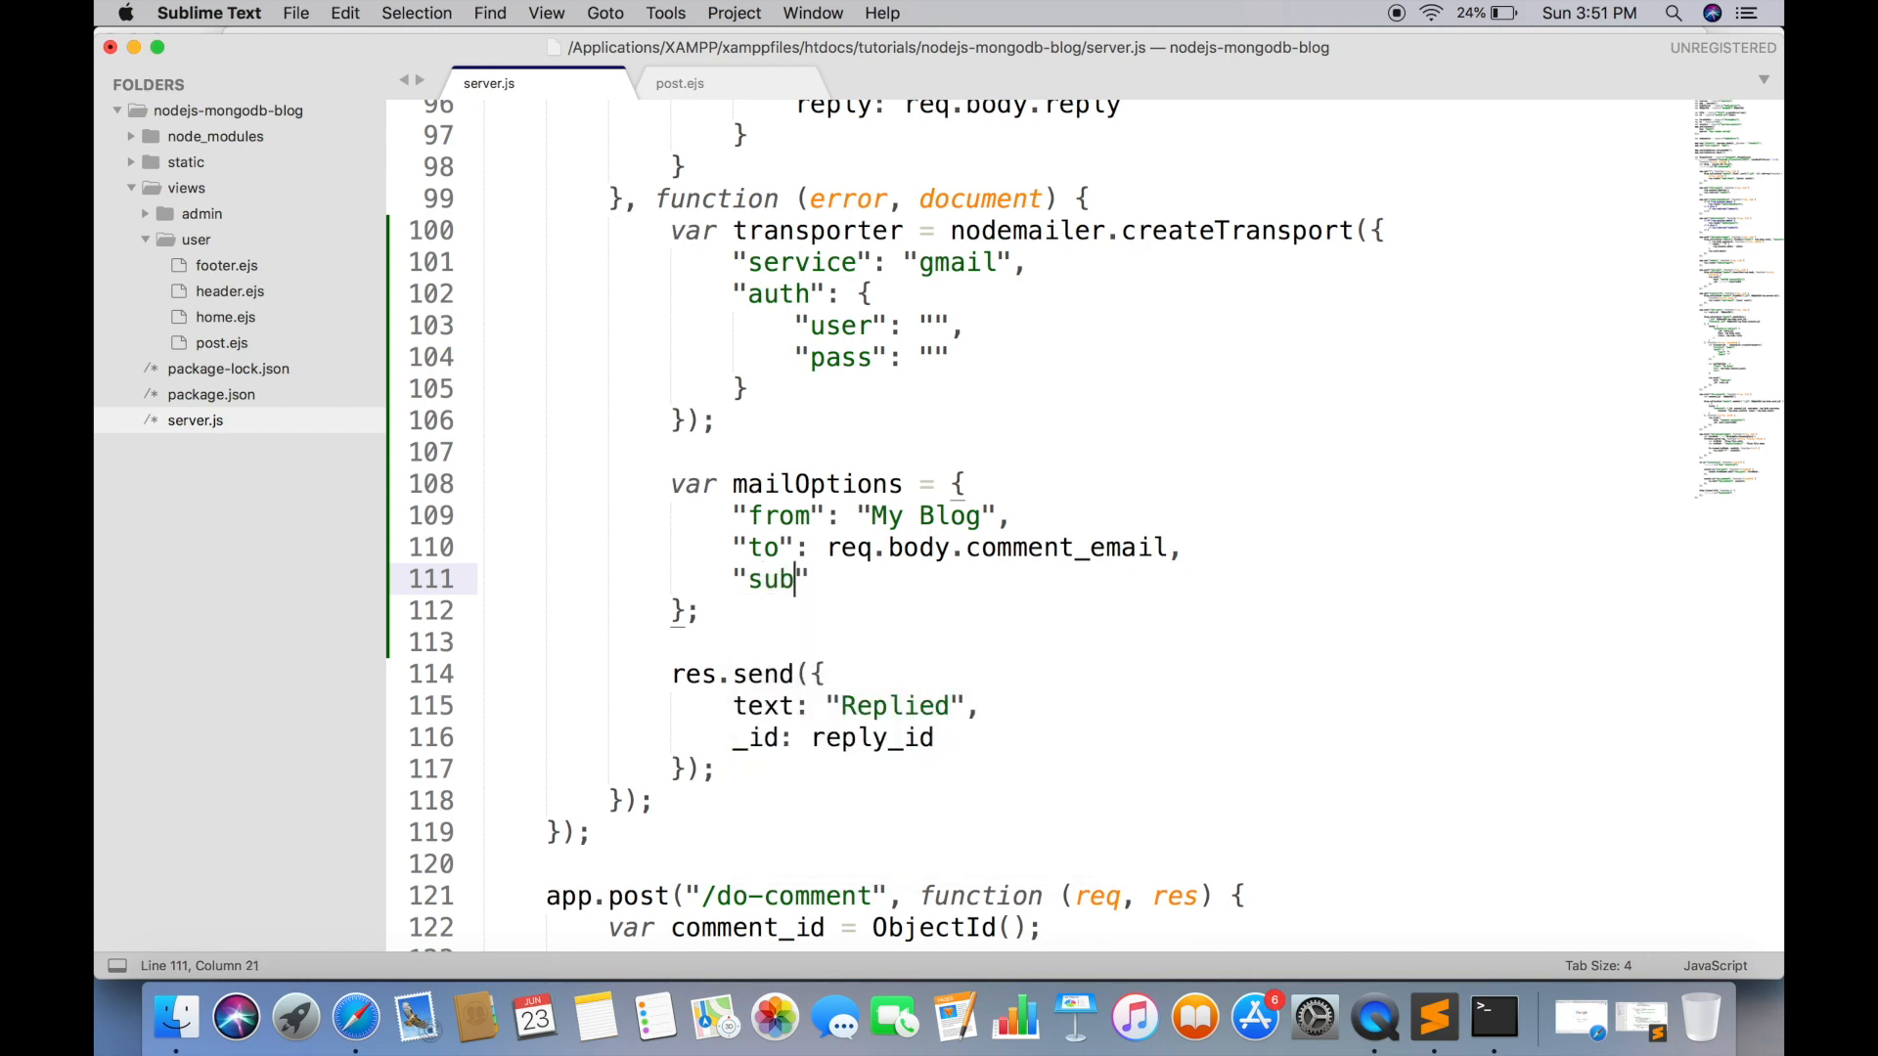
pyautogui.write('ject": ""')
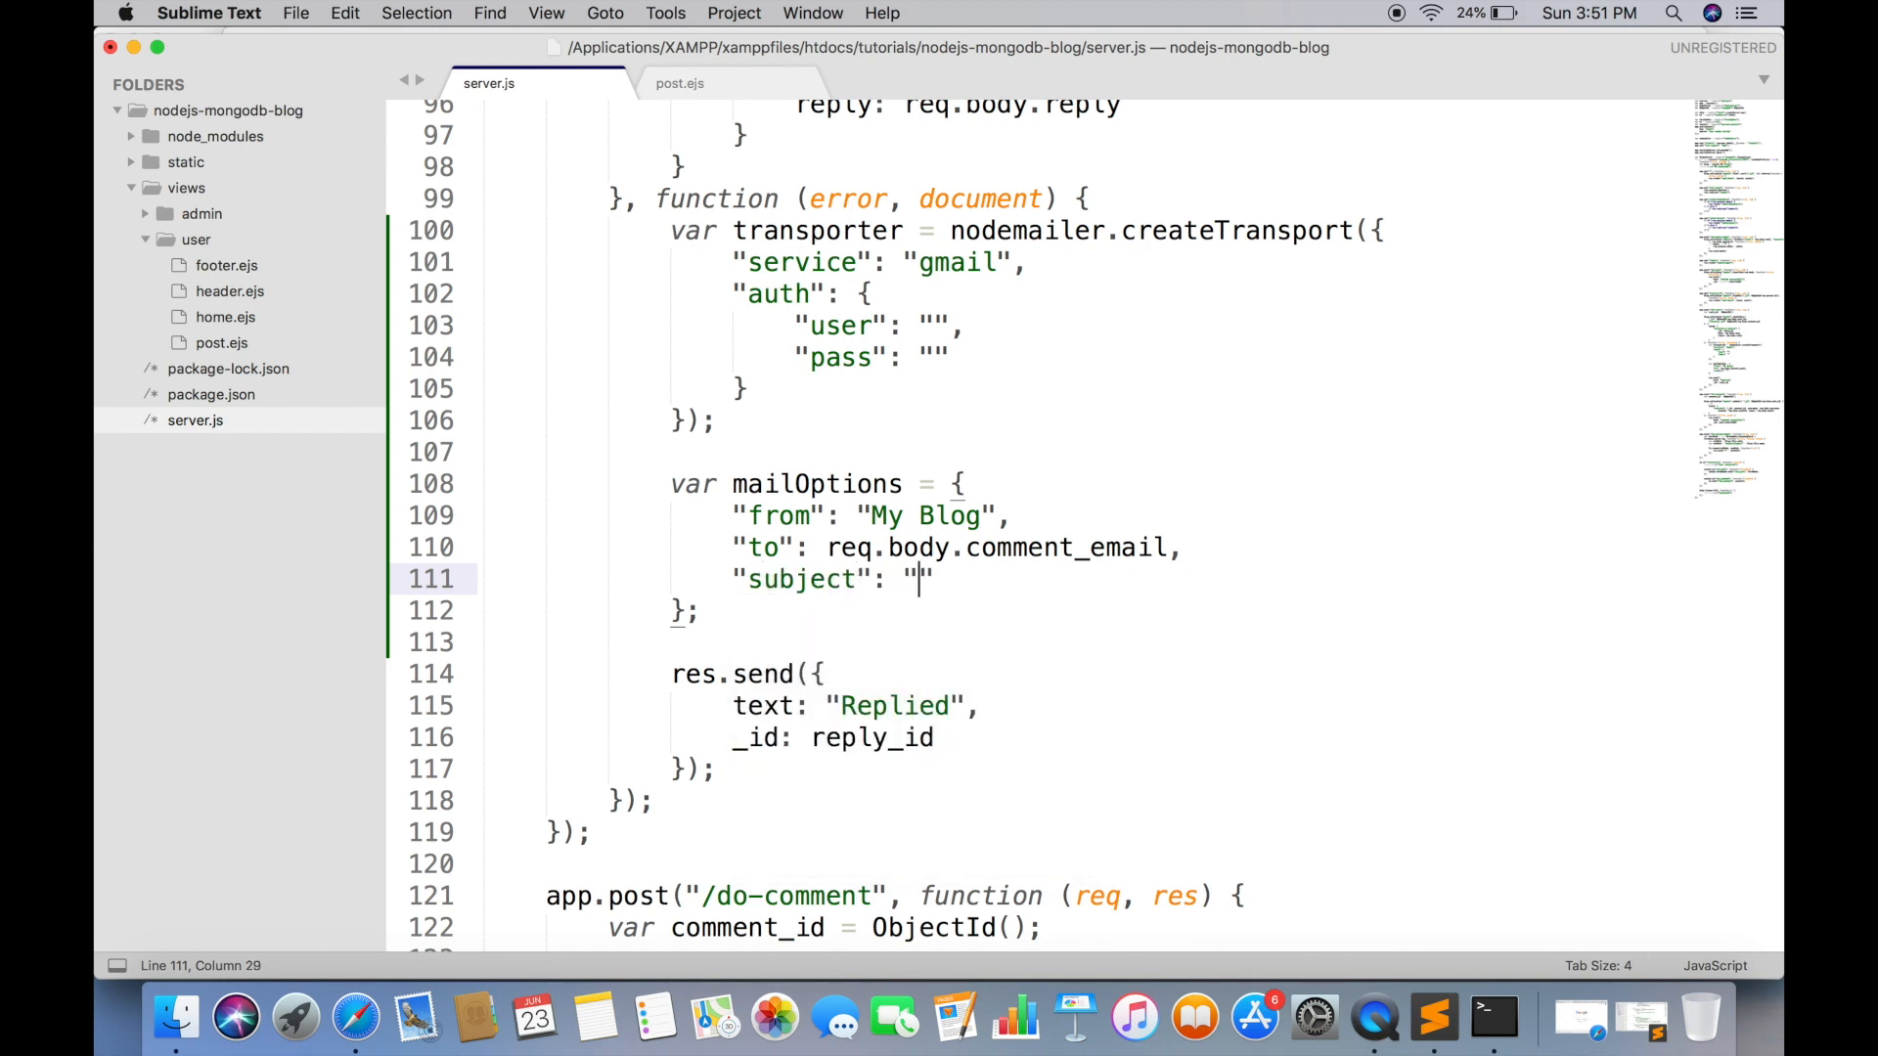
pyautogui.write('New reply')
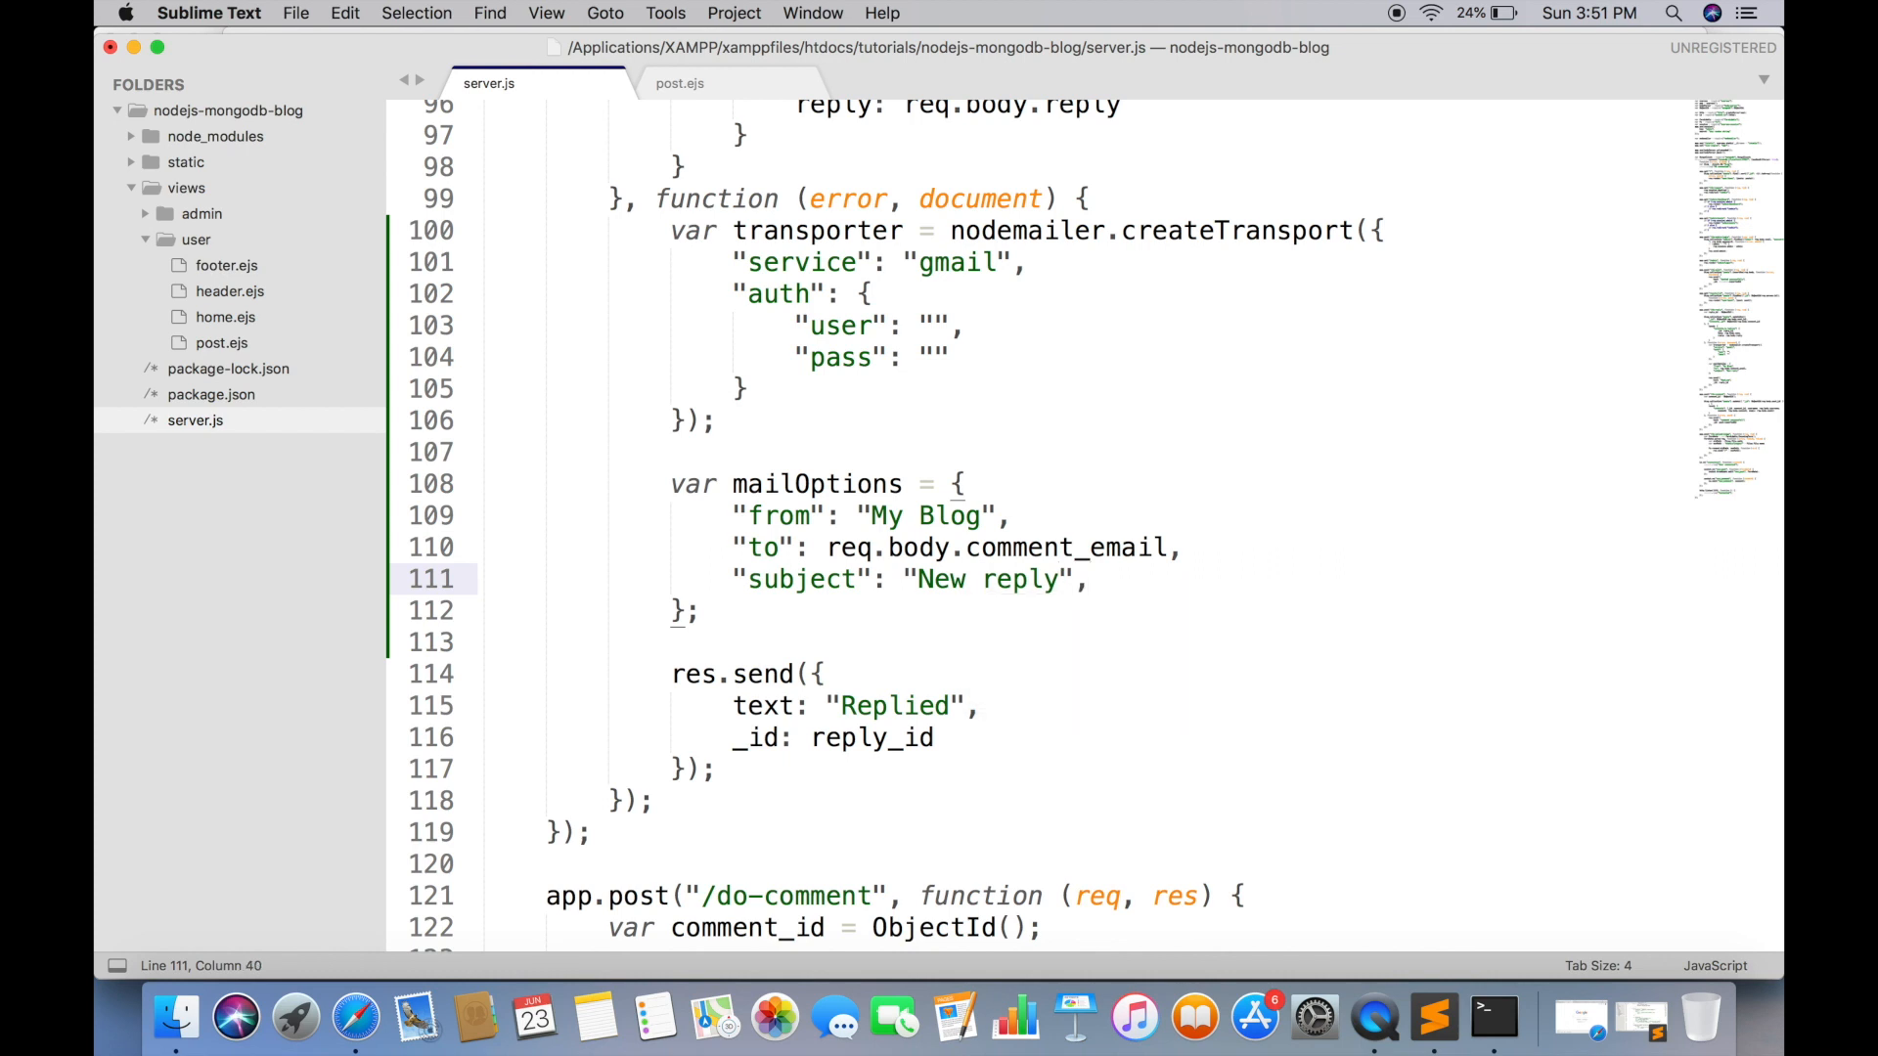
pyautogui.write('"text":')
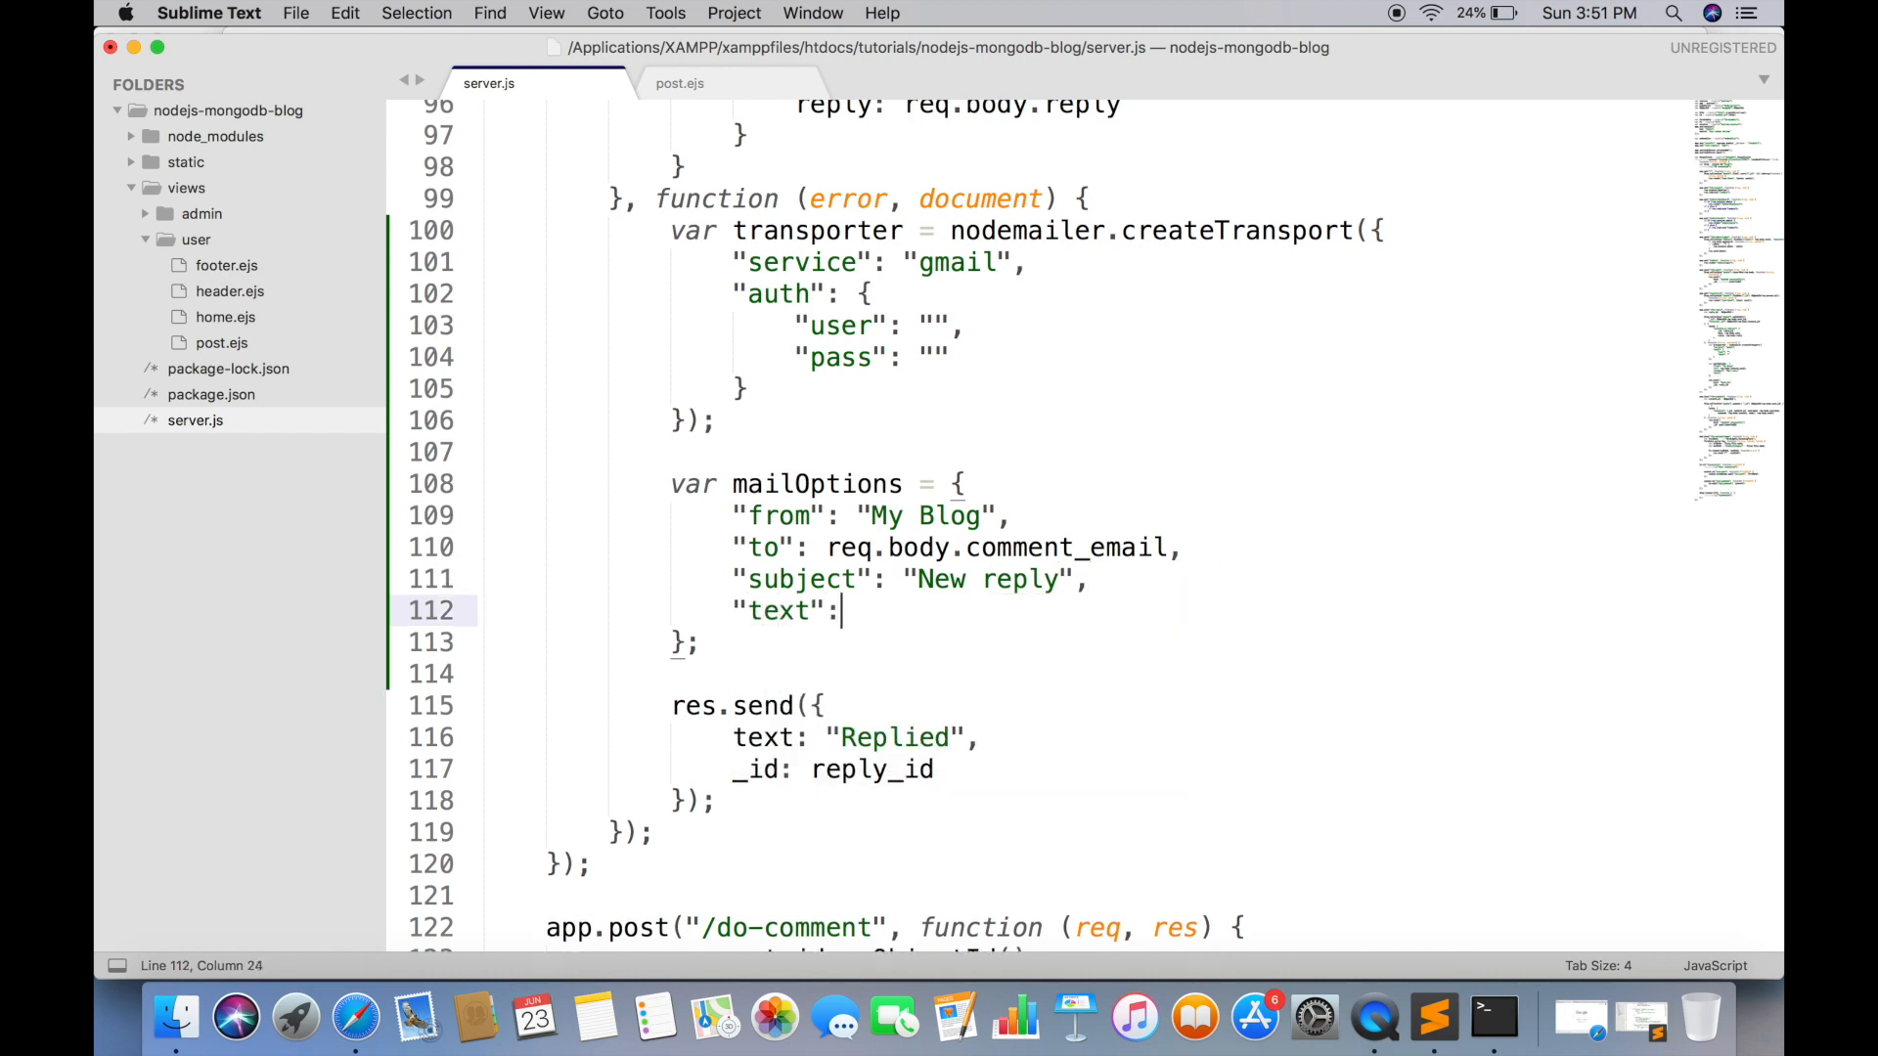
pyautogui.write('"User has "')
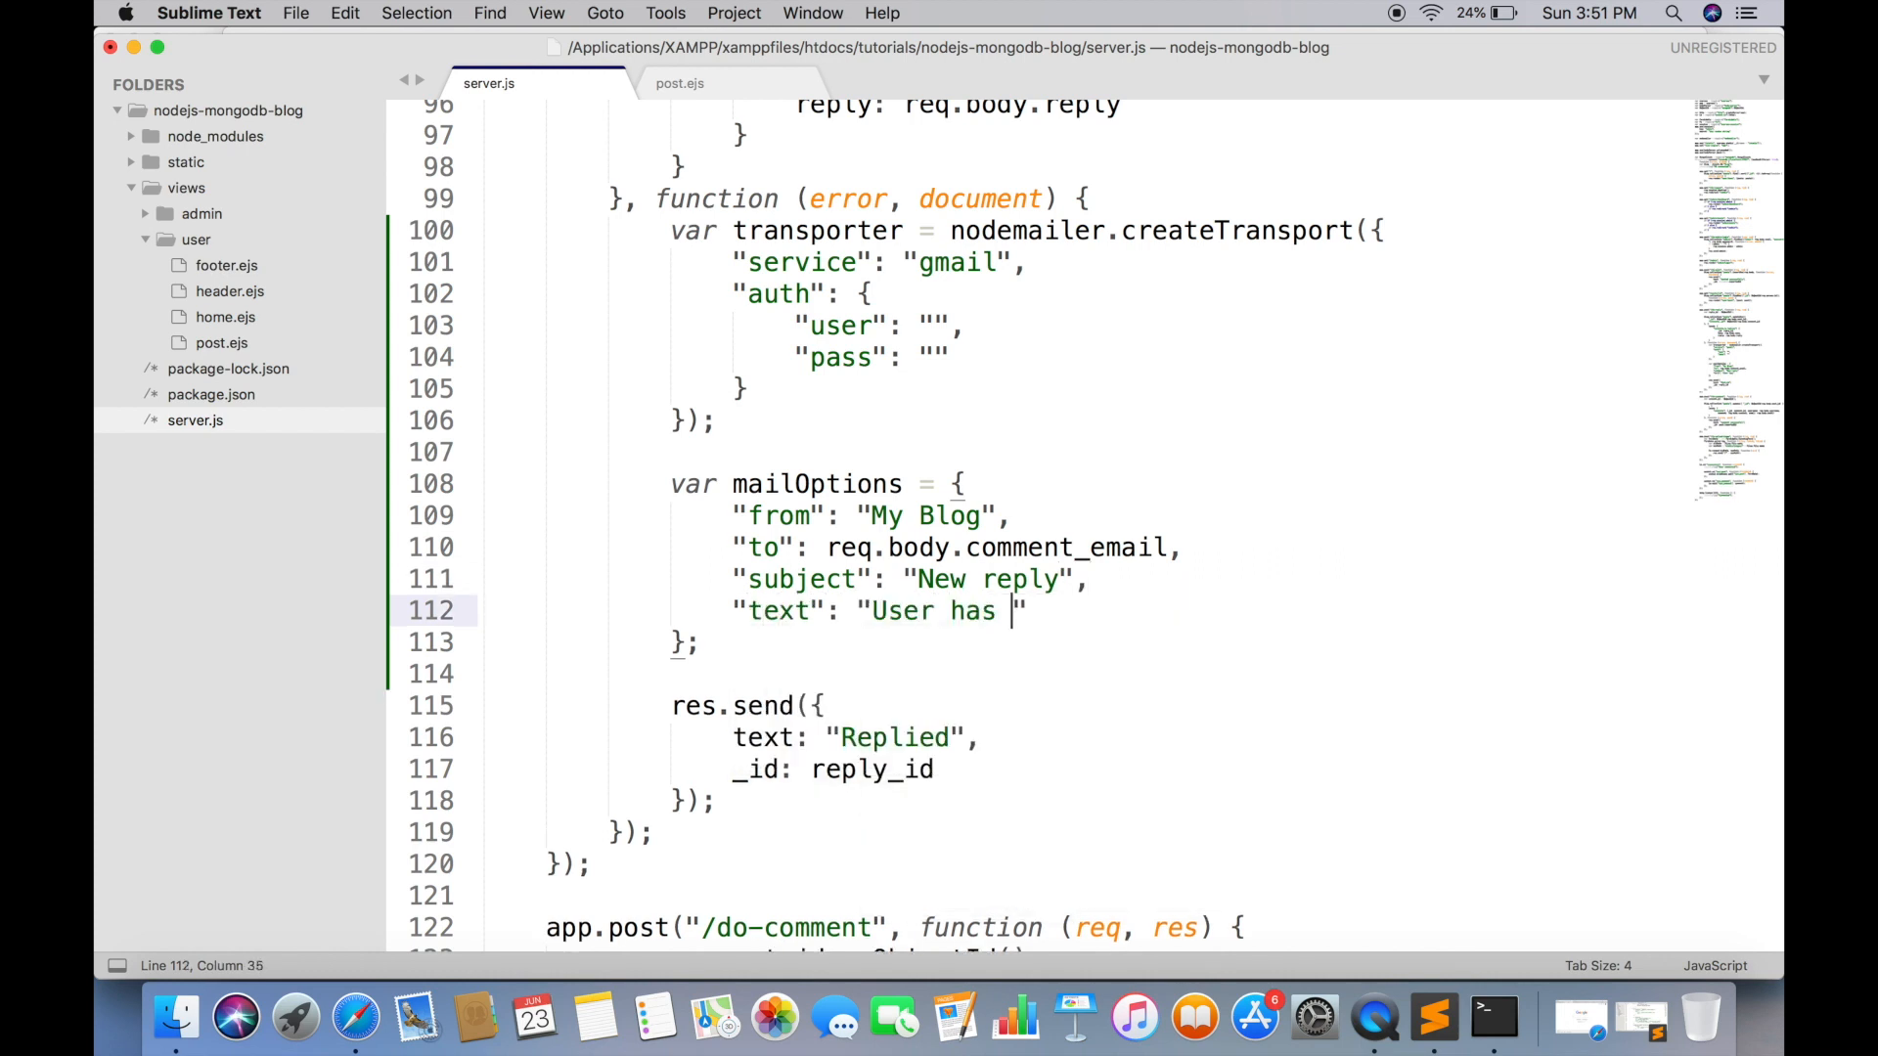
pyautogui.write('replied on your')
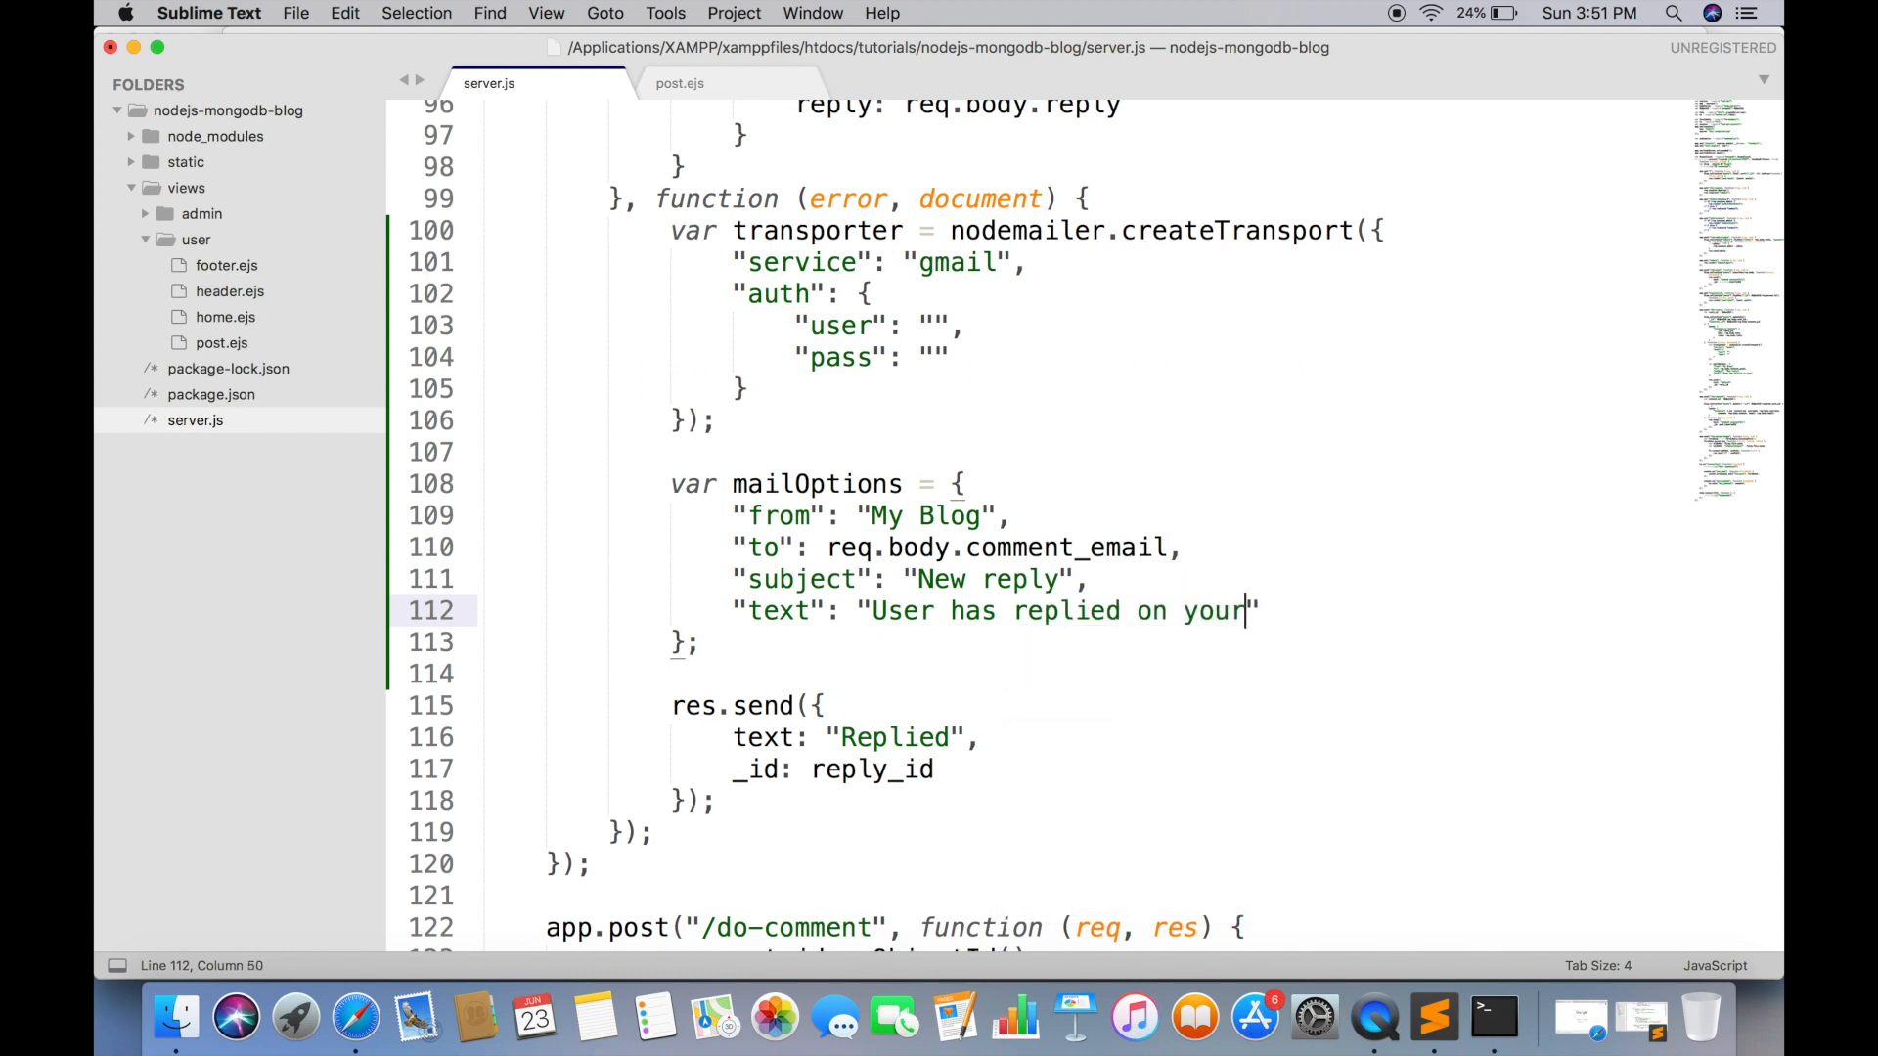
pyautogui.write('comment.')
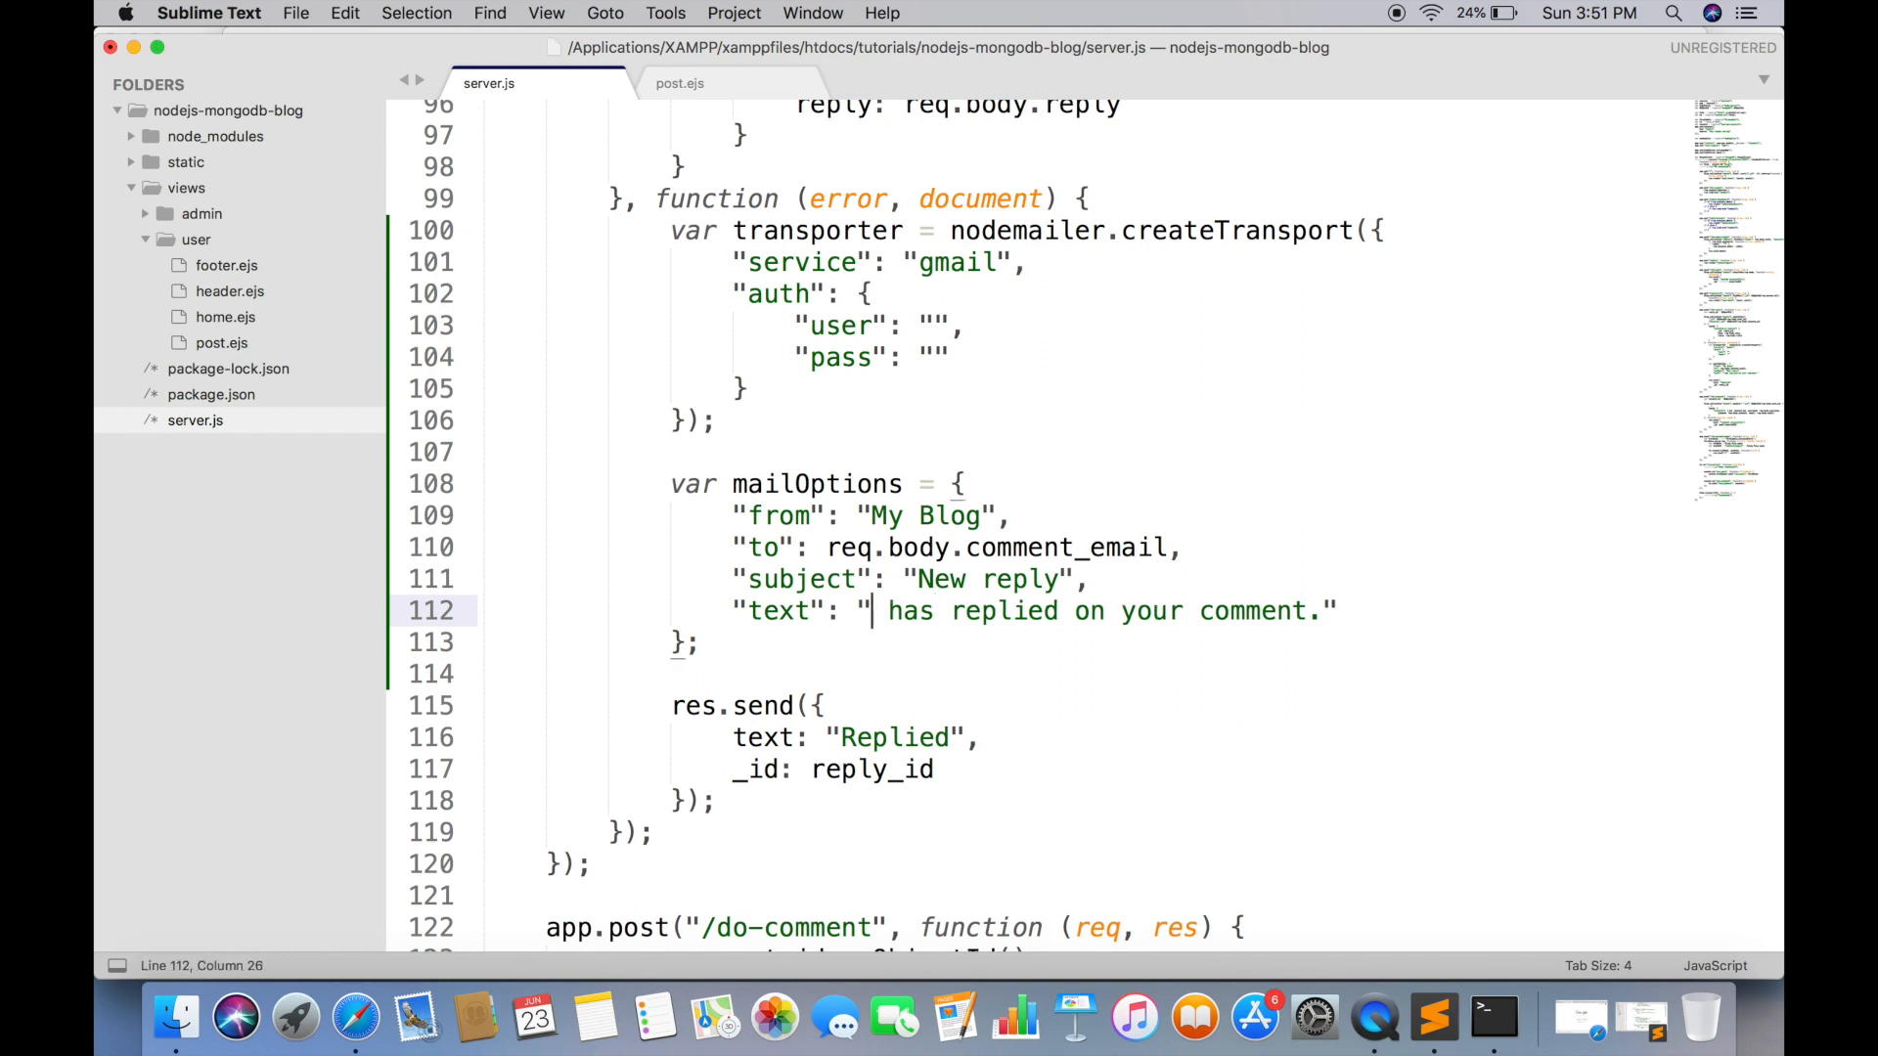
# Build the text from req.body.name plus the message and the post URL ending in req.body.post_id, and save
pyautogui.write('req.')
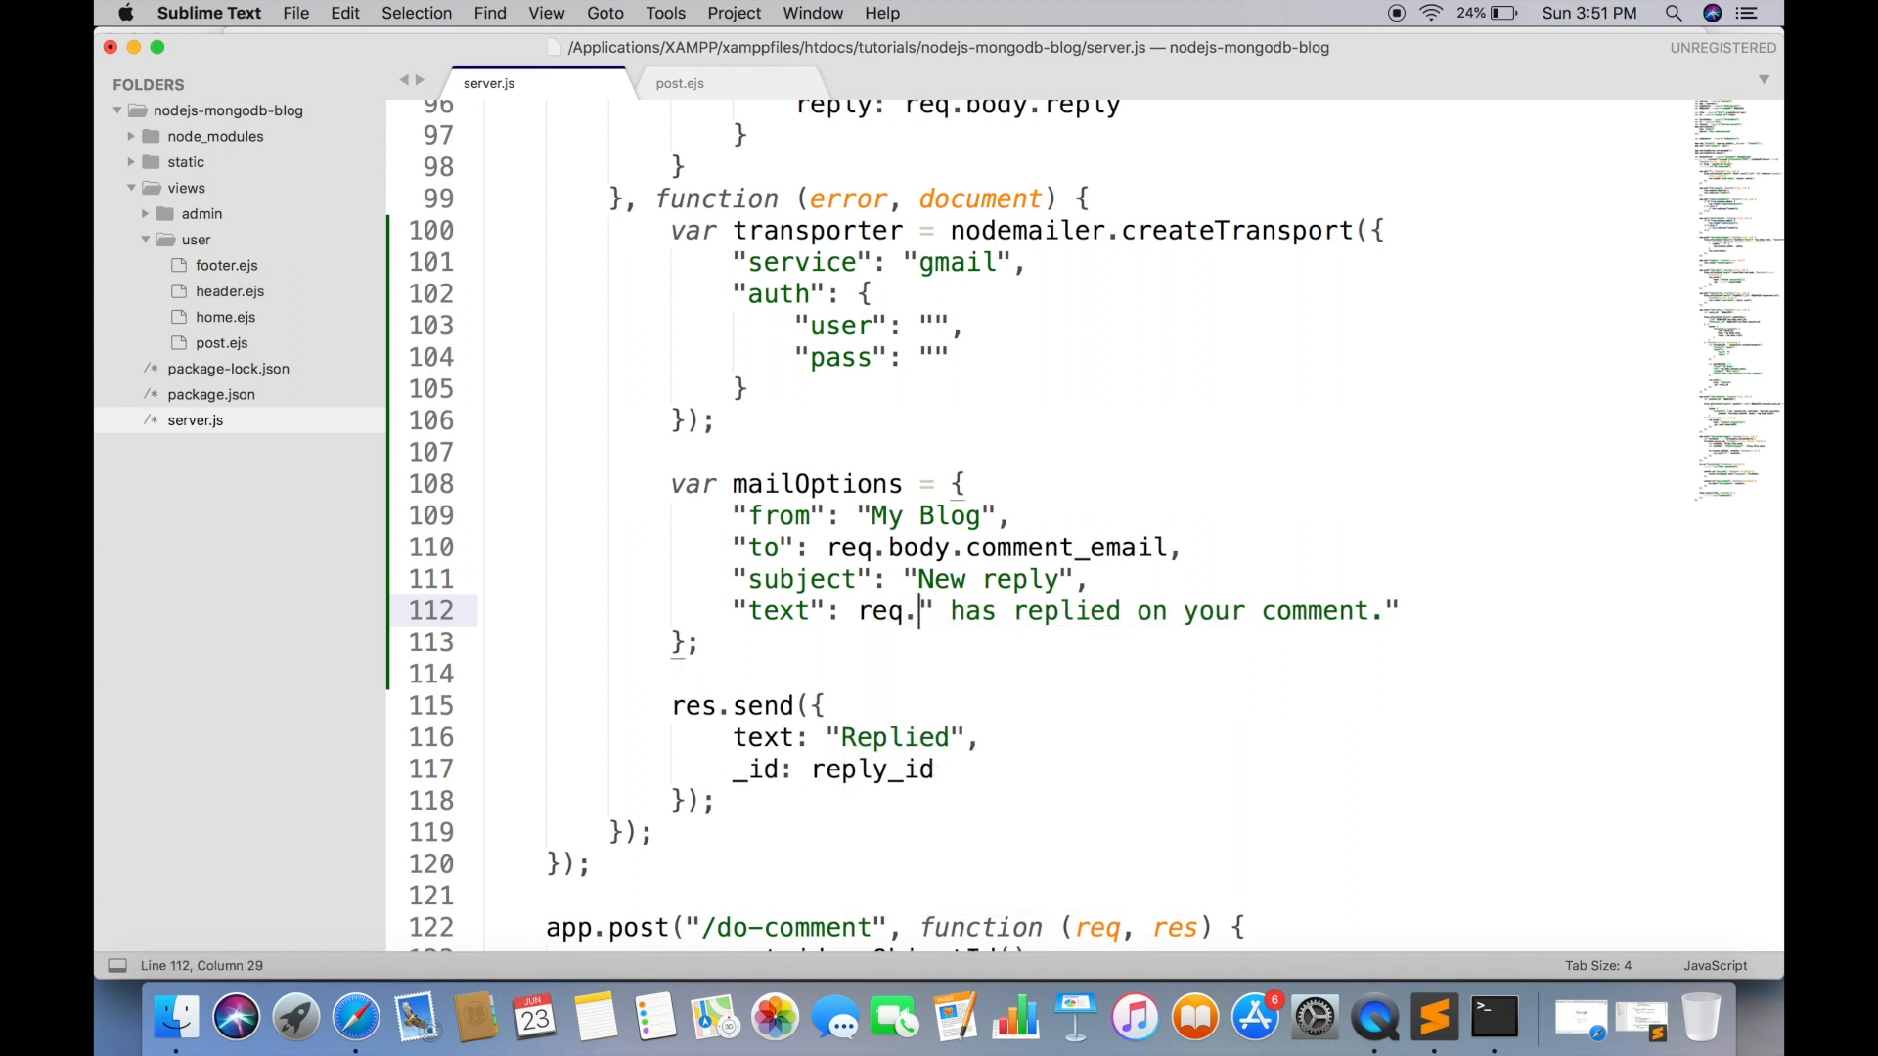
pyautogui.write('body.name +')
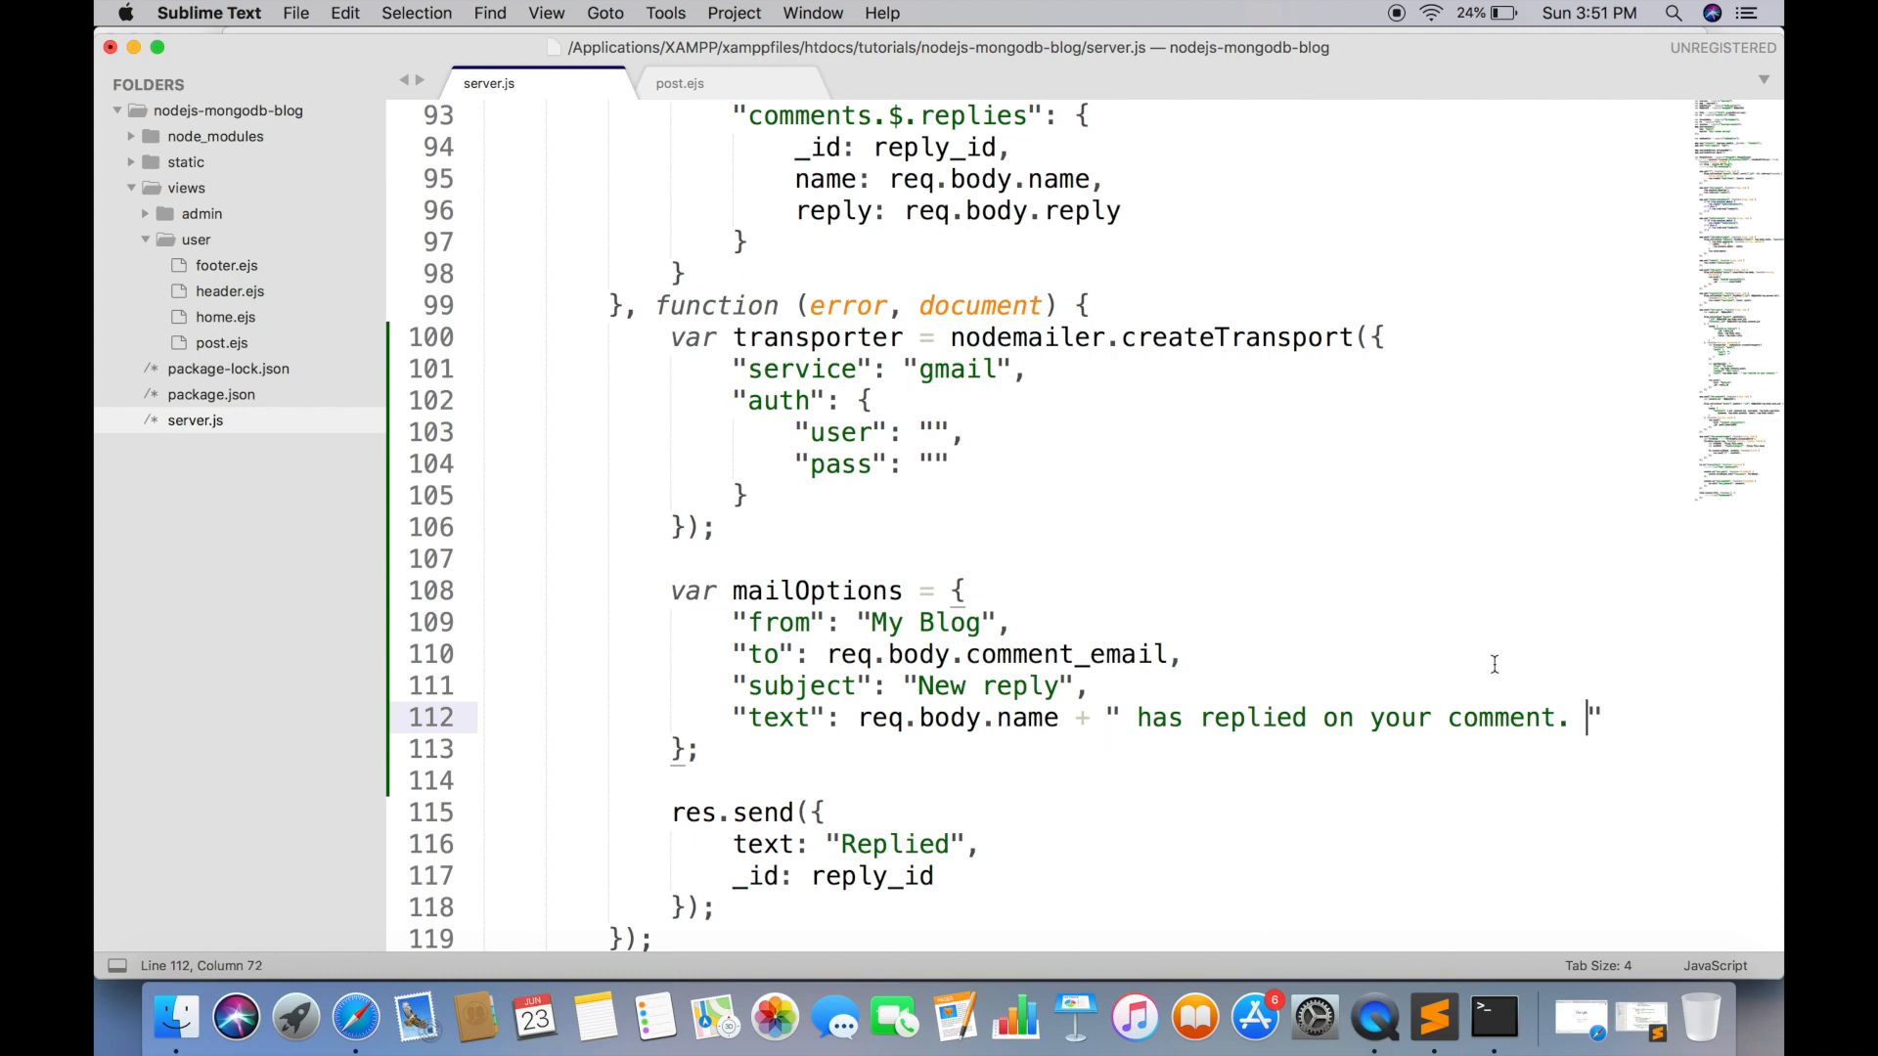
pyautogui.press('cmd+s')
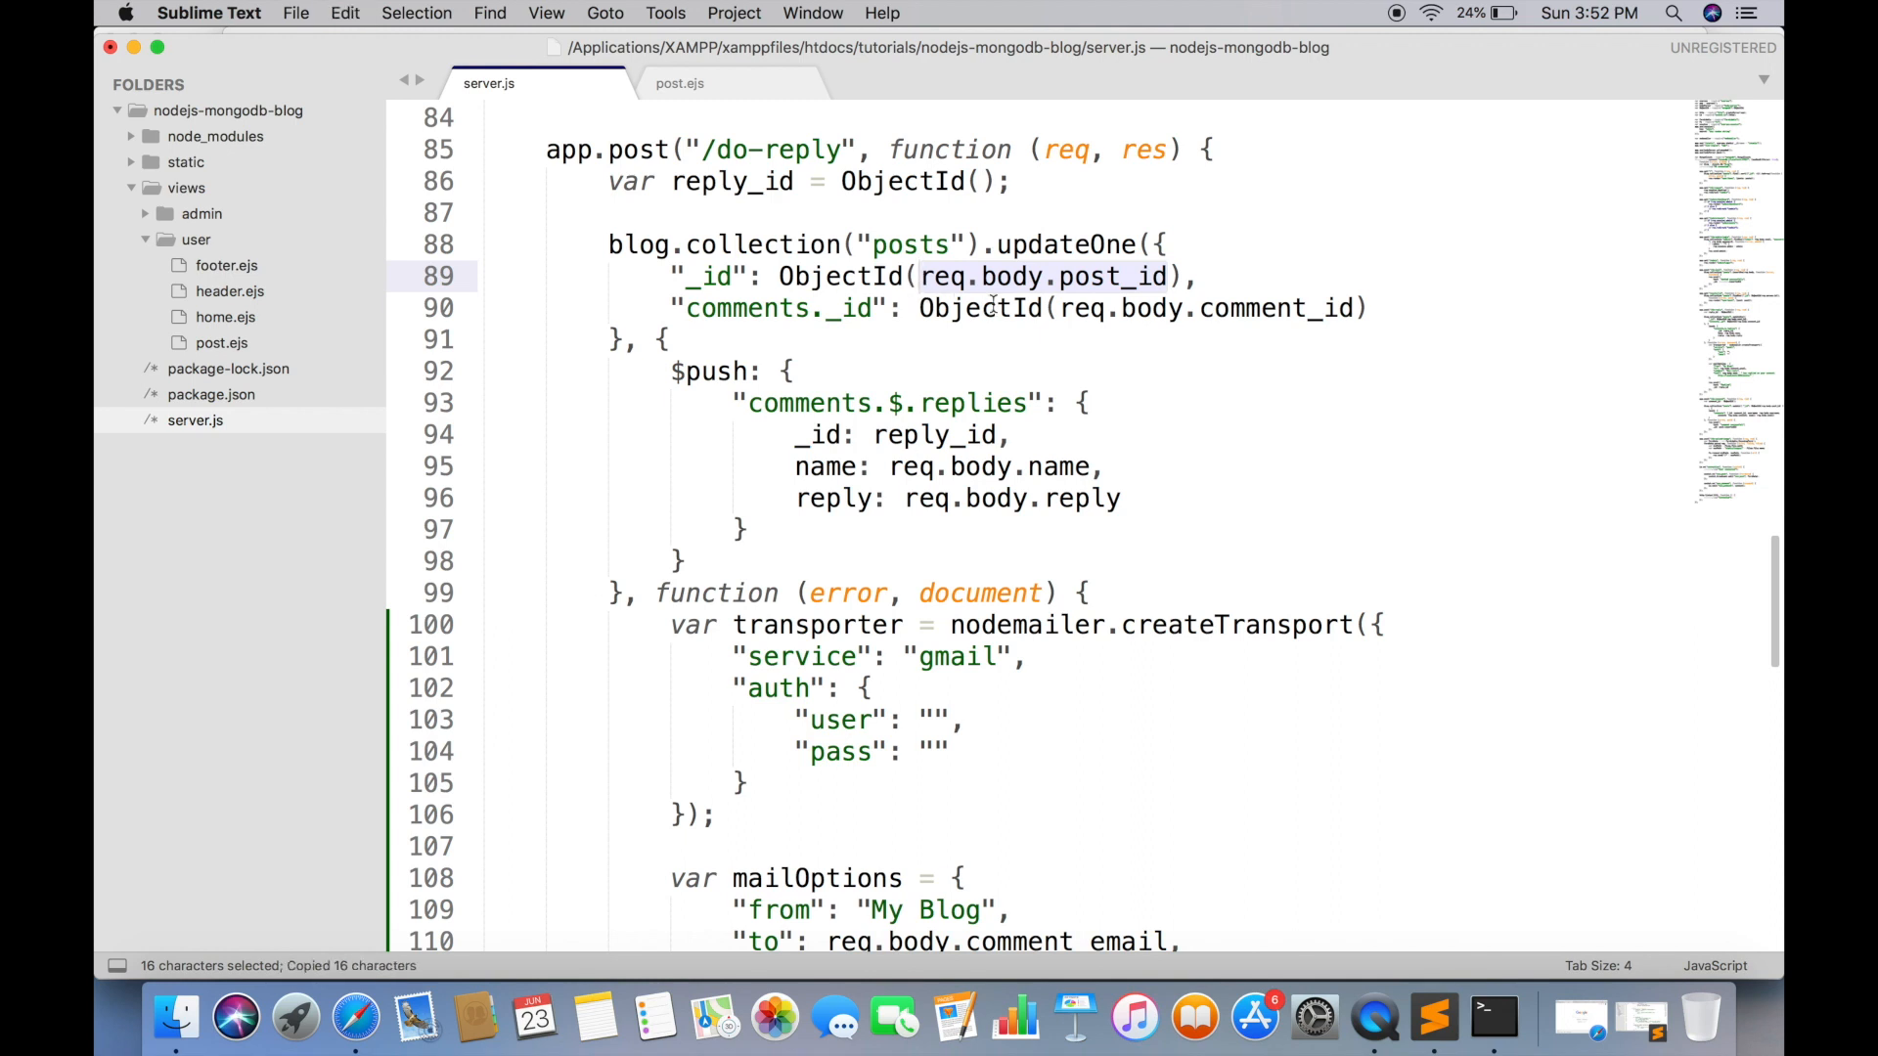
pyautogui.scroll(-3)
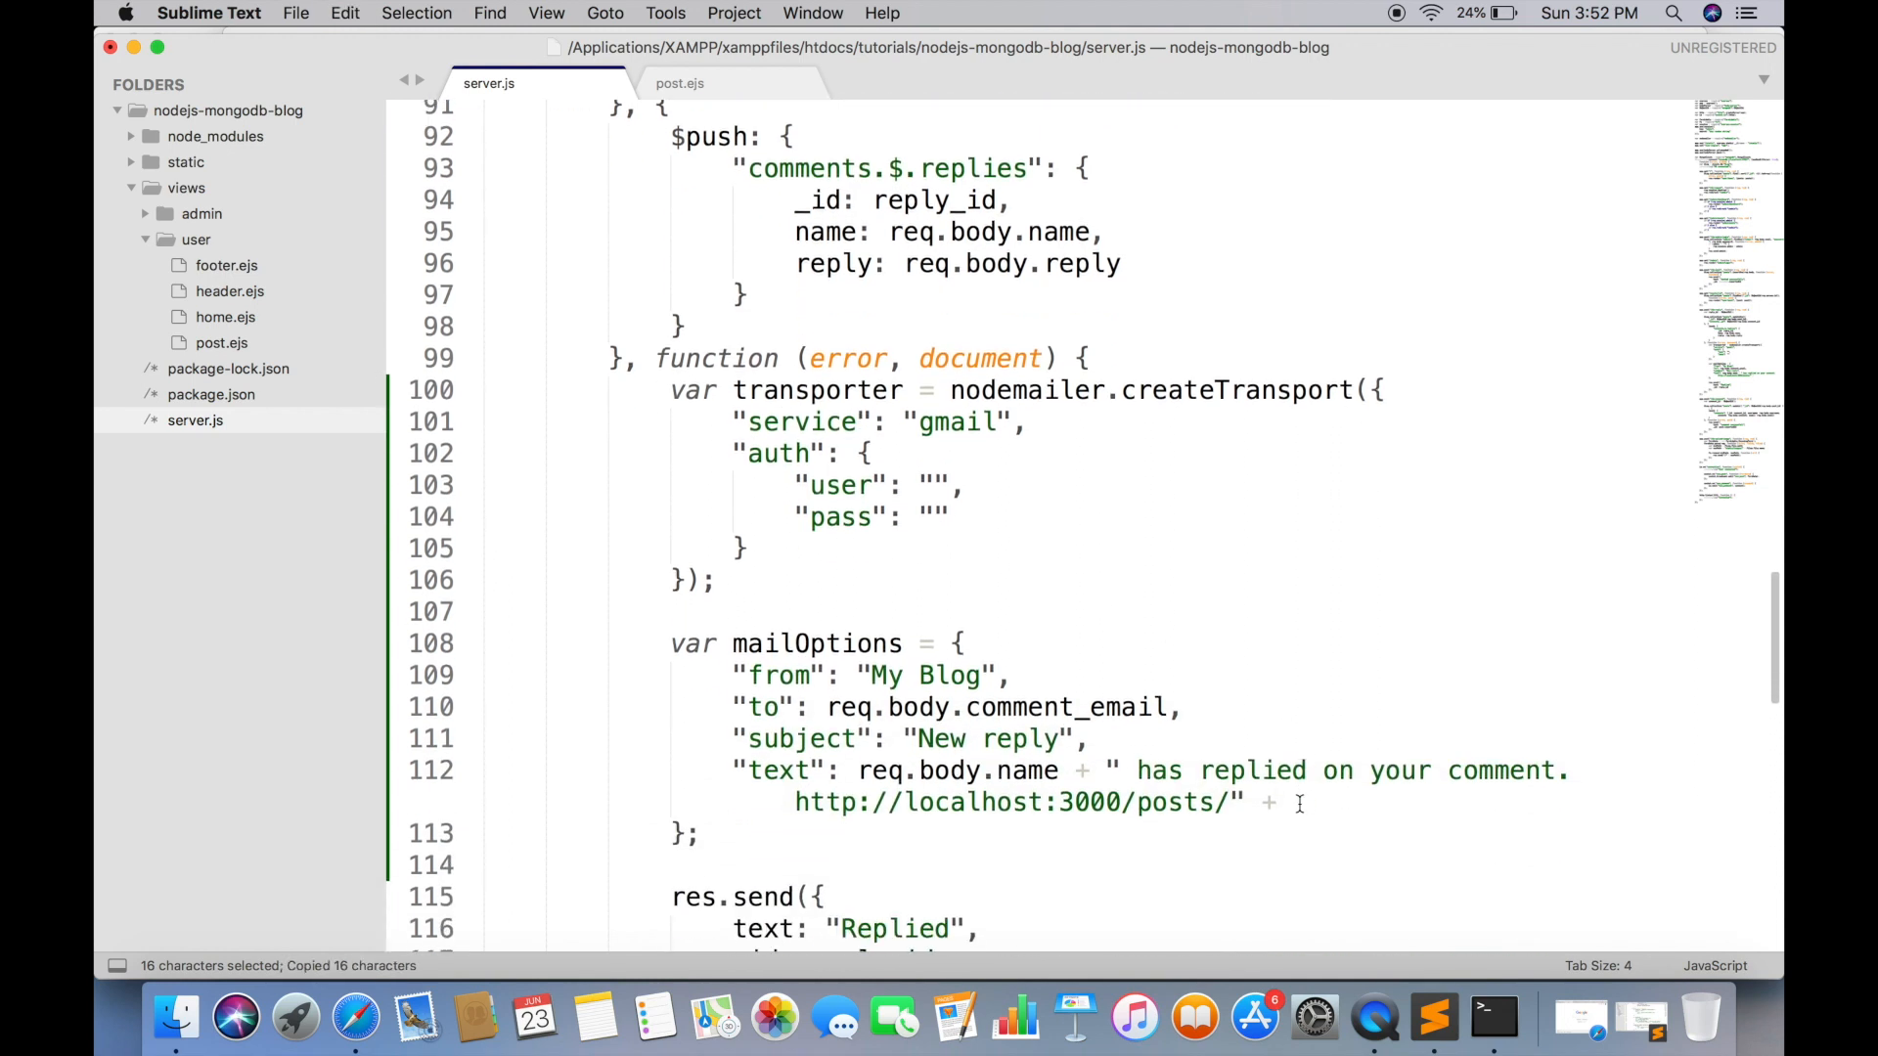
pyautogui.write('req.body.post_id')
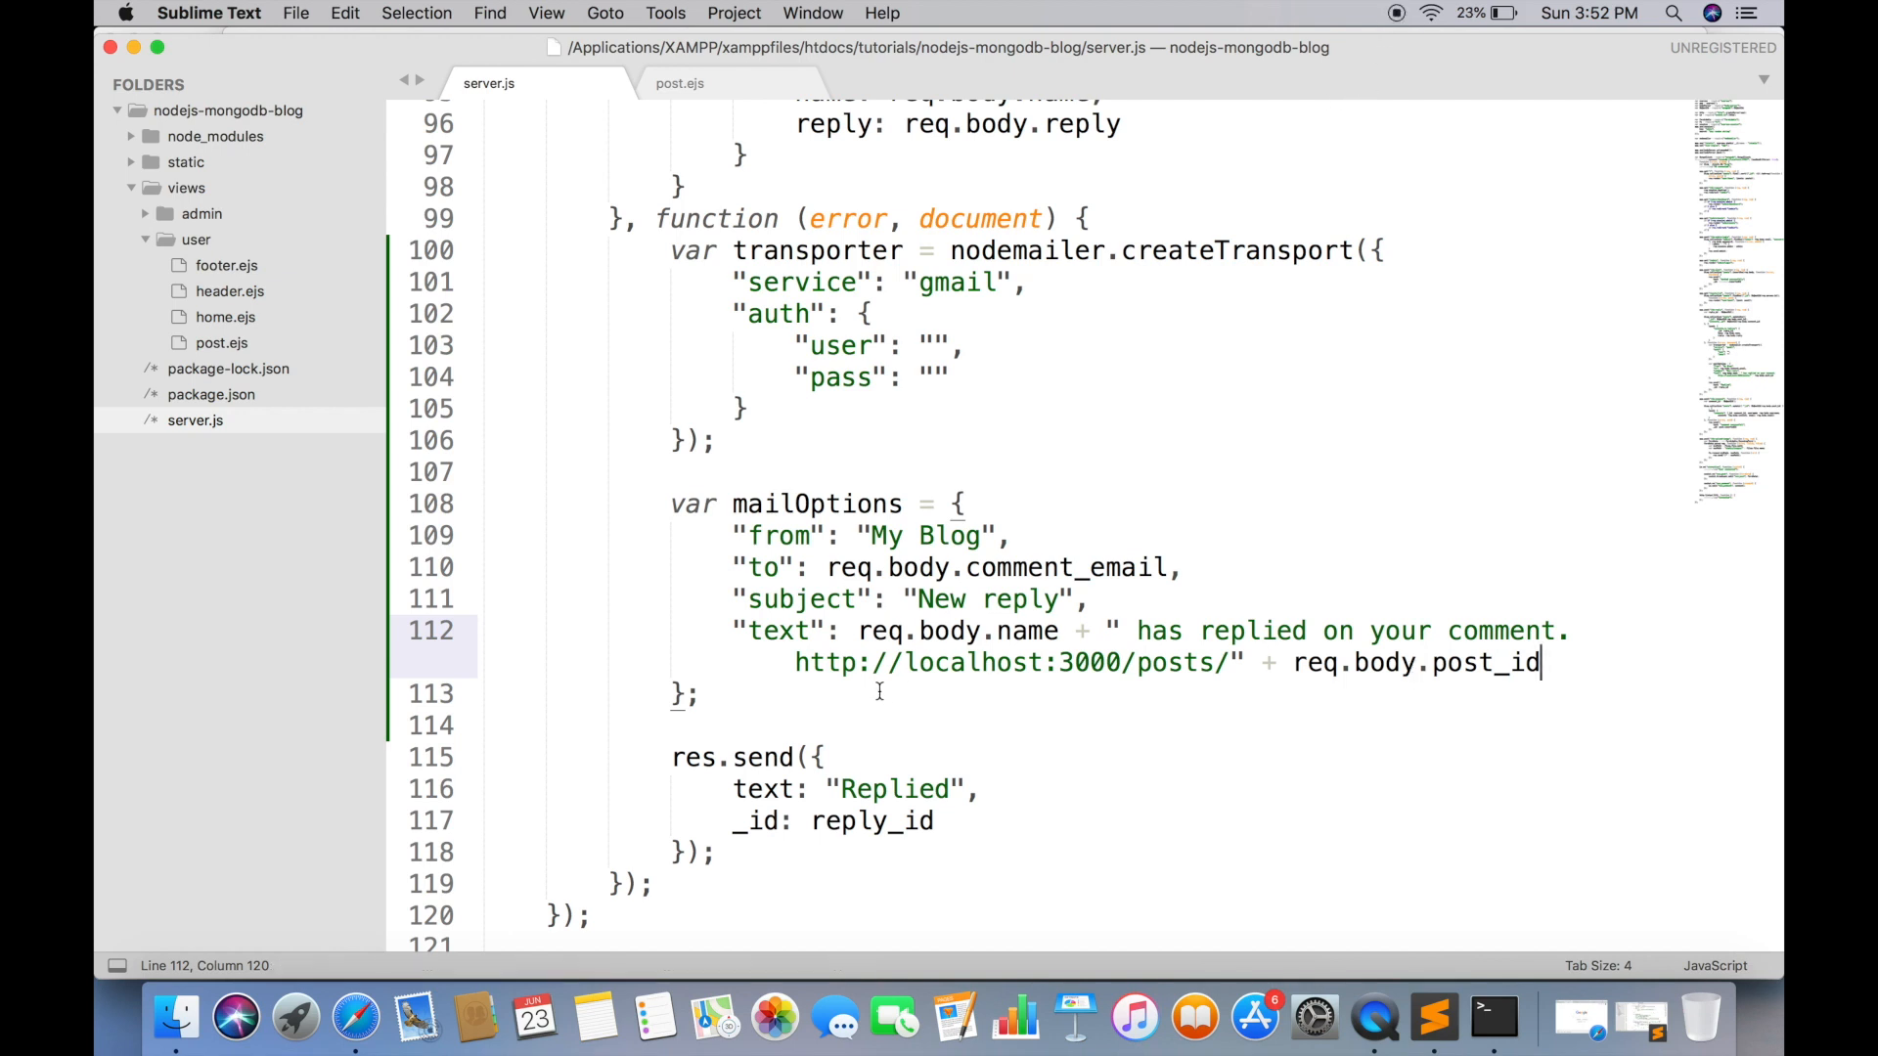
# Call transporter.sendMail(mailOptions, function (error, info)) with res.send moved into its callback, and save
pyautogui.write('tra')
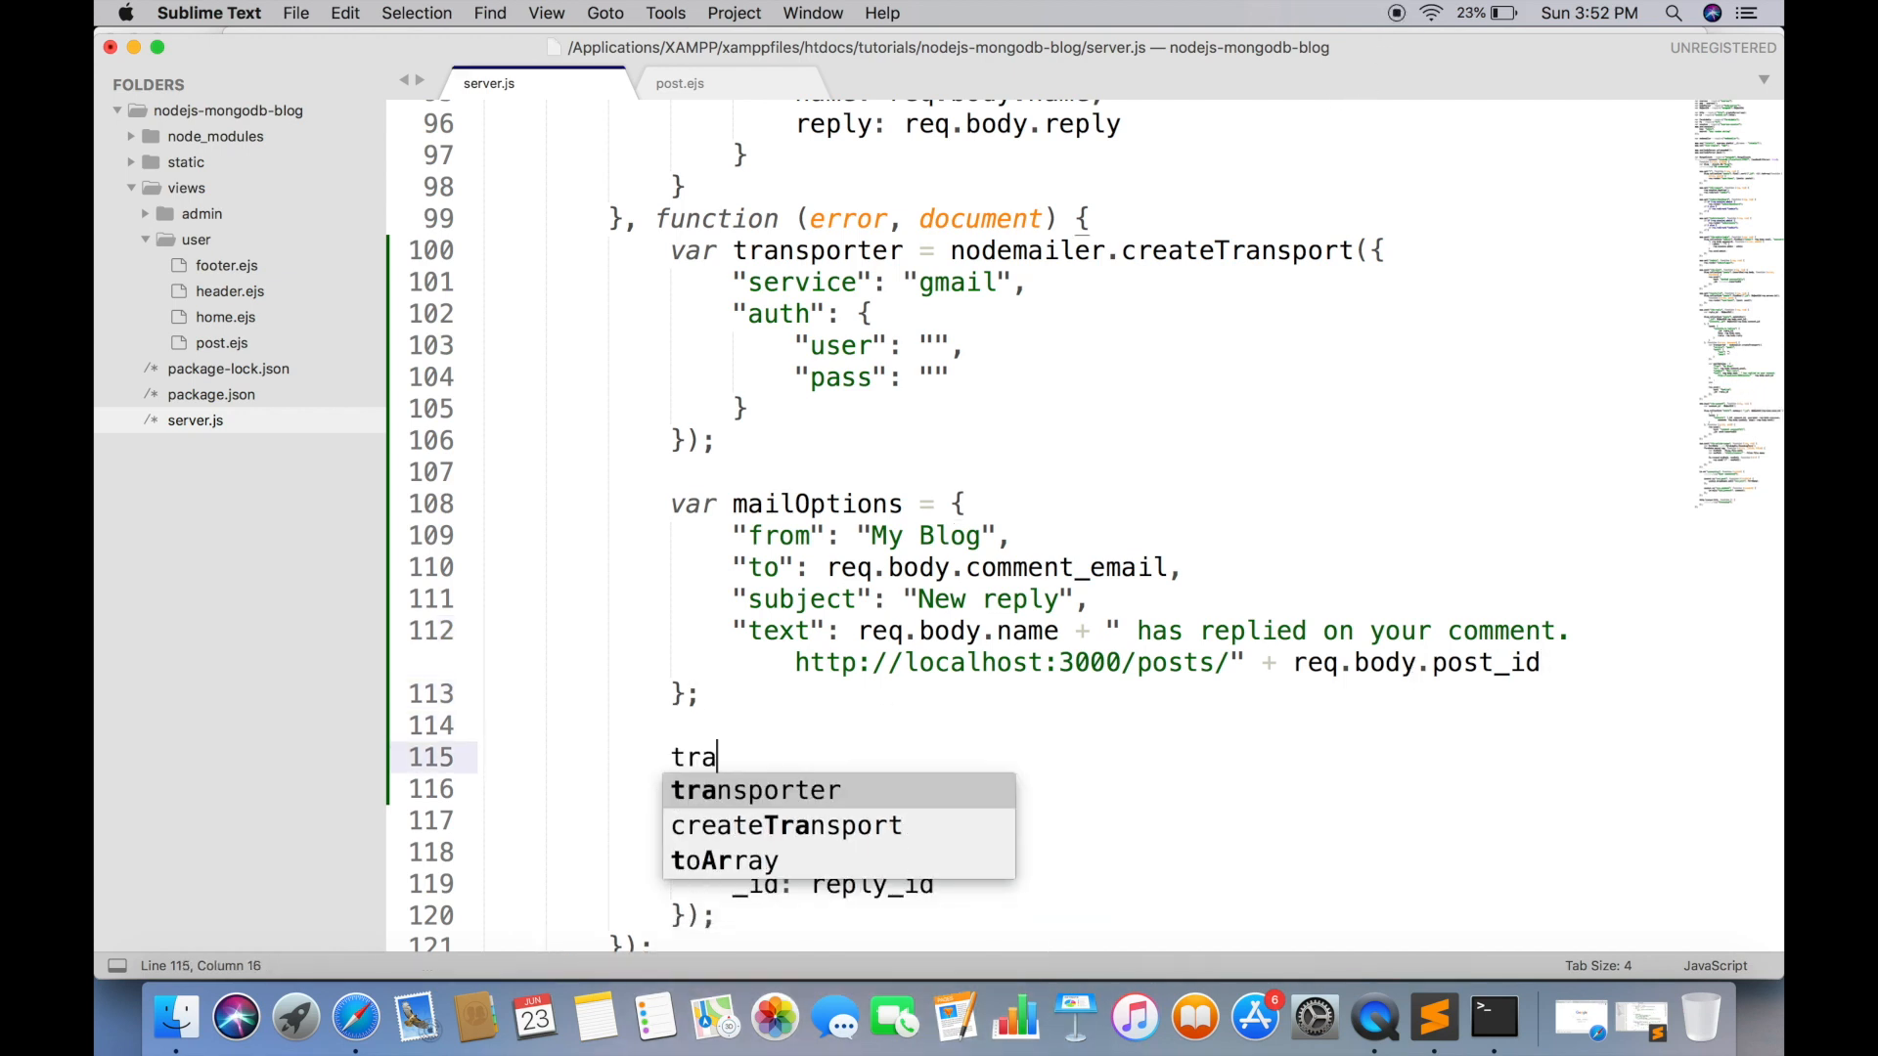
pyautogui.press('tab')
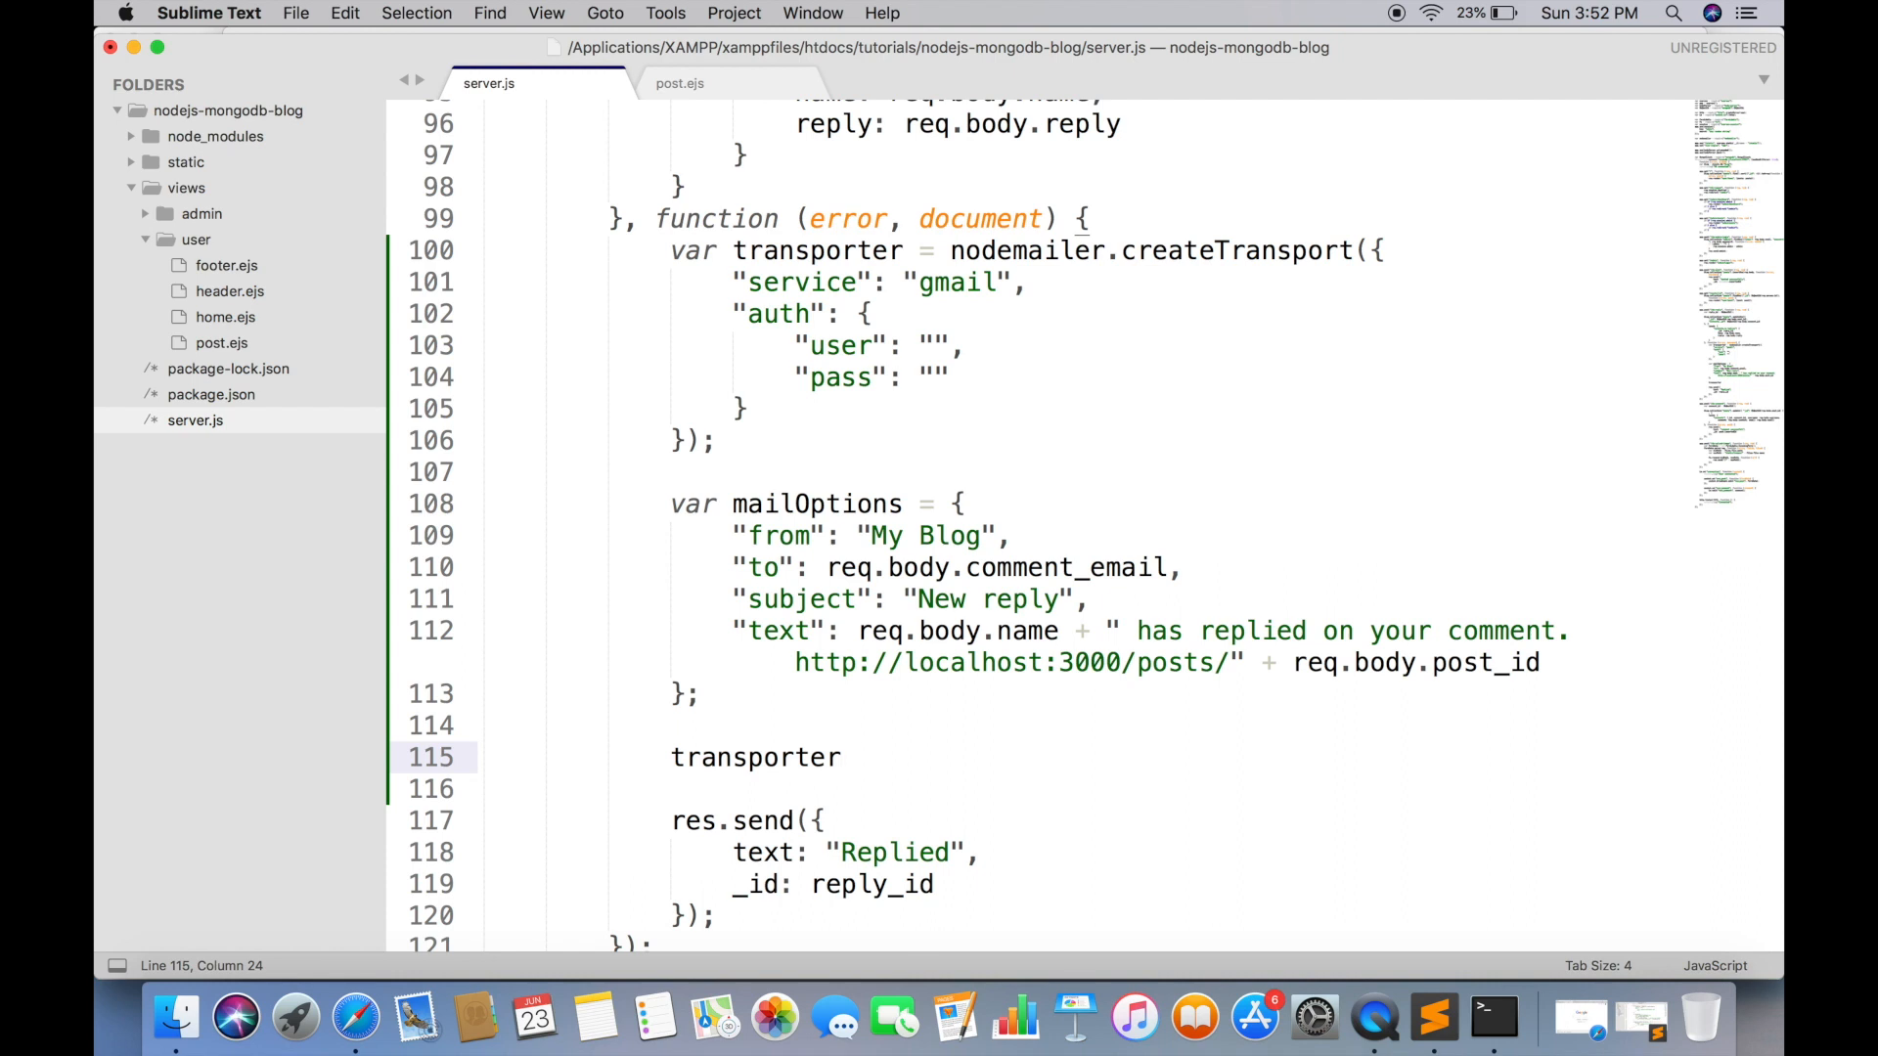
pyautogui.write('.sendMail()')
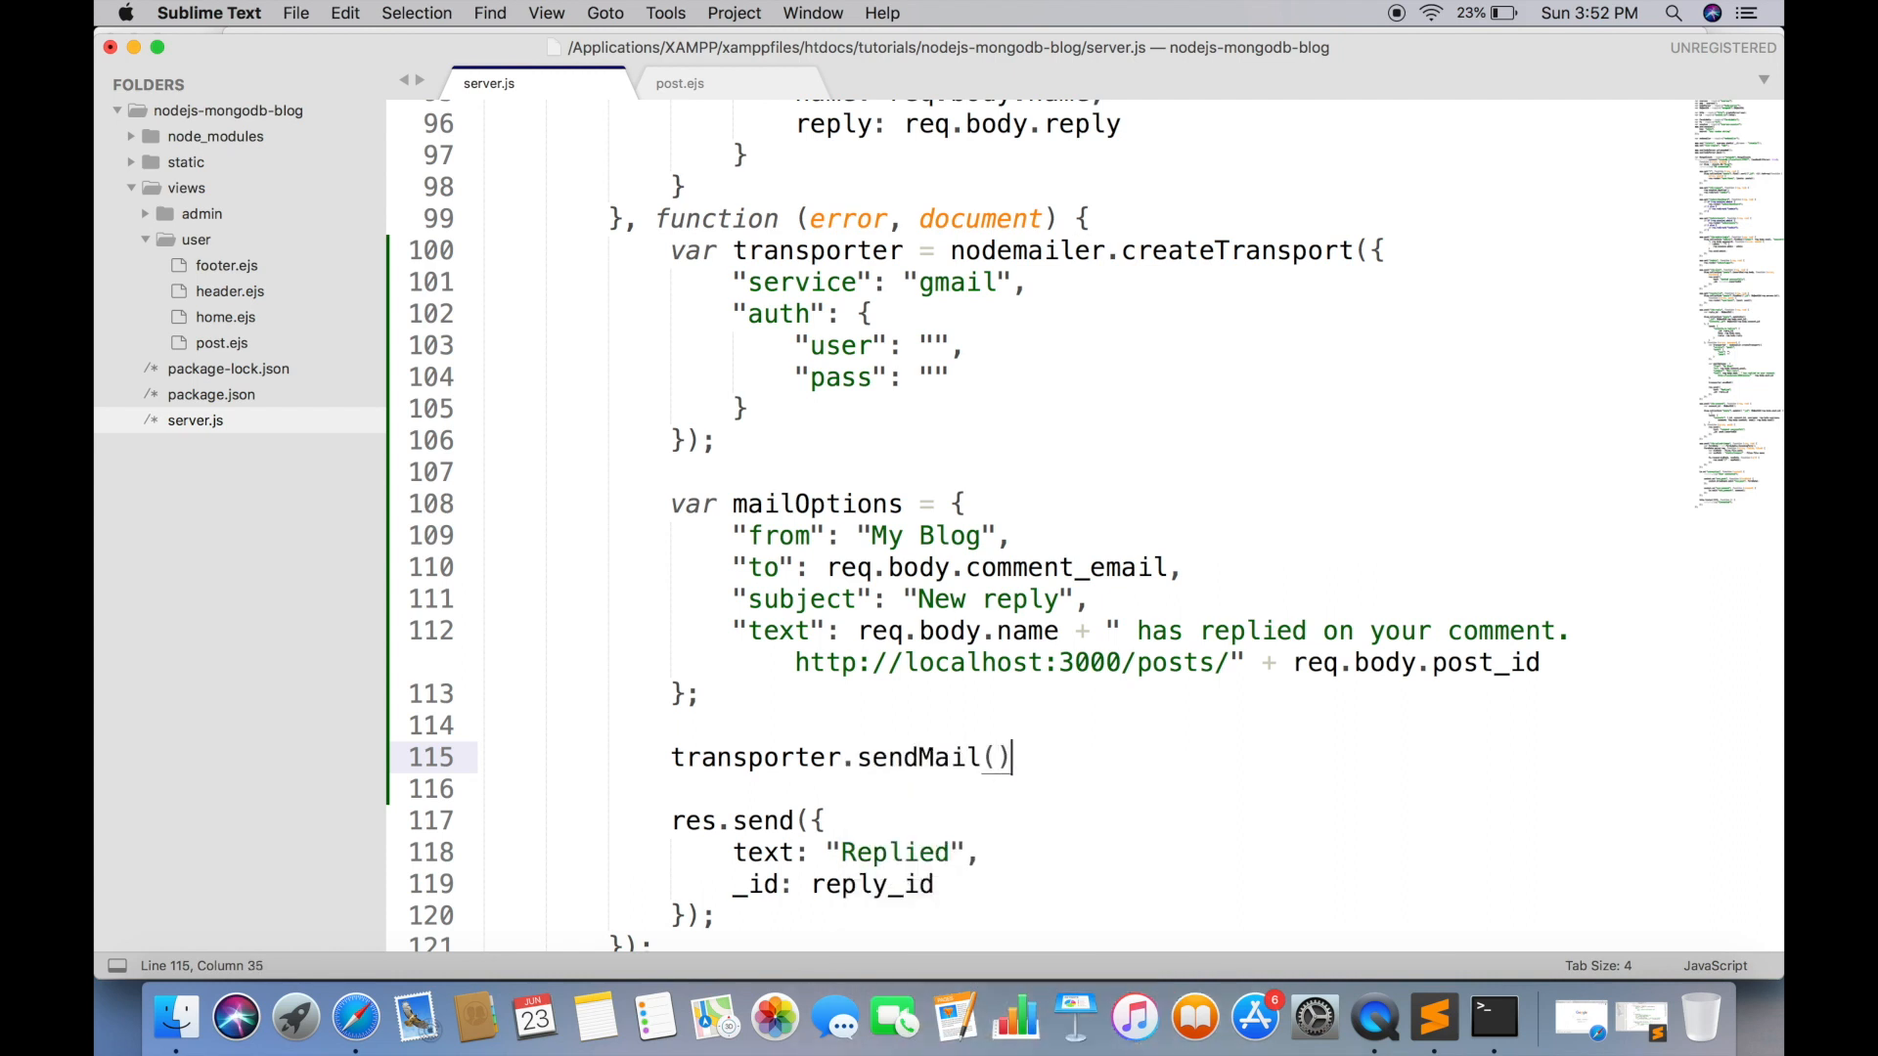
pyautogui.write('mailOptions, function (')
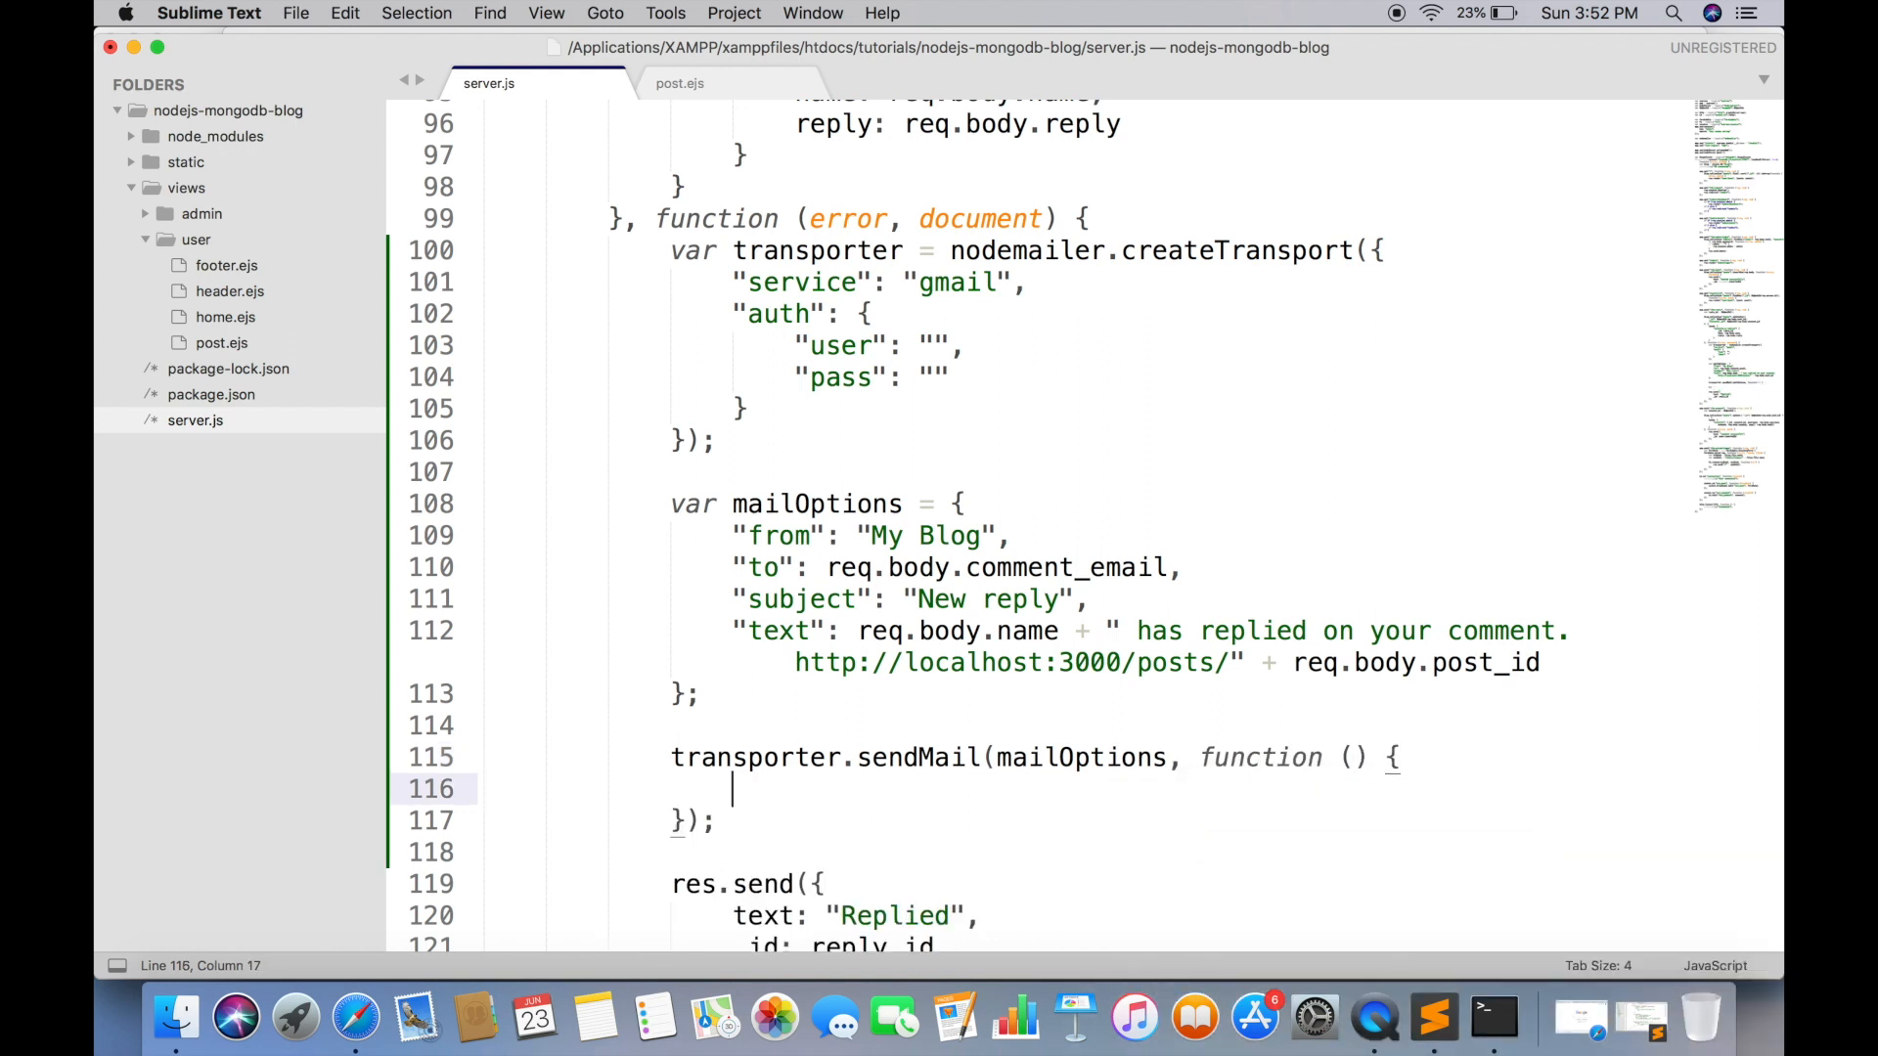
pyautogui.write('error, i')
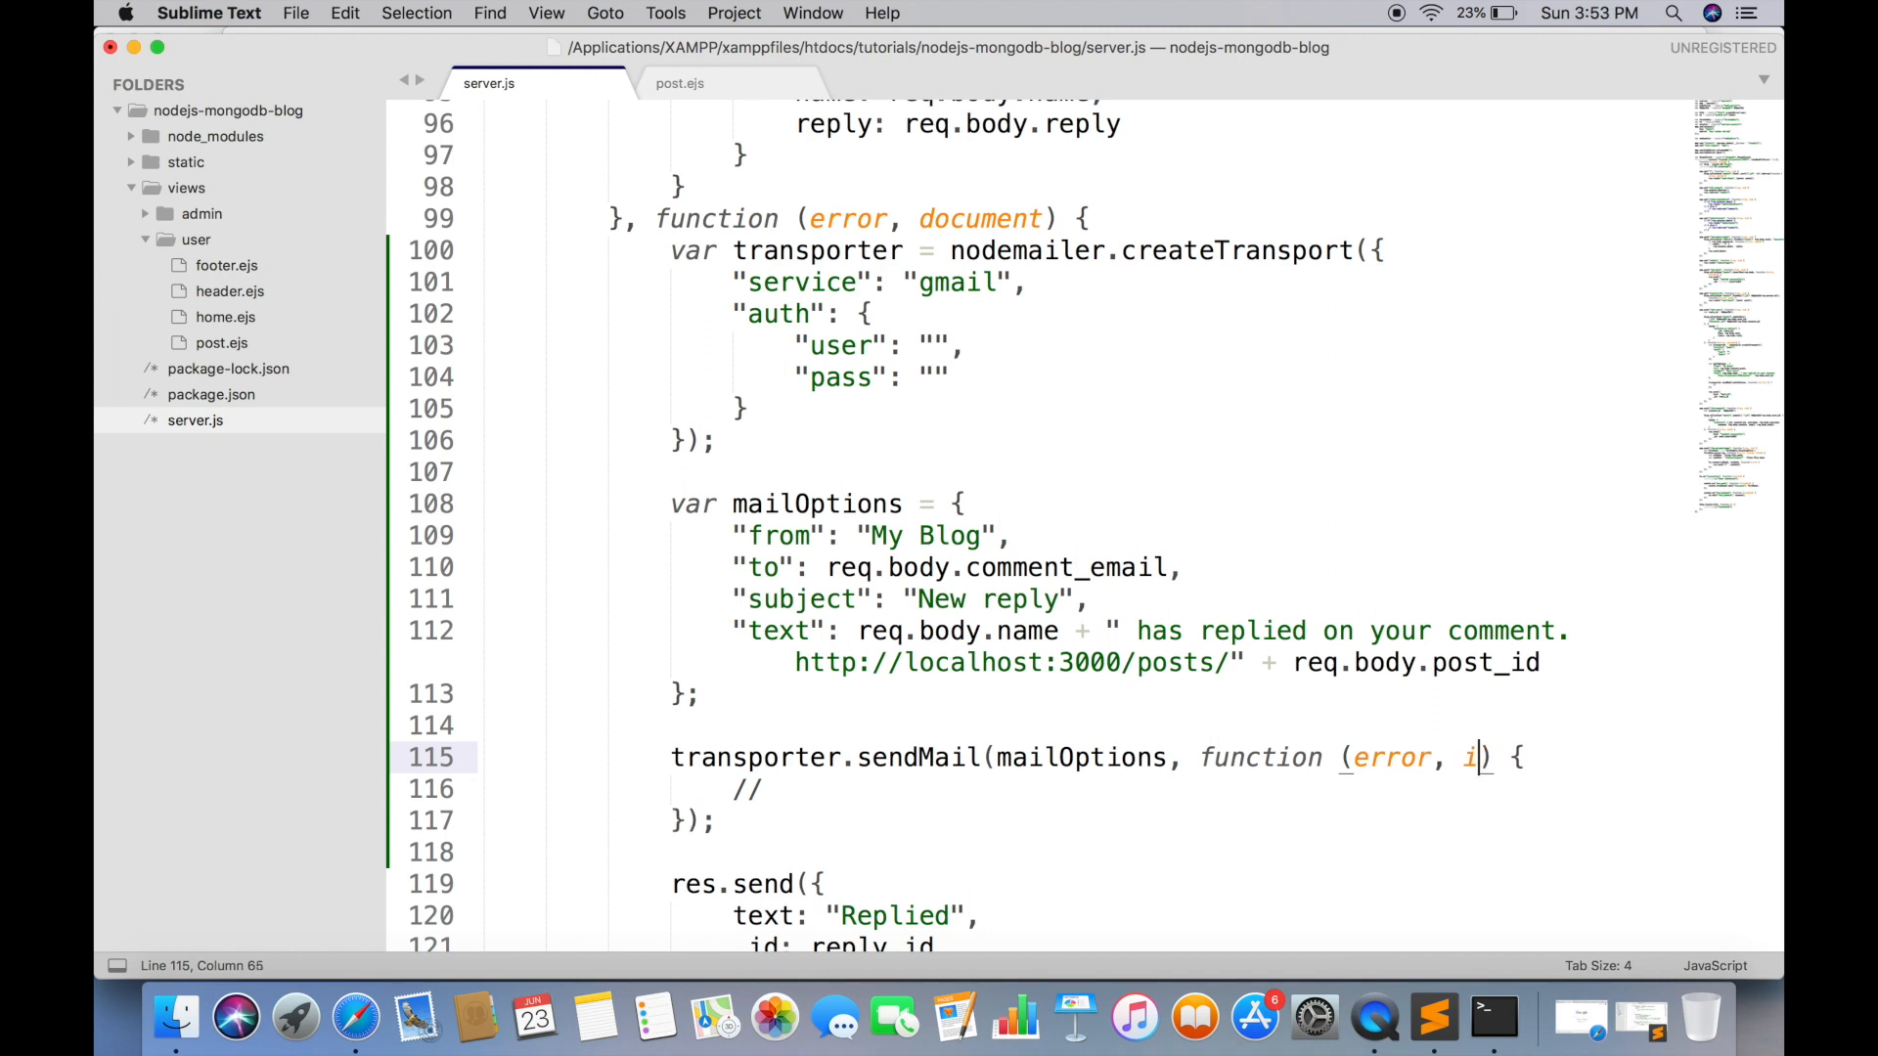
pyautogui.write('nfo')
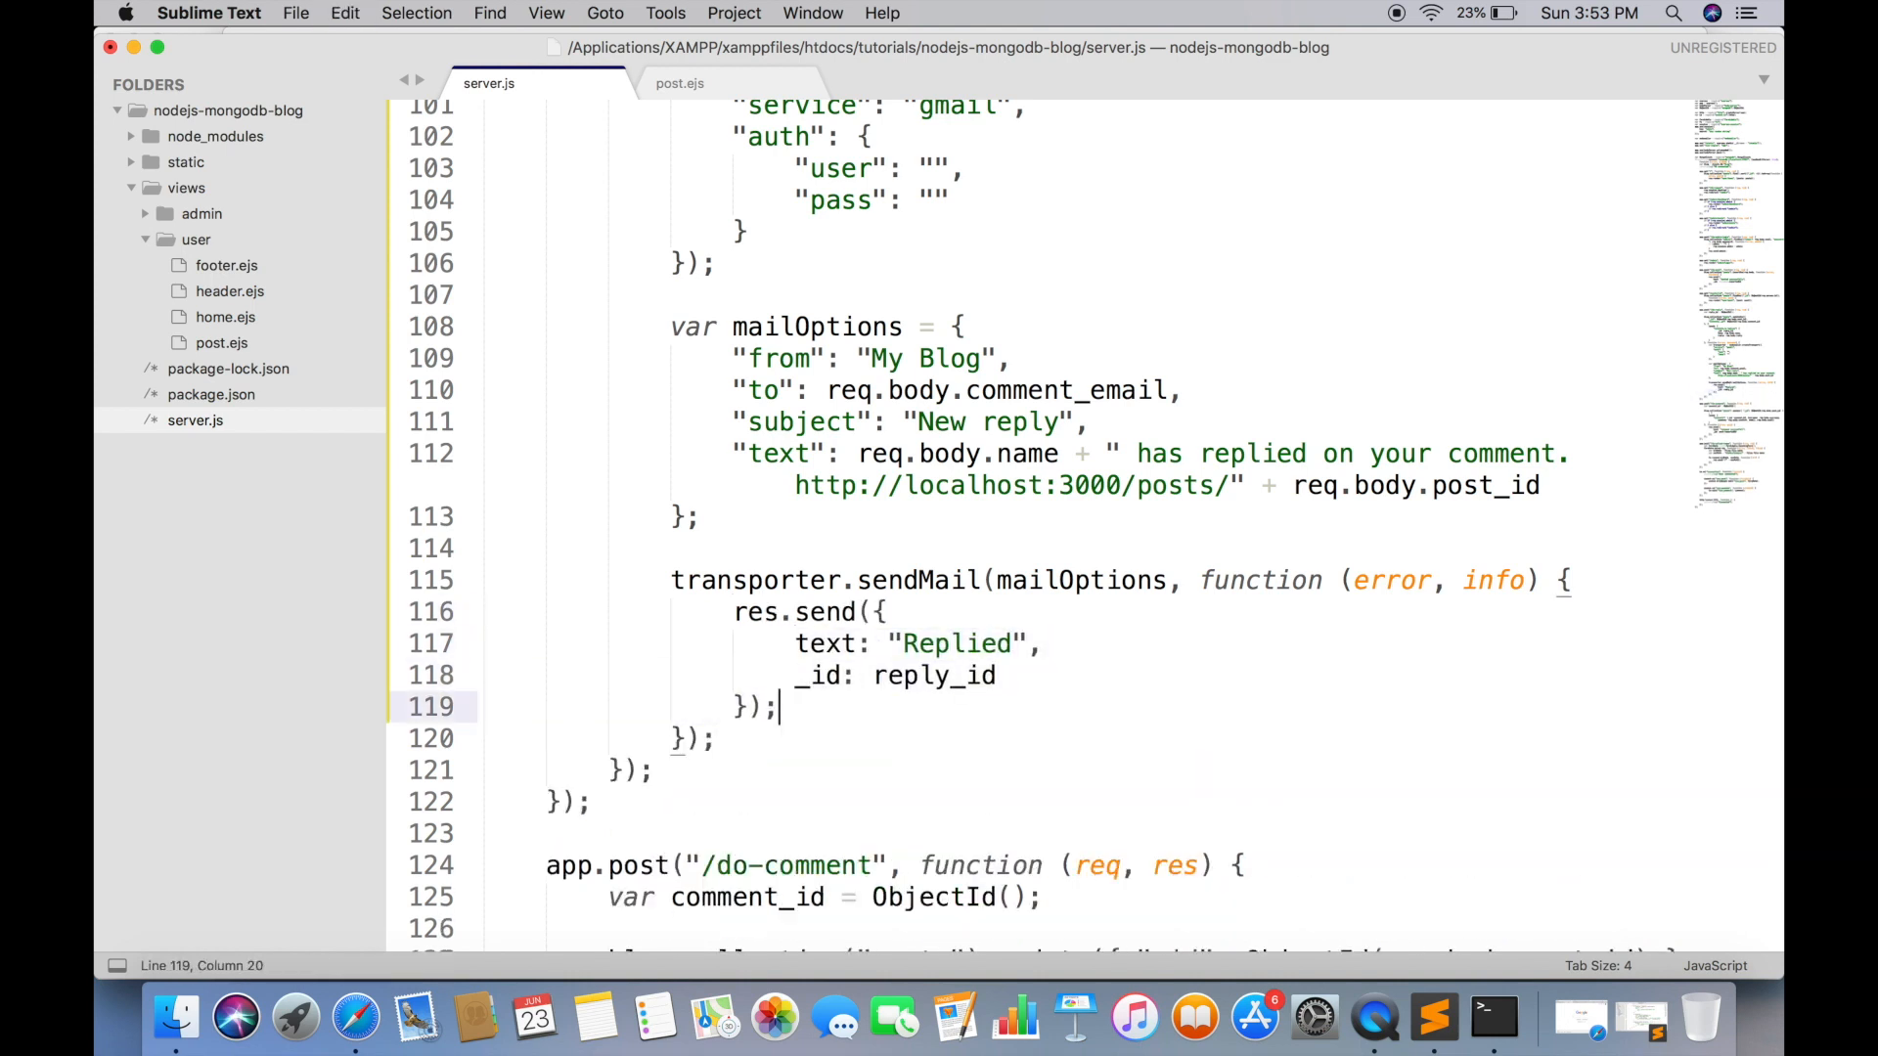
pyautogui.press('cmd+tab')
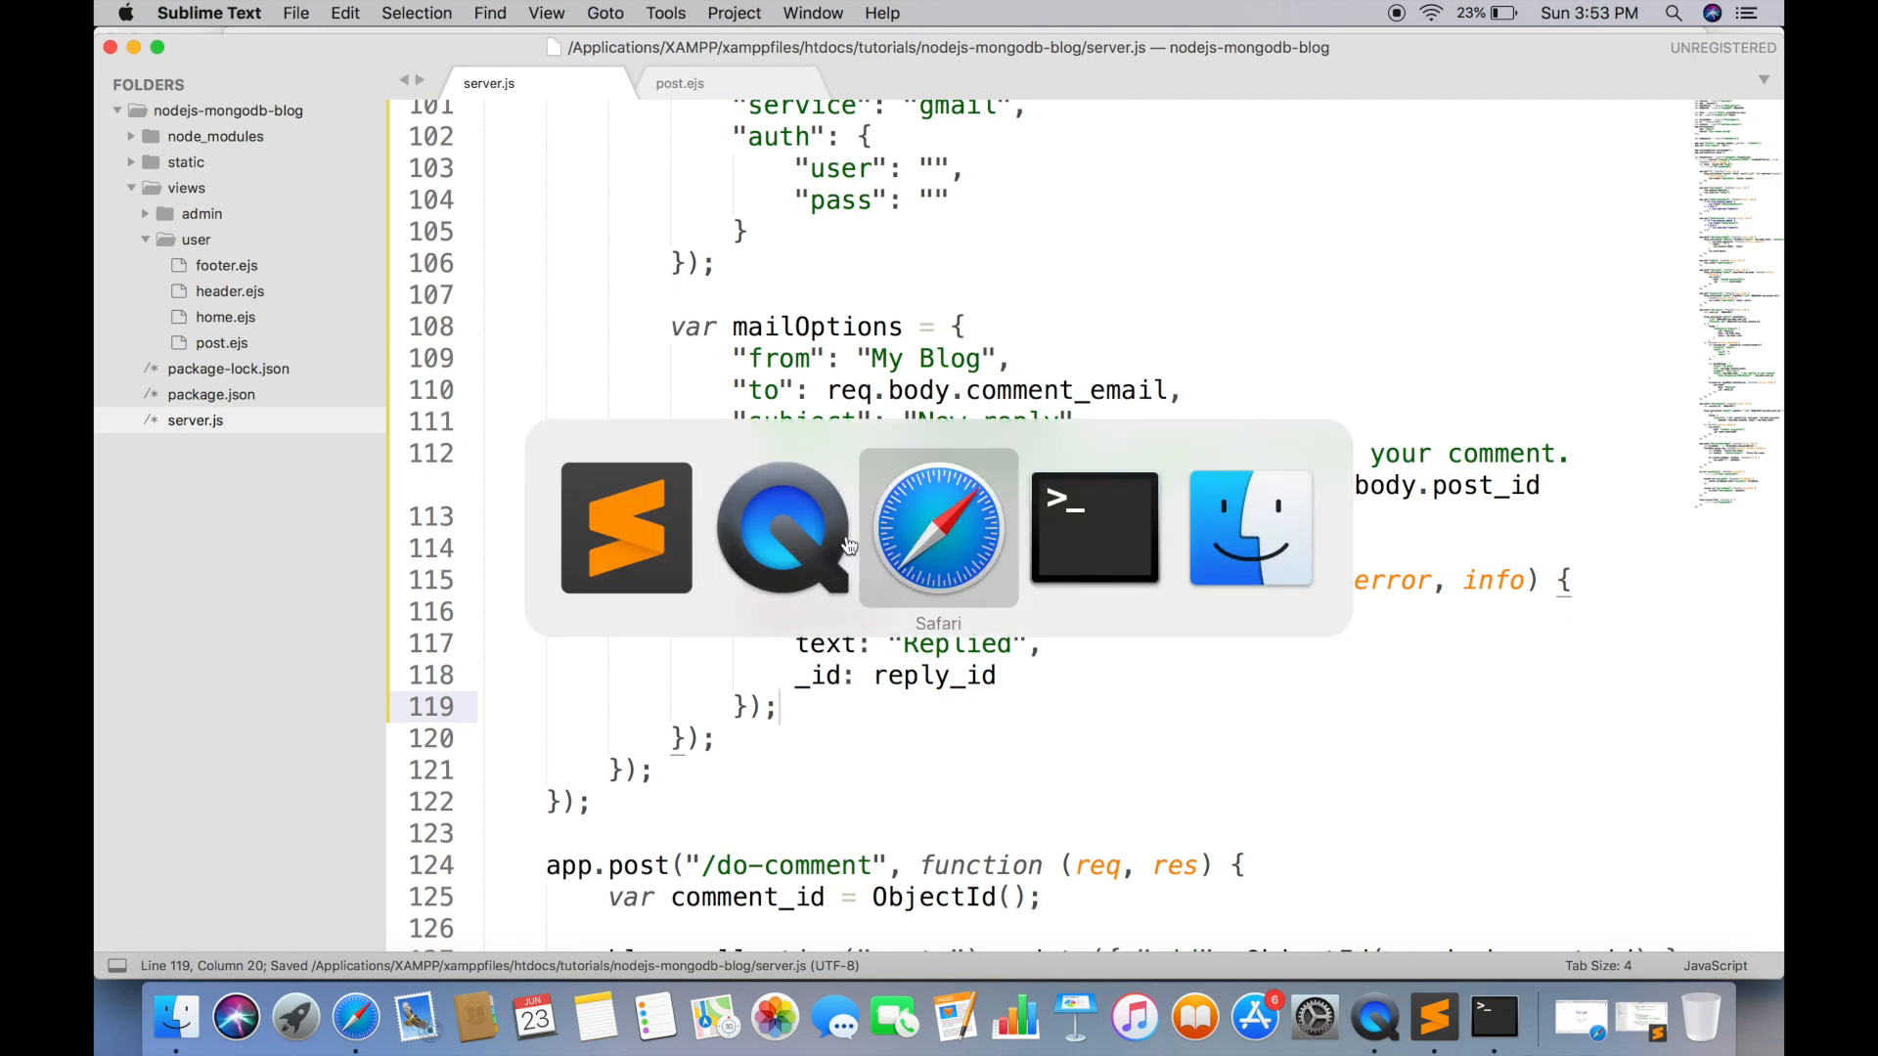
# Reply Thanks as Afzal to the Nice comment and dismiss the Replied confirmation
pyautogui.click(937, 526)
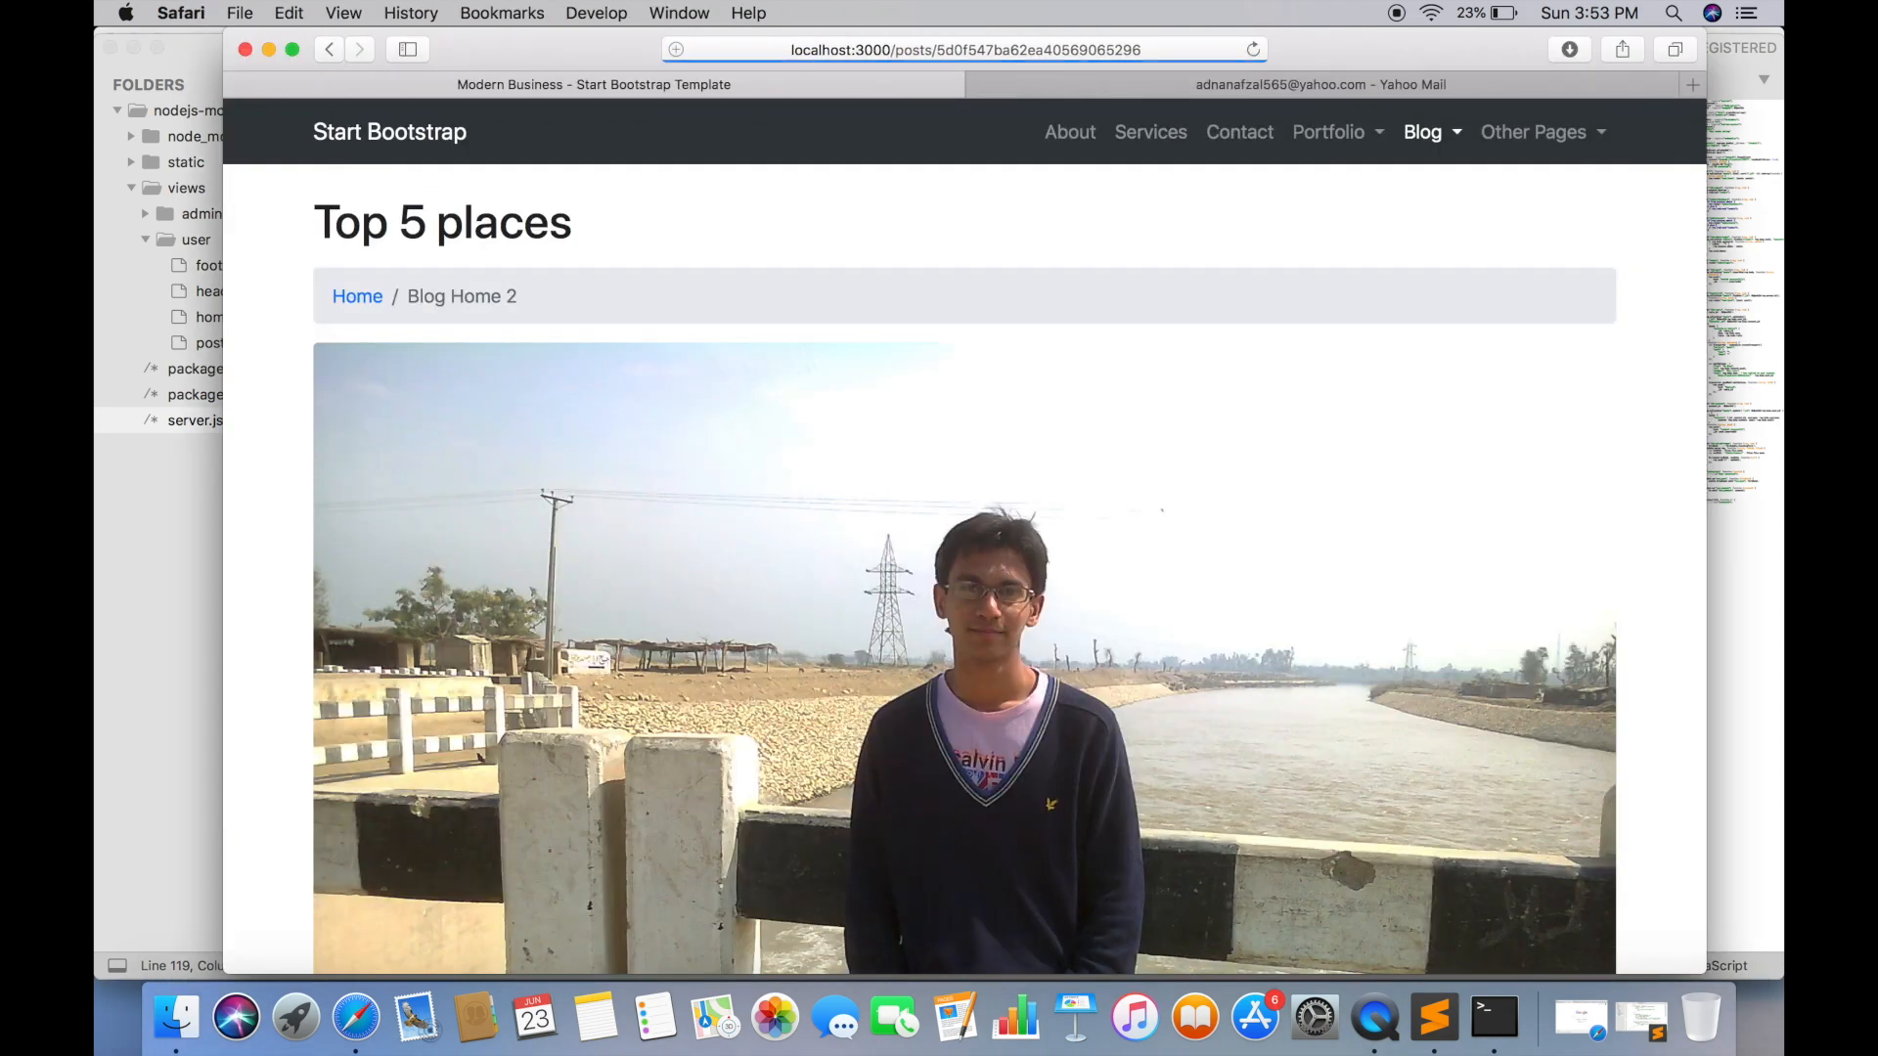
pyautogui.scroll(-3)
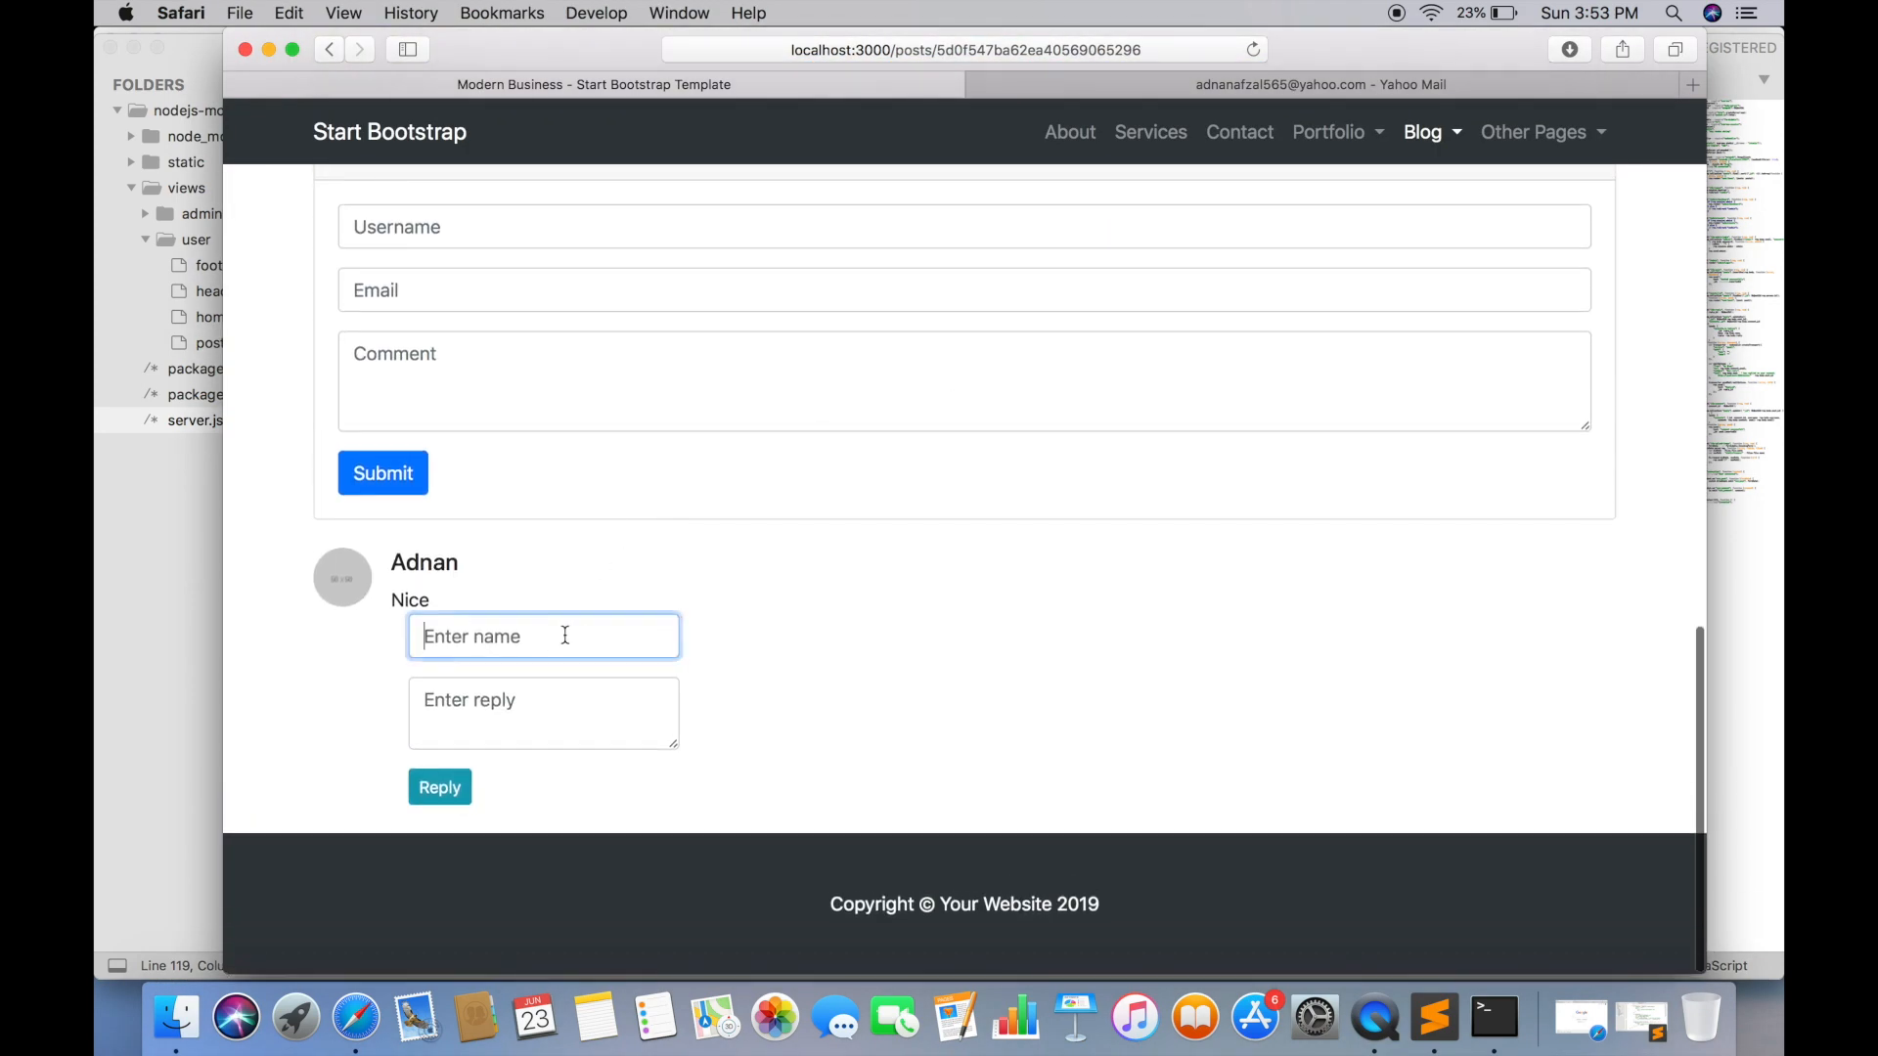
pyautogui.write('Afzal')
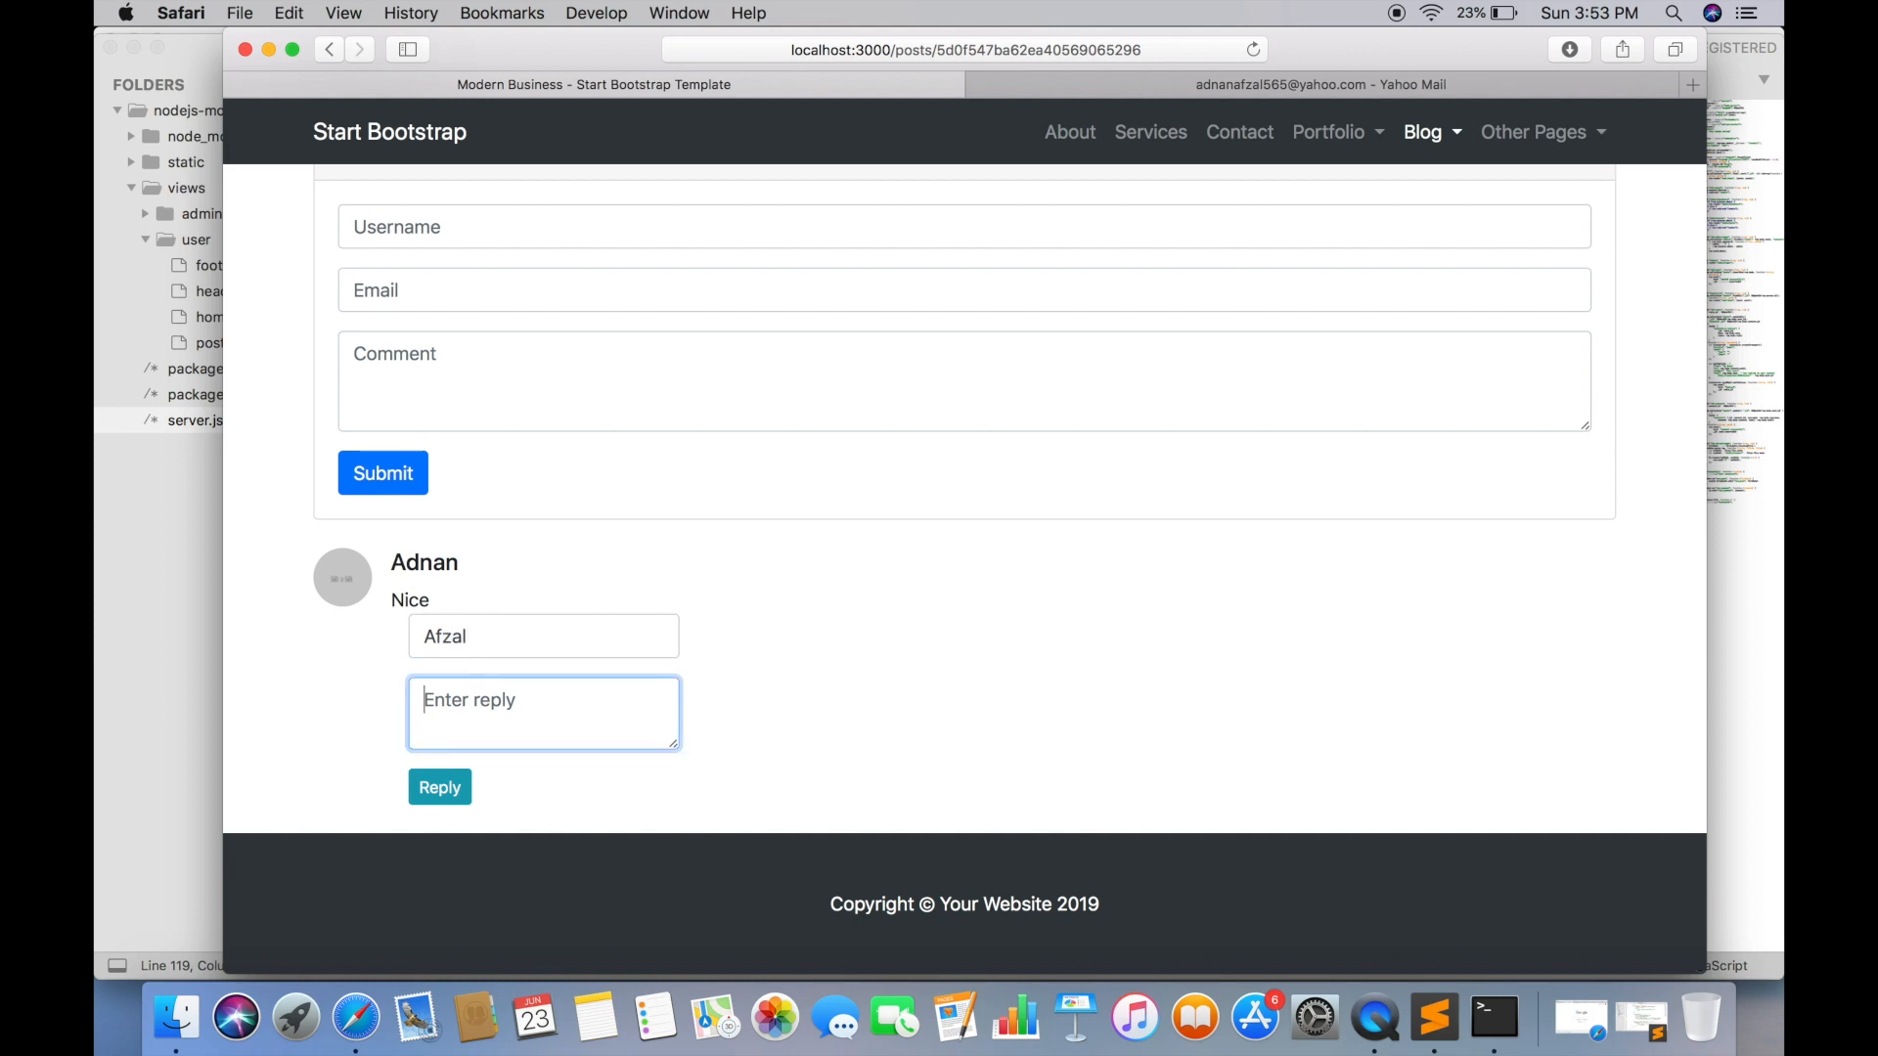
pyautogui.write('Thanks')
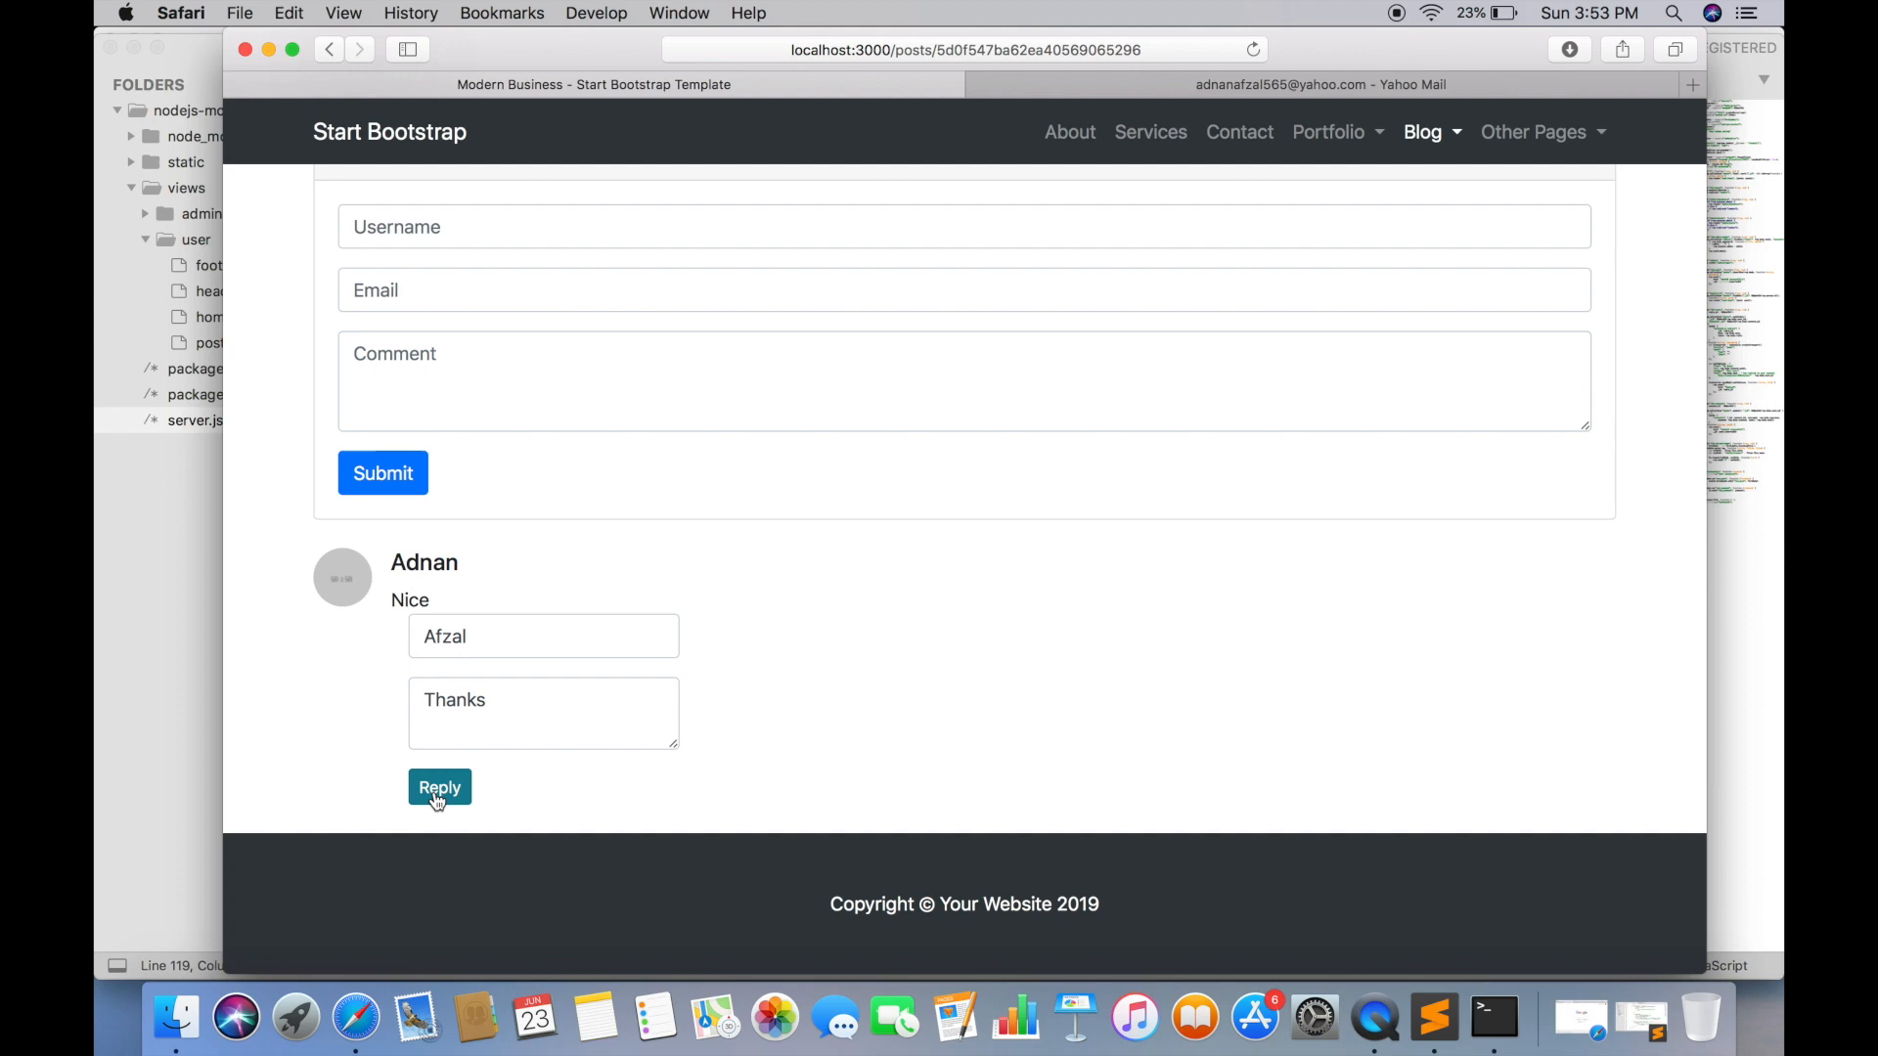
pyautogui.click(440, 787)
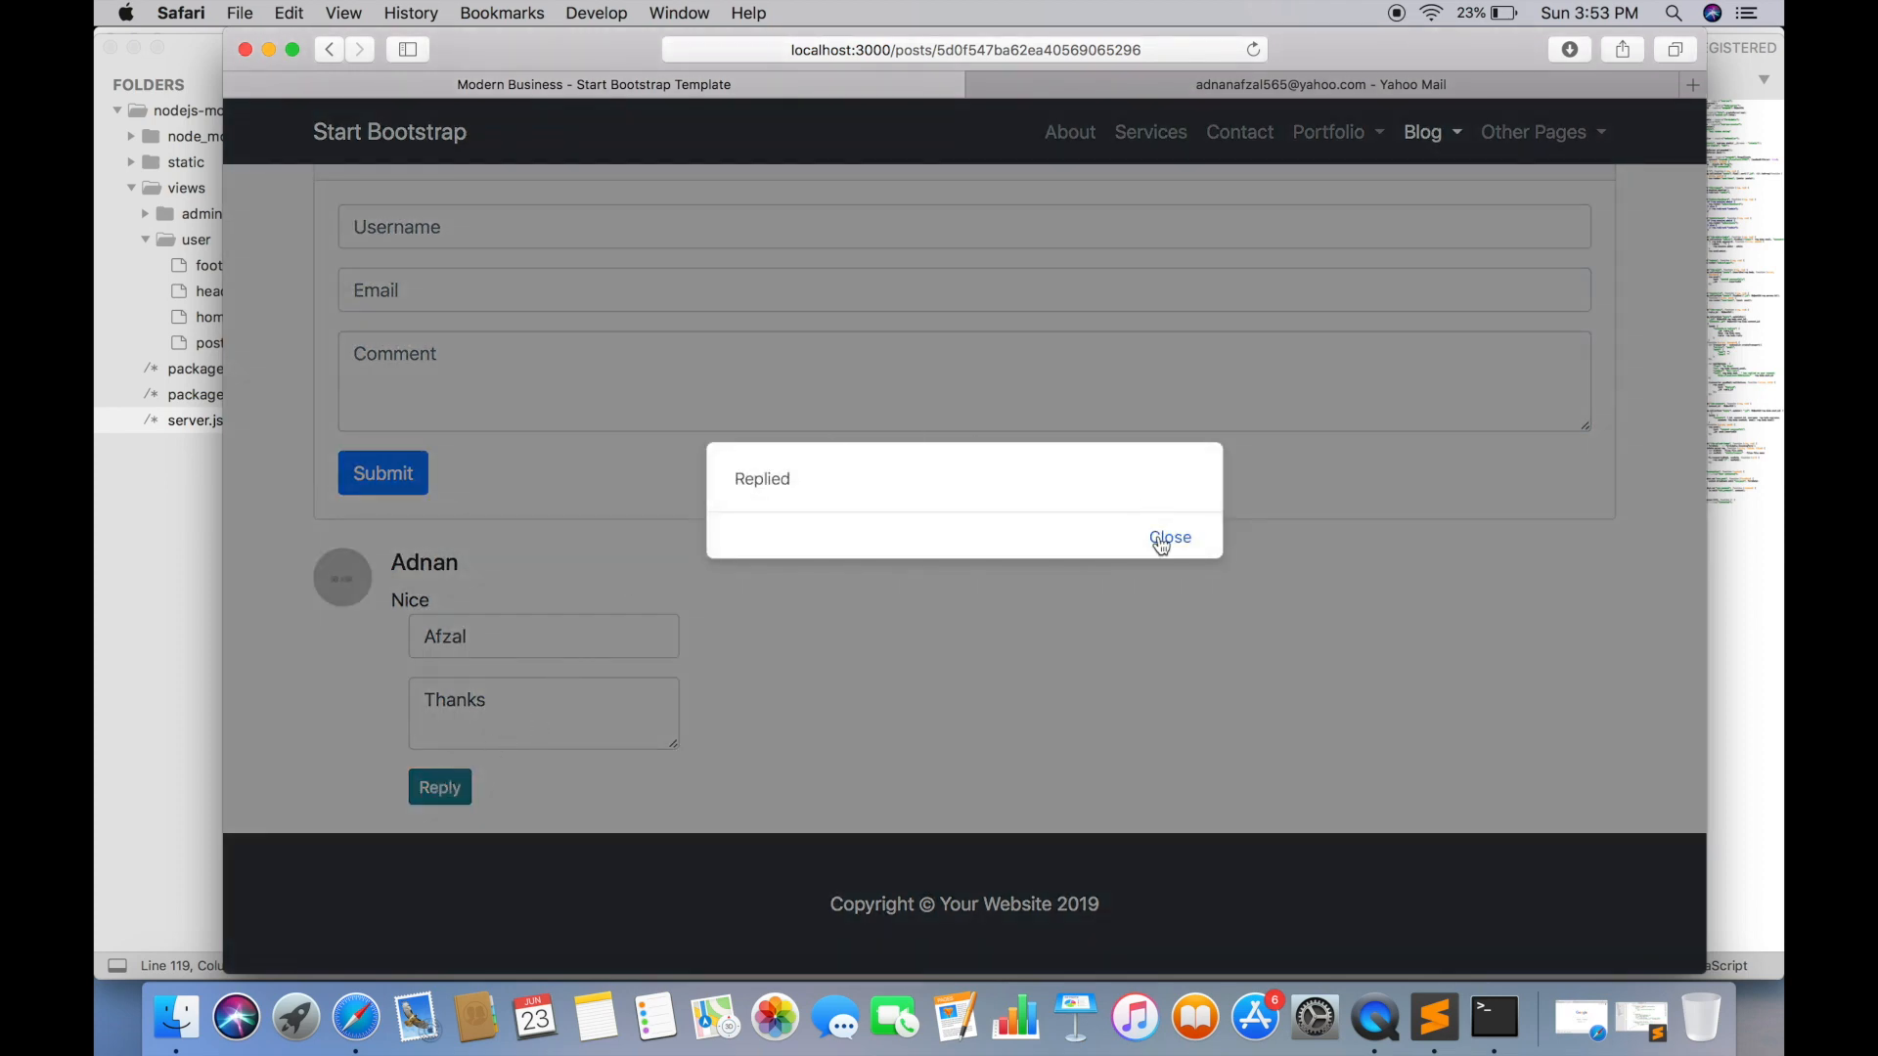
pyautogui.click(1320, 85)
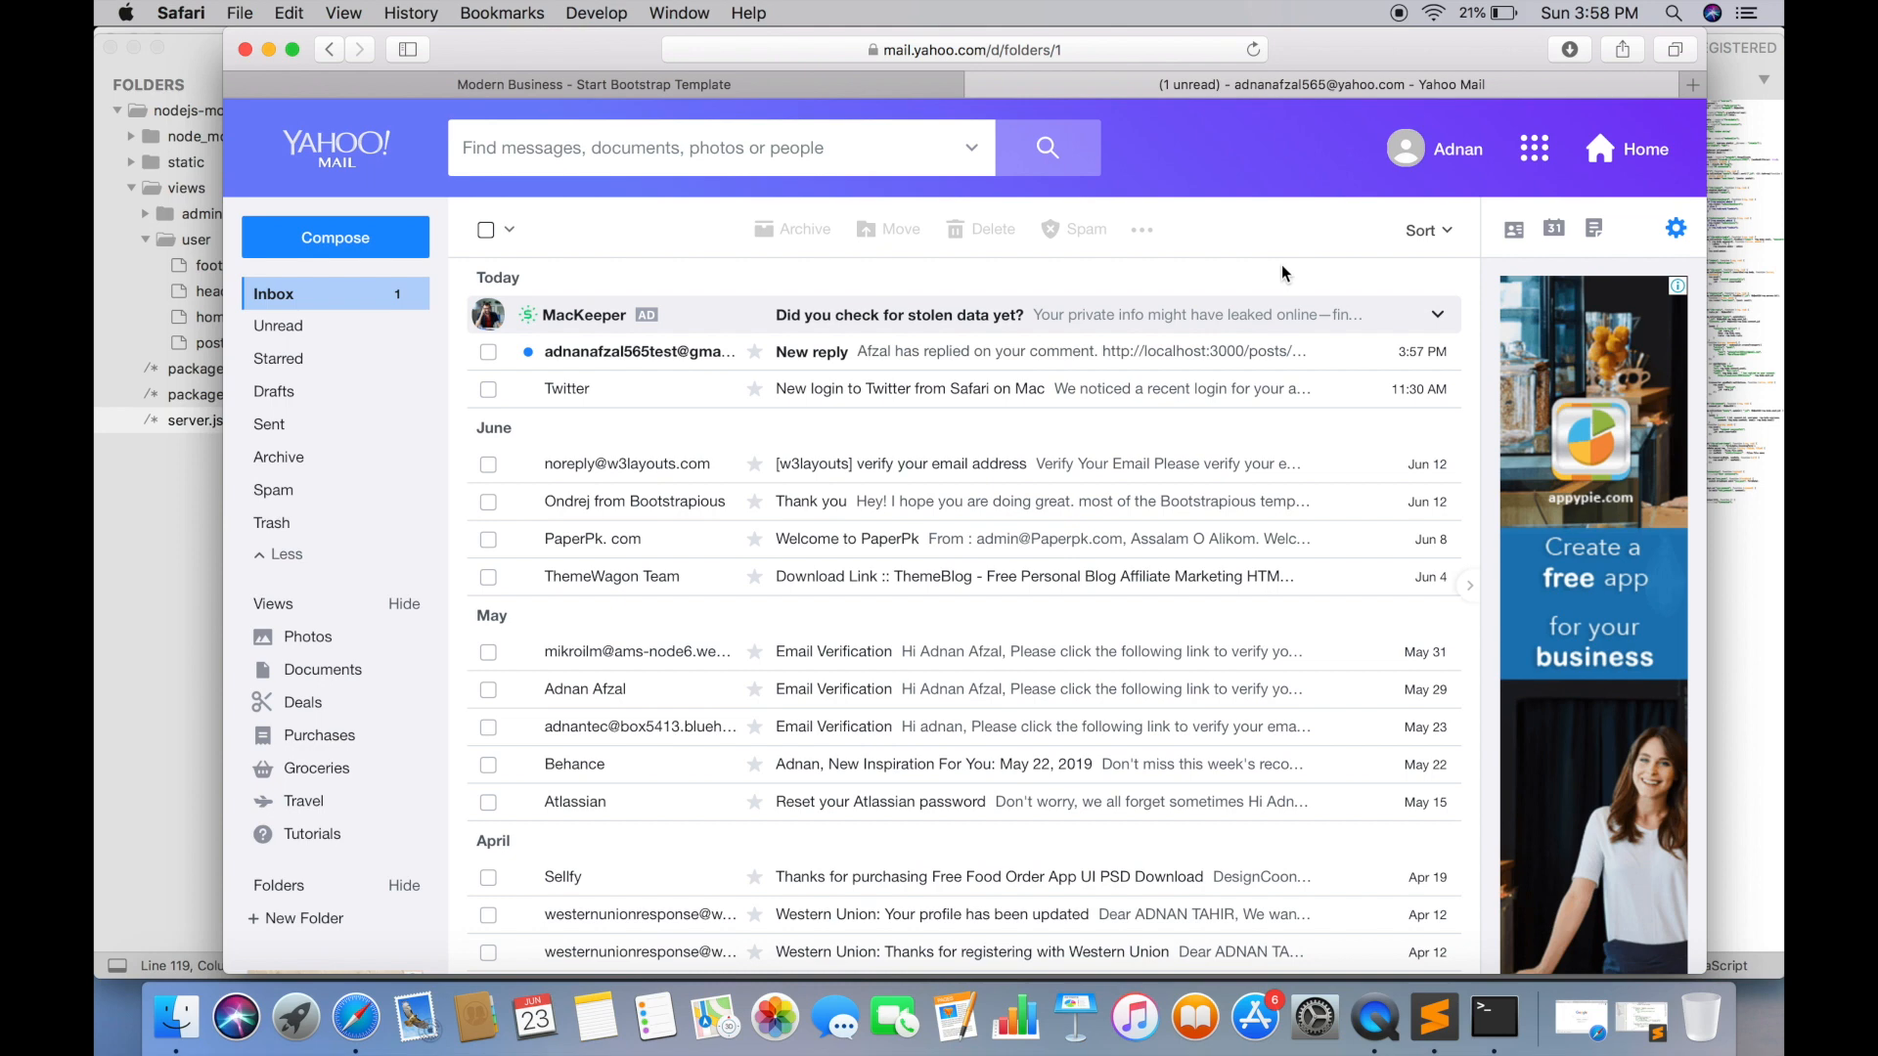
# Read the New reply email and follow its localhost post link to the Thanks reply in the comments
pyautogui.click(810, 351)
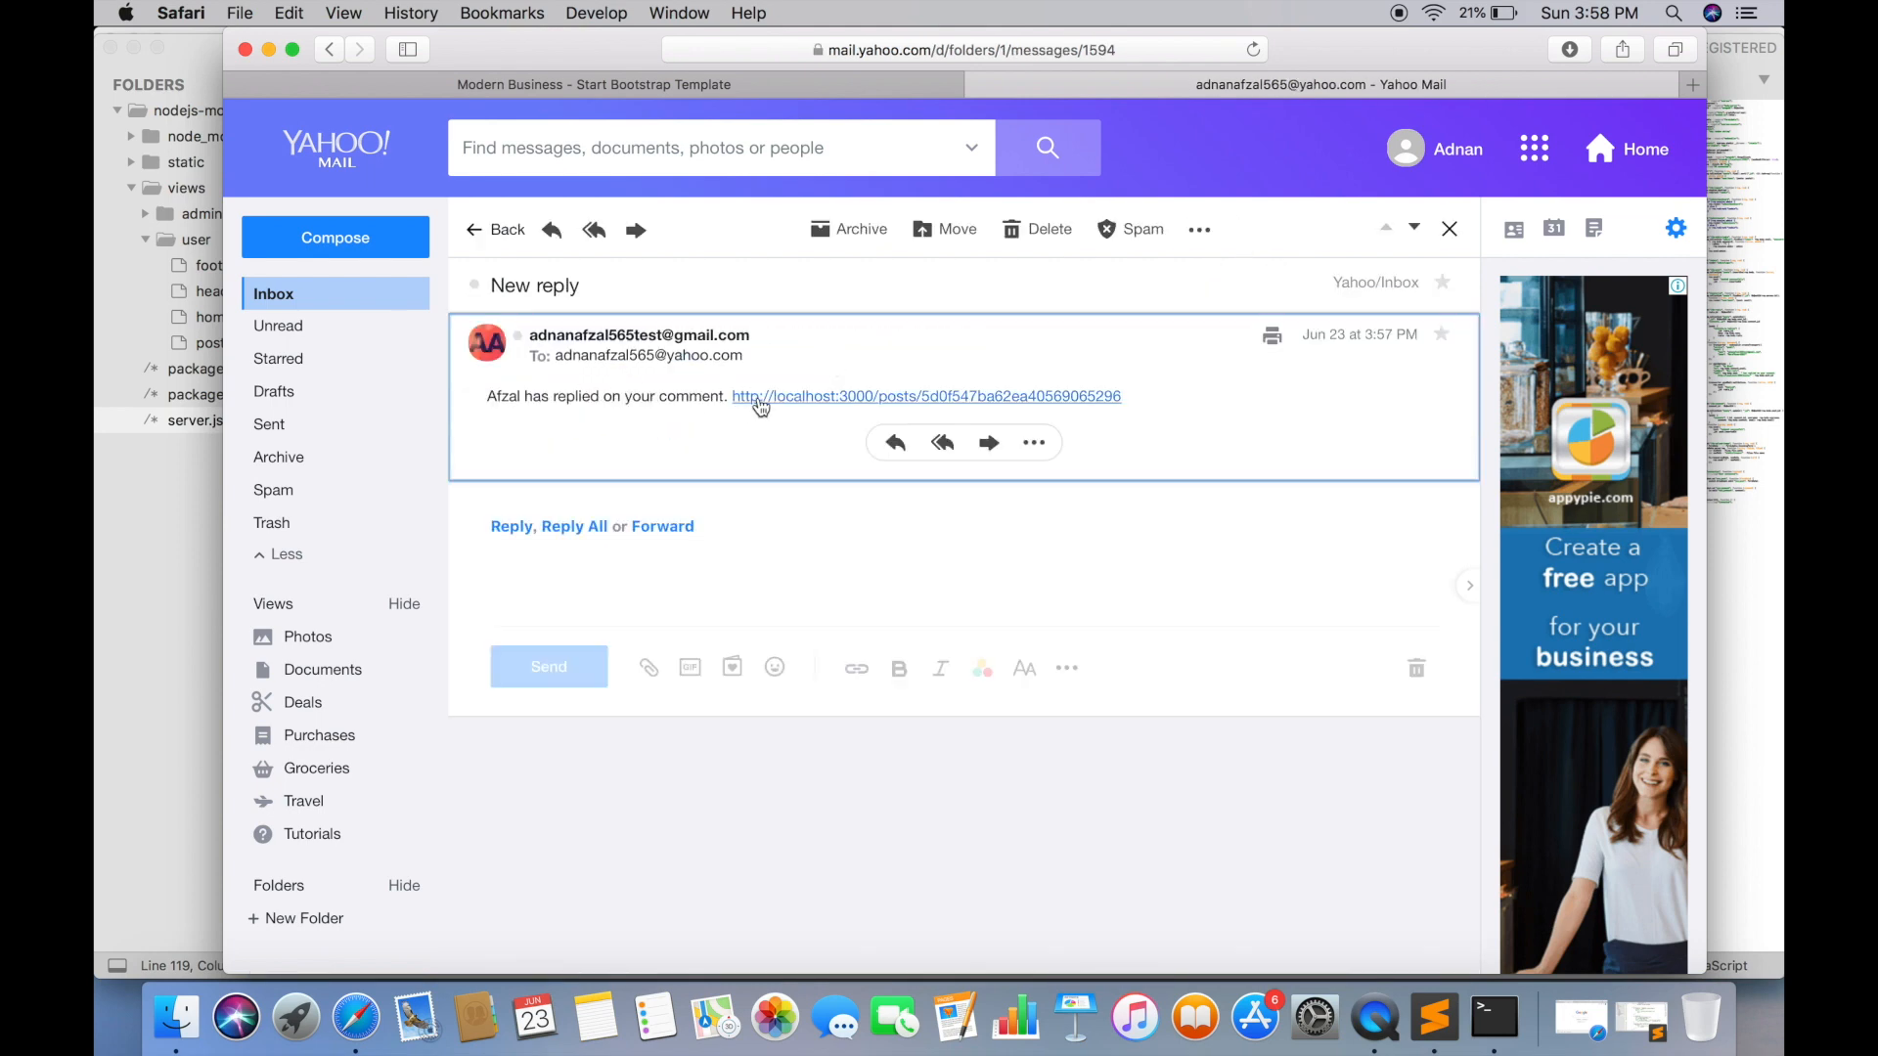
pyautogui.click(926, 395)
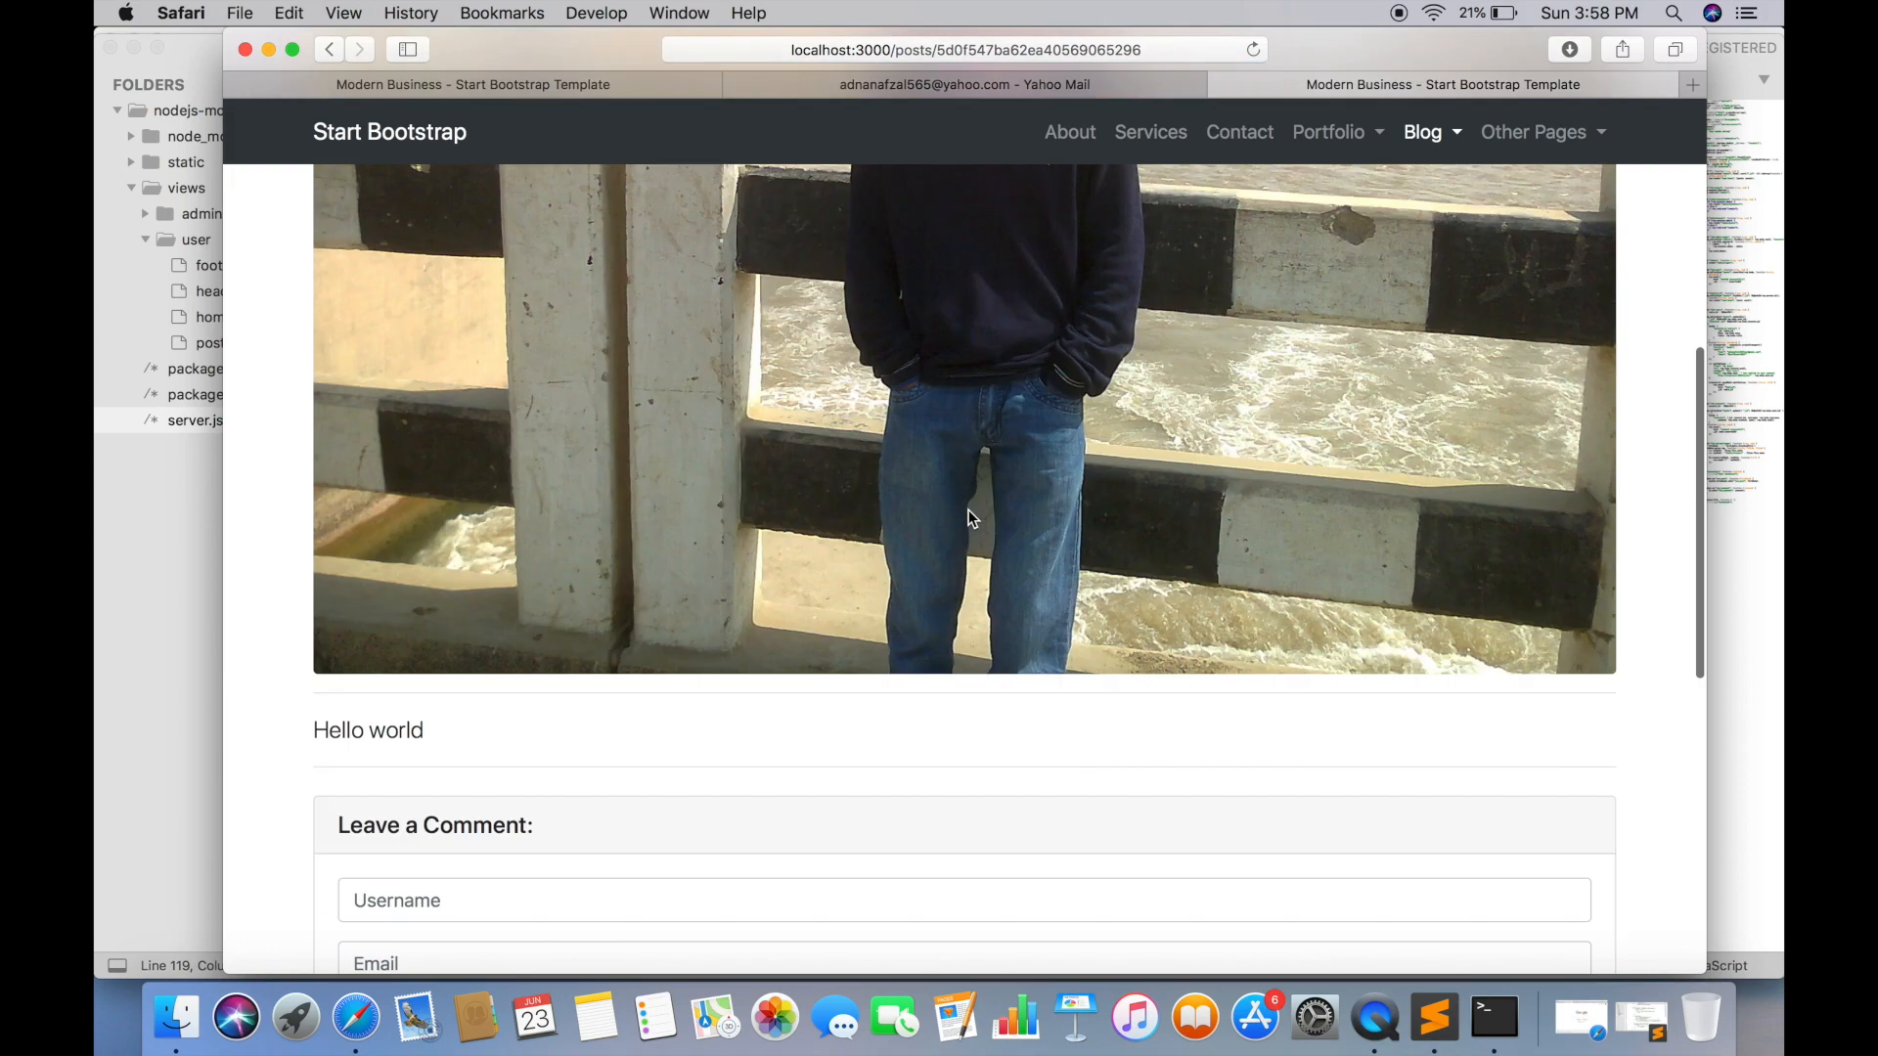
pyautogui.scroll(-3)
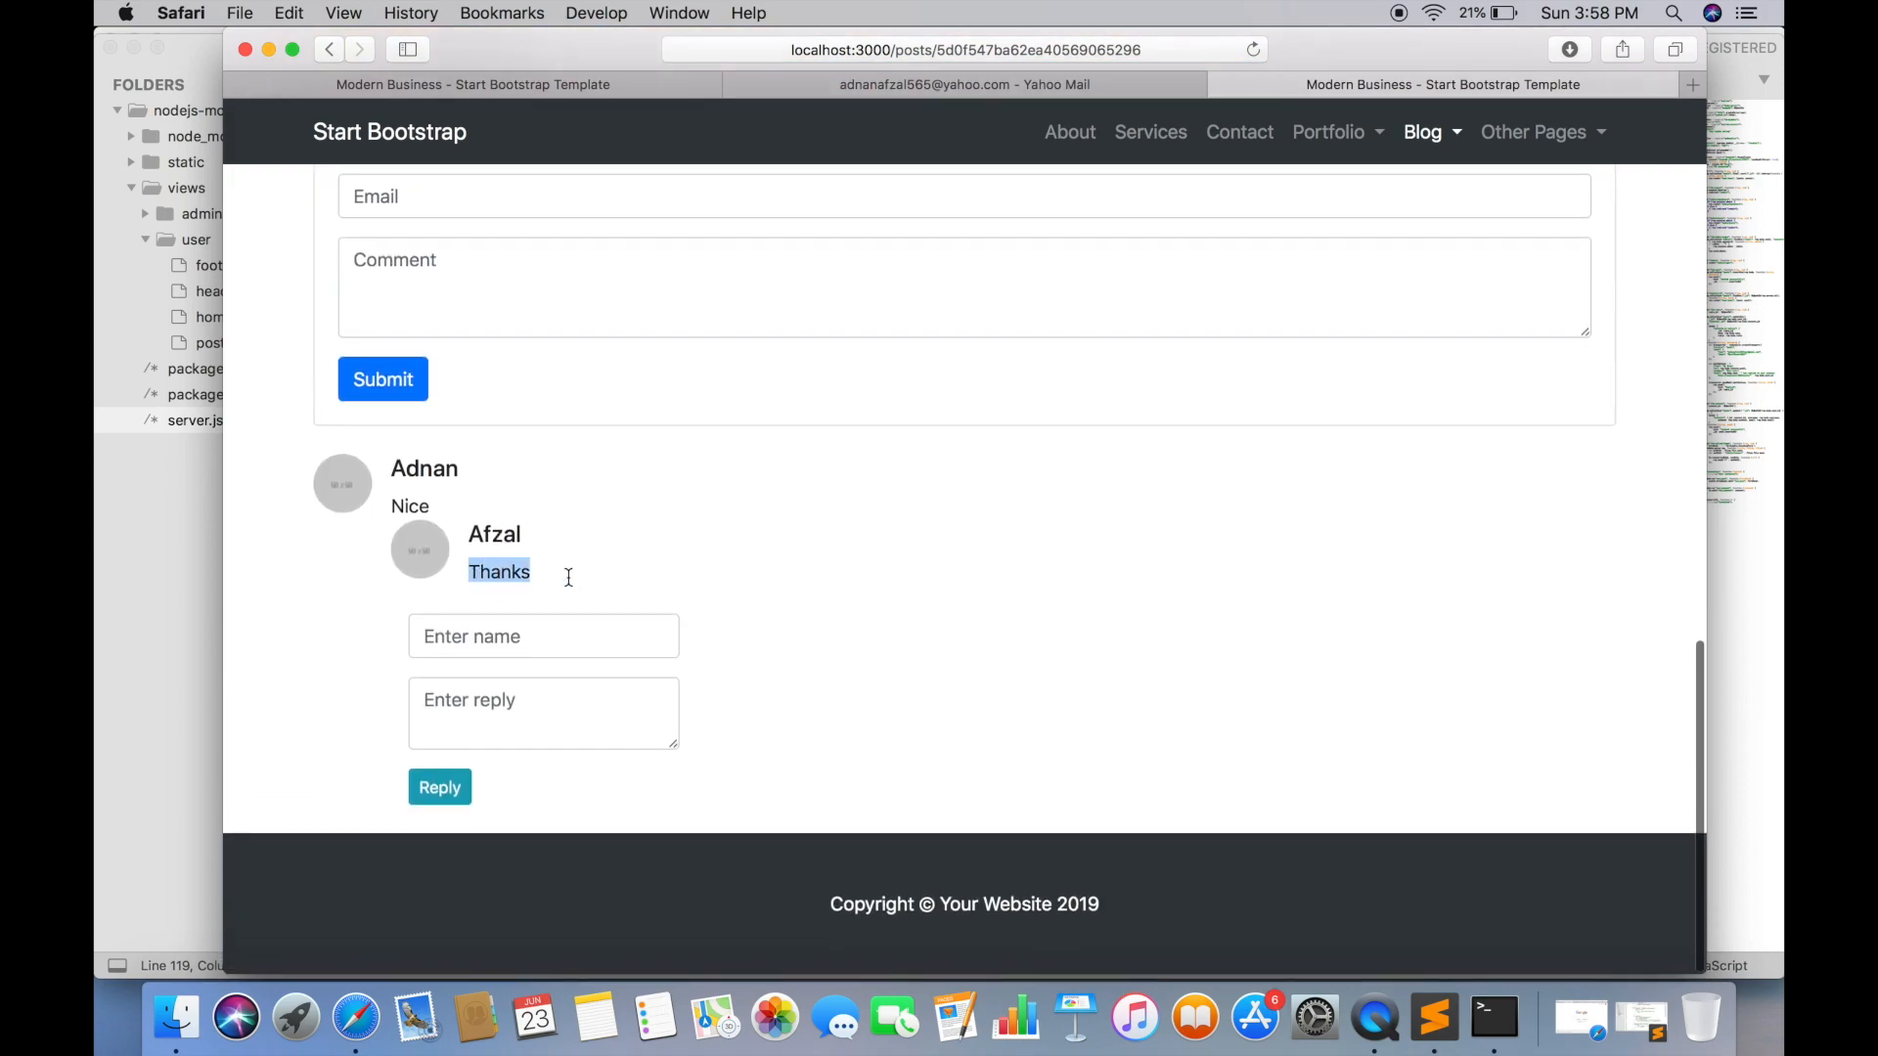